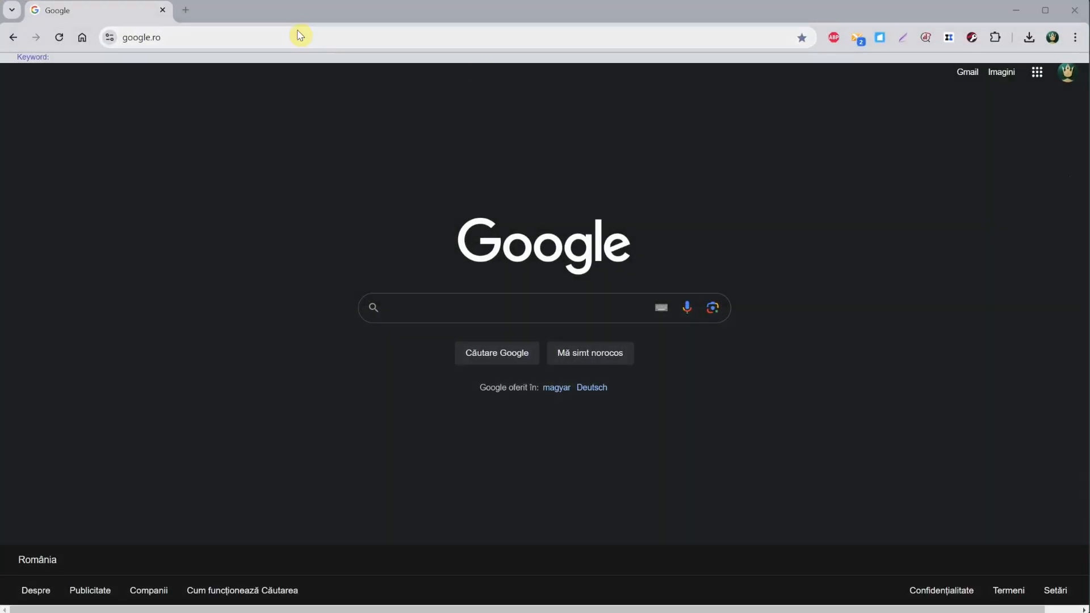
{"action": "type", "text": "https://ollama.com/"}
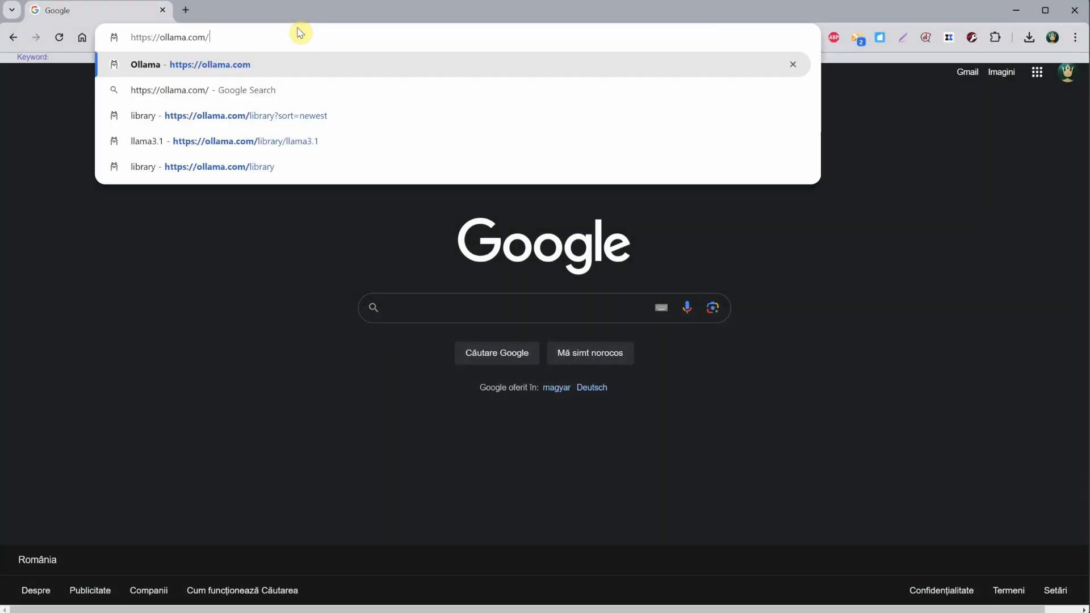
{"action": "left_click", "coordinate": [209, 63]}
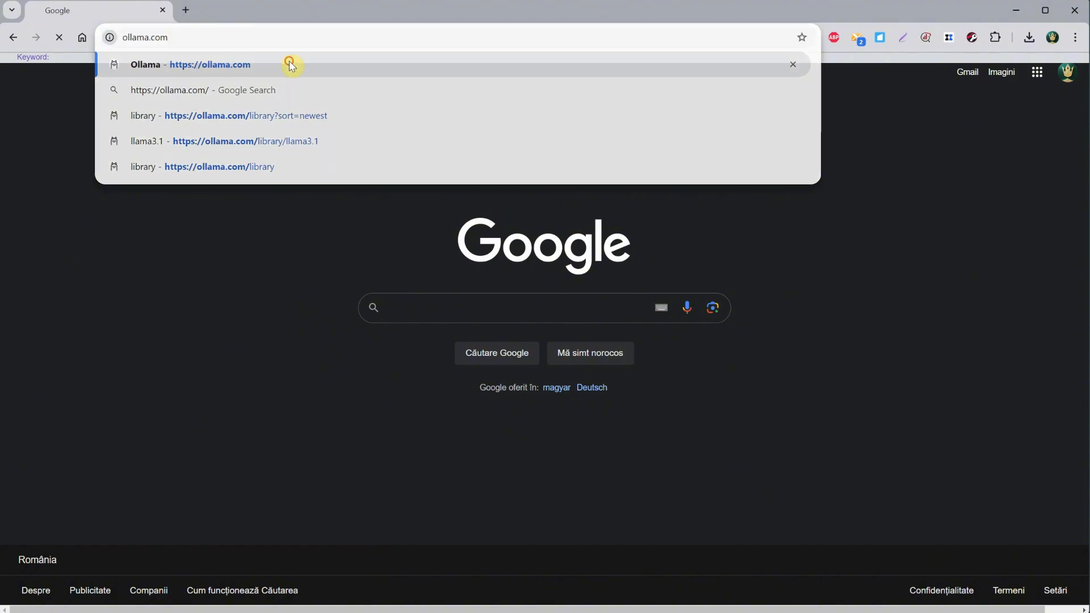
{"action": "left_click", "coordinate": [190, 63]}
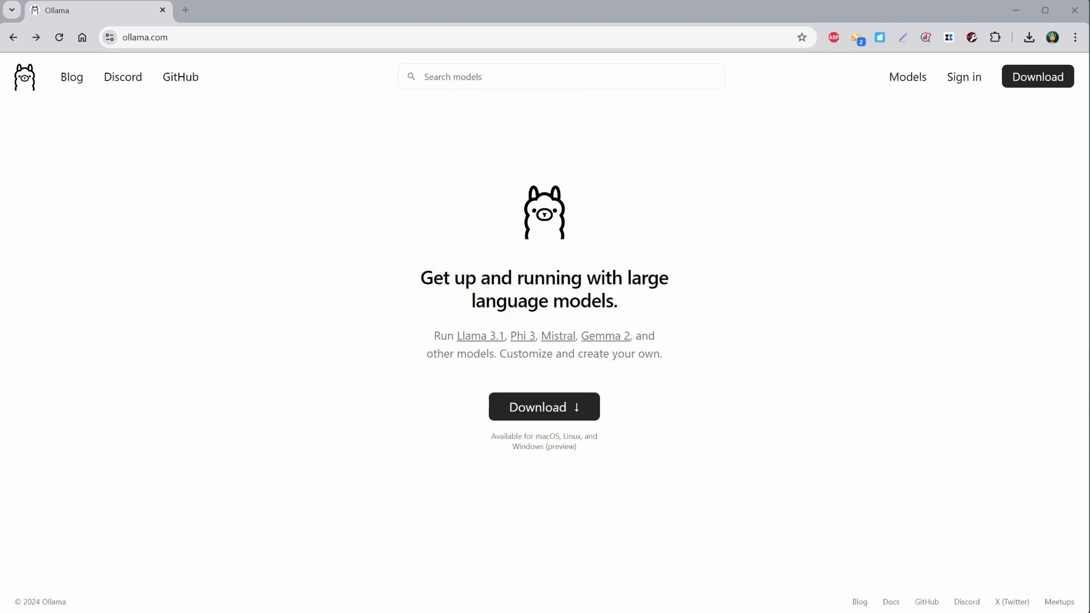
- View the Ollama documentation index on GitHub, then return to the homepage
{"action": "left_click", "coordinate": [891, 602]}
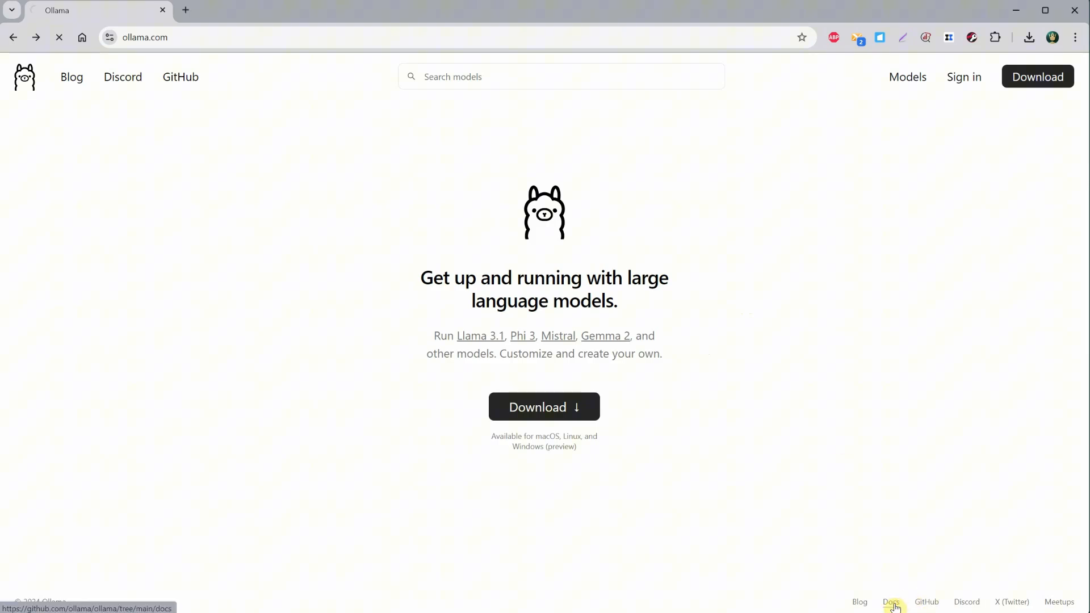
{"action": "left_click", "coordinate": [890, 601]}
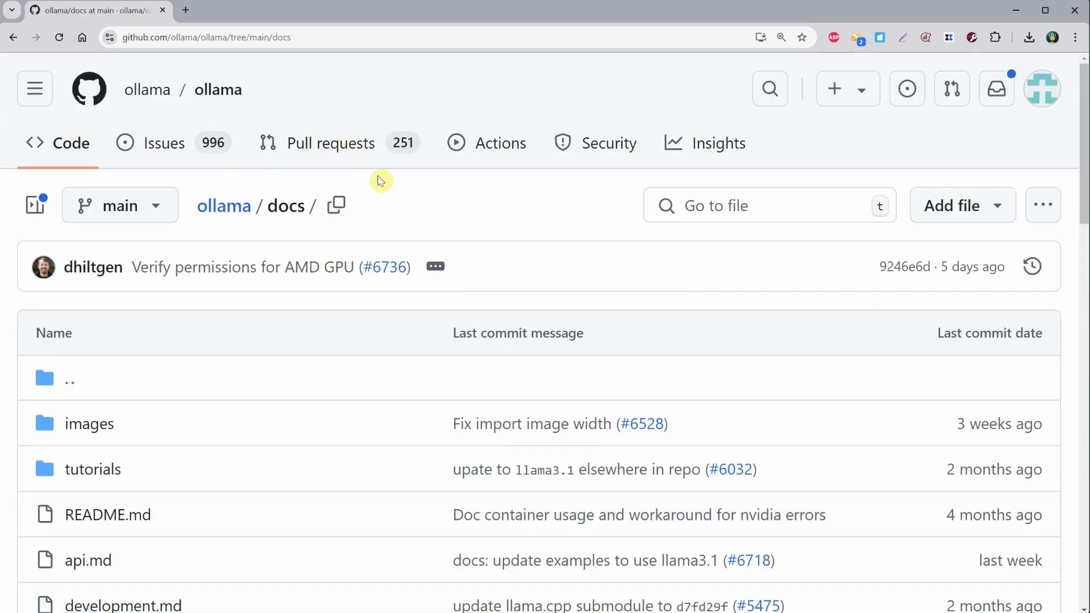
{"action": "scroll", "scroll_direction": "down", "scroll_amount": 3}
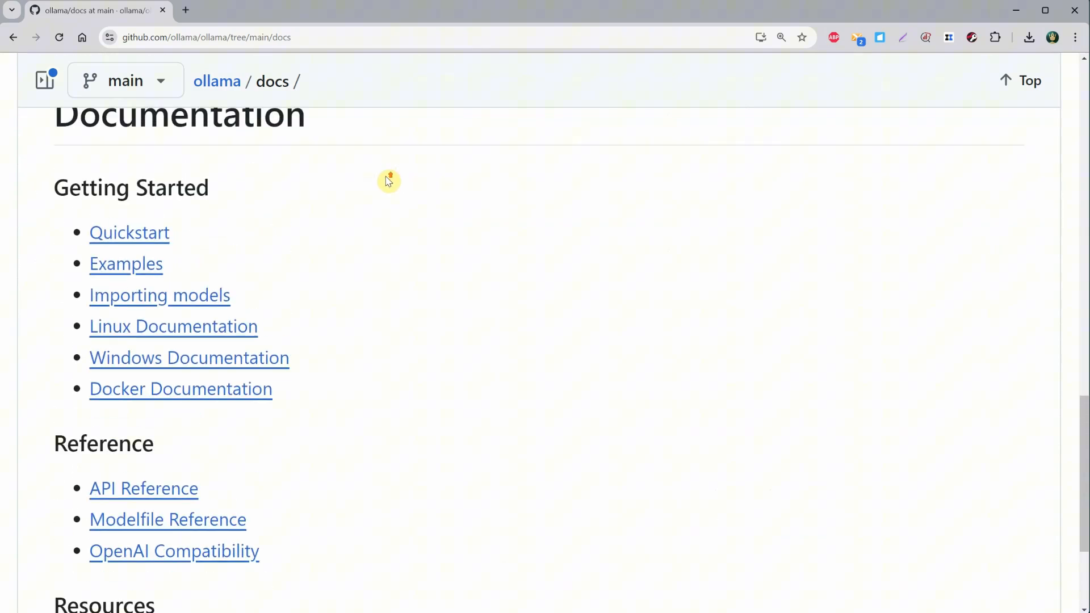
{"action": "scroll", "scroll_direction": "down", "scroll_amount": 3}
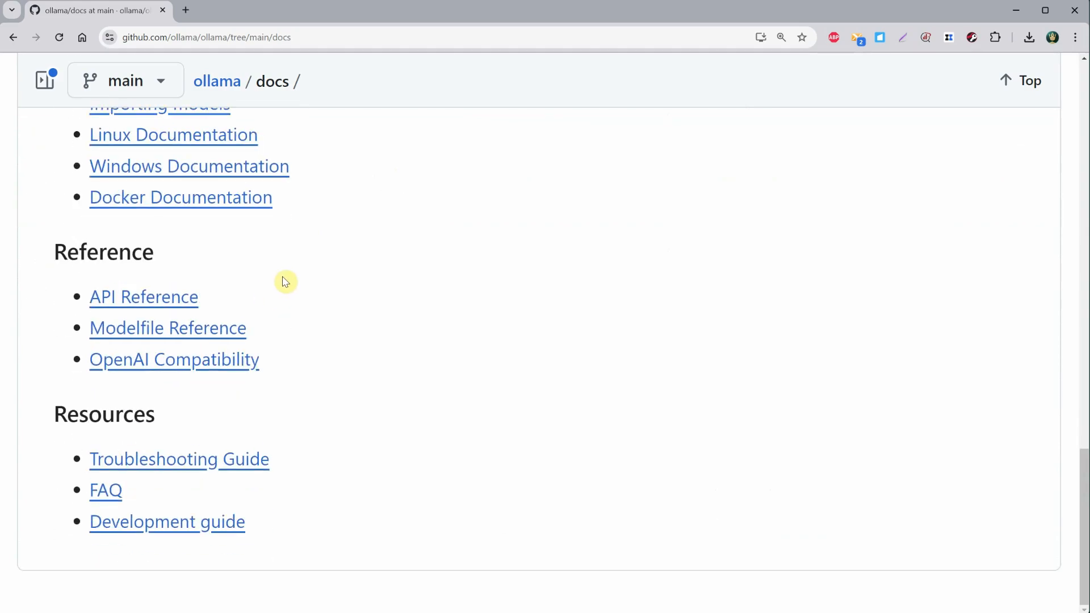
{"action": "left_click", "coordinate": [13, 36]}
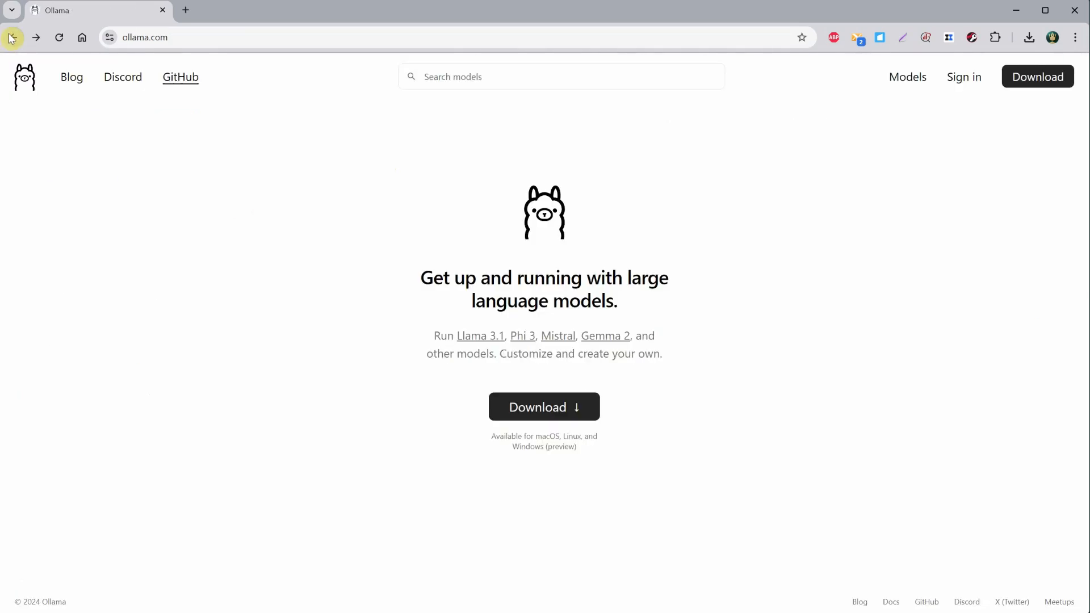
{"action": "mouse_move", "coordinate": [544, 407]}
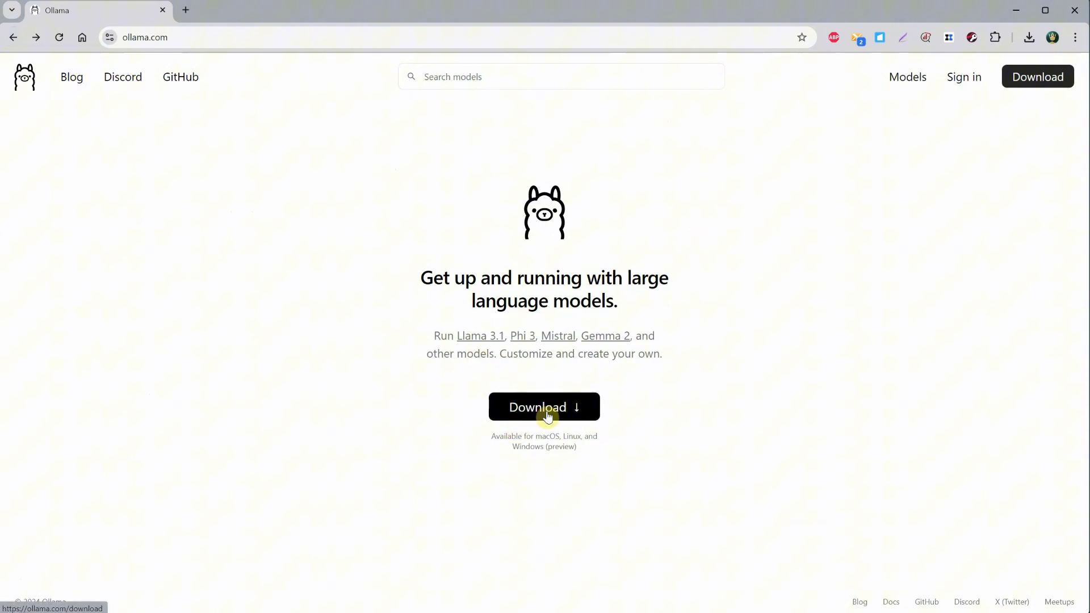
- Go to the Download Ollama page with Windows as the chosen platform
{"action": "left_click", "coordinate": [544, 406]}
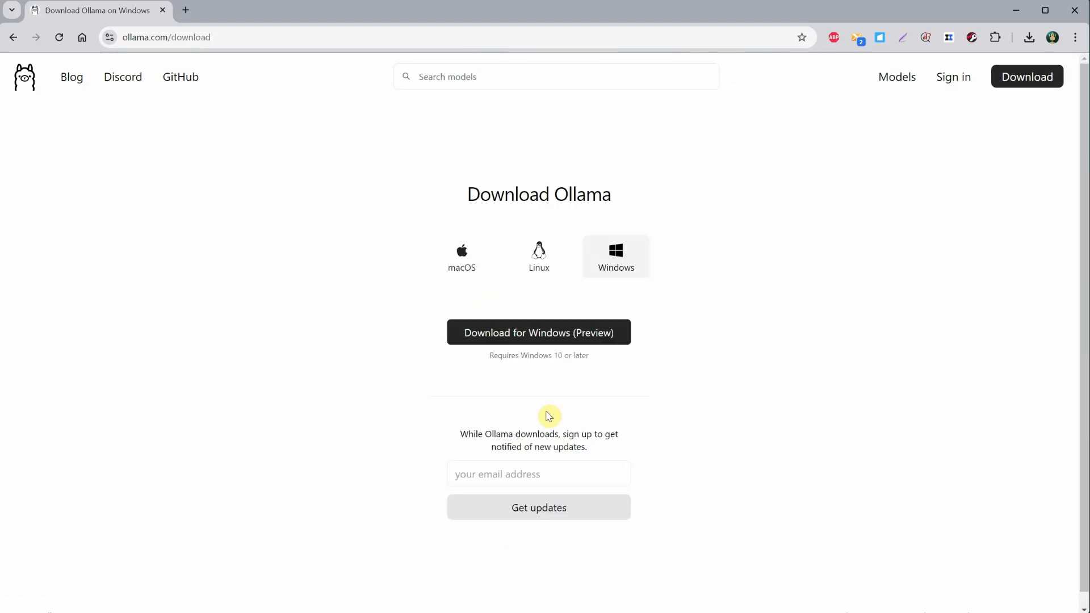
{"action": "mouse_move", "coordinate": [615, 255]}
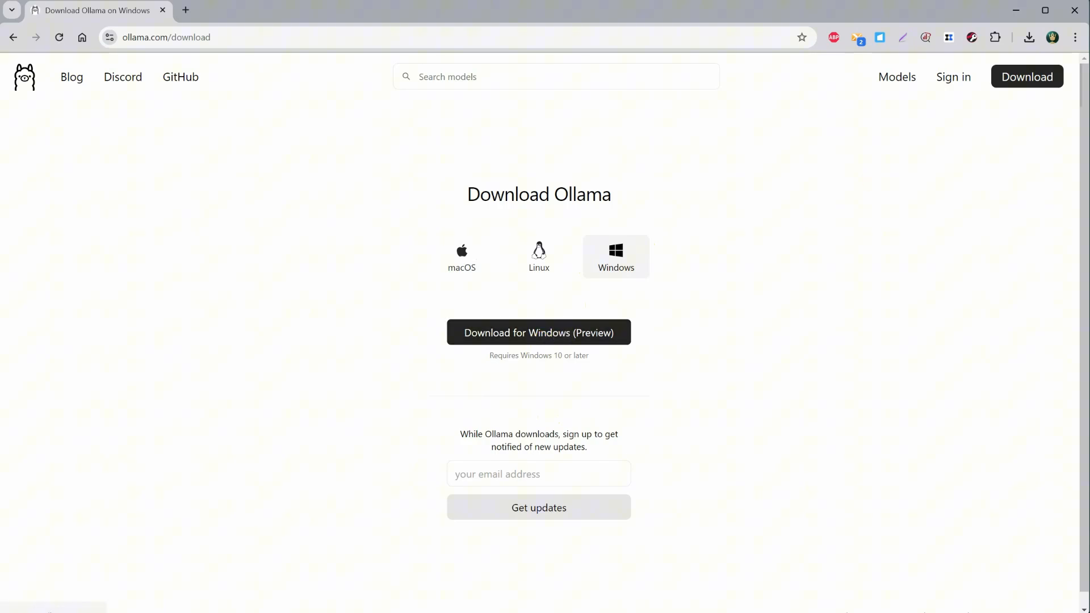
{"action": "mouse_move", "coordinate": [986, 602]}
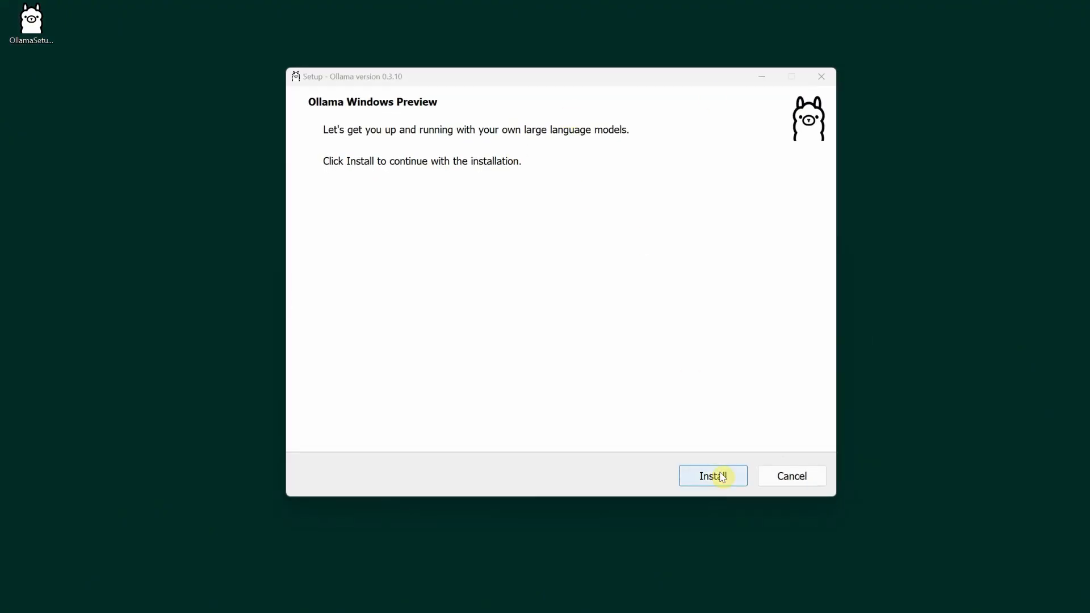
- Start installing Ollama Windows Preview from the setup window
{"action": "left_click", "coordinate": [712, 476]}
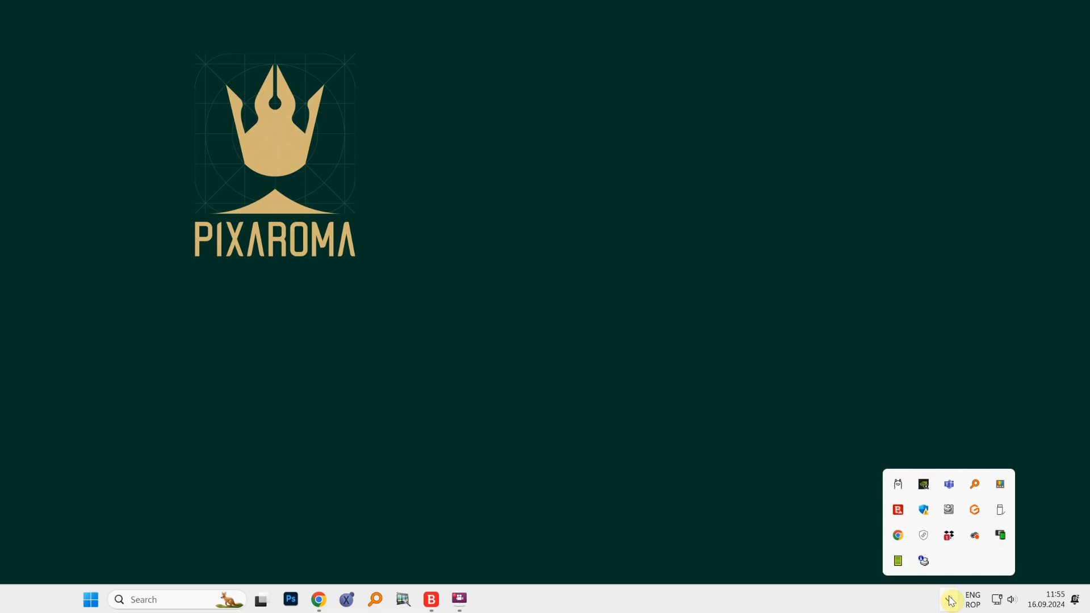
{"action": "mouse_move", "coordinate": [1000, 563]}
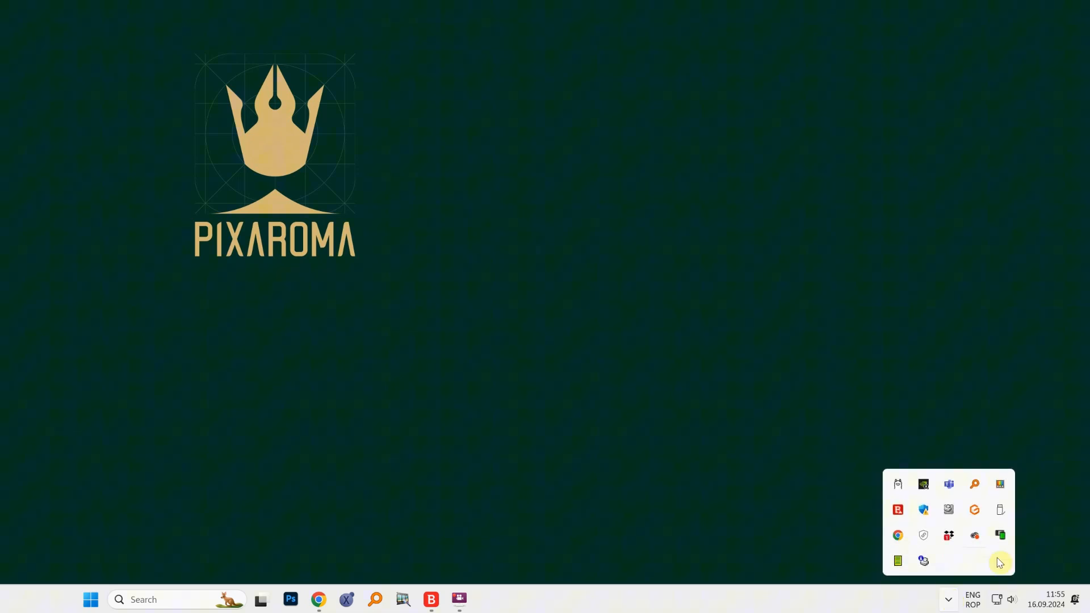
{"action": "mouse_move", "coordinate": [897, 485]}
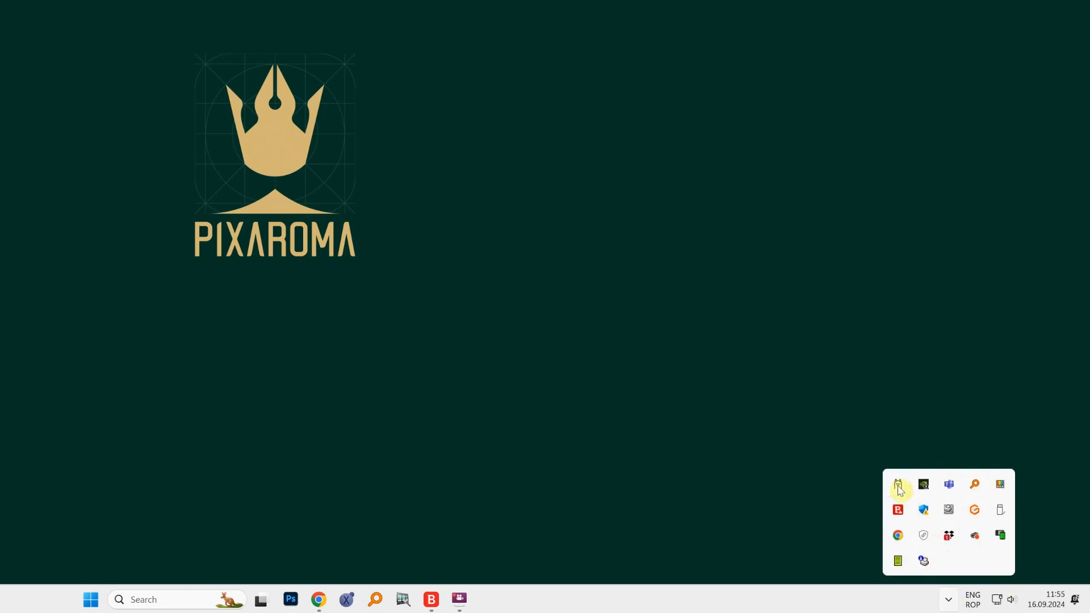
- Quit the running Ollama app from the tray, then search Start for 'ollama'
{"action": "right_click", "coordinate": [897, 485]}
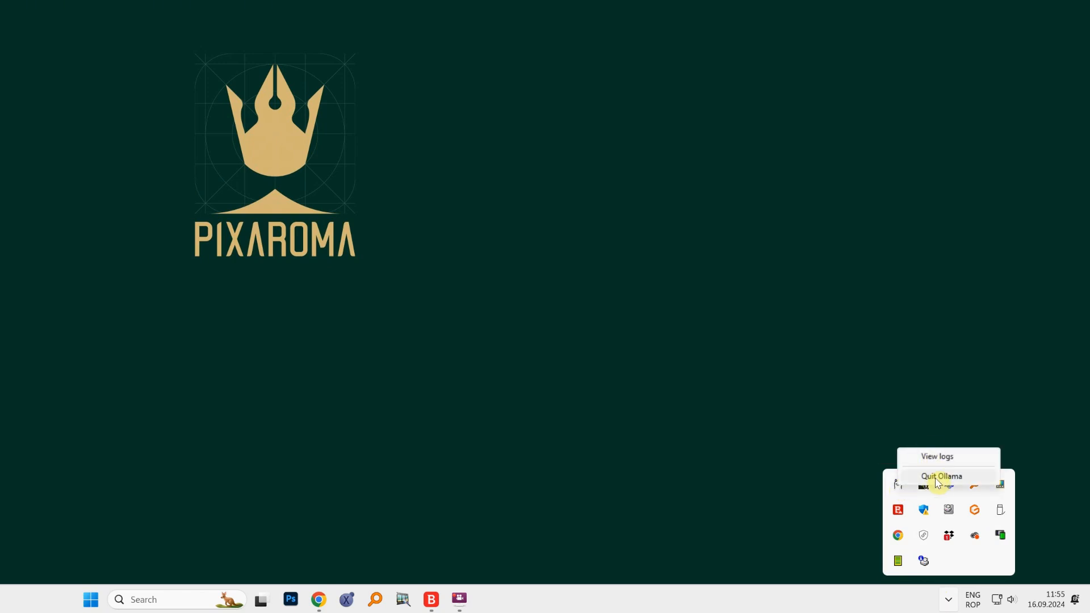
{"action": "left_click", "coordinate": [942, 476]}
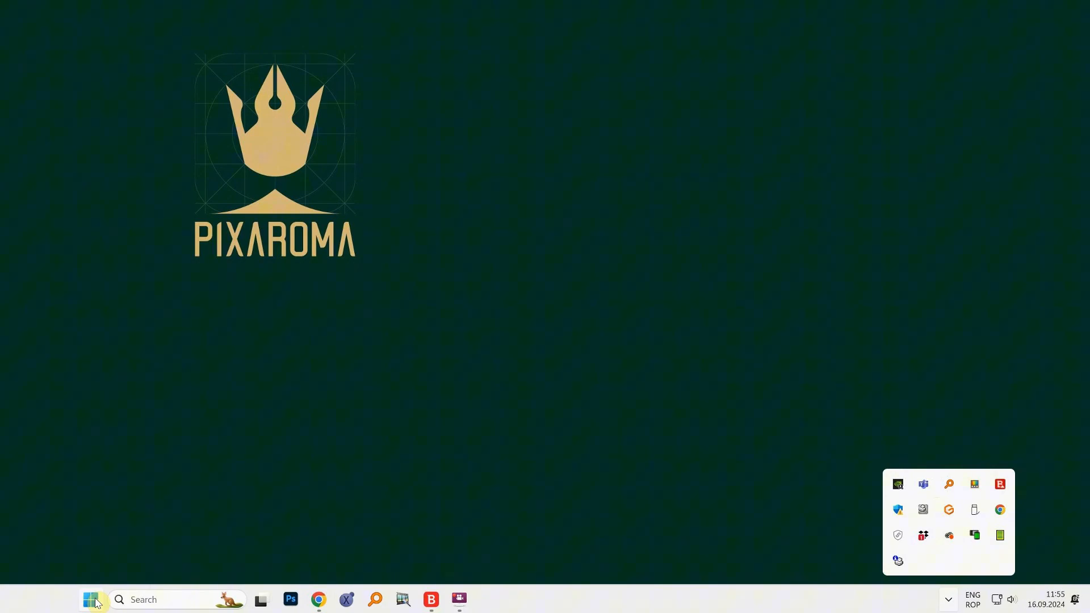
{"action": "mouse_move", "coordinate": [92, 599]}
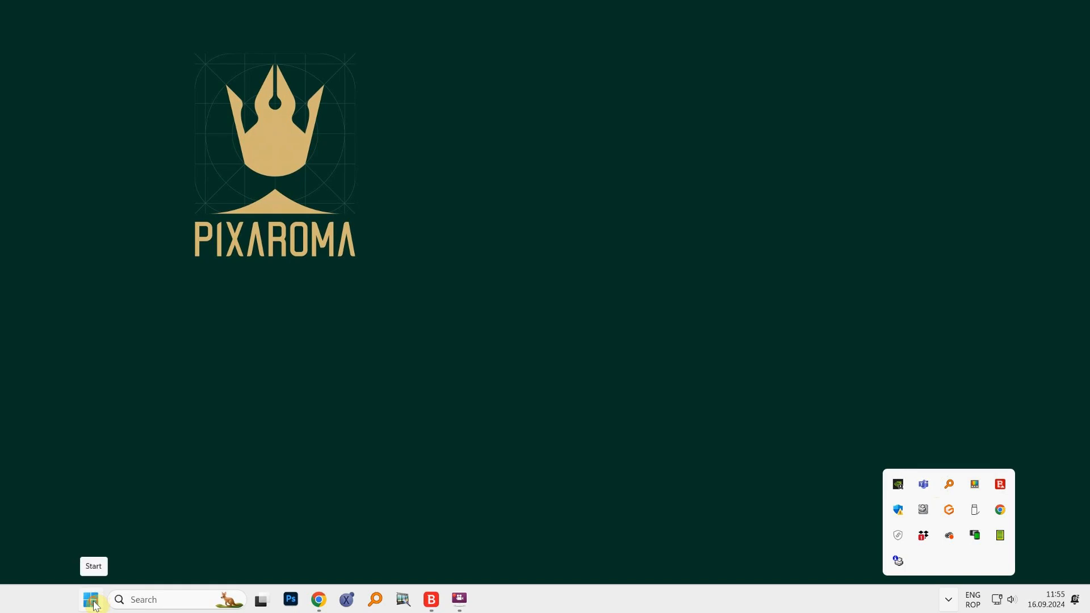
{"action": "type", "text": "ollama.com"}
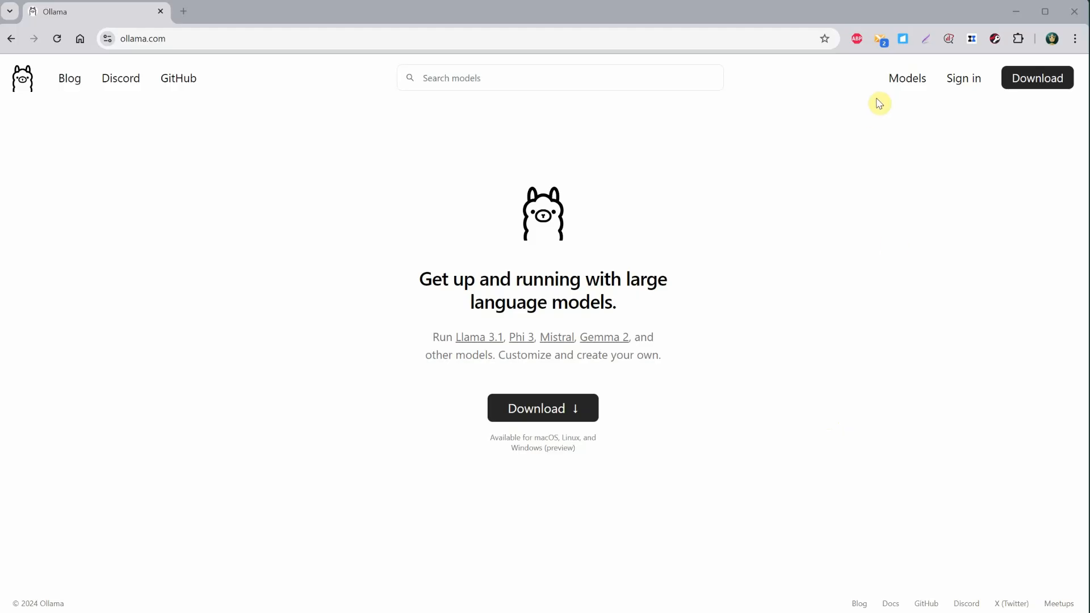
- Browse the Ollama Models library listing llama3.1, gemma2 and others, ready to search
{"action": "left_click", "coordinate": [906, 78]}
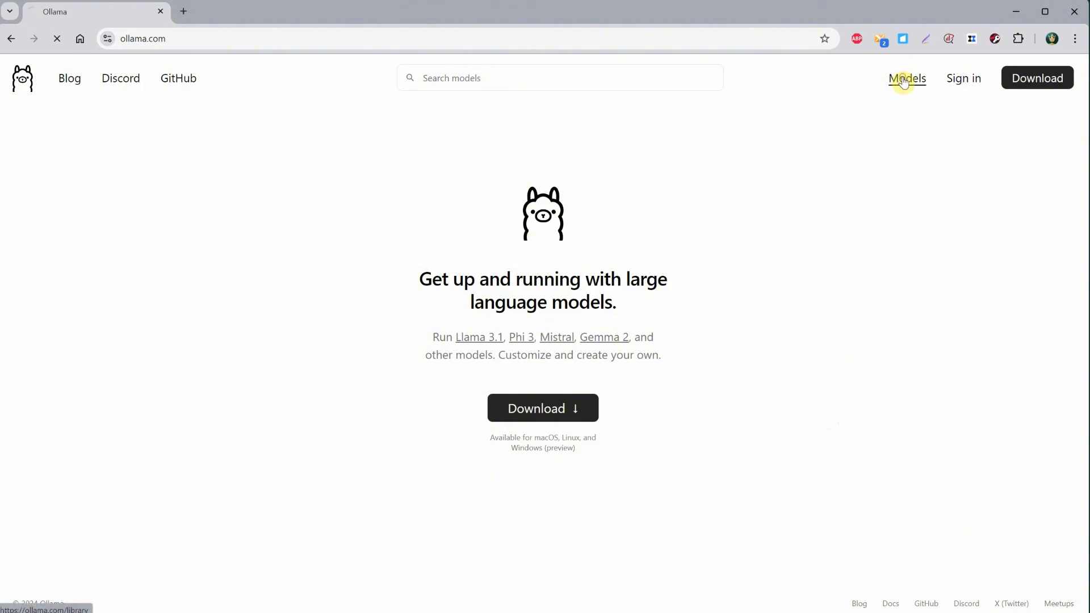
{"action": "left_click", "coordinate": [908, 79]}
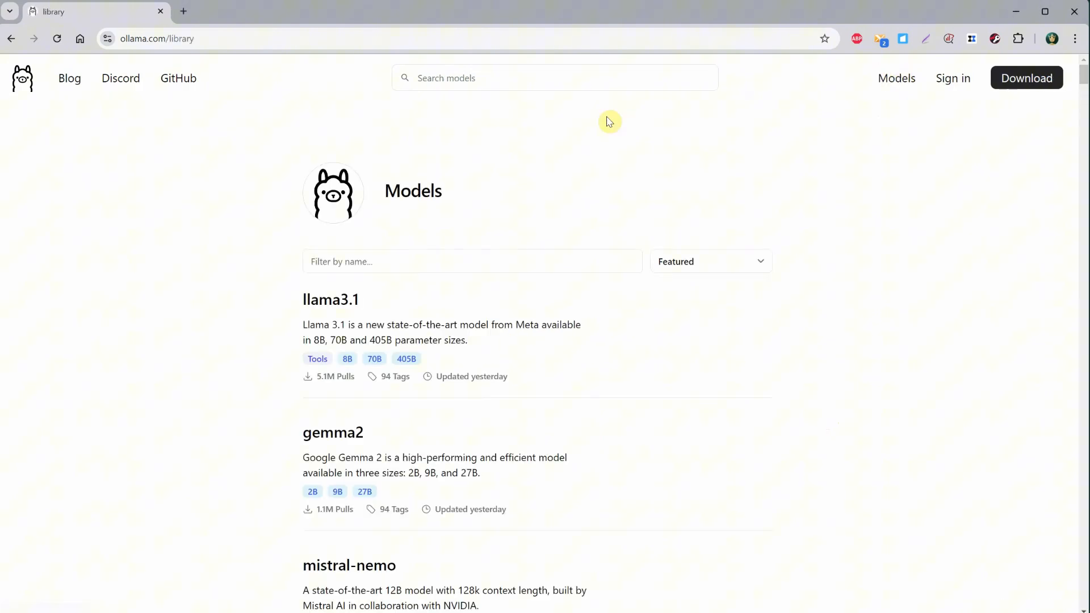
{"action": "scroll", "scroll_direction": "down", "scroll_amount": 3}
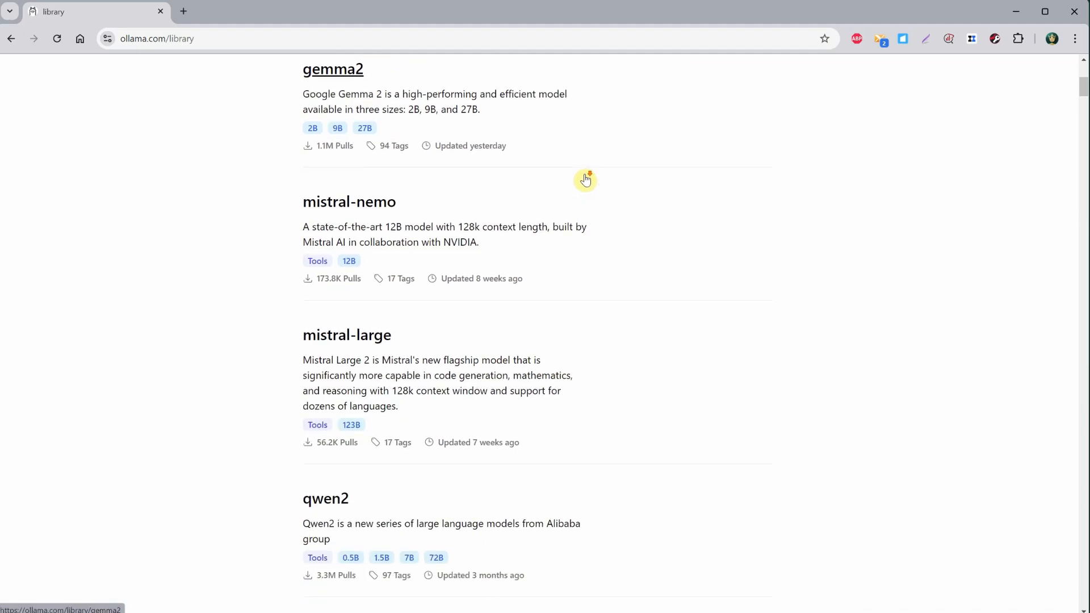
{"action": "scroll", "scroll_direction": "down", "scroll_amount": 3}
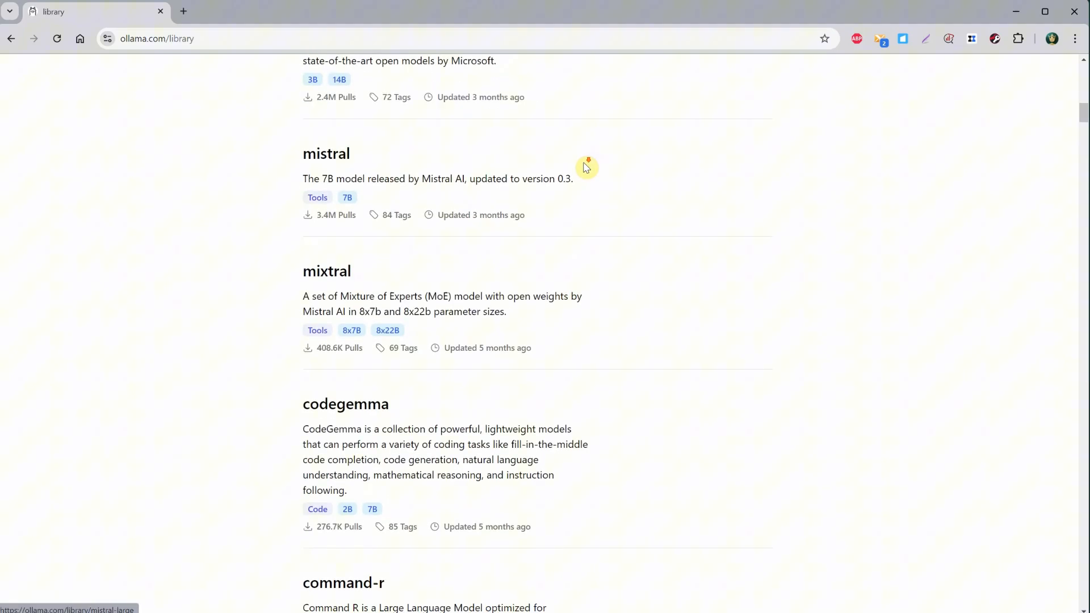
{"action": "scroll", "scroll_direction": "up", "scroll_amount": 3}
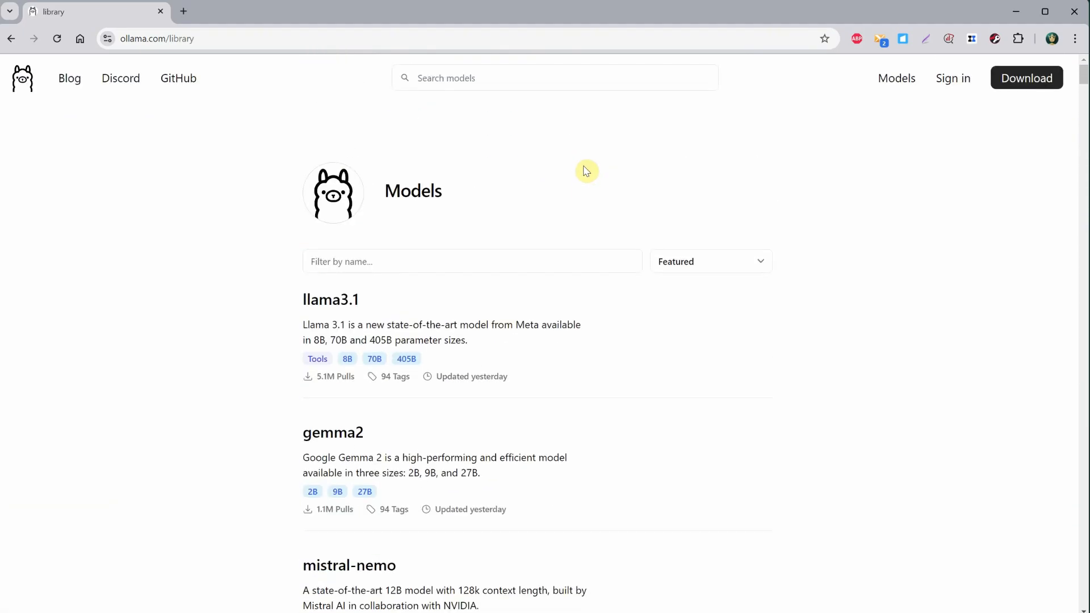
{"action": "left_click", "coordinate": [554, 77]}
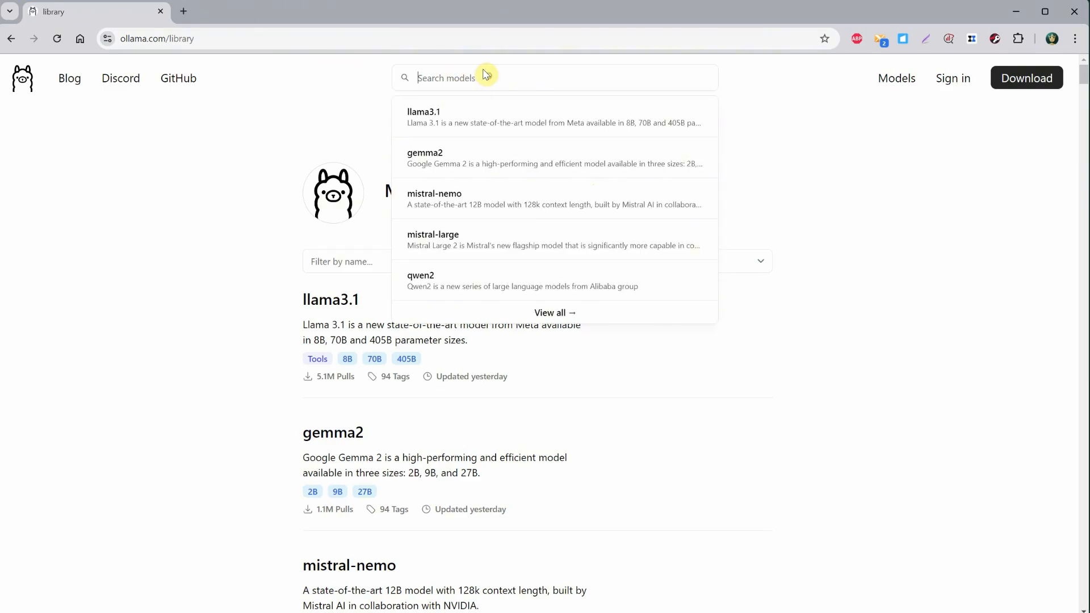
- Search the model catalogue for 'visi' (vision) and then for 'gemm' (gemma) and review the results
{"action": "type", "text": "vision"}
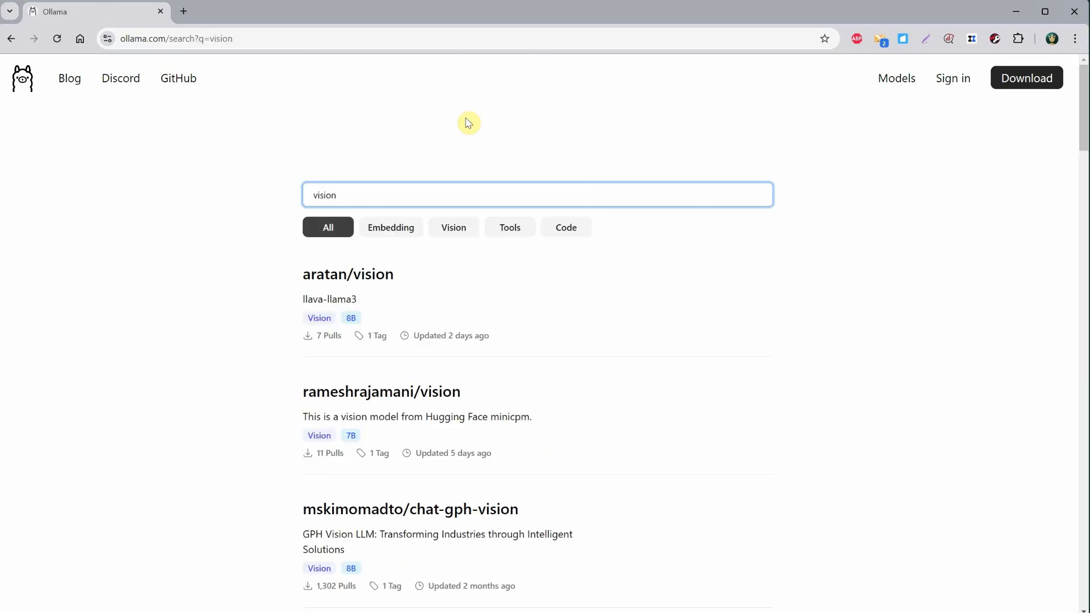
{"action": "scroll", "scroll_direction": "down", "scroll_amount": 3}
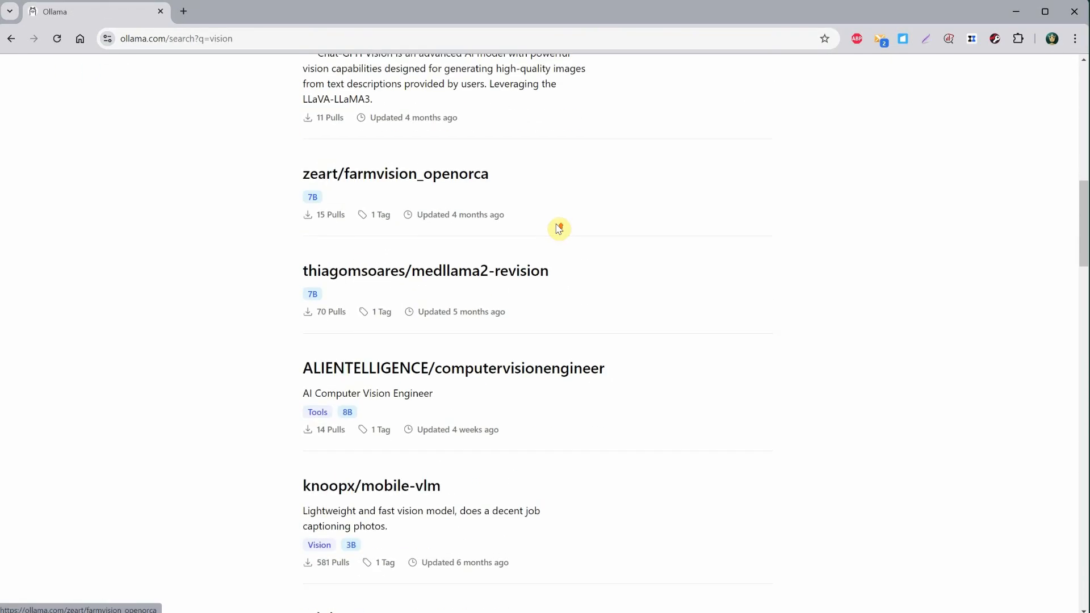
{"action": "scroll", "scroll_direction": "up", "scroll_amount": 3}
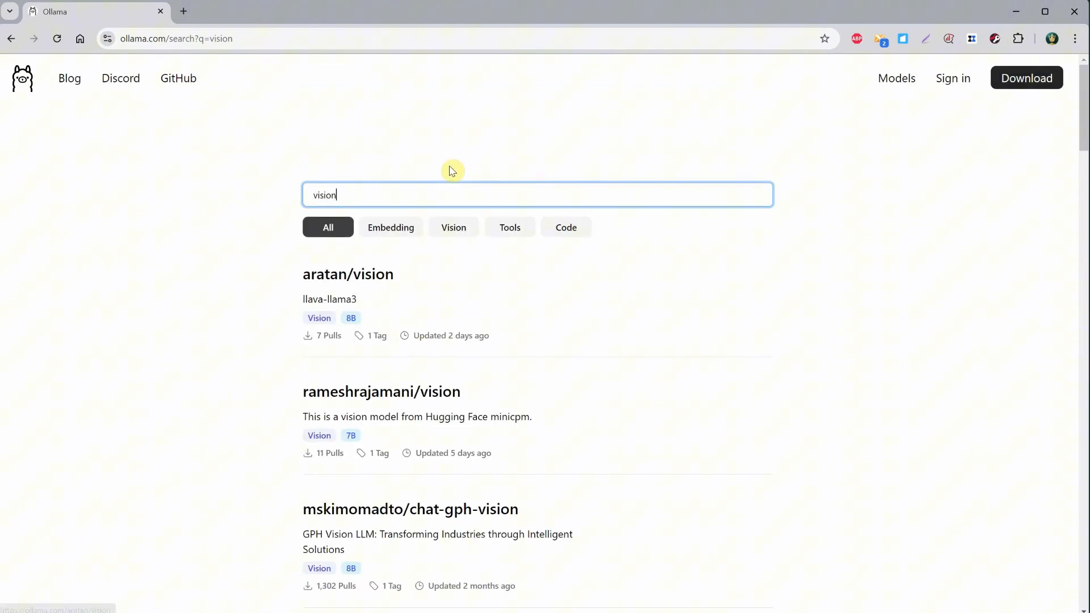
{"action": "type", "text": "gemma"}
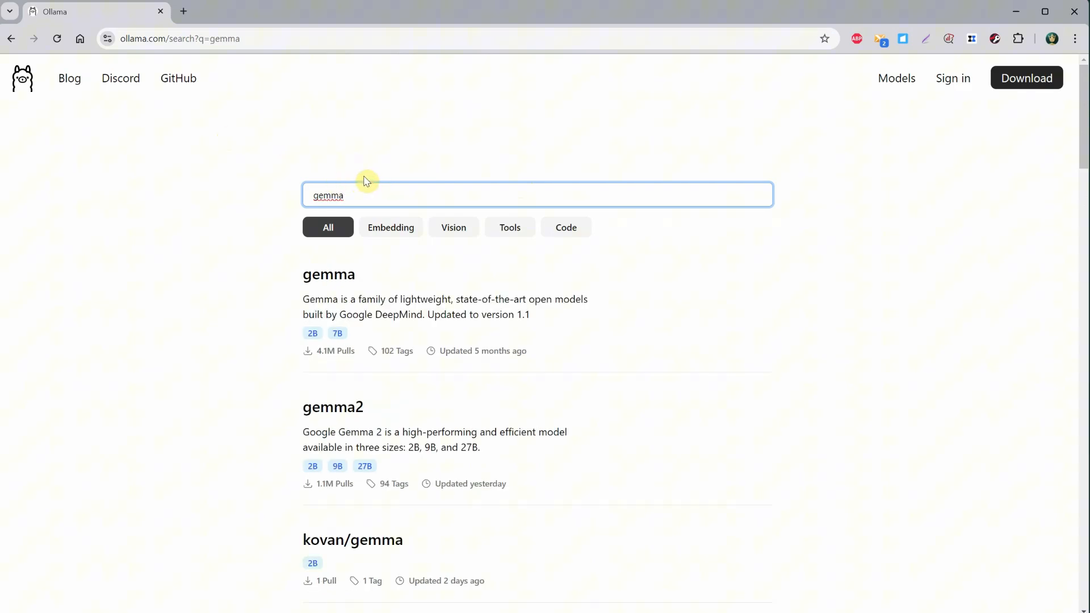
{"action": "scroll", "scroll_direction": "down", "scroll_amount": 3}
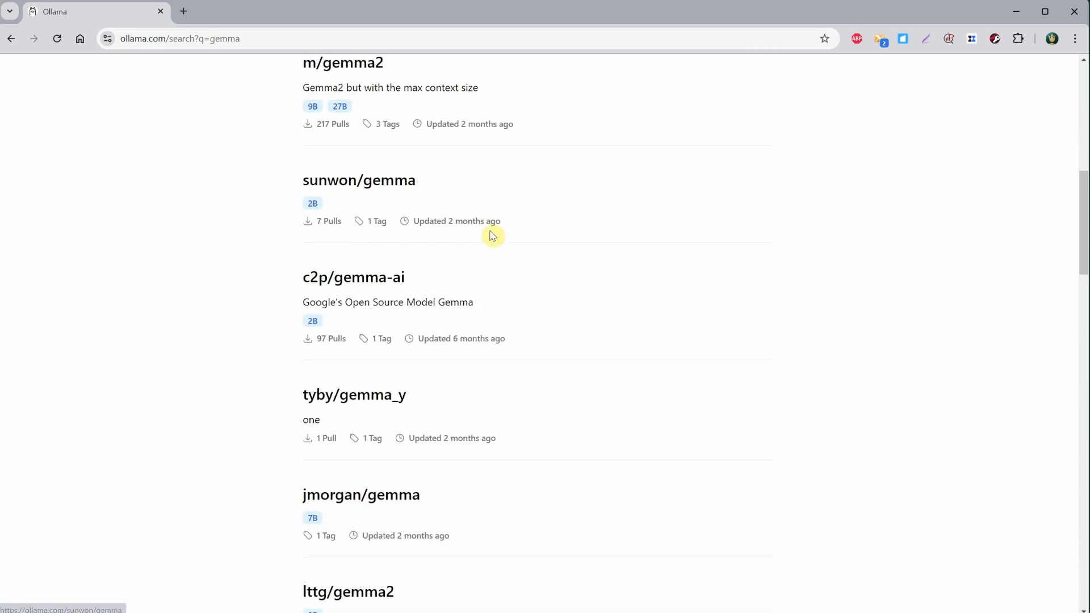
- Sort the full model library by Newest and then by Most popular
{"action": "left_click", "coordinate": [895, 78]}
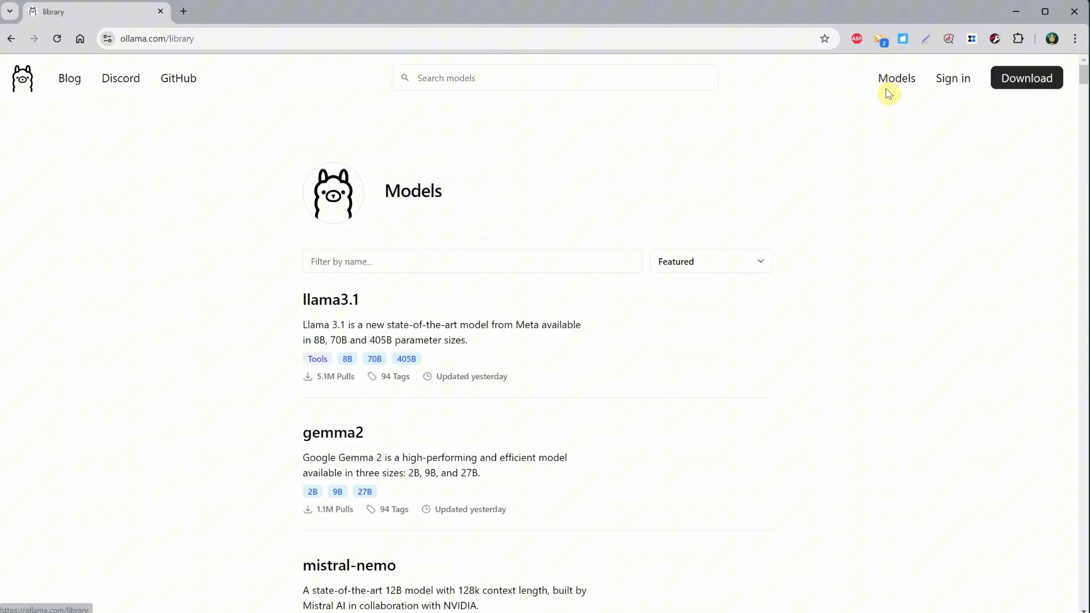
{"action": "left_click", "coordinate": [708, 261]}
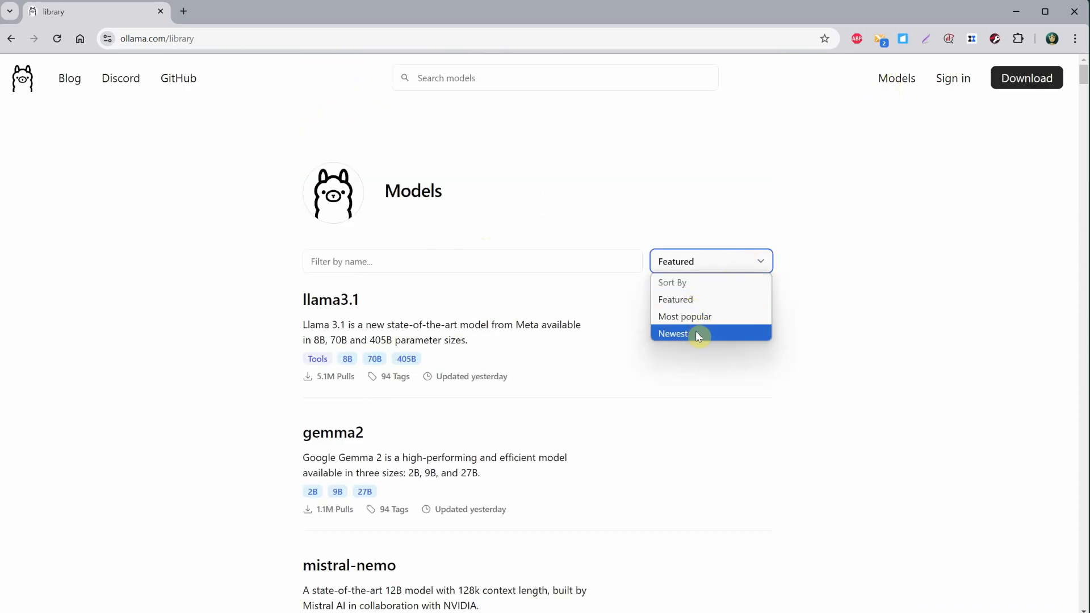
{"action": "left_click", "coordinate": [672, 334]}
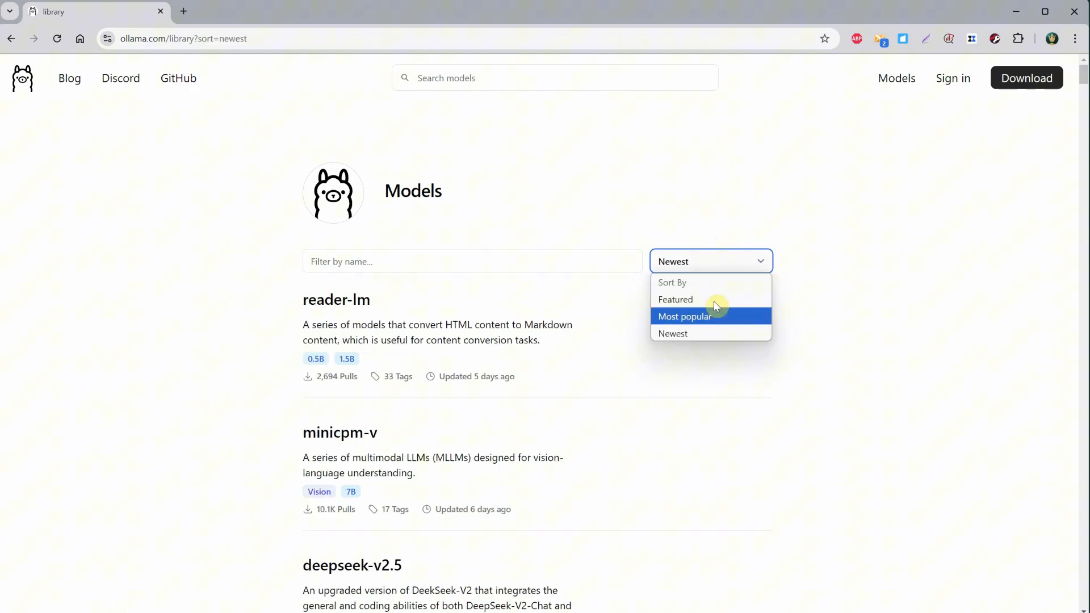
{"action": "left_click", "coordinate": [684, 317]}
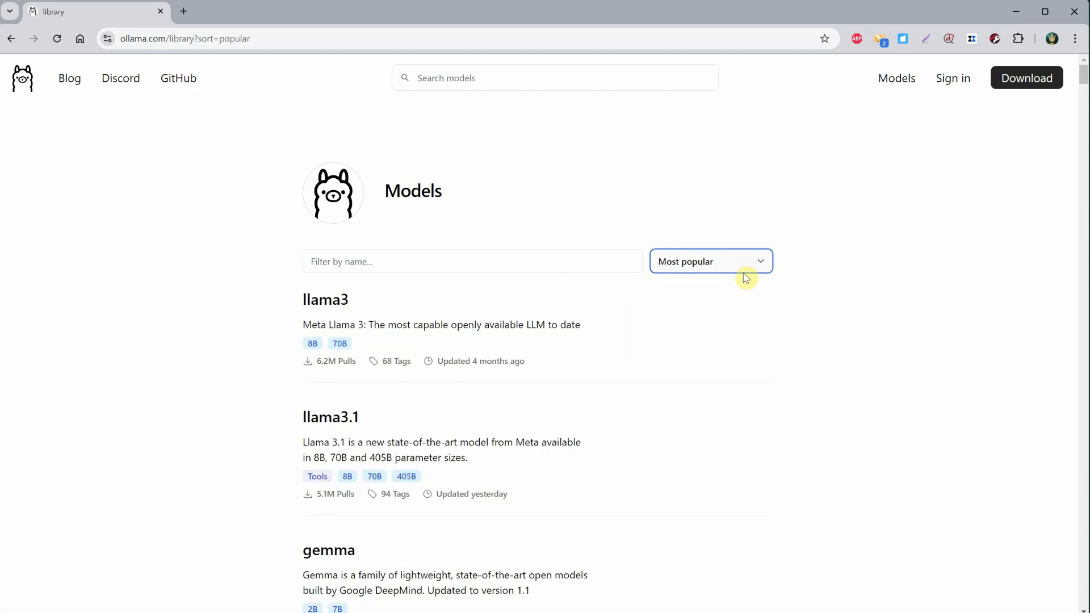
{"action": "scroll", "scroll_direction": "down", "scroll_amount": 3}
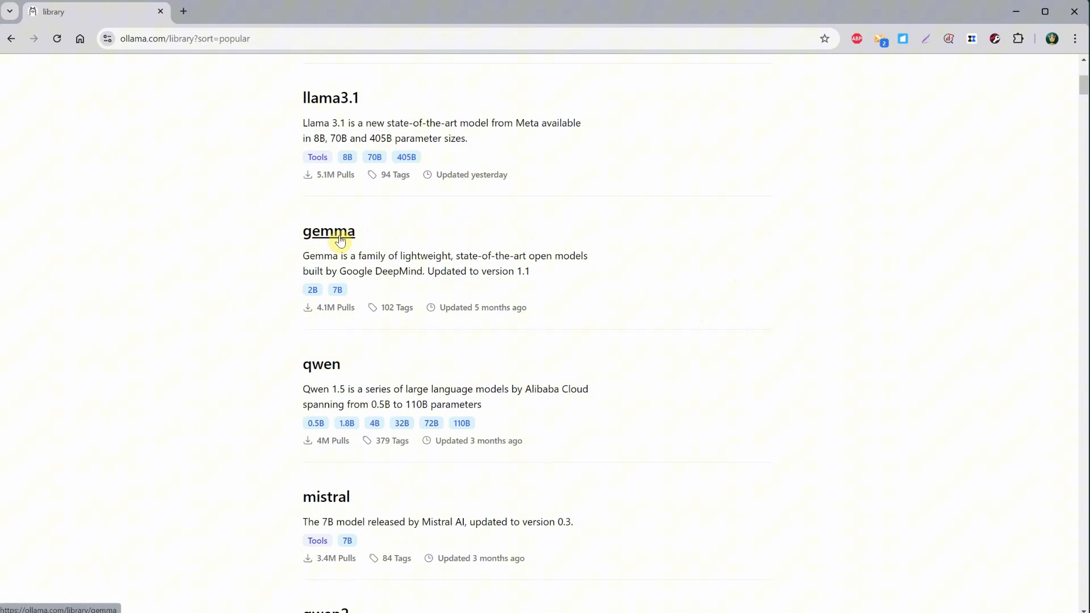
- On the gemma model page, browse the complete list of available gemma tags
{"action": "left_click", "coordinate": [328, 232]}
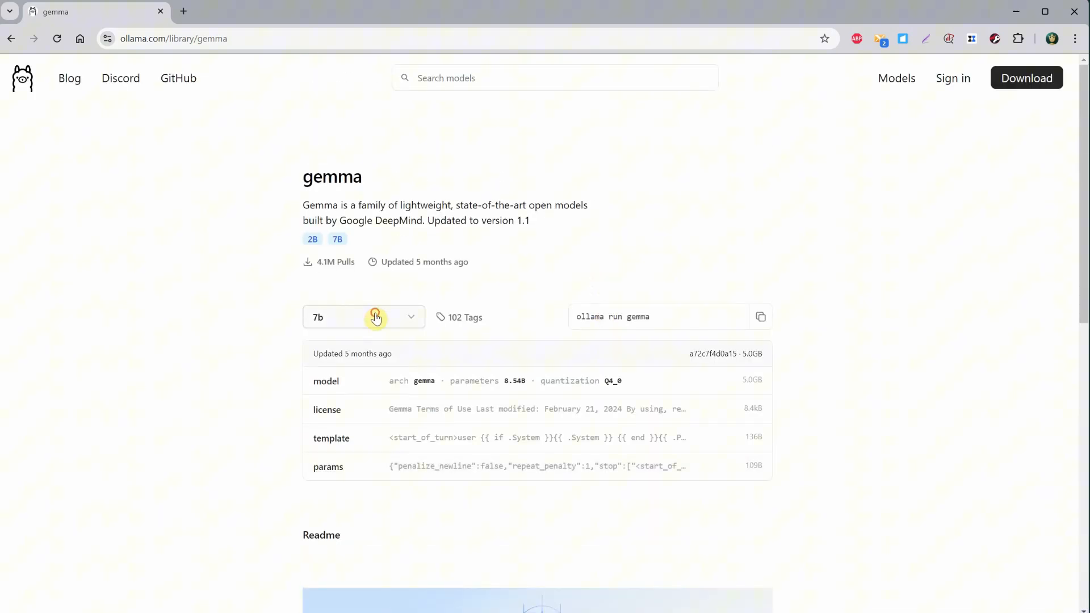
{"action": "left_click", "coordinate": [364, 317]}
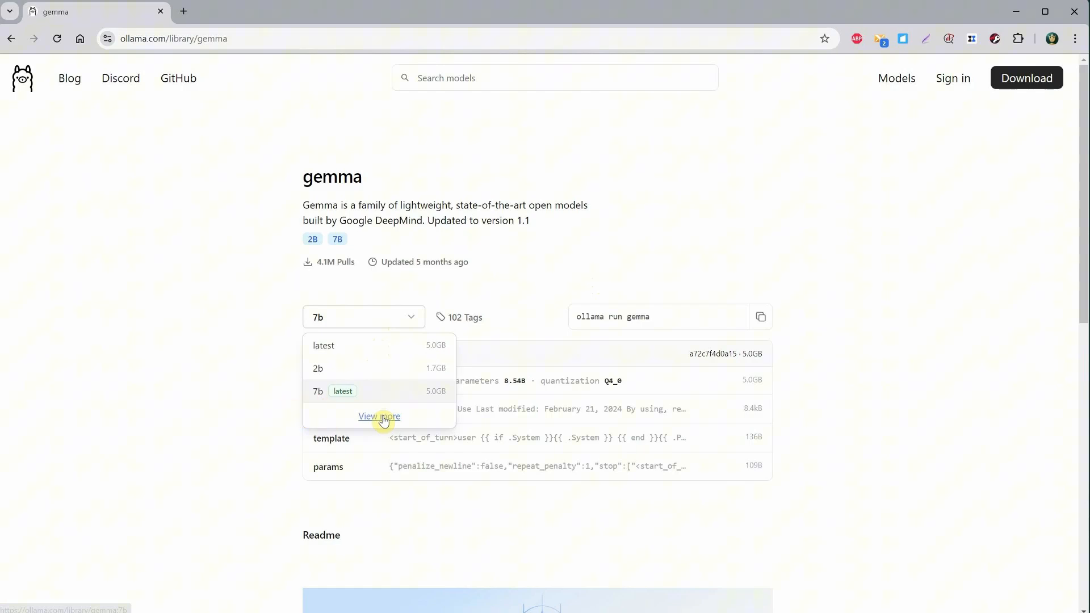
{"action": "left_click", "coordinate": [379, 417]}
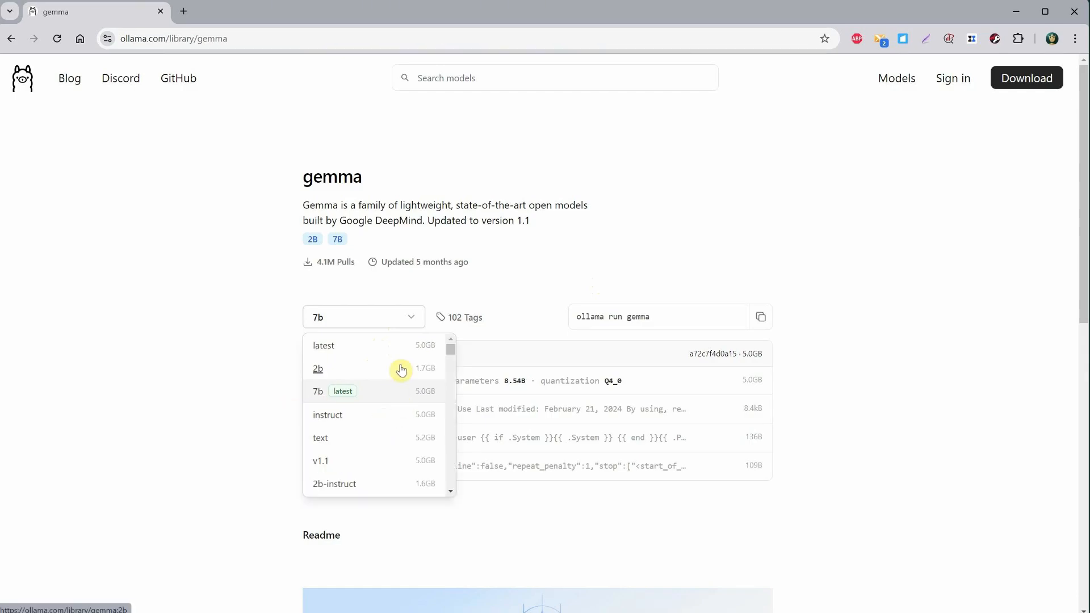
{"action": "scroll", "scroll_direction": "down", "scroll_amount": 3}
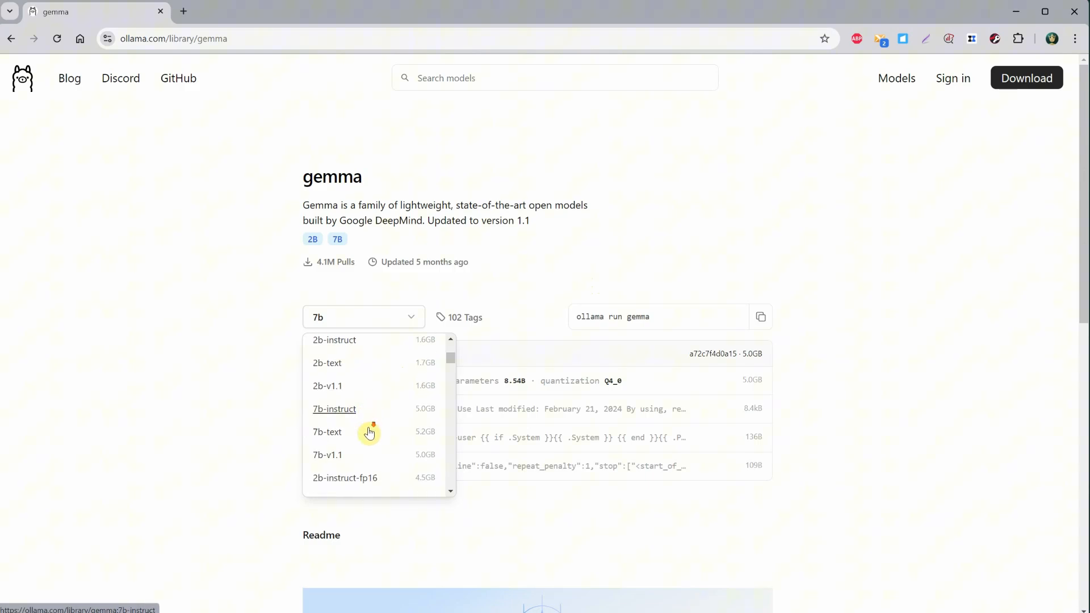
{"action": "scroll", "scroll_direction": "down", "scroll_amount": 3}
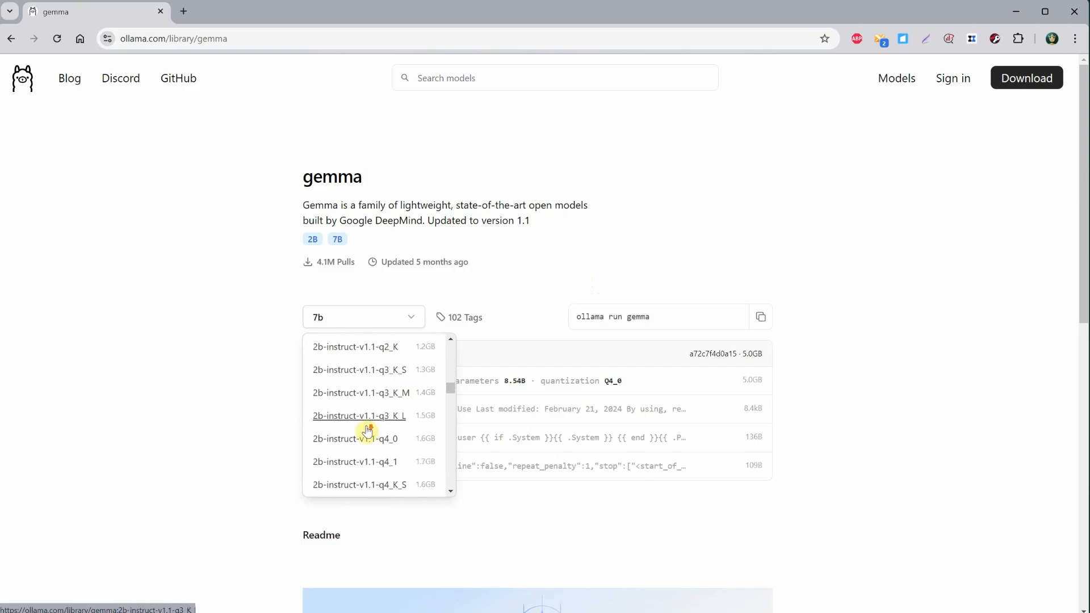
{"action": "scroll", "scroll_direction": "down", "scroll_amount": 3}
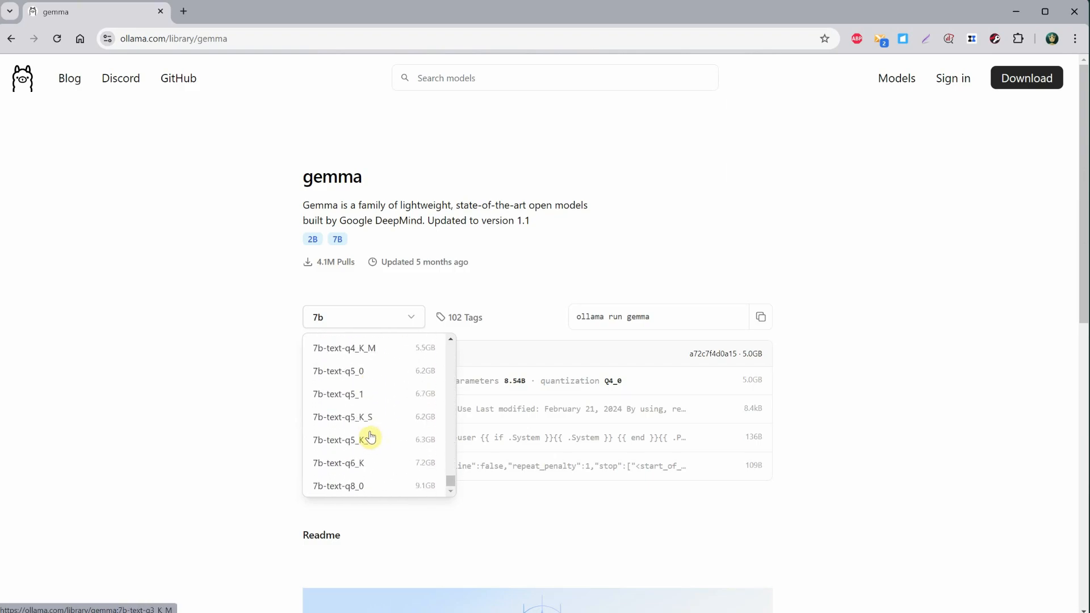
{"action": "scroll", "scroll_direction": "up", "scroll_amount": 3}
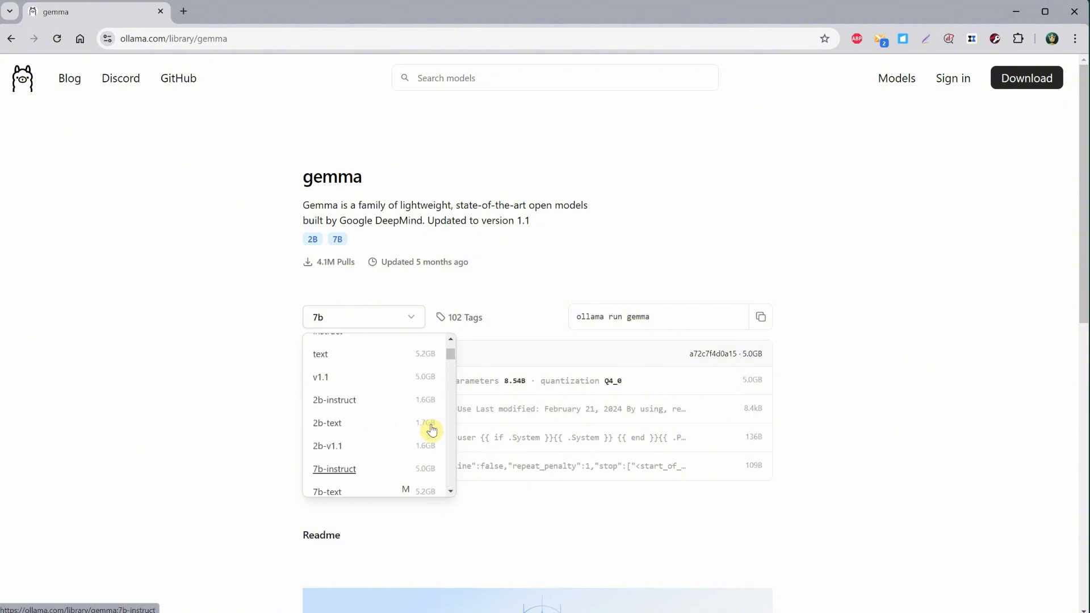
{"action": "scroll", "scroll_direction": "up", "scroll_amount": 3}
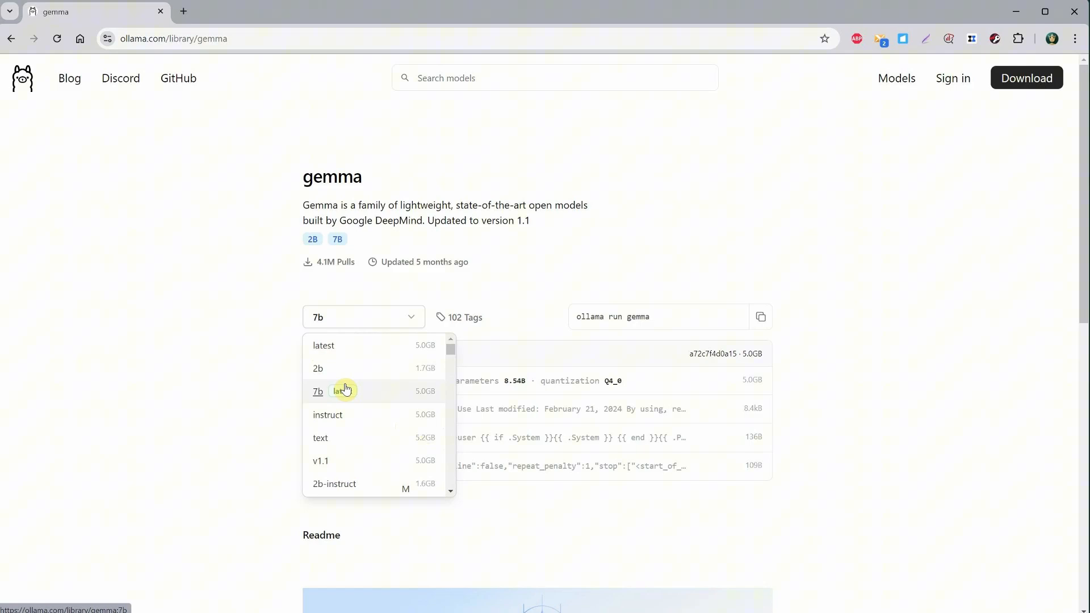
- Check the gemma 7b run command, then choose the 2b-instruct-q4_0 version
{"action": "left_click", "coordinate": [318, 390]}
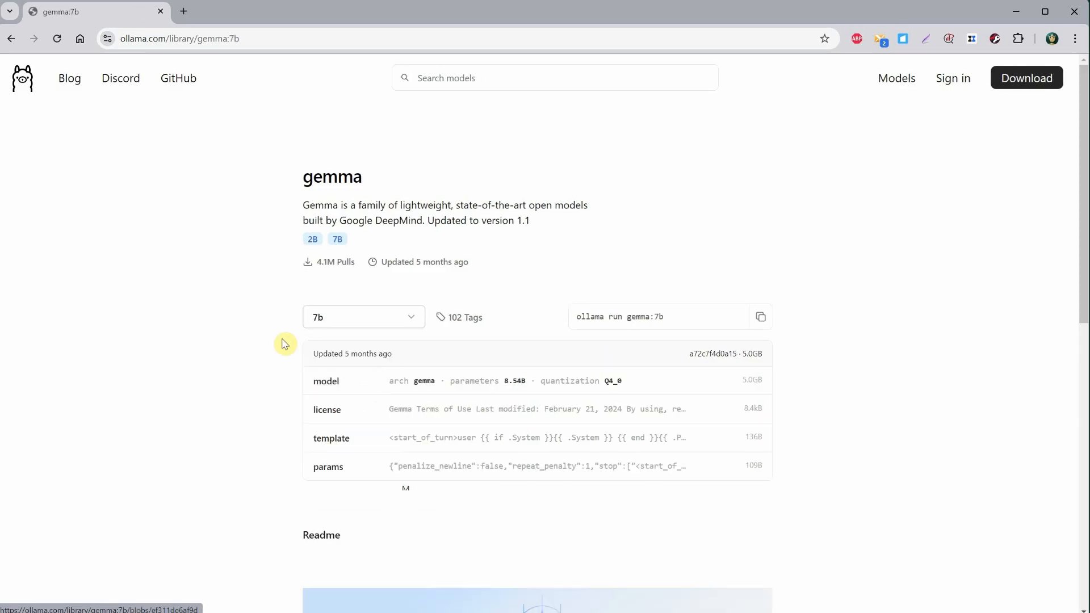
{"action": "mouse_move", "coordinate": [603, 317]}
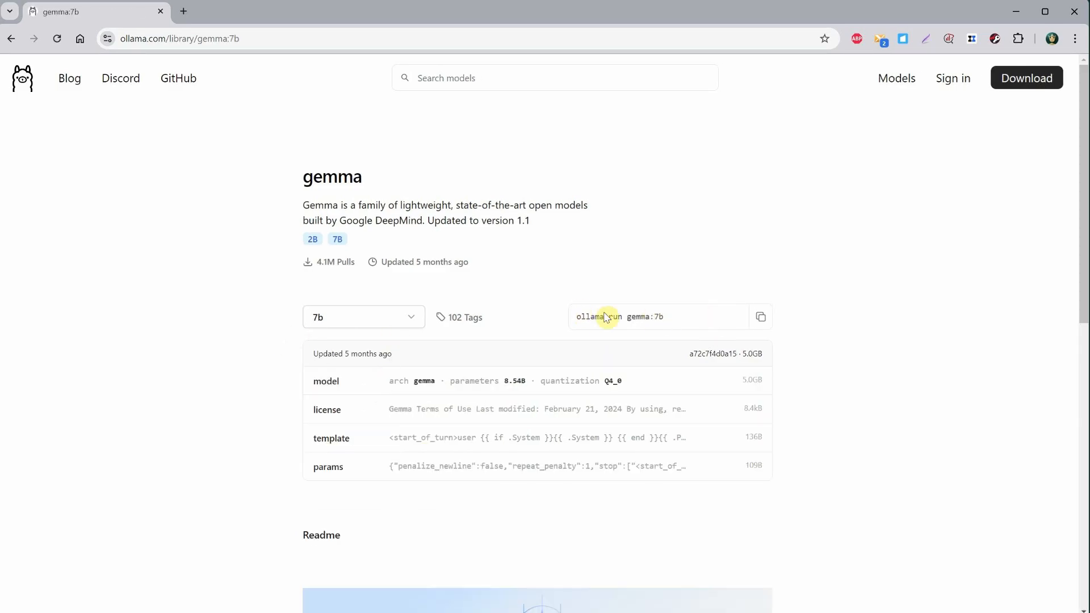
{"action": "double_click", "coordinate": [618, 317]}
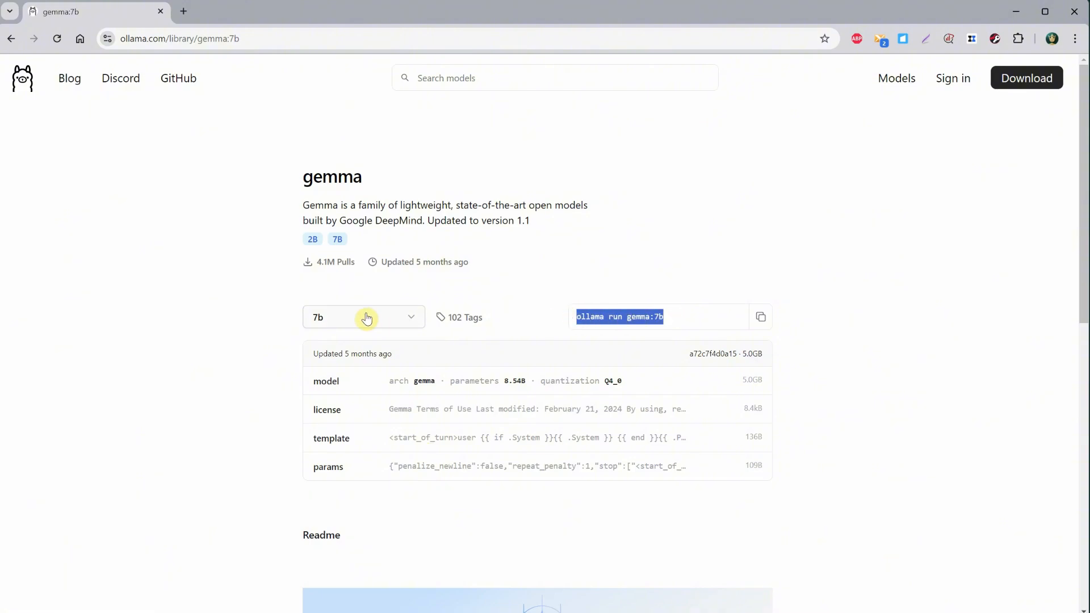
{"action": "left_click", "coordinate": [363, 317]}
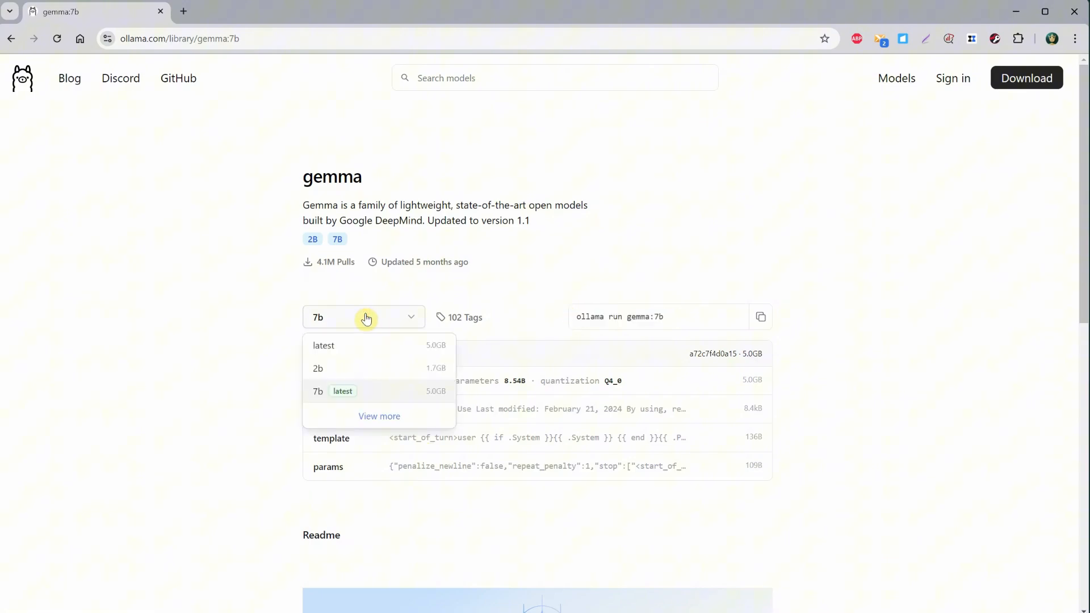
{"action": "left_click", "coordinate": [379, 416]}
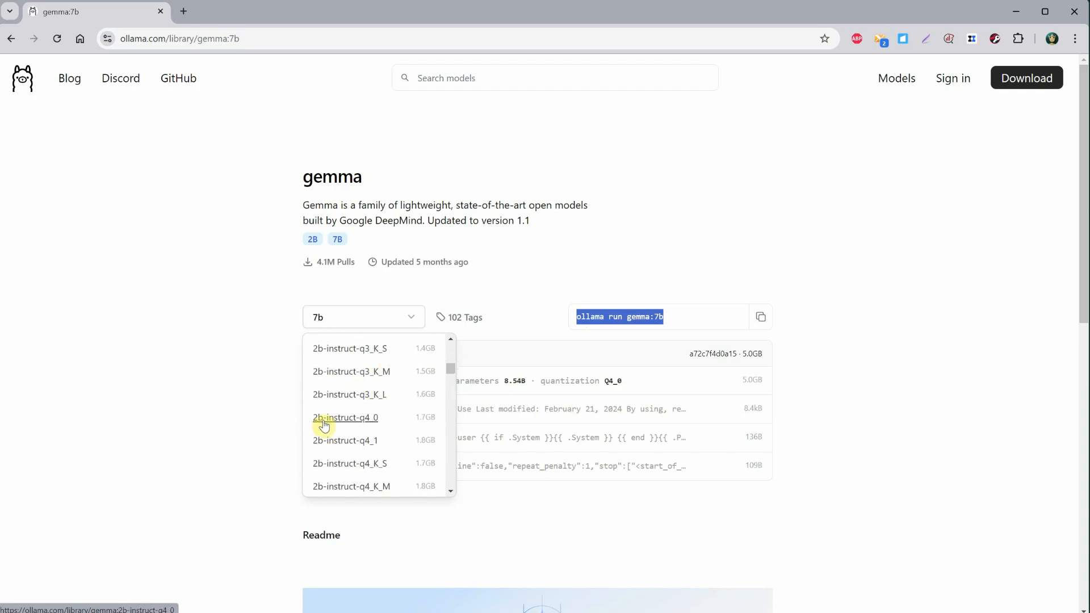
{"action": "left_click", "coordinate": [344, 417]}
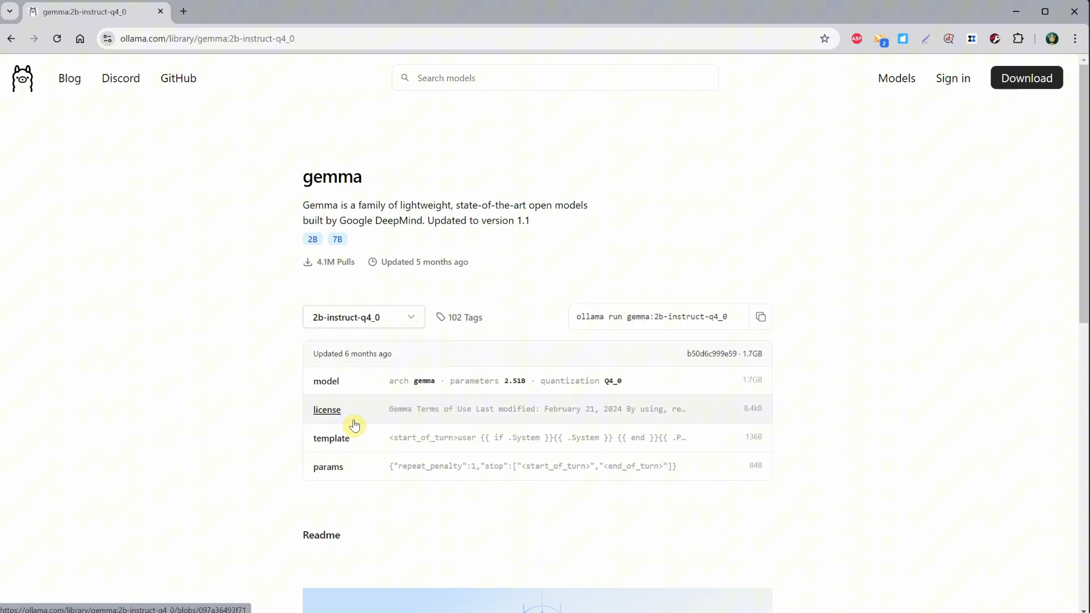
{"action": "mouse_move", "coordinate": [760, 318]}
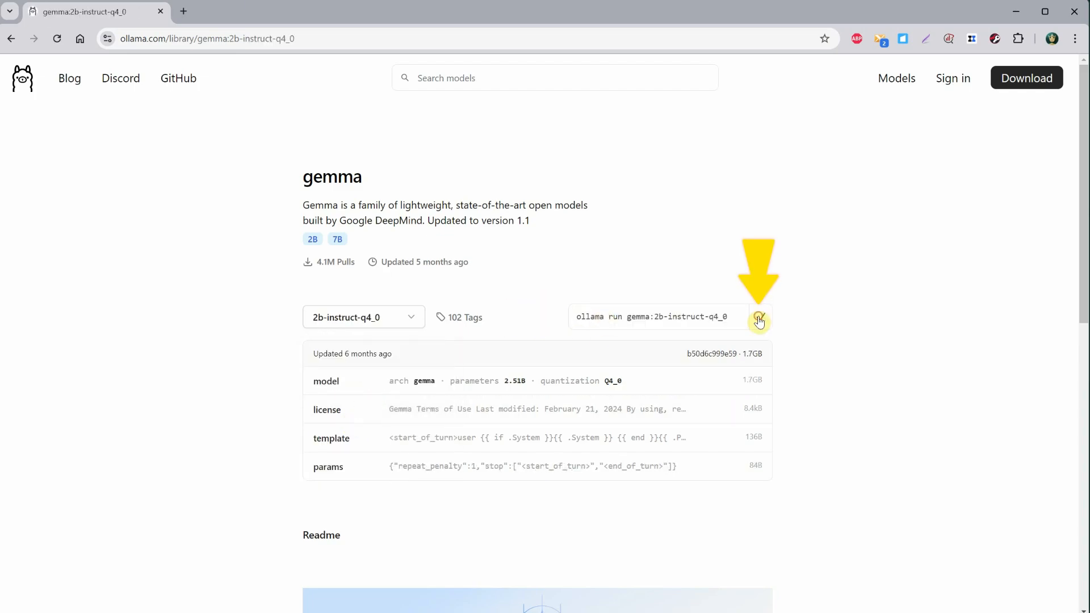
- Launch Command Prompt and check the chat session's /? help commands
{"action": "type", "text": "cmd"}
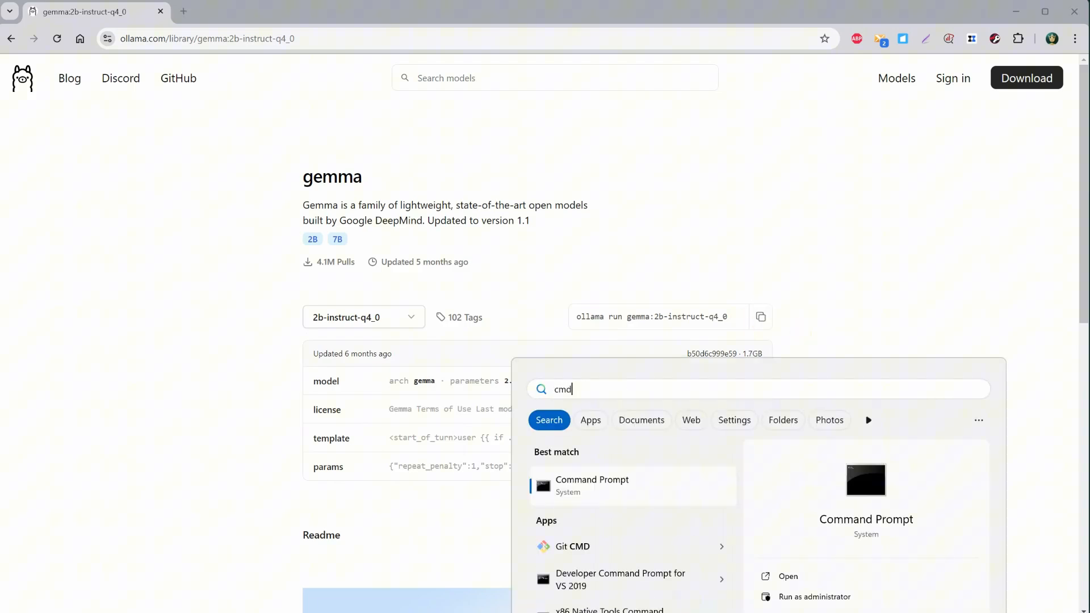
{"action": "mouse_move", "coordinate": [606, 498]}
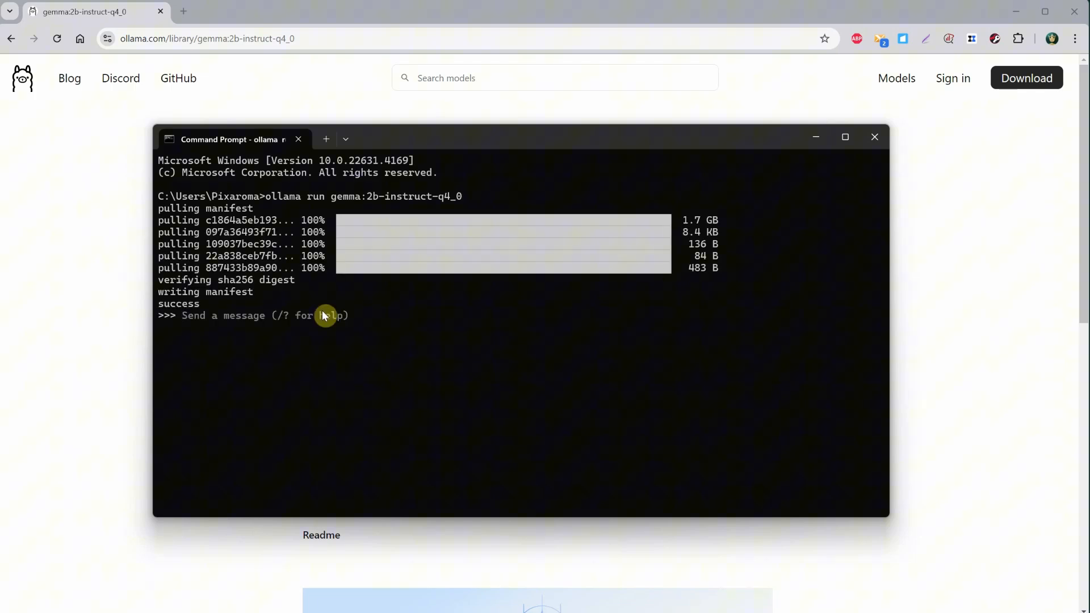
{"action": "mouse_move", "coordinate": [348, 320]}
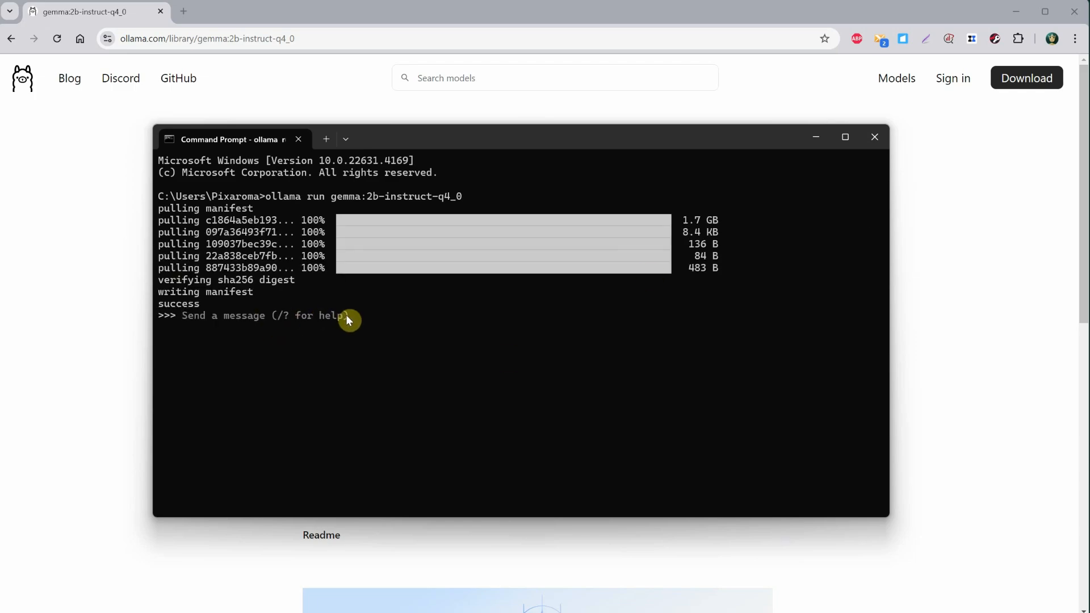
{"action": "mouse_move", "coordinate": [379, 327]}
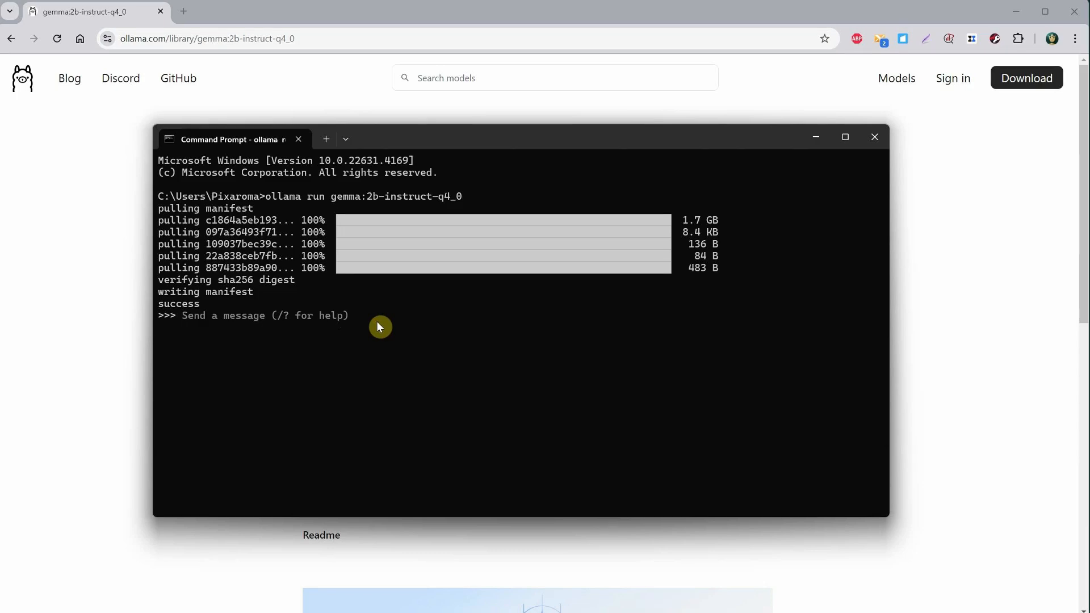
{"action": "type", "text": "/?"}
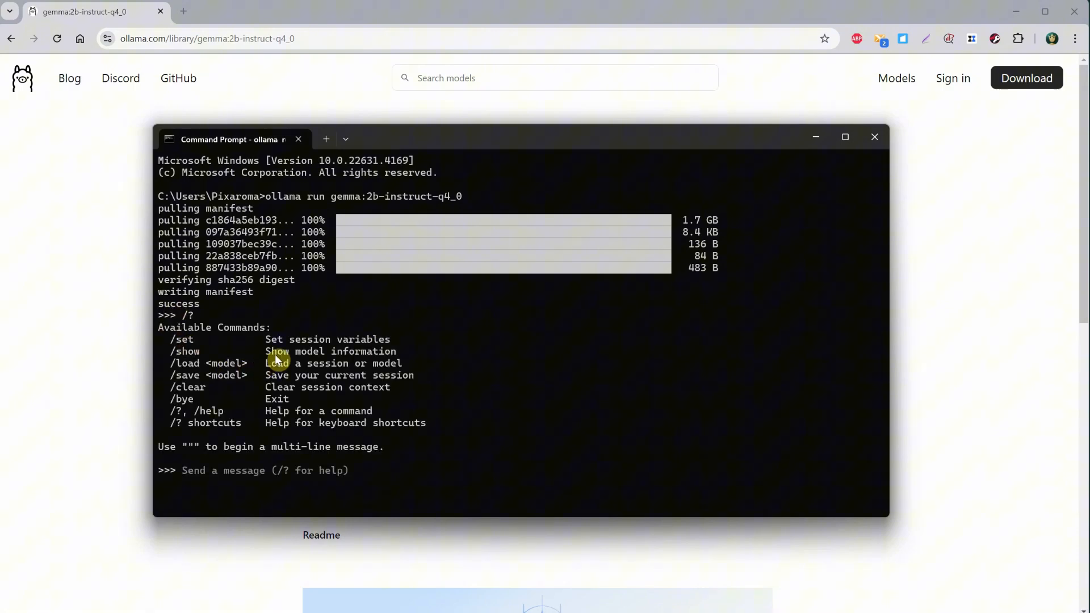
{"action": "mouse_move", "coordinate": [487, 406]}
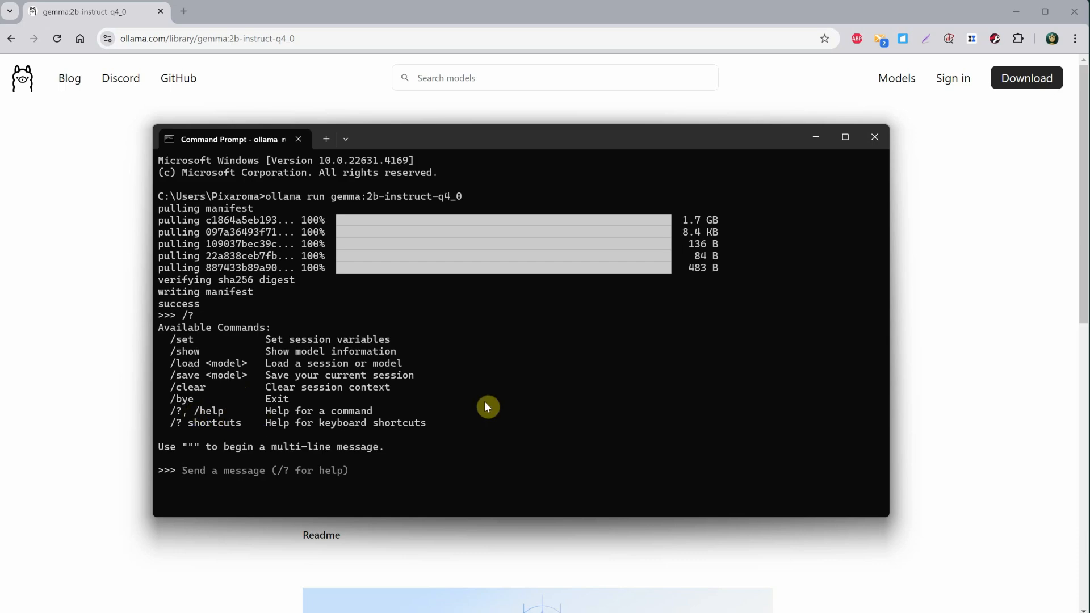
{"action": "type", "text": "/help"}
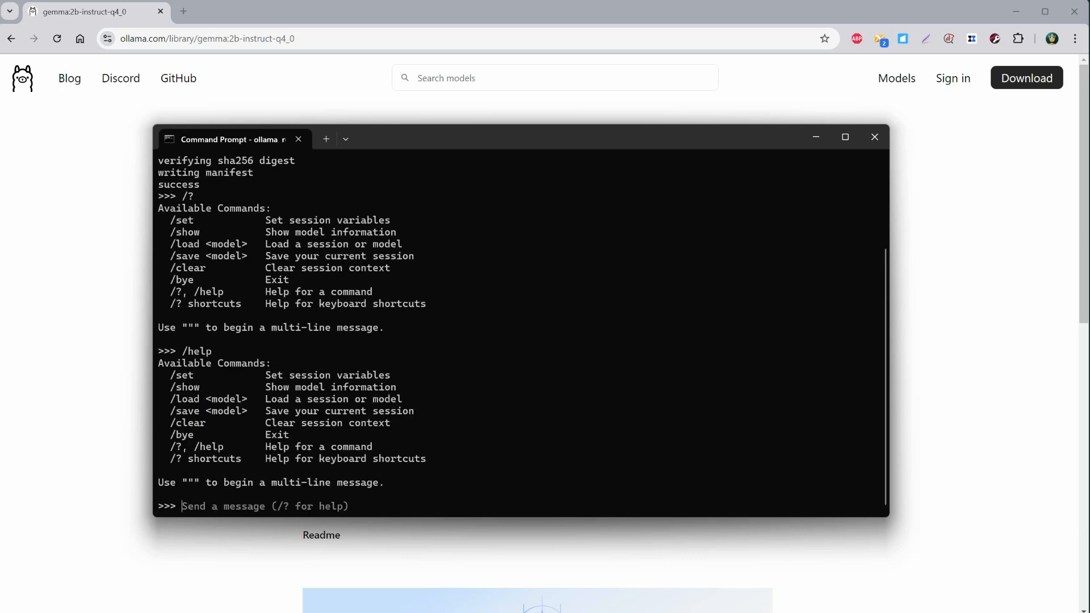
{"action": "mouse_move", "coordinate": [337, 279]}
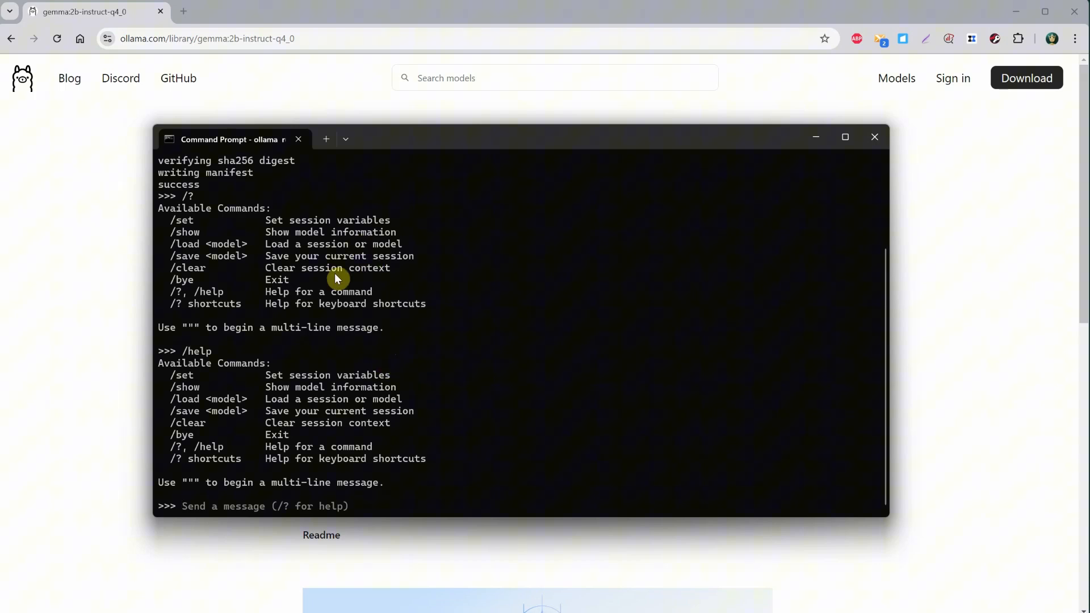
{"action": "mouse_move", "coordinate": [467, 396]}
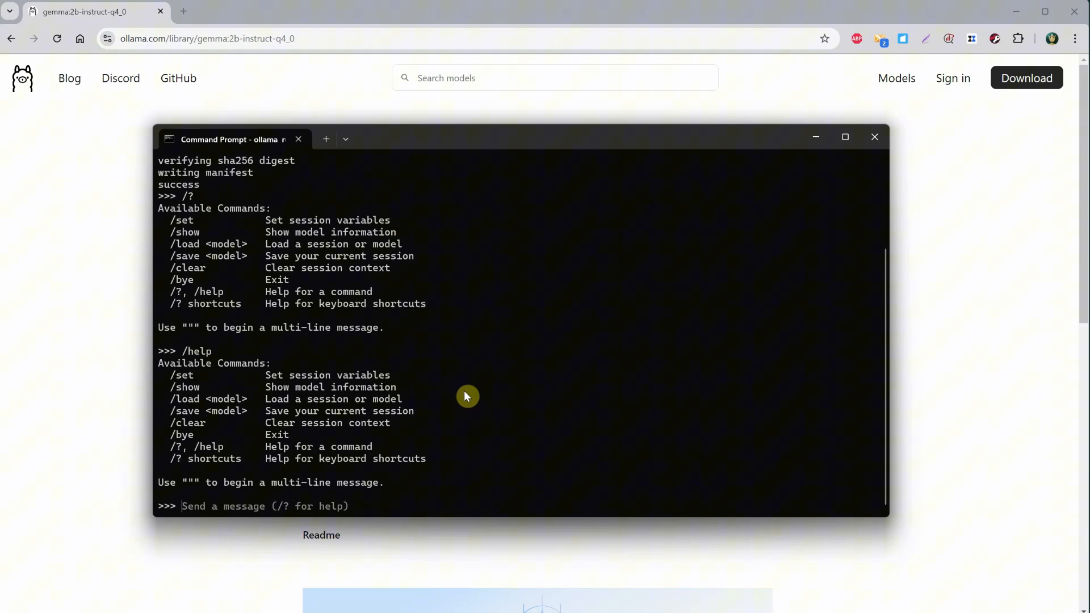
- Ask gemma 'hi' and 'what model are you?', then leave the chat with /bye
{"action": "type", "text": "hi"}
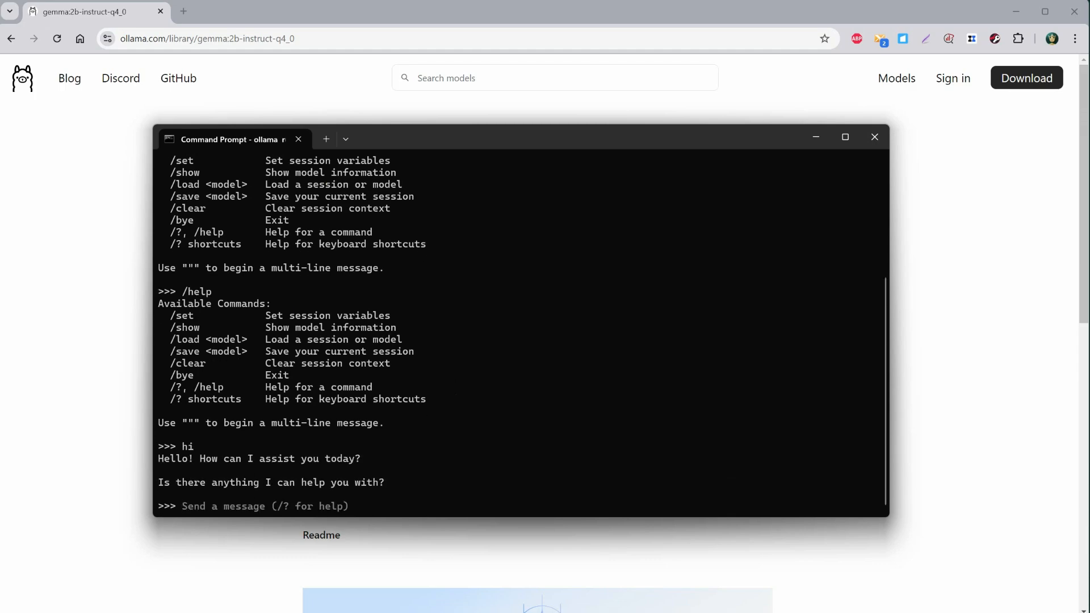
{"action": "type", "text": "what"}
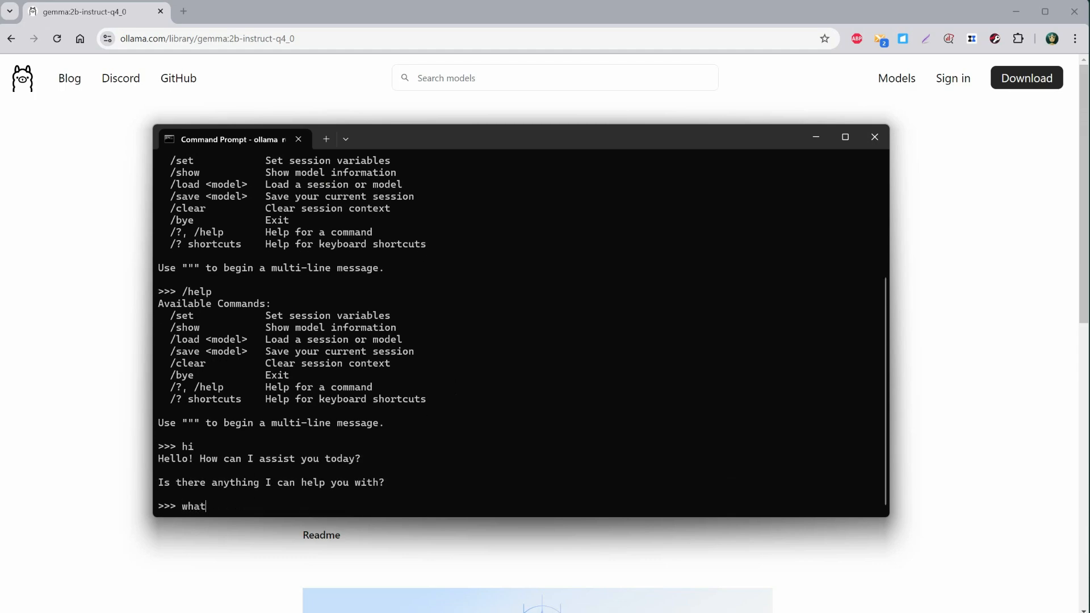
{"action": "type", "text": "model are you"}
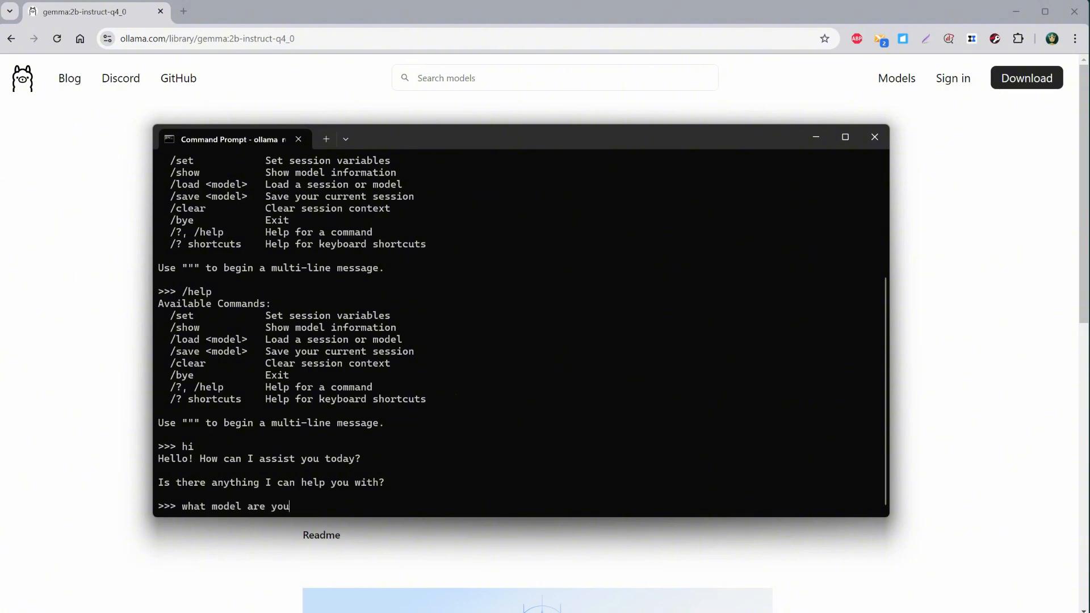
{"action": "key", "text": "Return"}
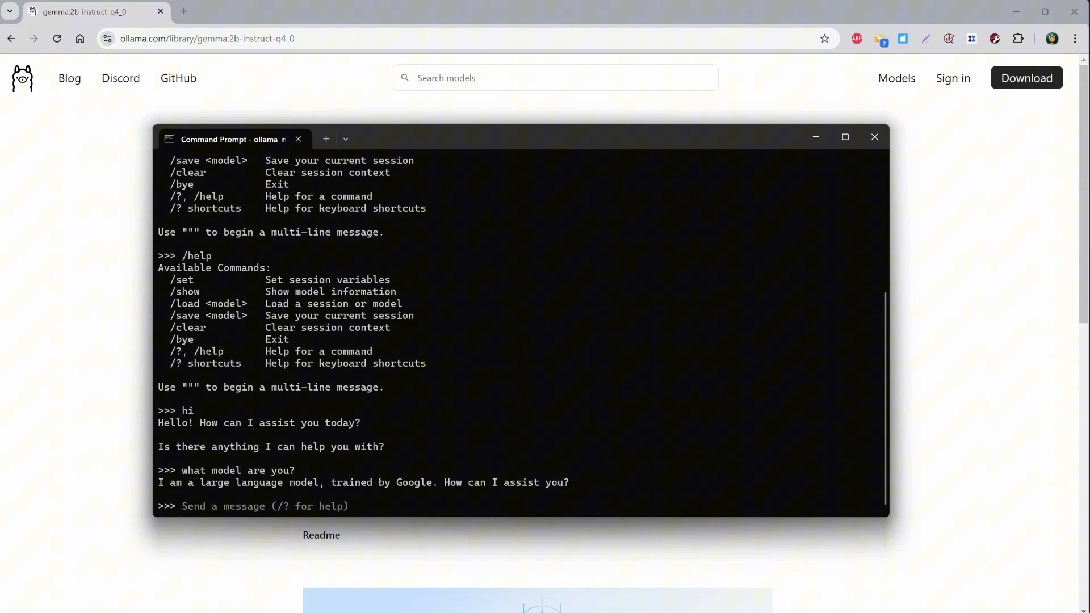
{"action": "type", "text": "/"}
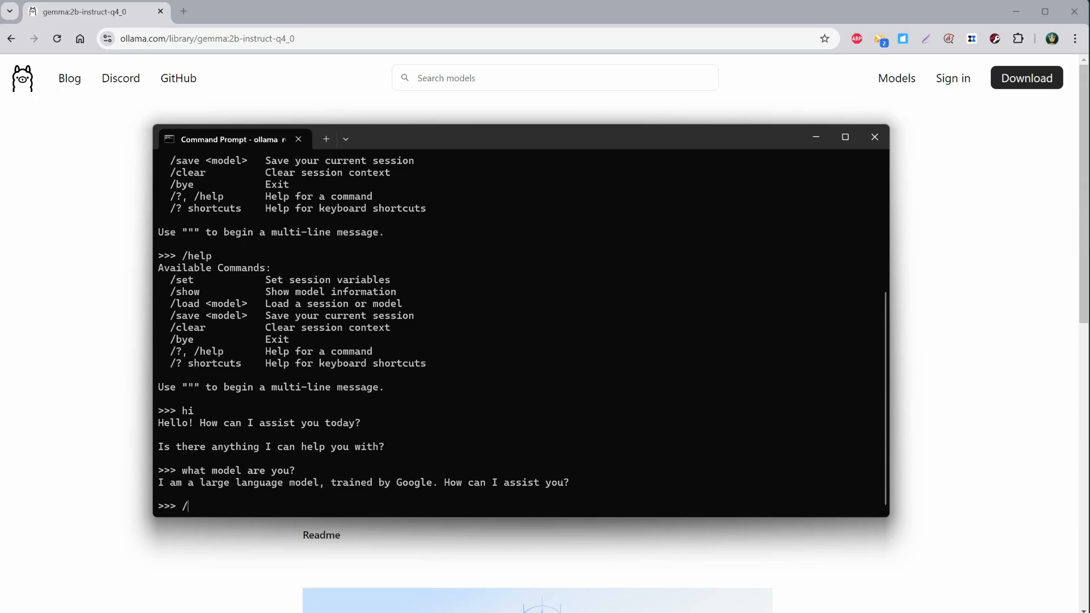
{"action": "type", "text": "bye"}
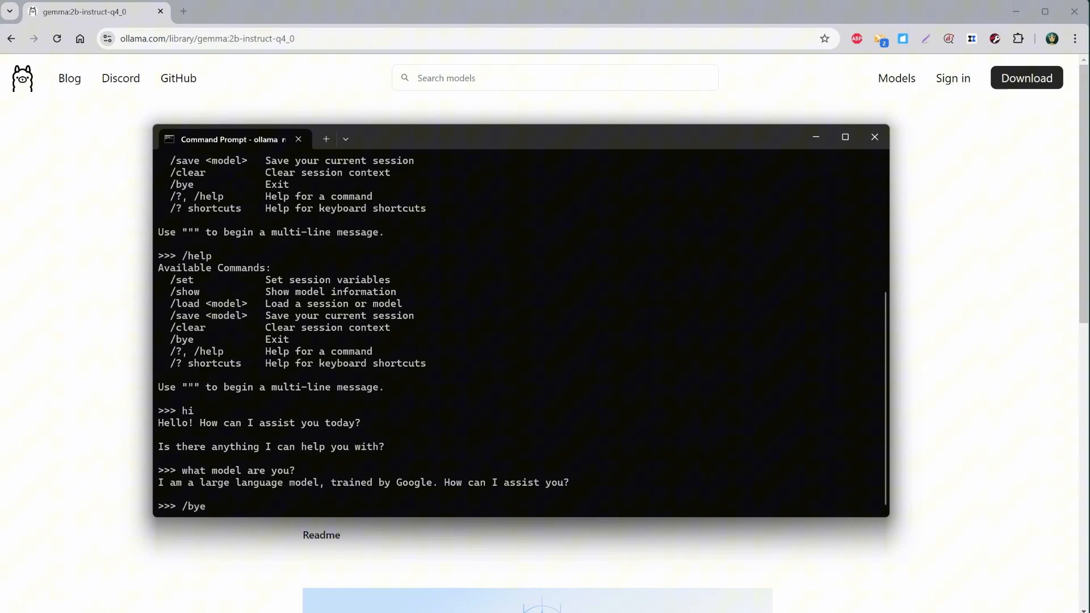
{"action": "key", "text": "Return"}
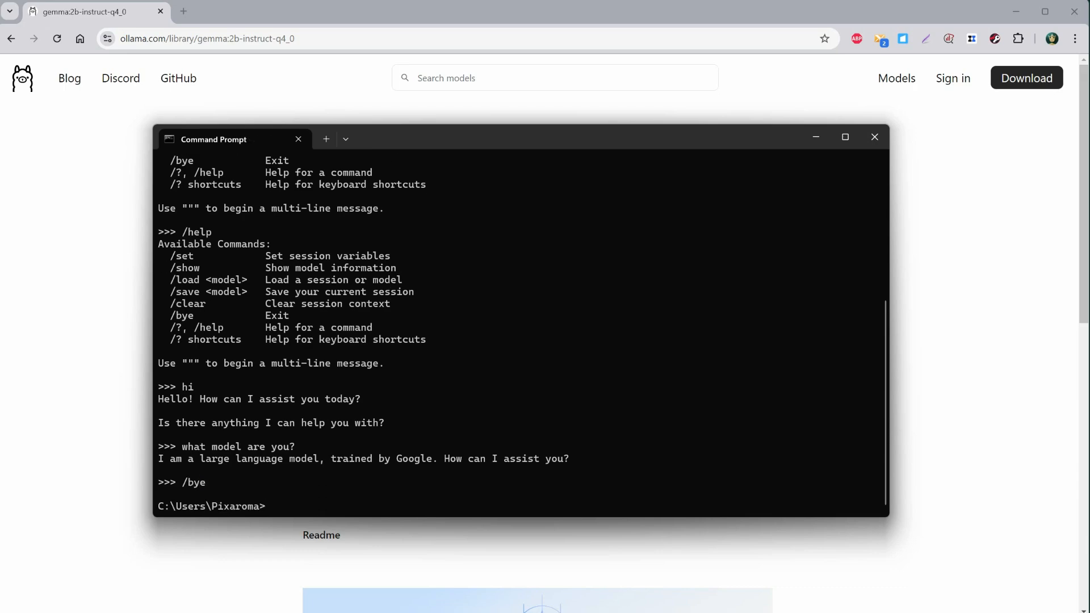
- List installed models and remove martyyz/stable-prompt:latest with ollama rm
{"action": "type", "text": "ollama list"}
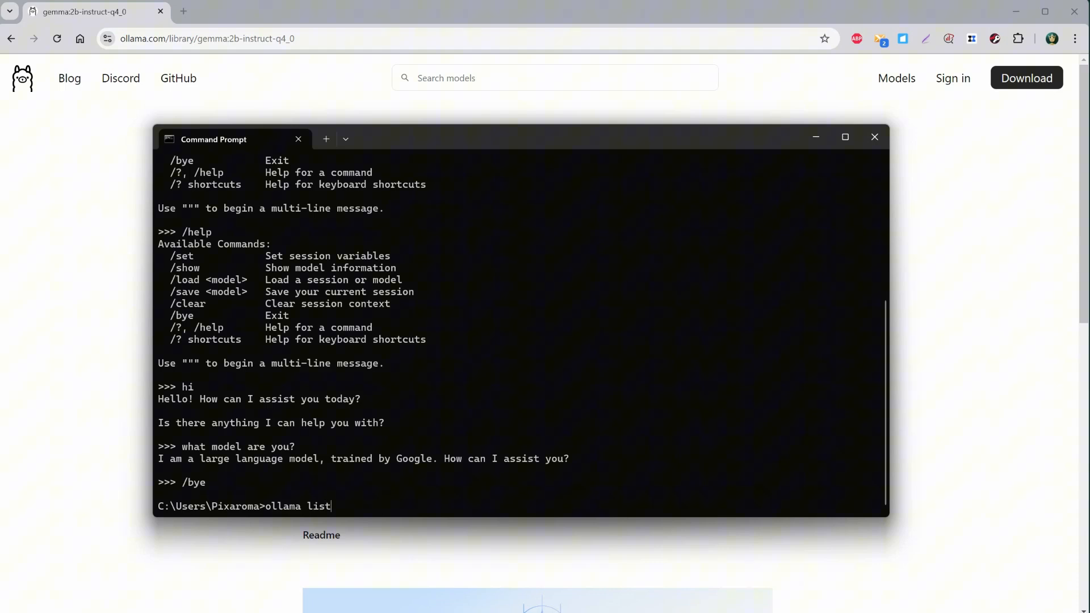
{"action": "key", "text": "Return"}
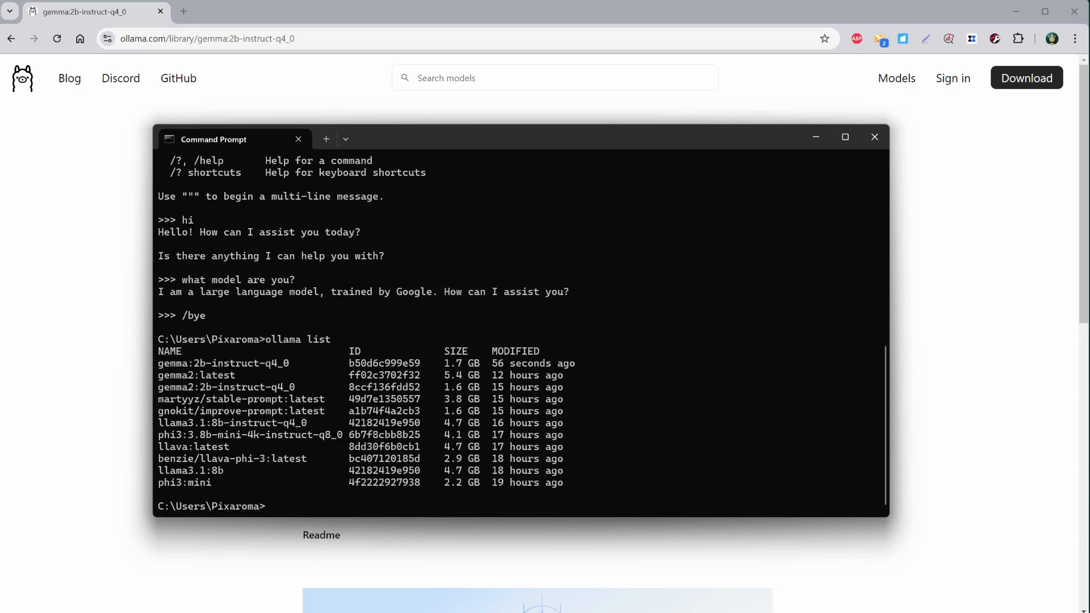
{"action": "mouse_move", "coordinate": [538, 388]}
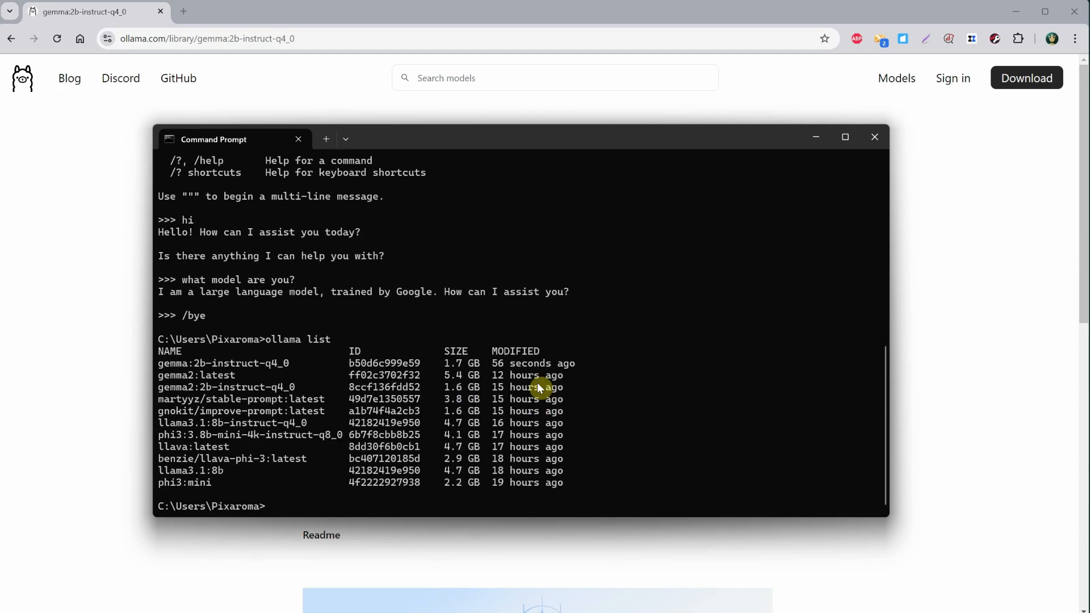
{"action": "mouse_move", "coordinate": [471, 373]}
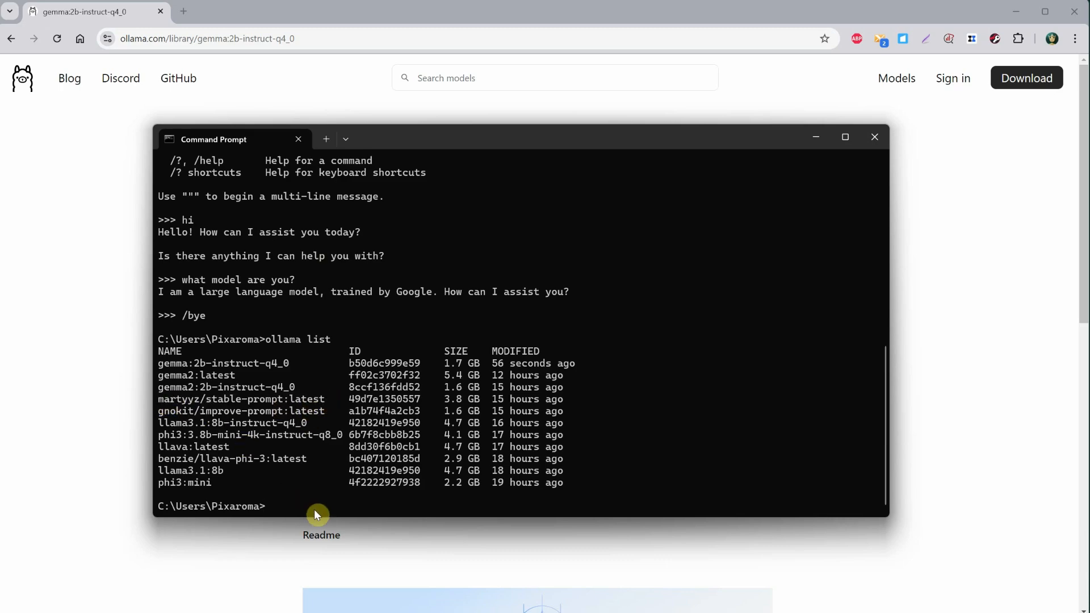
{"action": "type", "text": "ollama"}
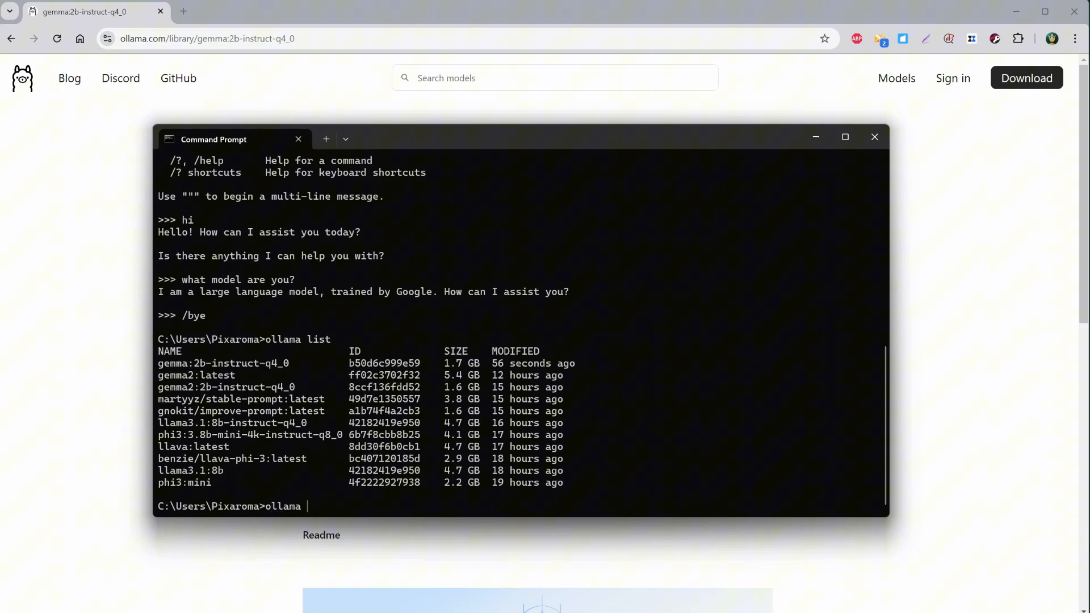
{"action": "type", "text": "rm"}
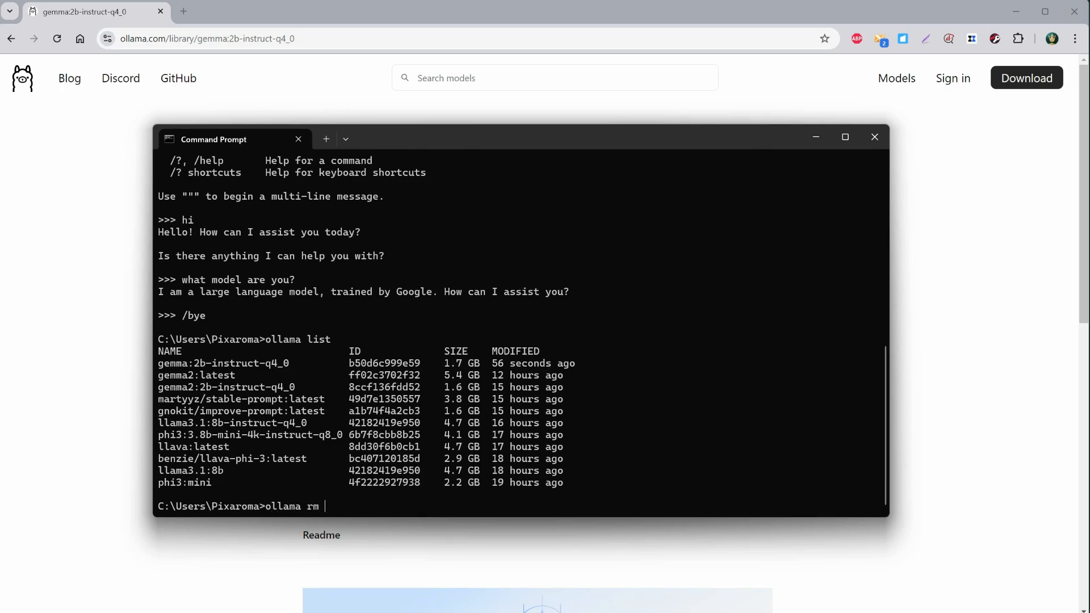
{"action": "type", "text": "martyyz/stable-prompt:latest"}
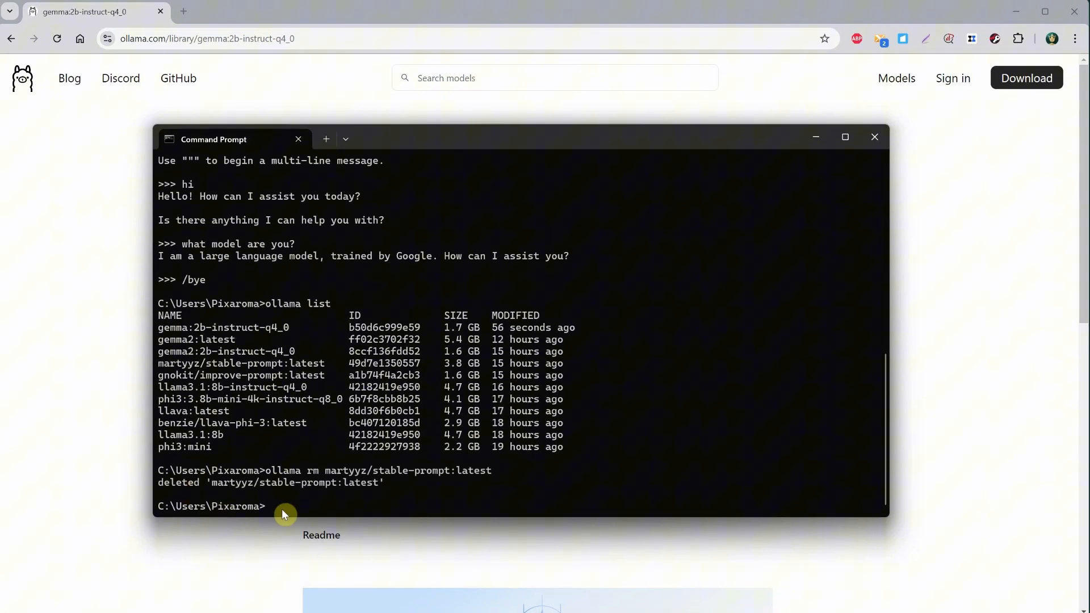
- List models again to confirm the deletion, then switch to ComfyUI's Manager menu
{"action": "type", "text": "ollama list"}
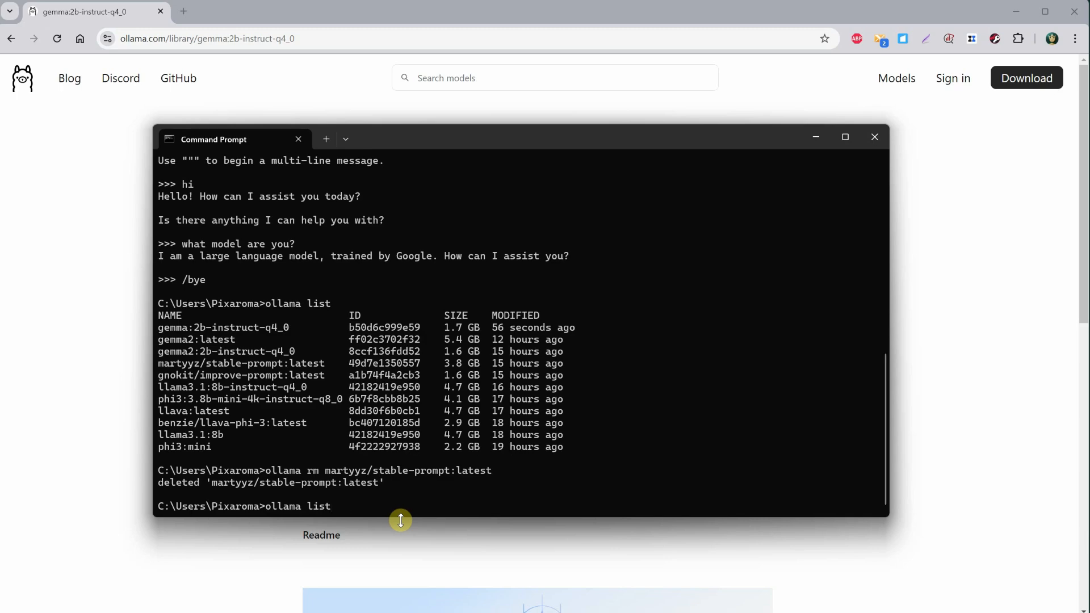
{"action": "key", "text": "Return"}
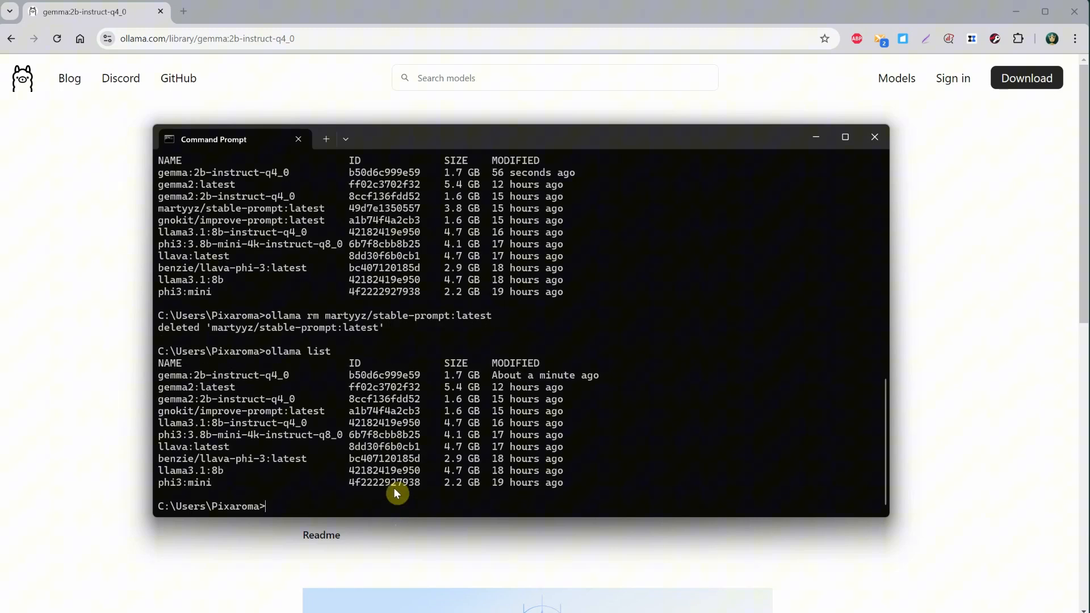
{"action": "left_click", "coordinate": [874, 137]}
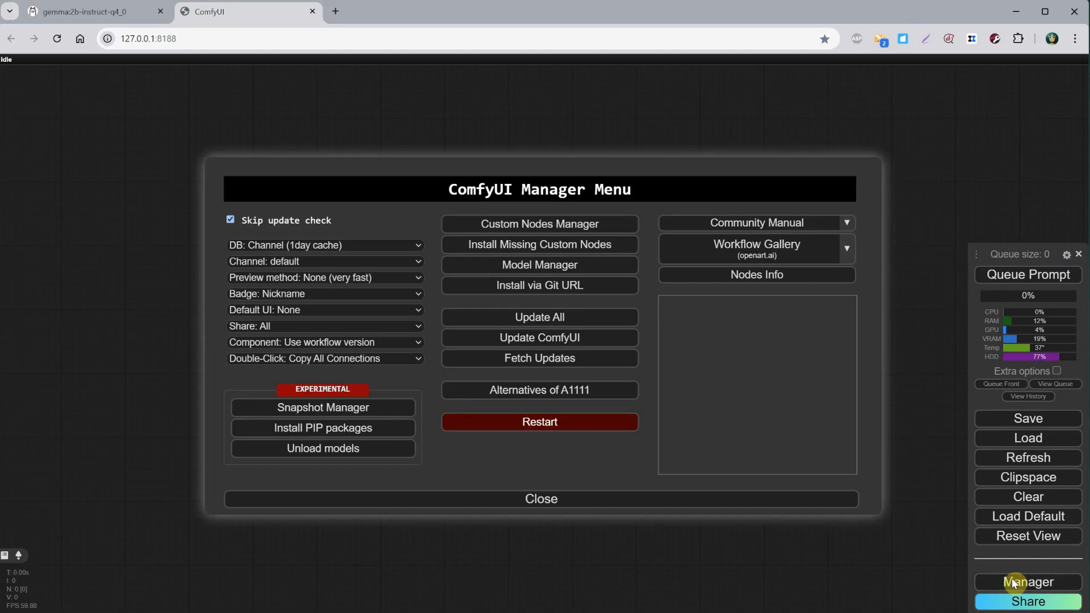
- Install the ComfyUI Ollama node pack from the Custom Nodes Manager and restart ComfyUI
{"action": "left_click", "coordinate": [538, 223]}
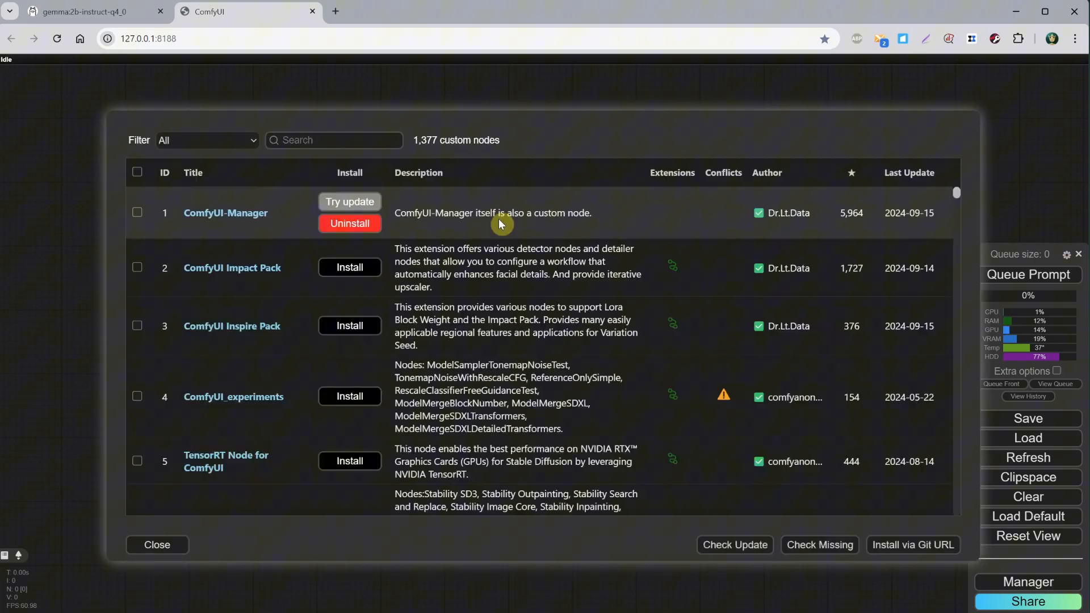
{"action": "type", "text": "ollama"}
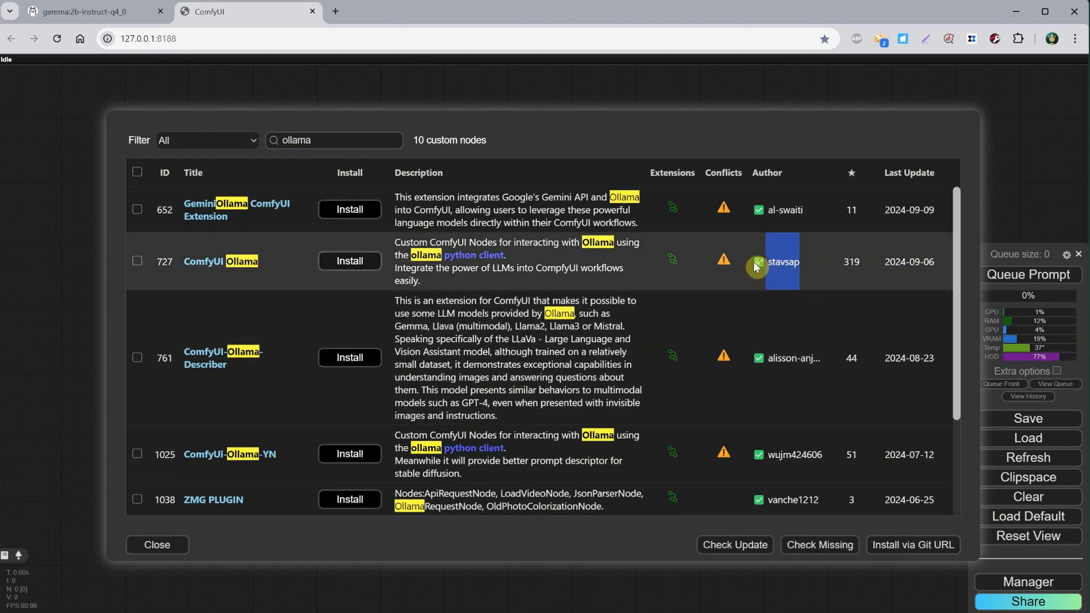
{"action": "mouse_move", "coordinate": [350, 261]}
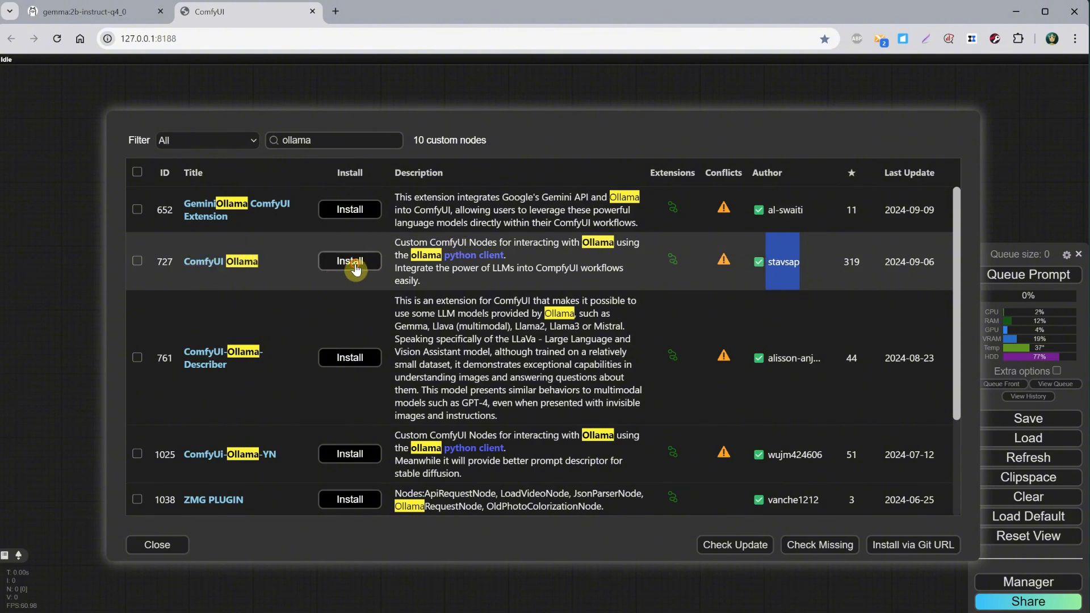
{"action": "left_click", "coordinate": [350, 261]}
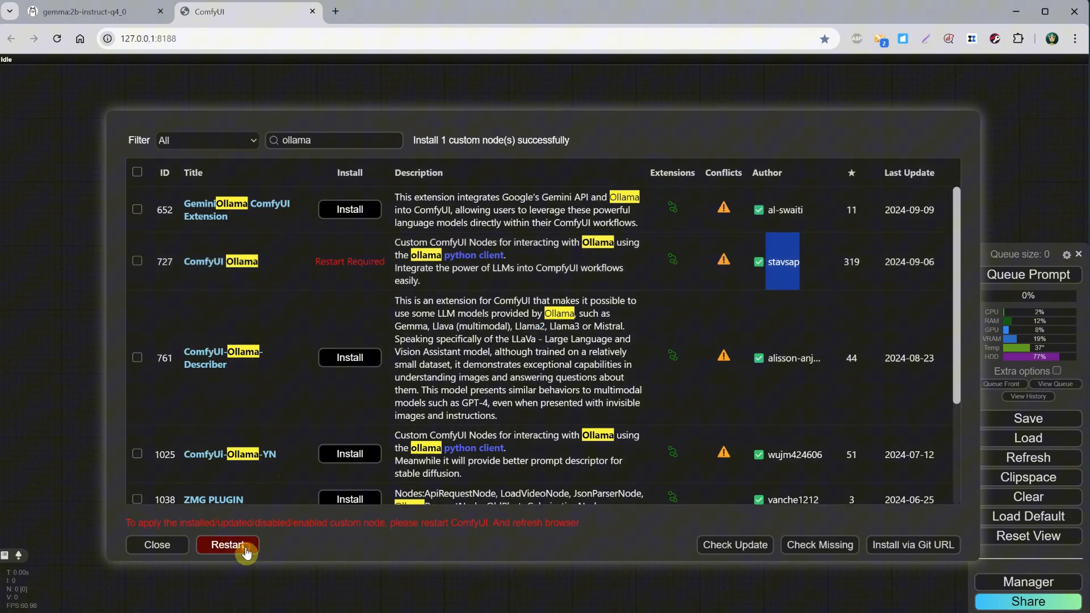
{"action": "left_click", "coordinate": [227, 543]}
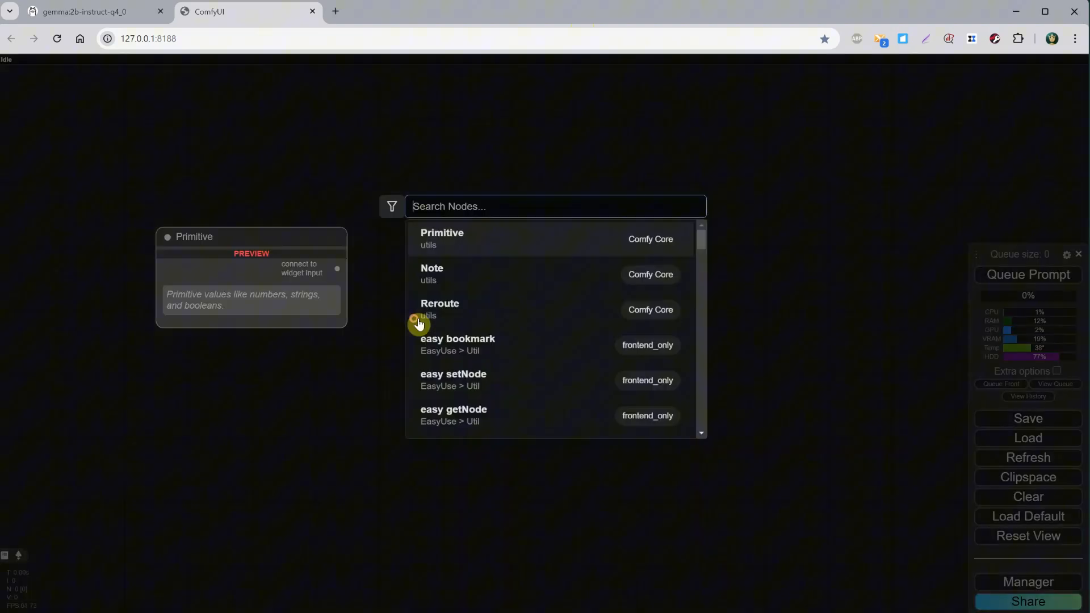
{"action": "type", "text": "ol"}
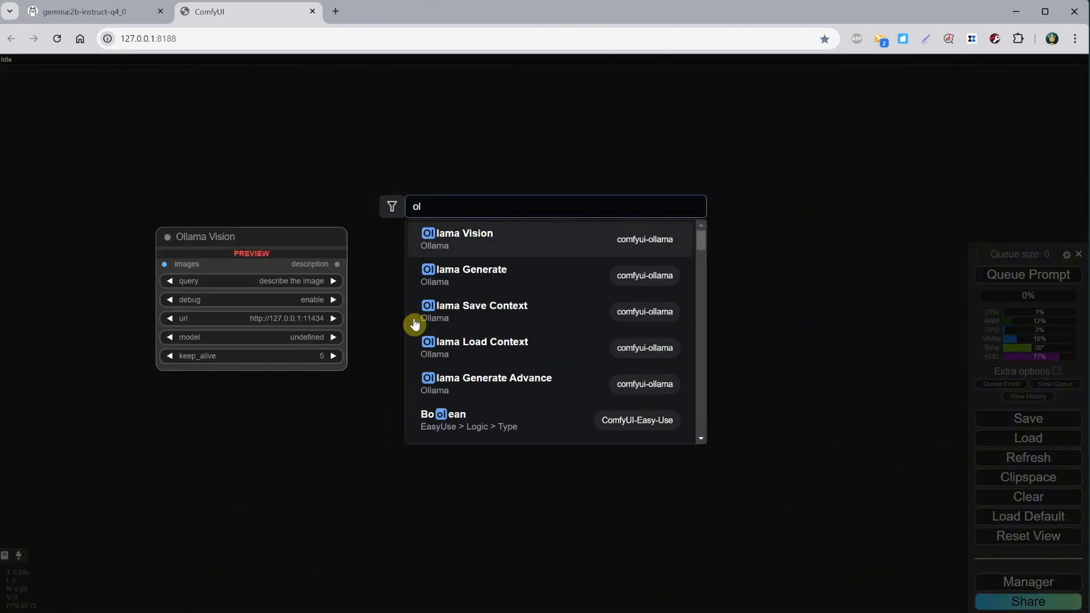
{"action": "type", "text": "lama"}
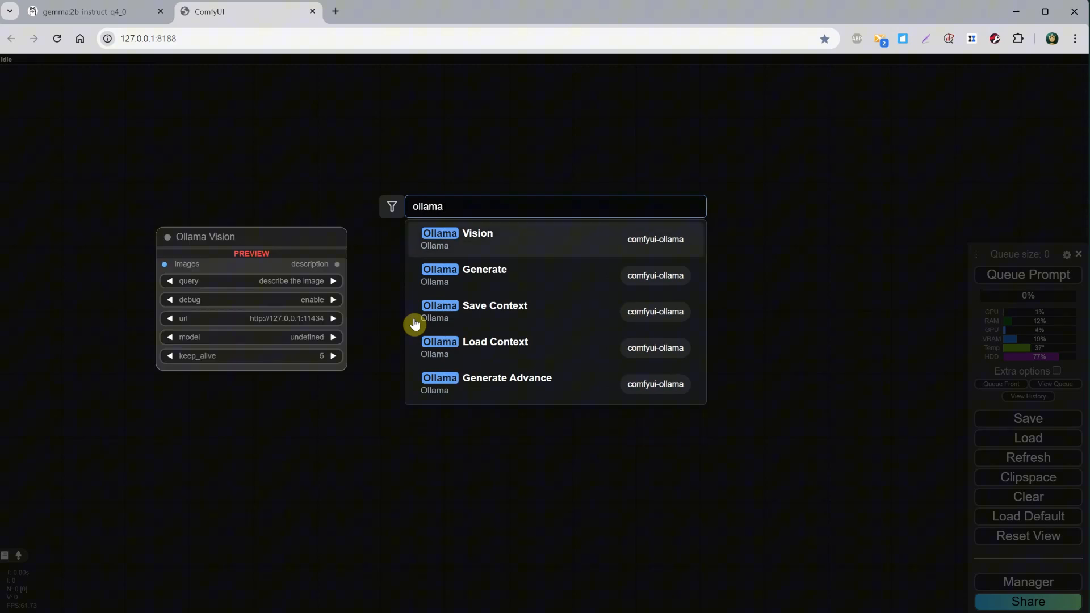
{"action": "left_click", "coordinate": [485, 271]}
{"action": "type", "text": "show"}
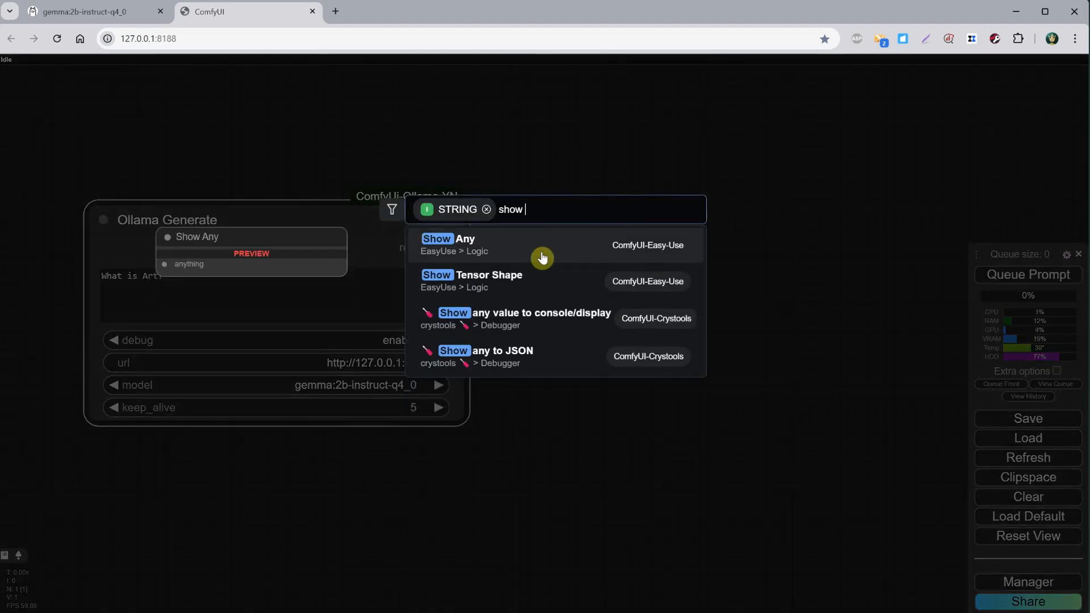
{"action": "left_click", "coordinate": [447, 238]}
{"action": "type", "text": "hi"}
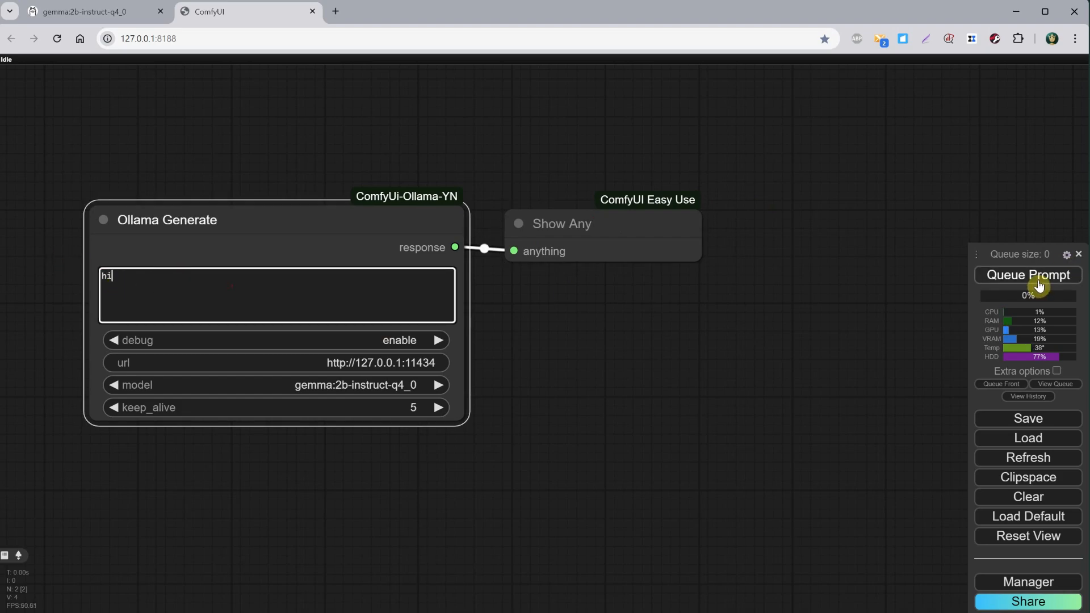
{"action": "left_click", "coordinate": [1028, 275]}
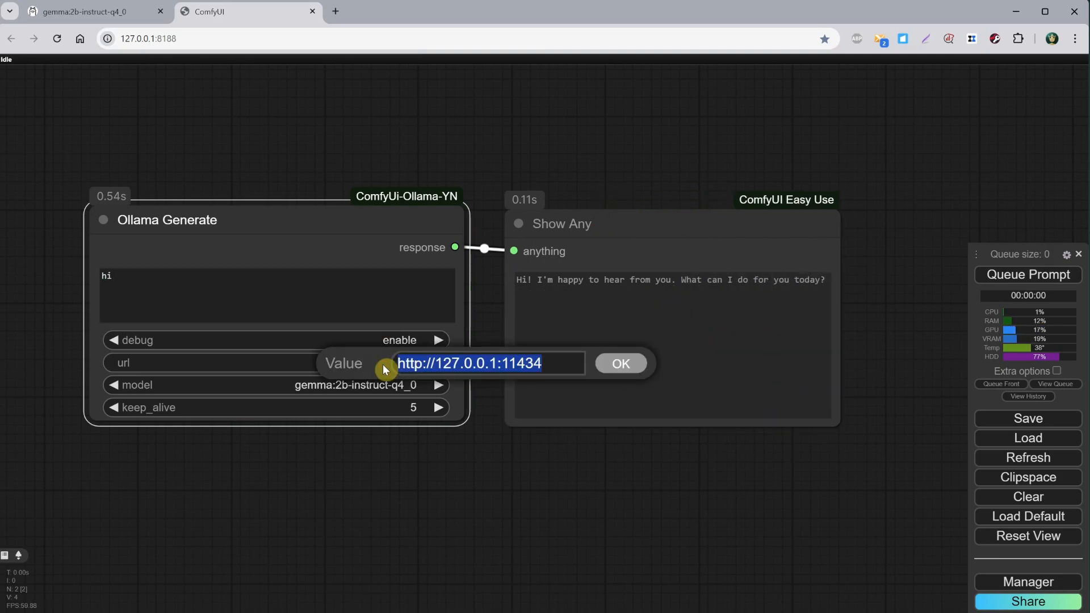
{"action": "mouse_move", "coordinate": [598, 371]}
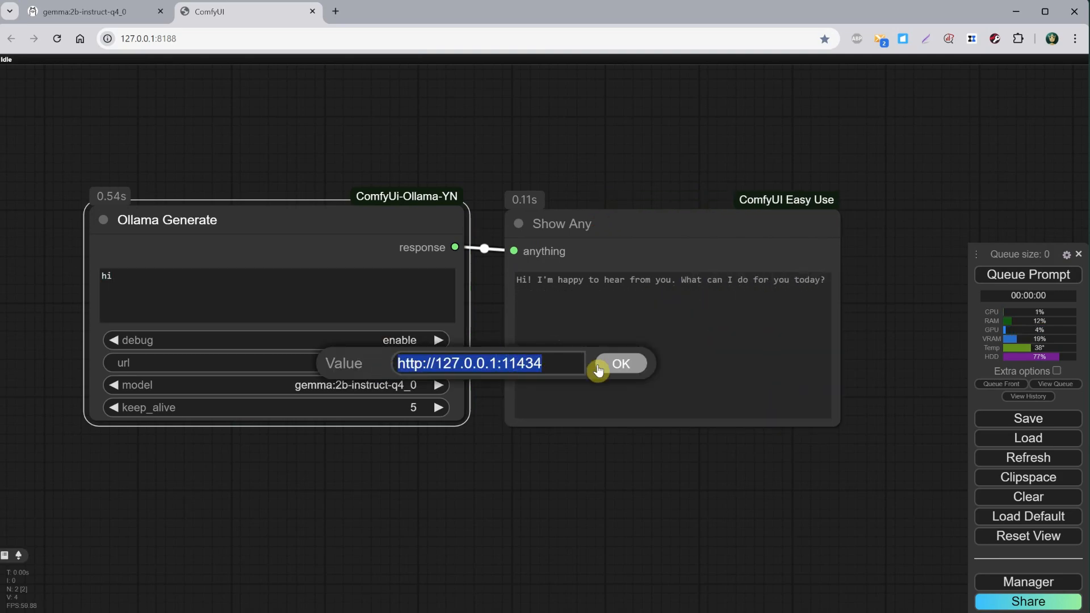
{"action": "left_click", "coordinate": [618, 363]}
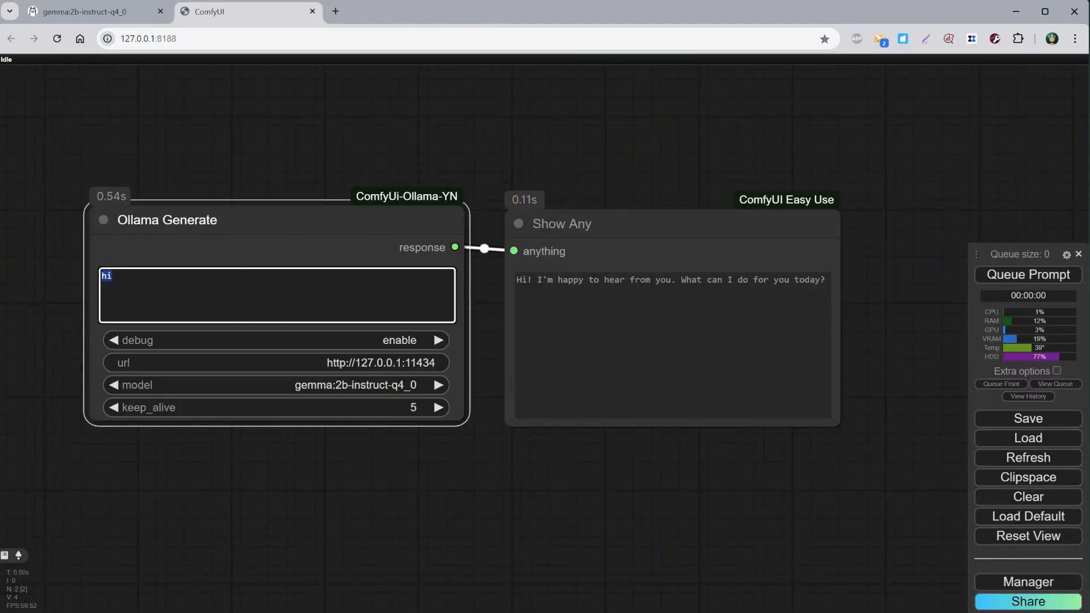
- Prompt Ollama Generate with 'tell me a joke', then a one-long-sentence cute cartoon bunny description
{"action": "type", "text": "tell me a joke"}
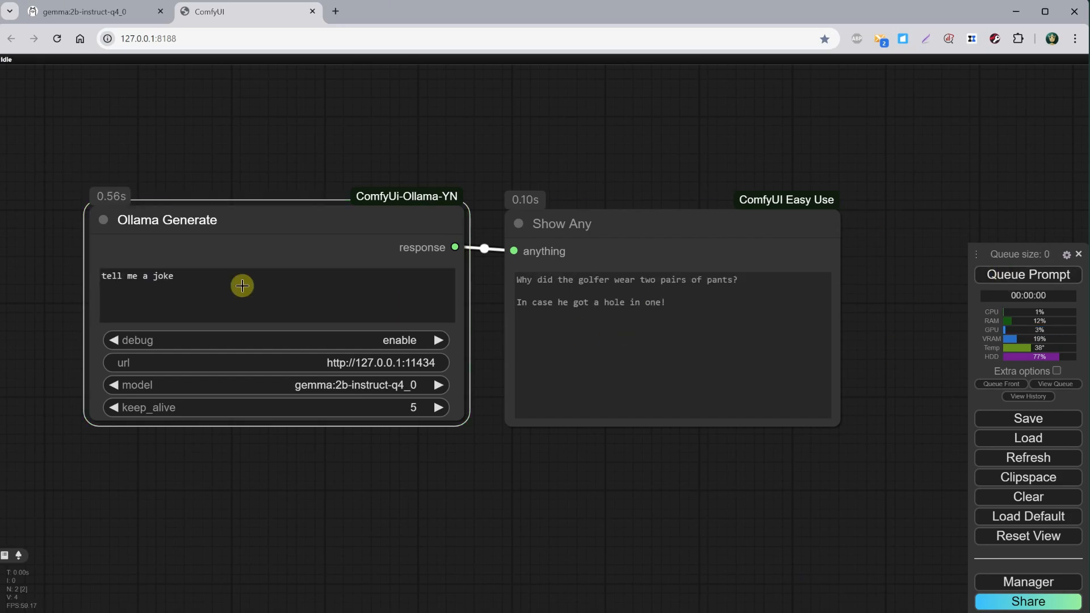
{"action": "type", "text": "describe me in one long"}
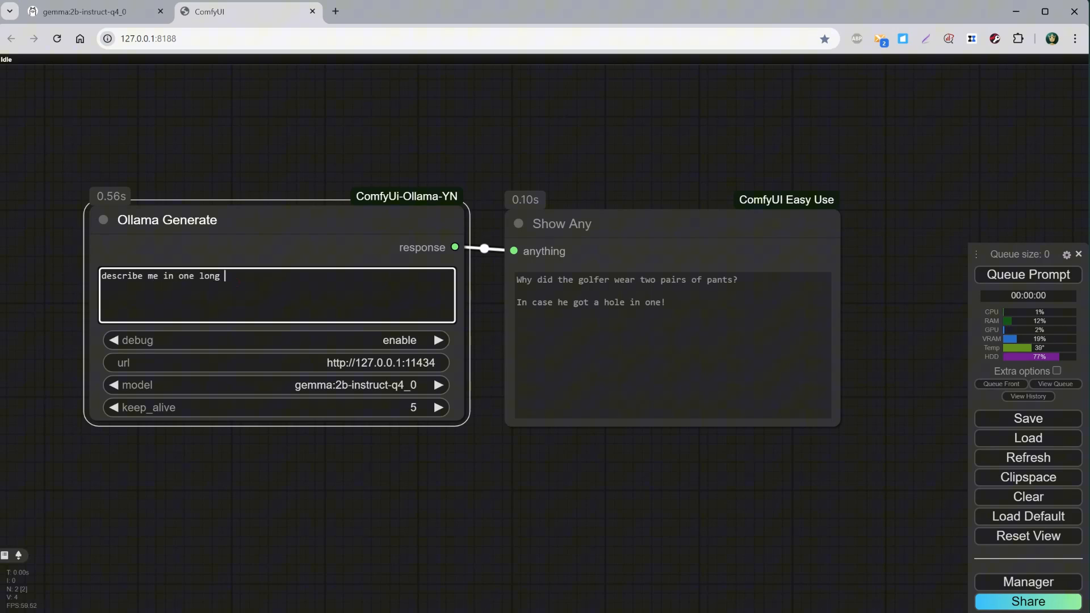
{"action": "type", "text": "sentence a cute cartoon bunny"}
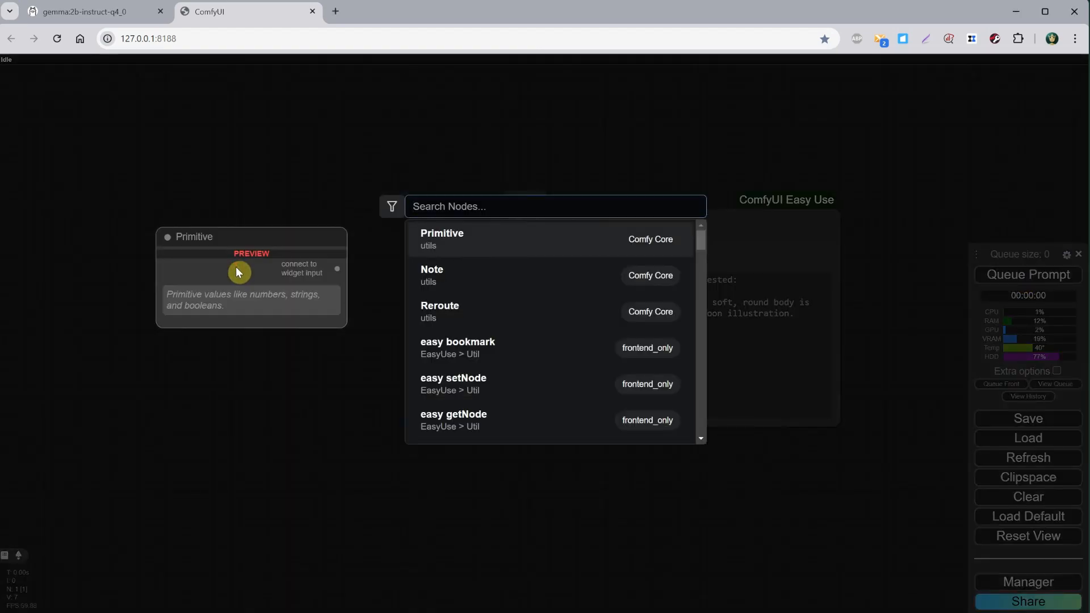
- Add an Ollama Generate Advance node feeding Show Any, edit its system text to three sentences, and run it
{"action": "type", "text": "ollama"}
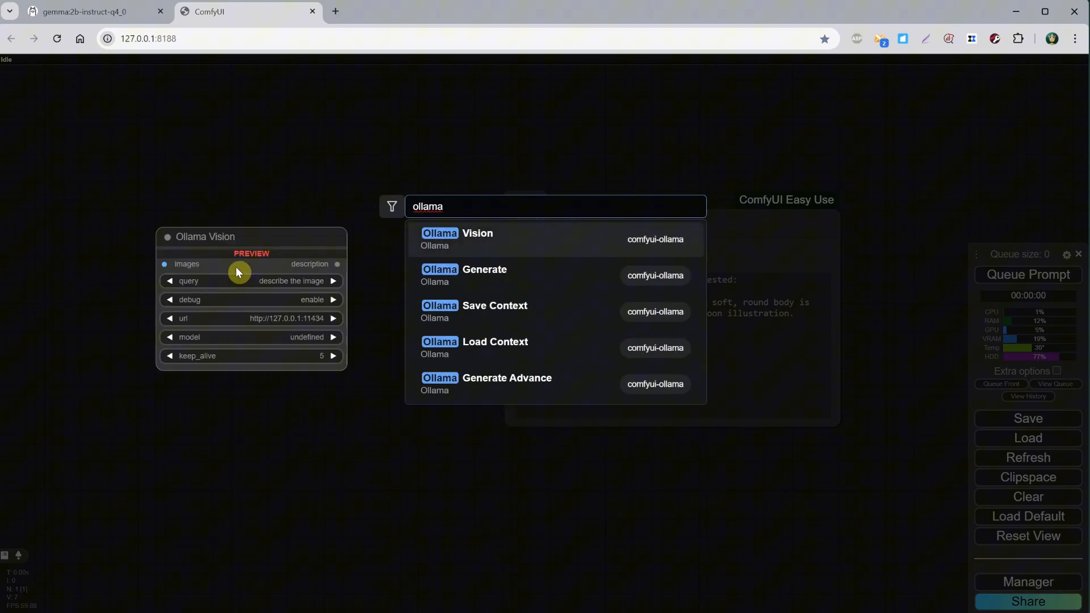
{"action": "left_click", "coordinate": [506, 377]}
{"action": "type", "text": "a cute cartoon bunny in a fantasy fores"}
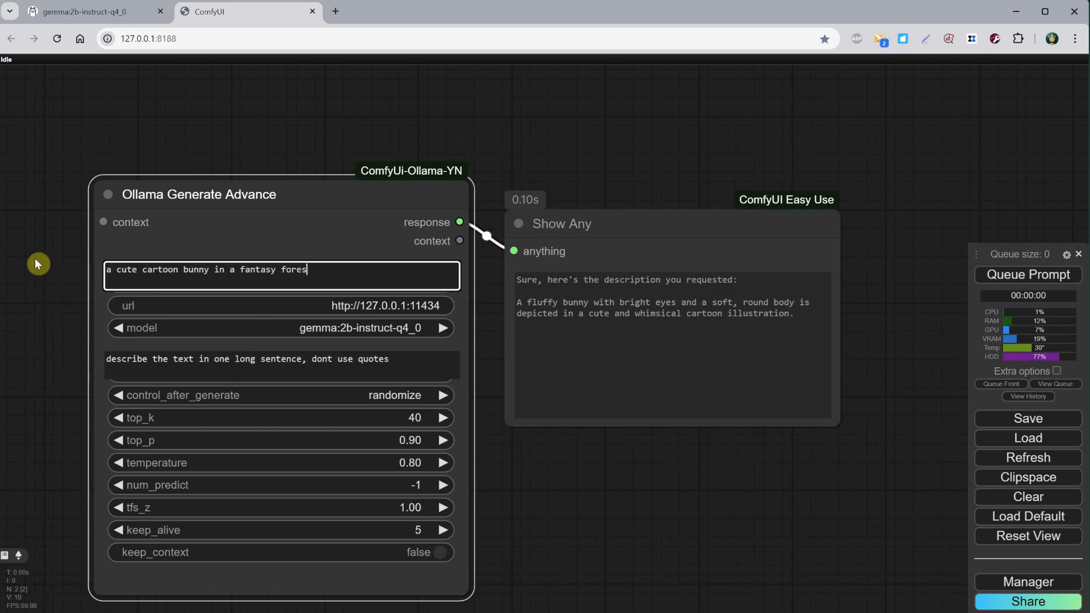
{"action": "left_click", "coordinate": [1028, 275]}
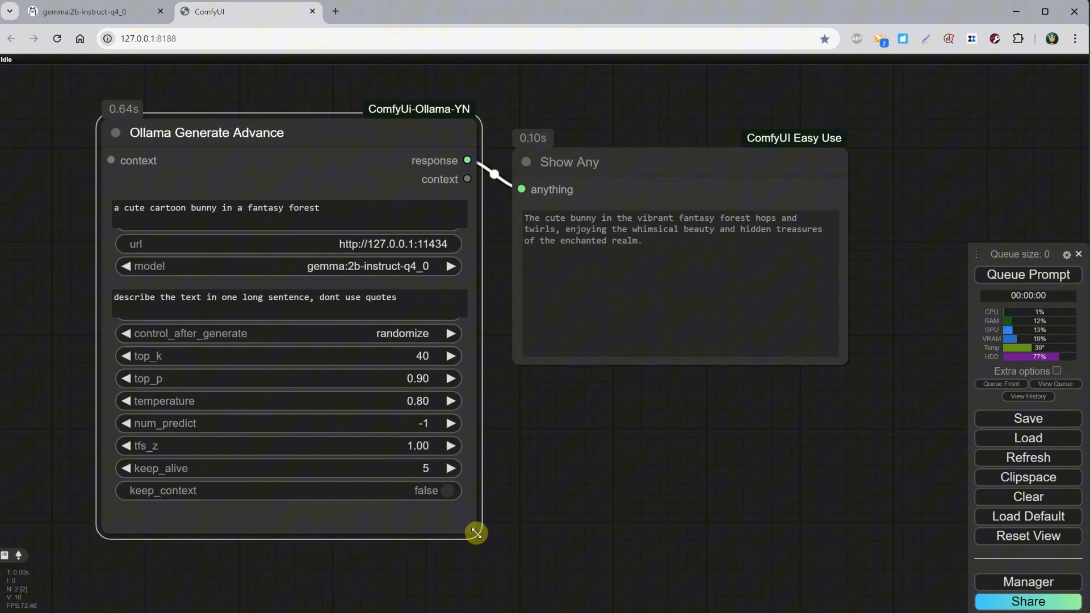
{"action": "left_click", "coordinate": [1027, 274]}
{"action": "type", "text": "thre"}
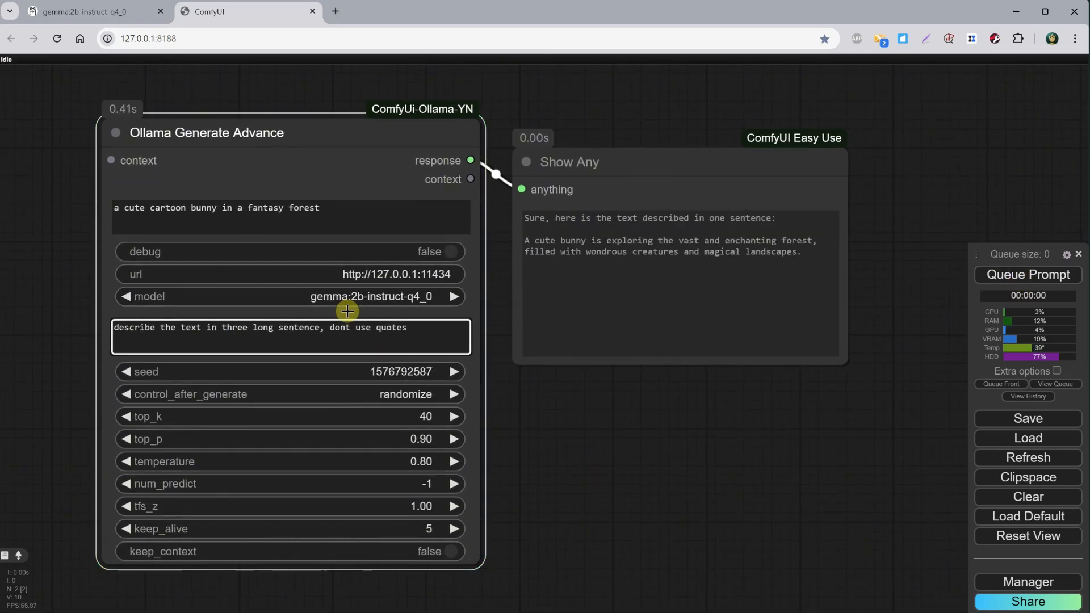
{"action": "left_click", "coordinate": [1028, 275]}
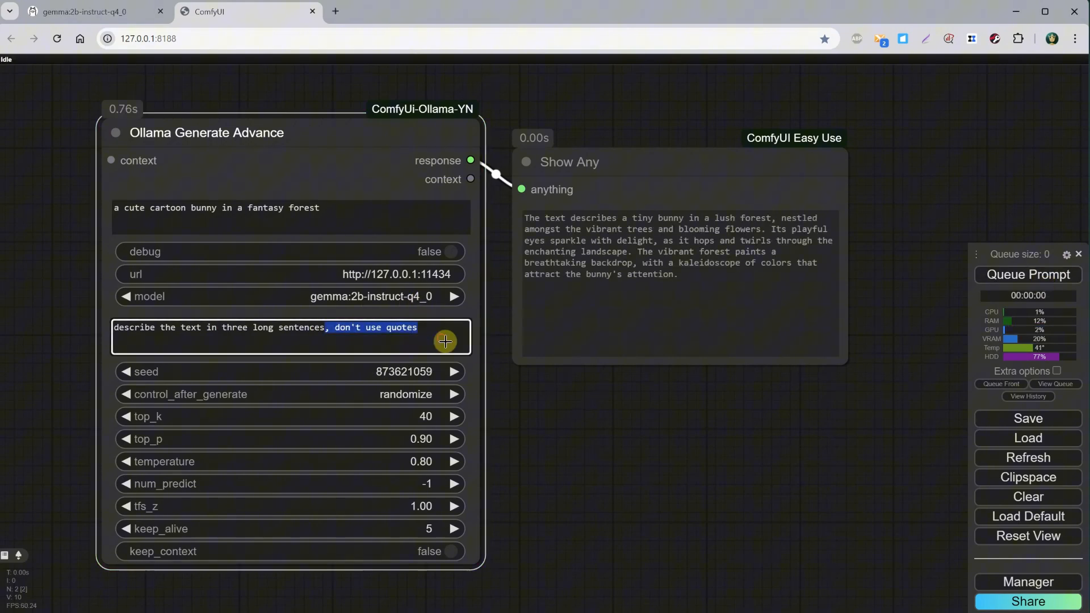
{"action": "scroll", "scroll_direction": "down", "scroll_amount": 3}
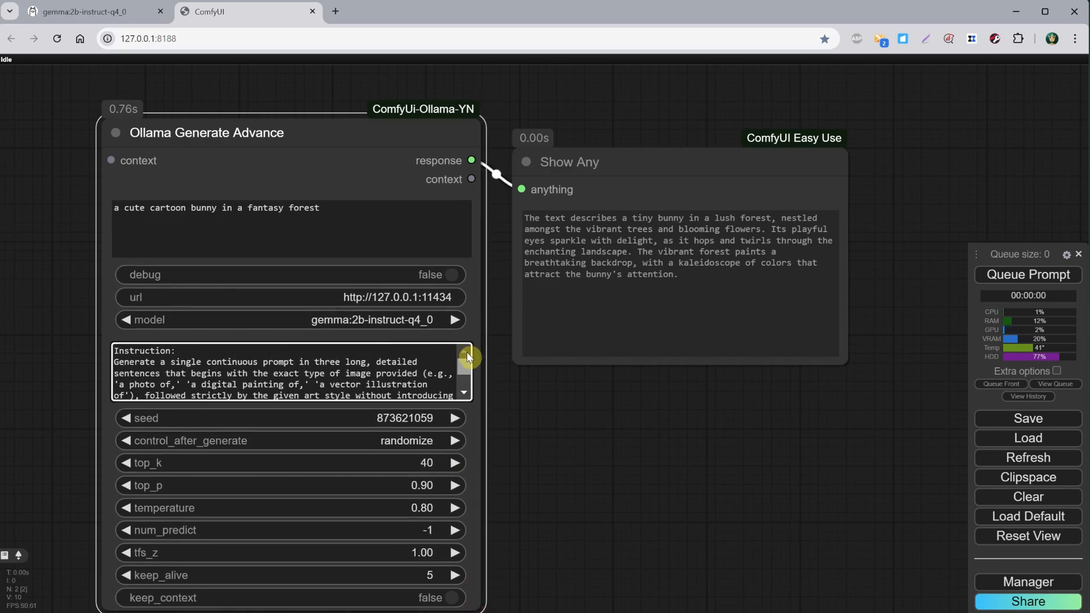
- Change the prompt style word to watercolor then 3d render and queue several prompt generations
{"action": "scroll", "scroll_direction": "down", "scroll_amount": 3}
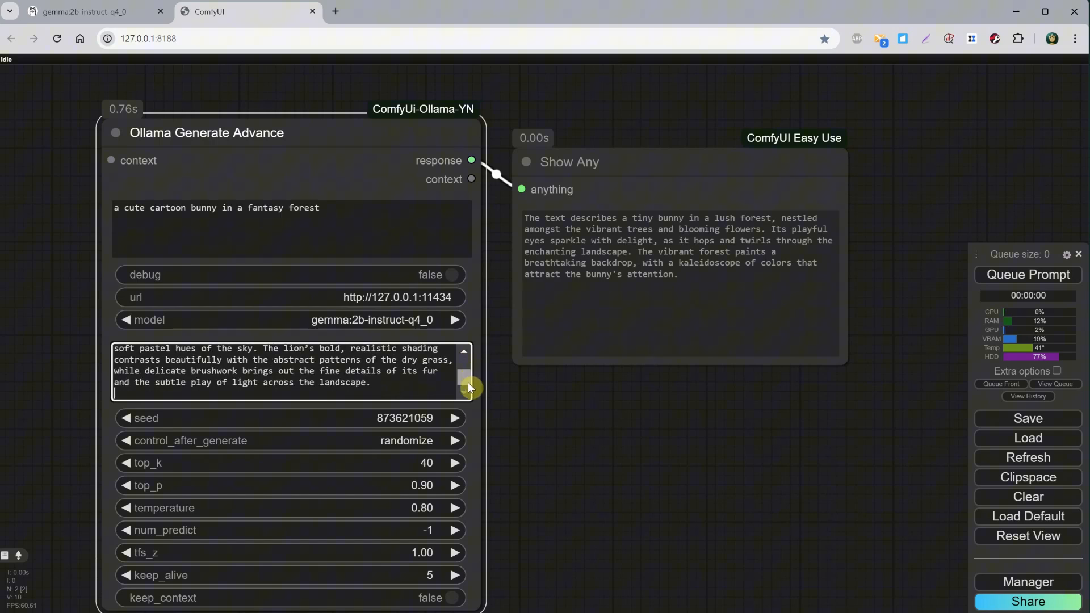
{"action": "type", "text": ", d"}
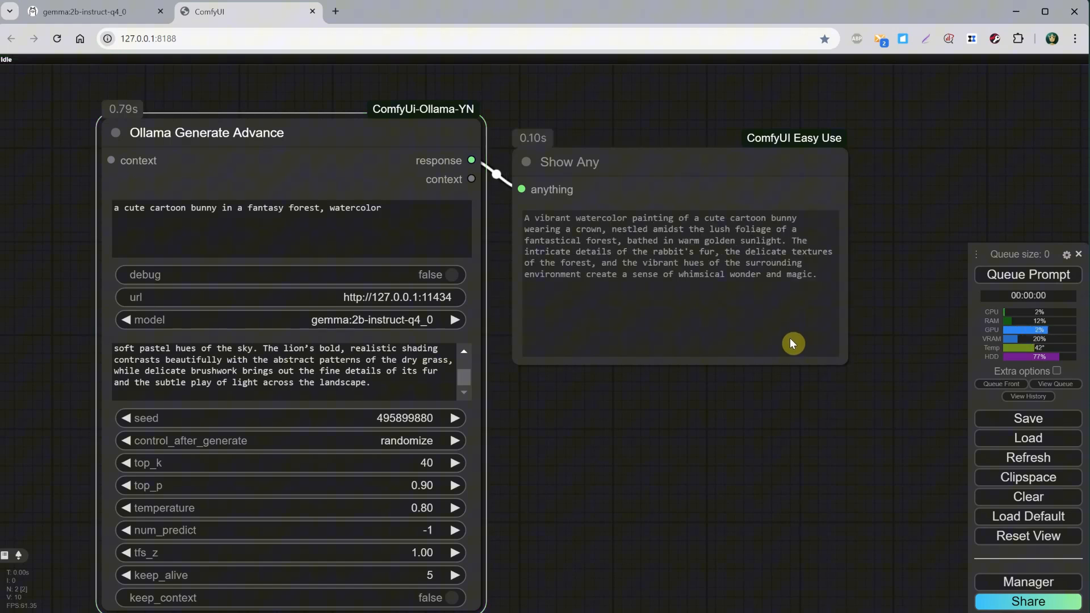
{"action": "left_click", "coordinate": [381, 207]}
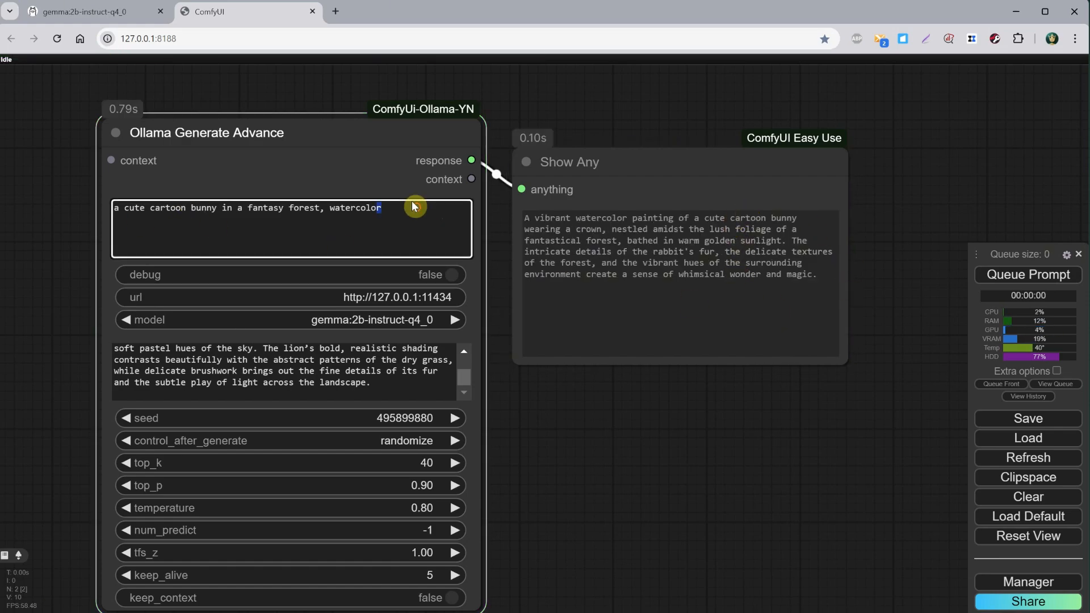
{"action": "left_click", "coordinate": [1029, 275]}
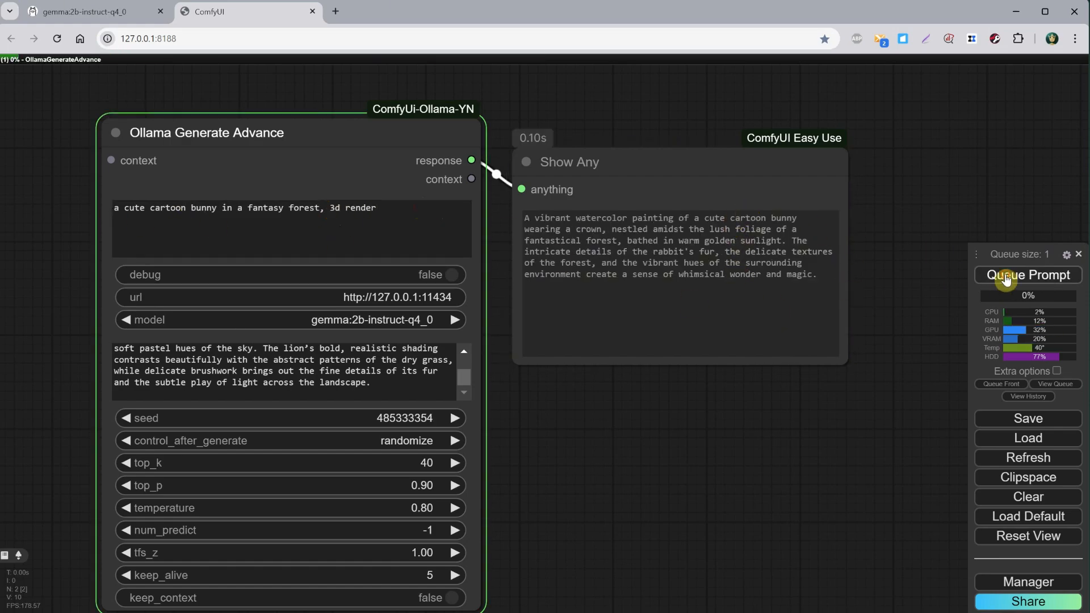
{"action": "left_click", "coordinate": [1029, 274]}
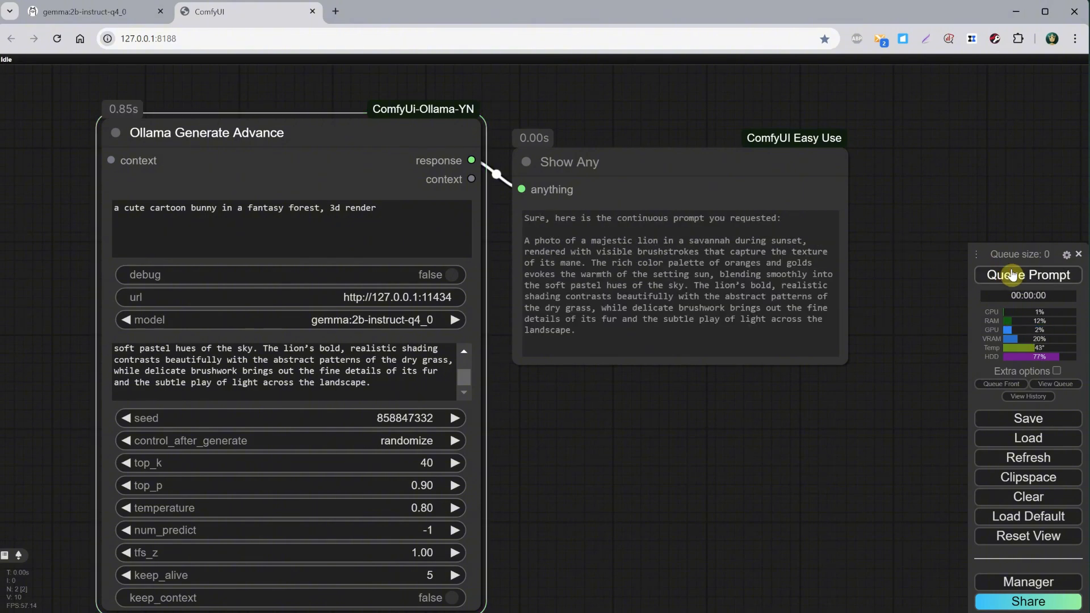
{"action": "left_click", "coordinate": [1028, 275]}
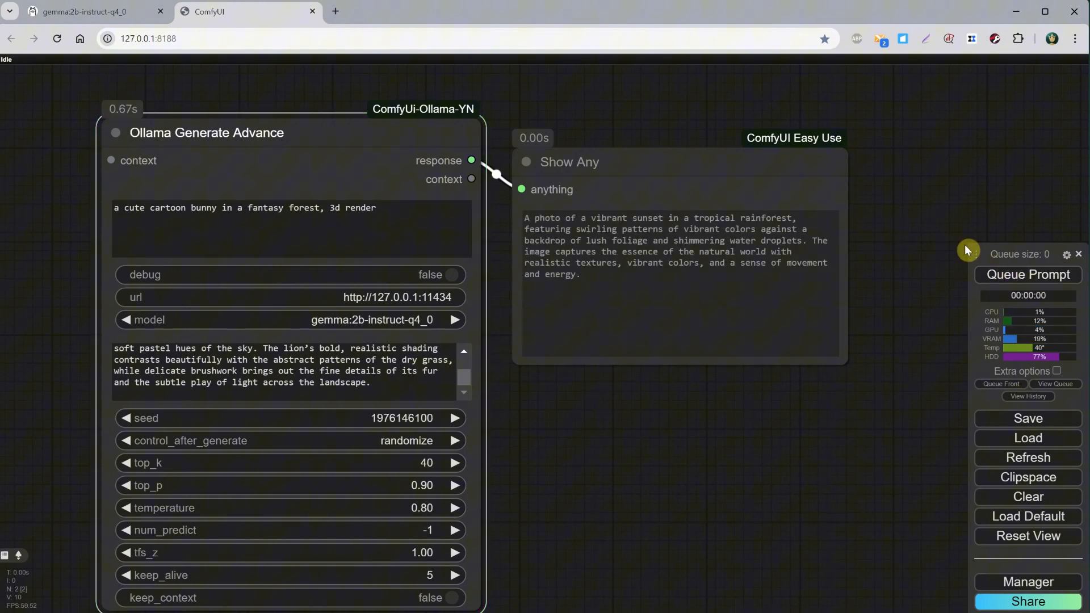
{"action": "left_click", "coordinate": [83, 12]}
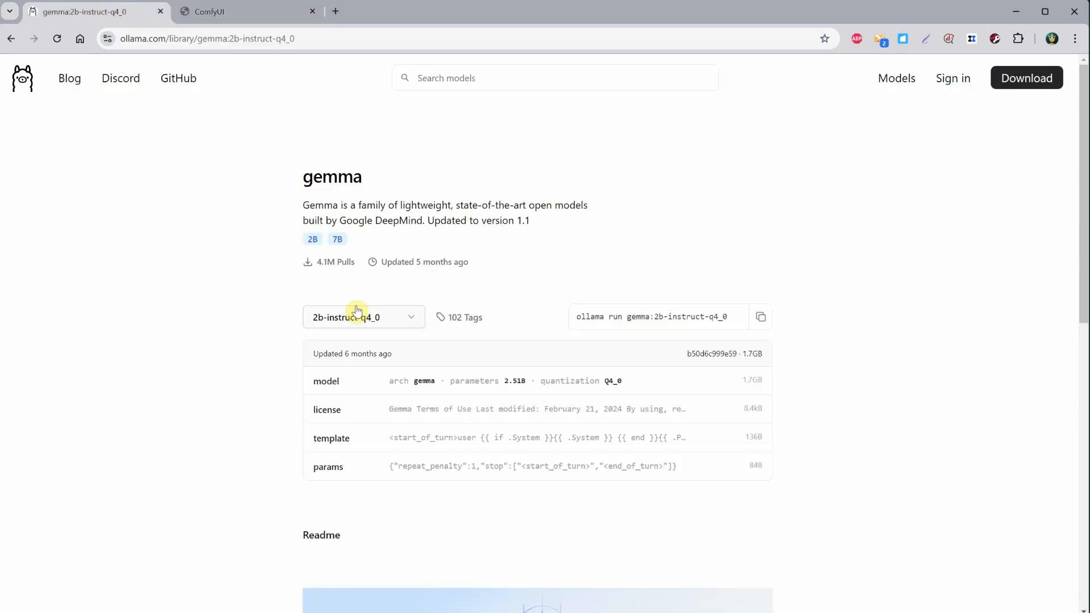
- Select the 2b gemma tag on ollama.com and copy its 'ollama run gemma:2b' command
{"action": "left_click", "coordinate": [363, 317]}
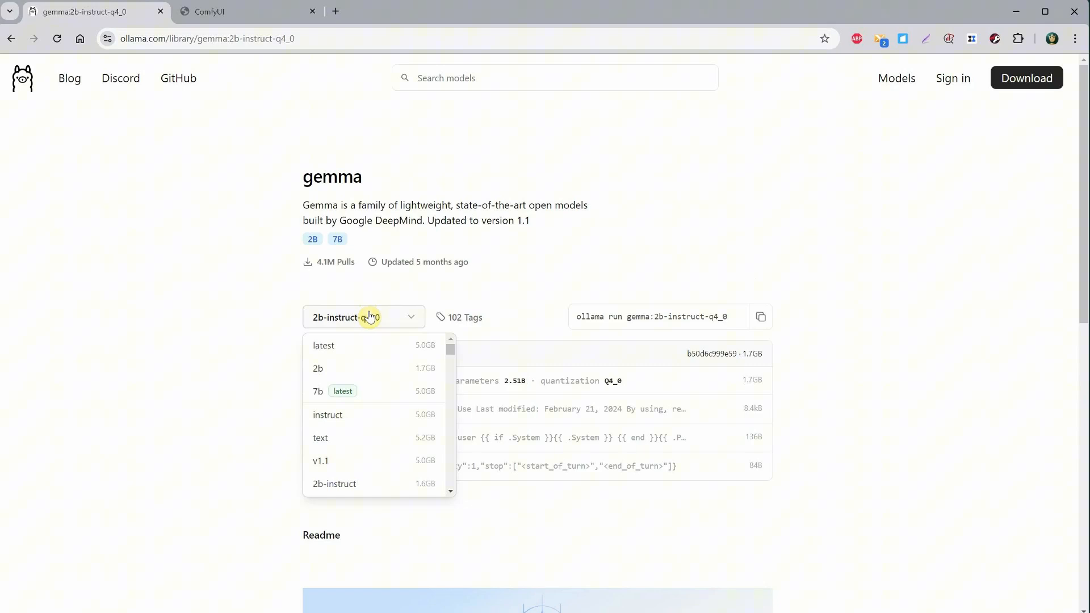
{"action": "mouse_move", "coordinate": [389, 331]}
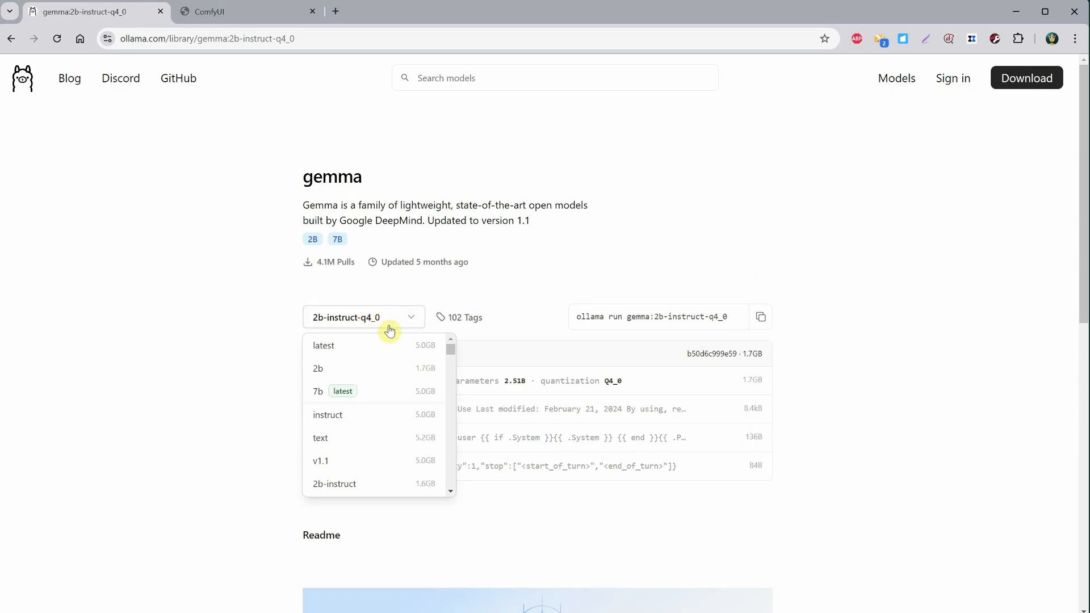
{"action": "left_click", "coordinate": [318, 368]}
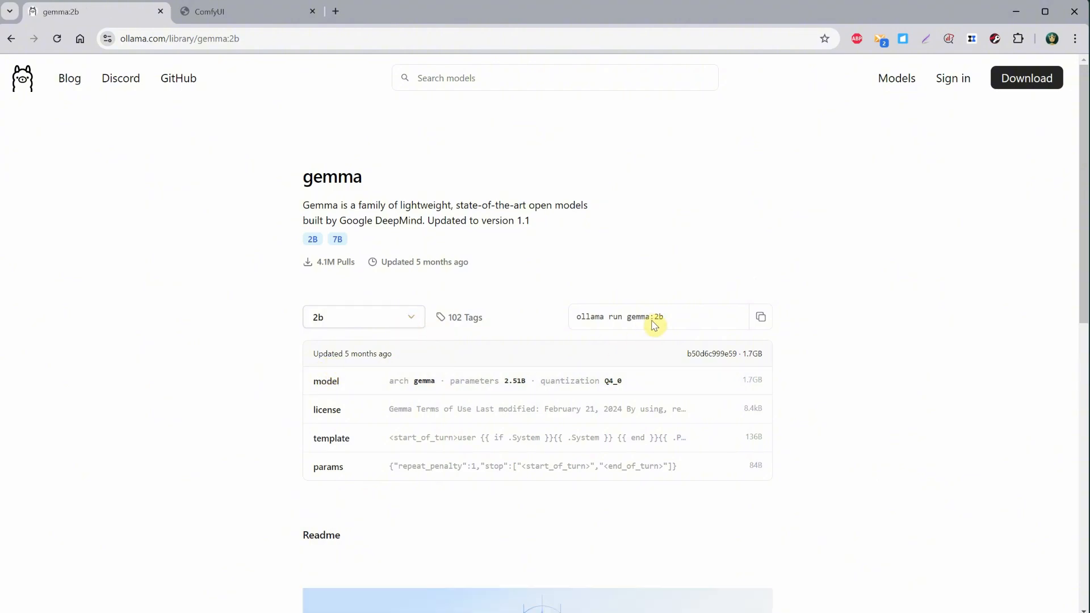
{"action": "left_click", "coordinate": [760, 316]}
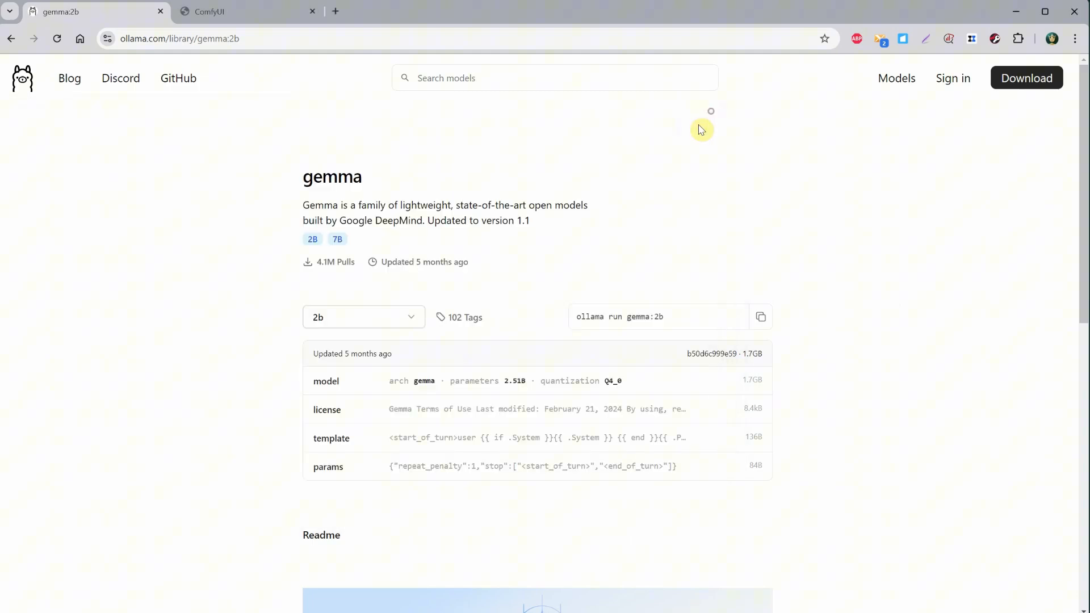
{"action": "type", "text": "cmd"}
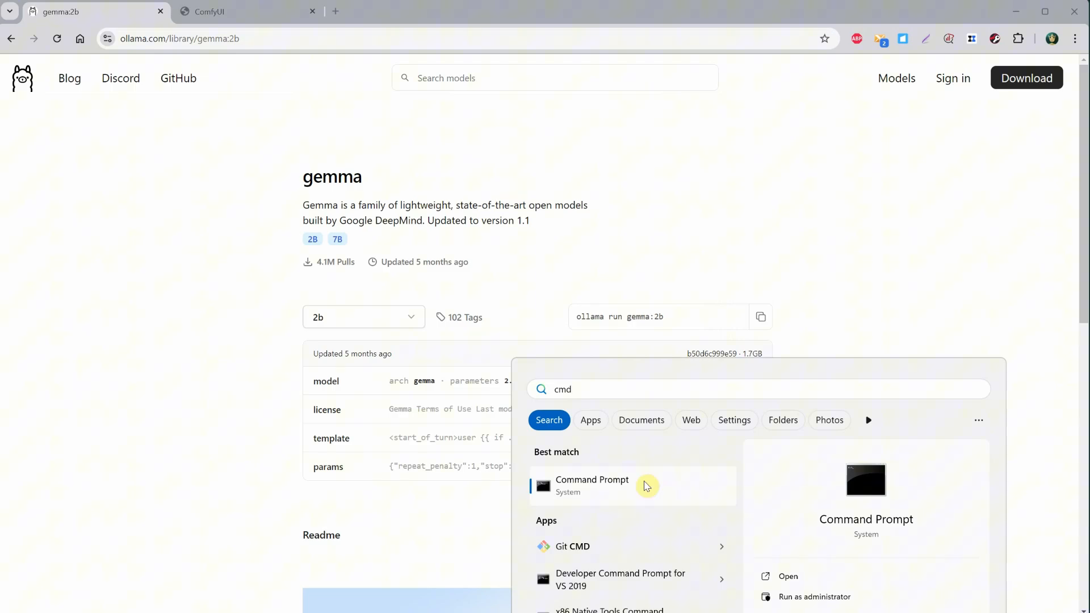
- Run 'ollama run gemma:2b' in Command Prompt to download the model, then exit with /bye
{"action": "left_click", "coordinate": [591, 485]}
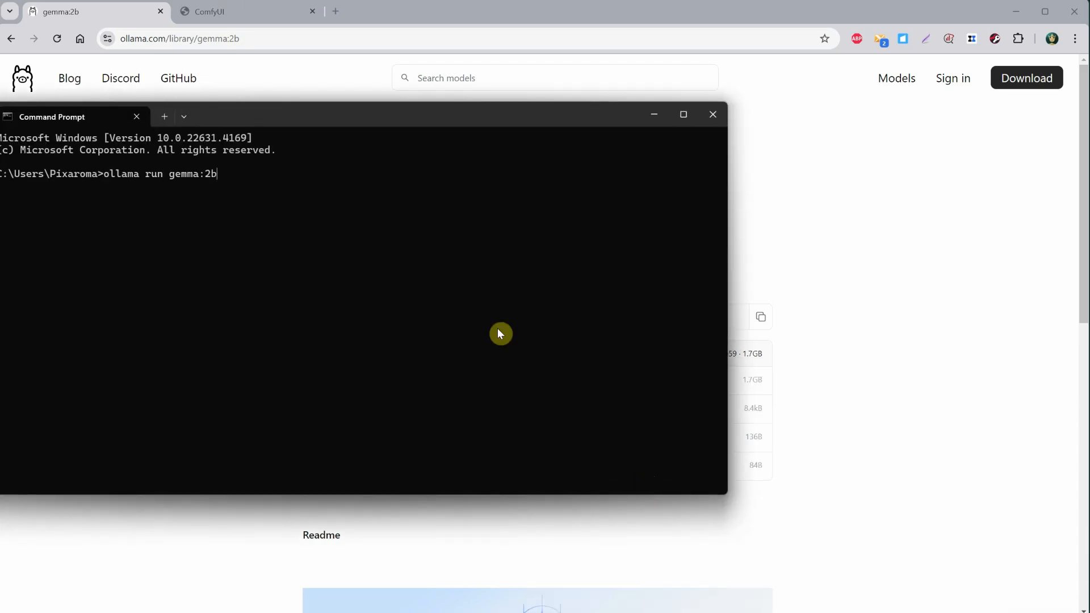
{"action": "key", "text": "Return"}
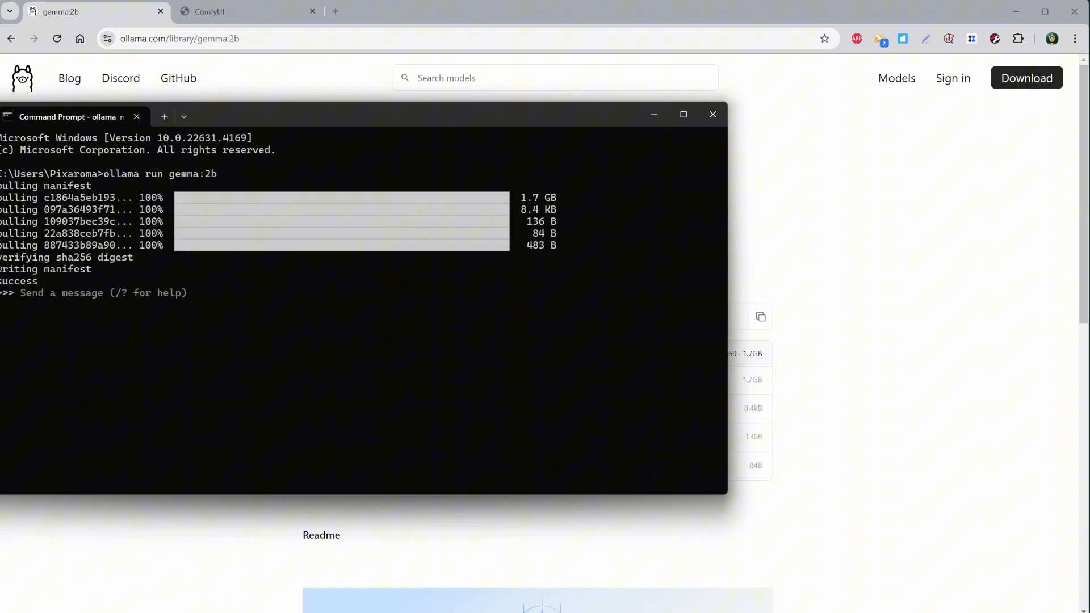
{"action": "mouse_move", "coordinate": [291, 271]}
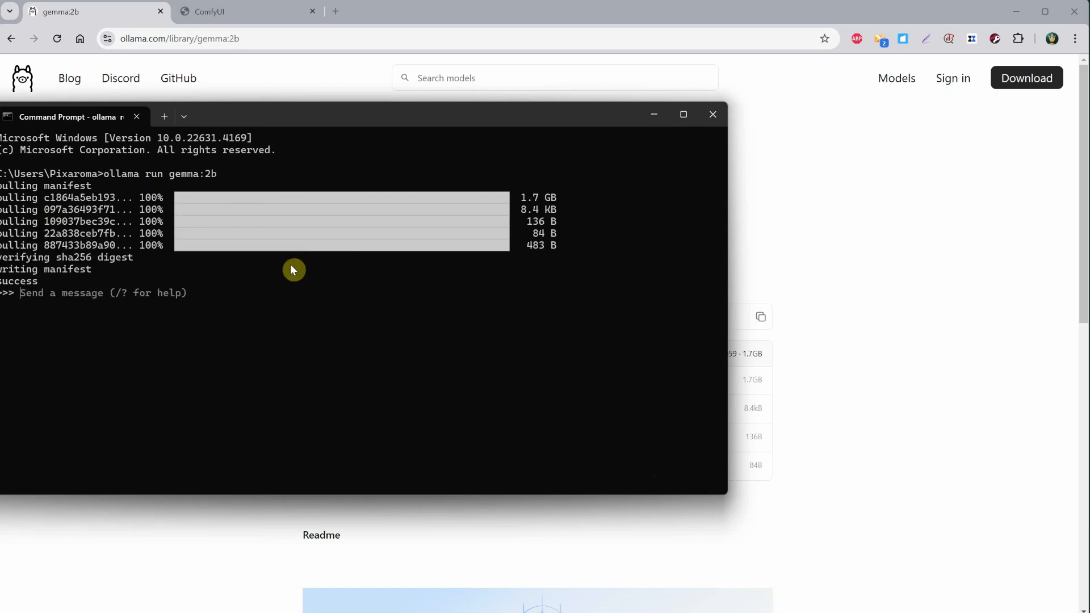
{"action": "type", "text": "/bye"}
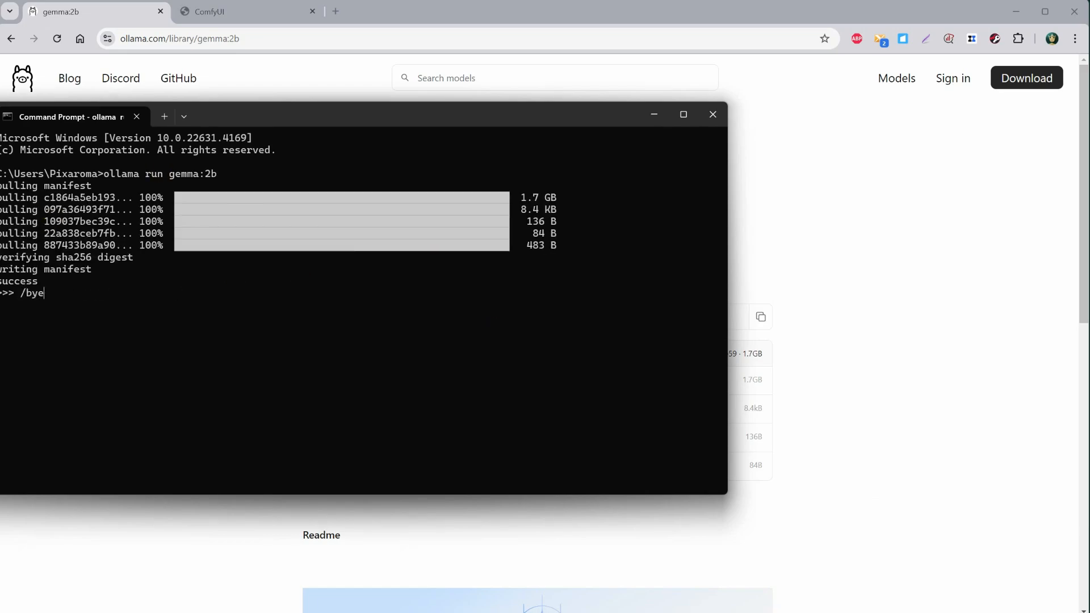
{"action": "key", "text": "Return"}
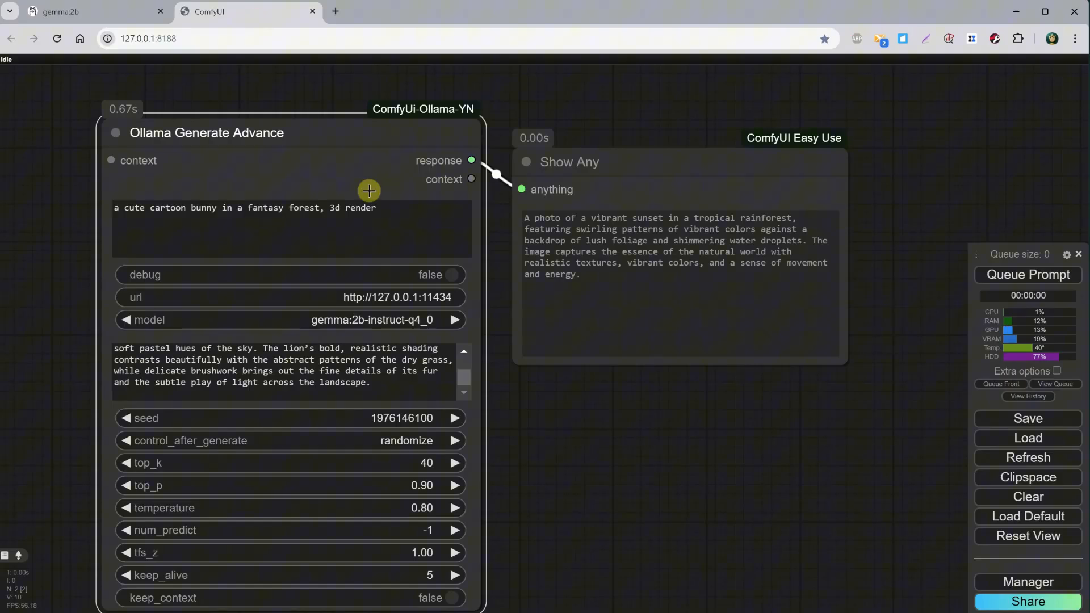
- Recreate the Ollama Generate Advance node via Fix node, restore the bunny watercolor prompt and system text, and run it with gemma:2b
{"action": "left_click", "coordinate": [1027, 457]}
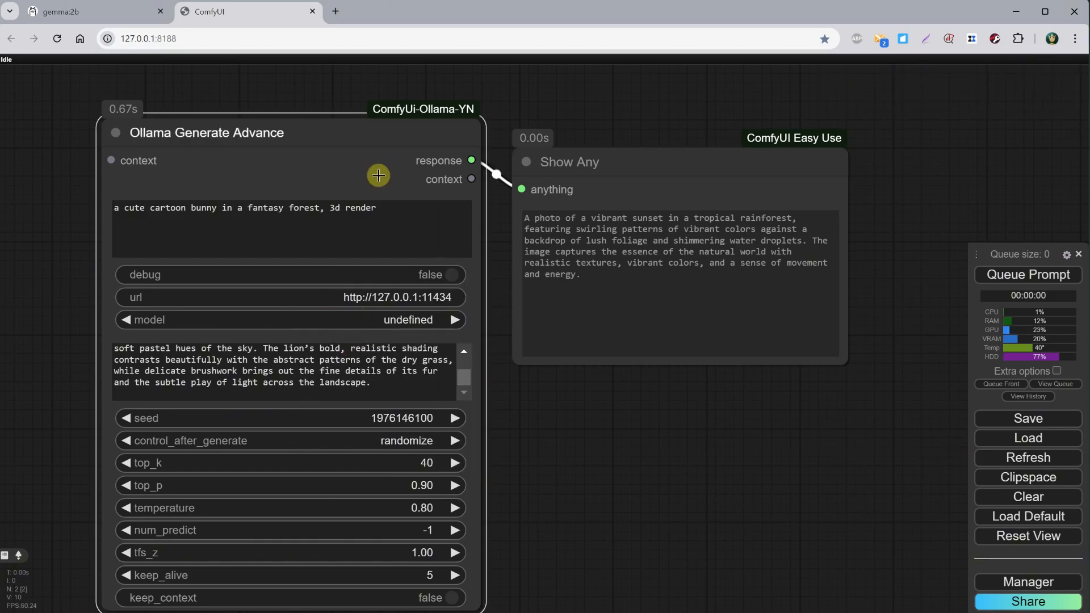
{"action": "right_click", "coordinate": [379, 174]}
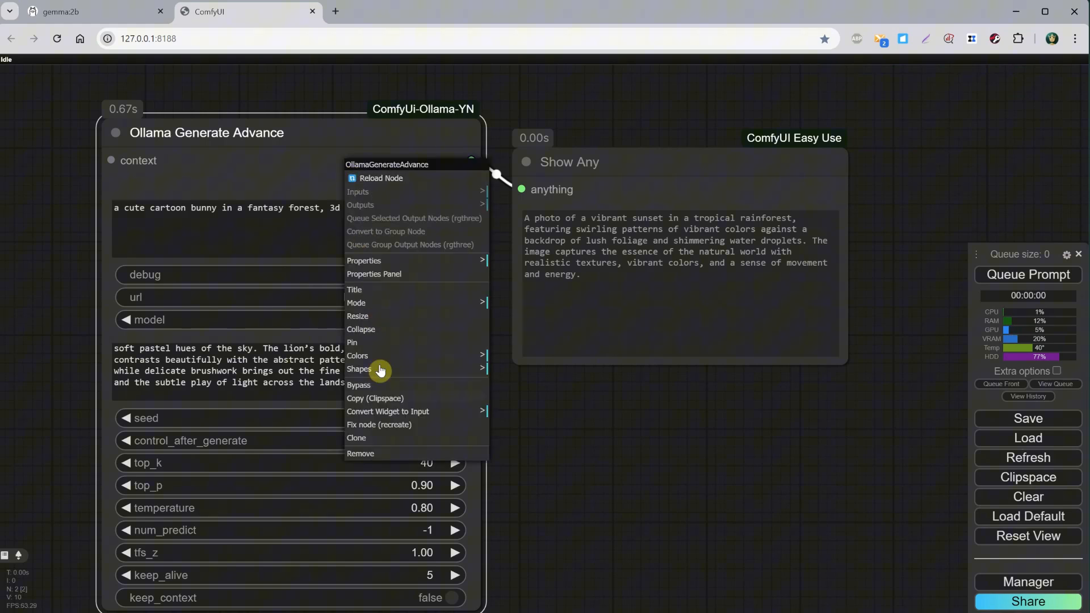
{"action": "mouse_move", "coordinate": [396, 424]}
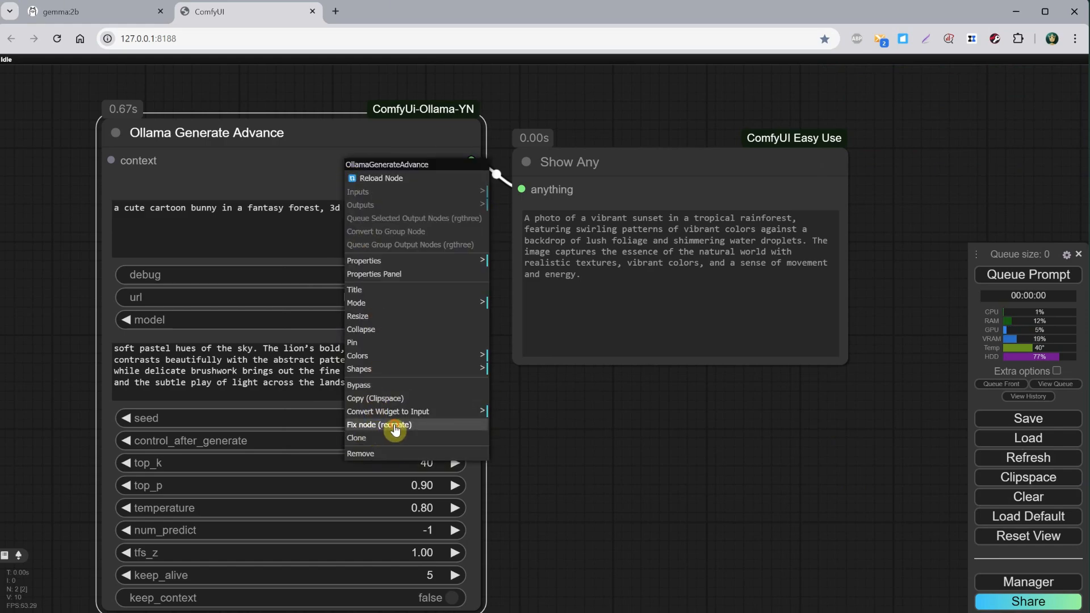
{"action": "left_click", "coordinate": [380, 425]}
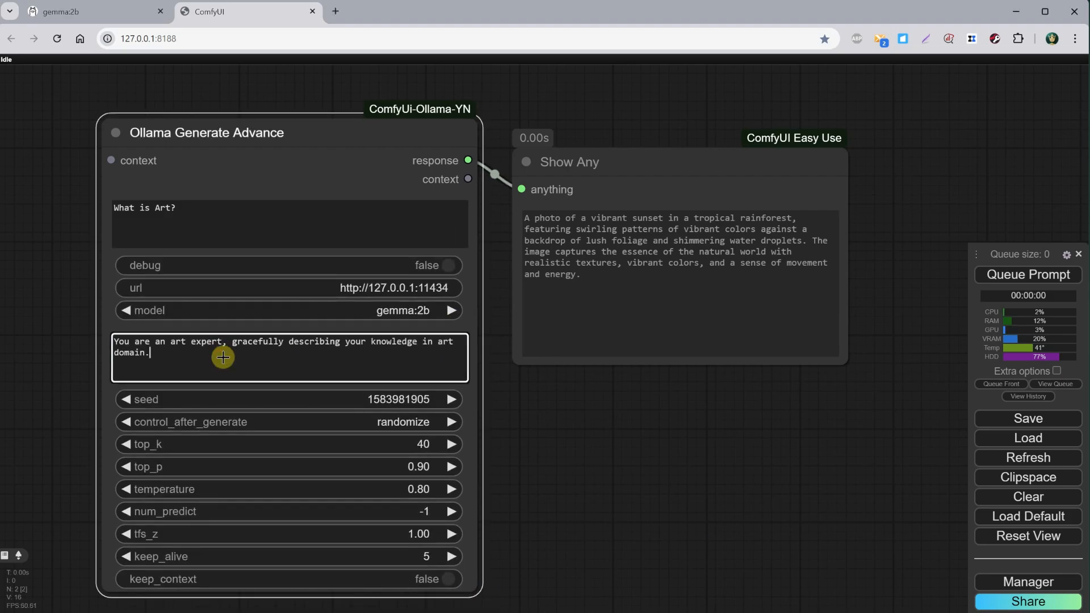
{"action": "left_click", "coordinate": [1028, 274]}
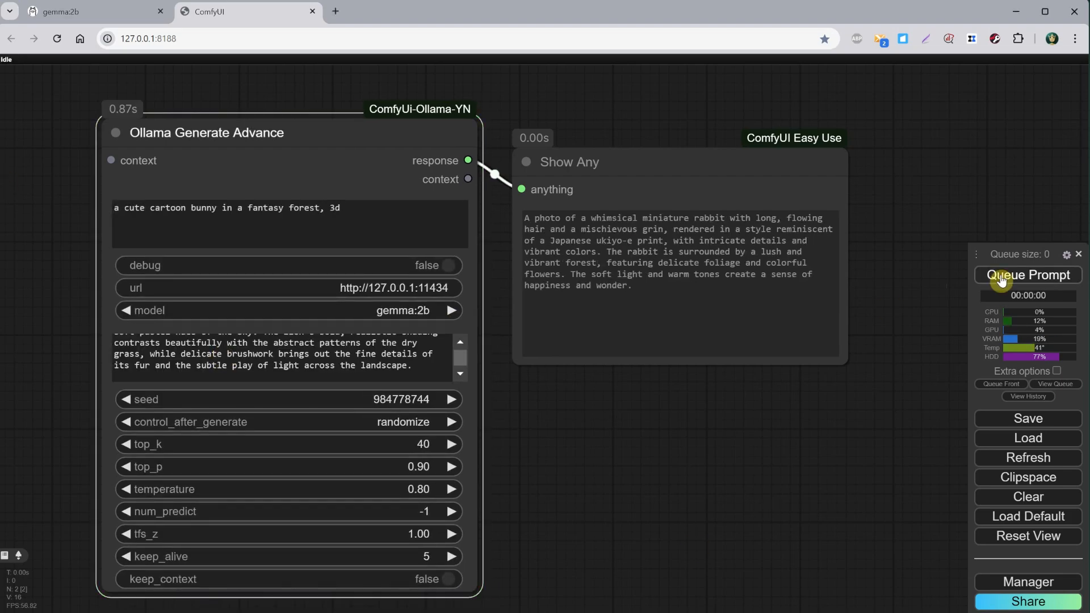
{"action": "left_click", "coordinate": [1027, 275]}
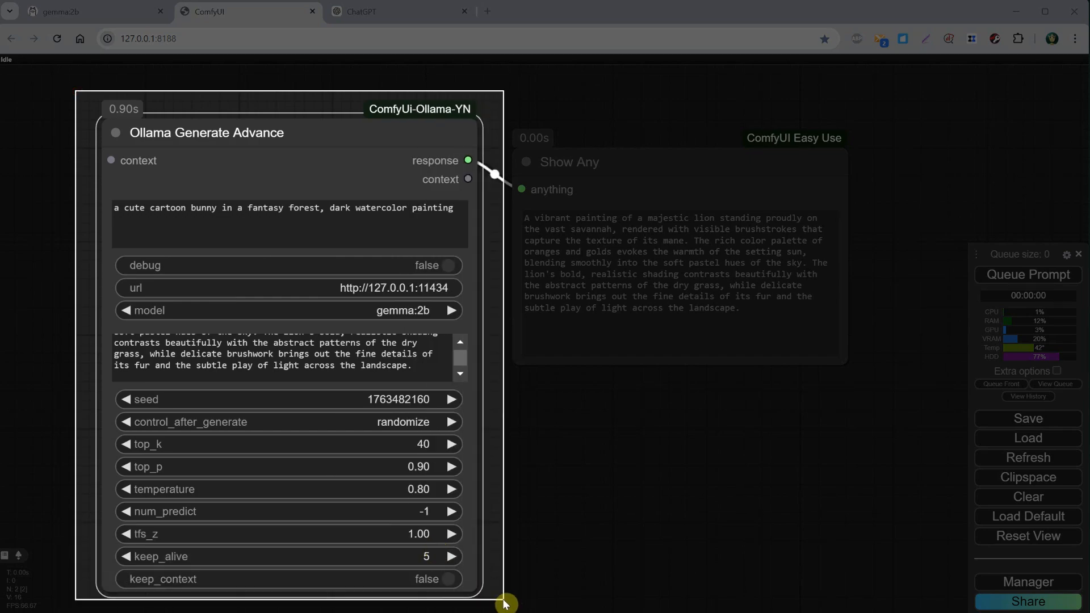
- Ask ChatGPT what the Ollama node options in the attached screenshot mean and read the answer
{"action": "left_click", "coordinate": [399, 11]}
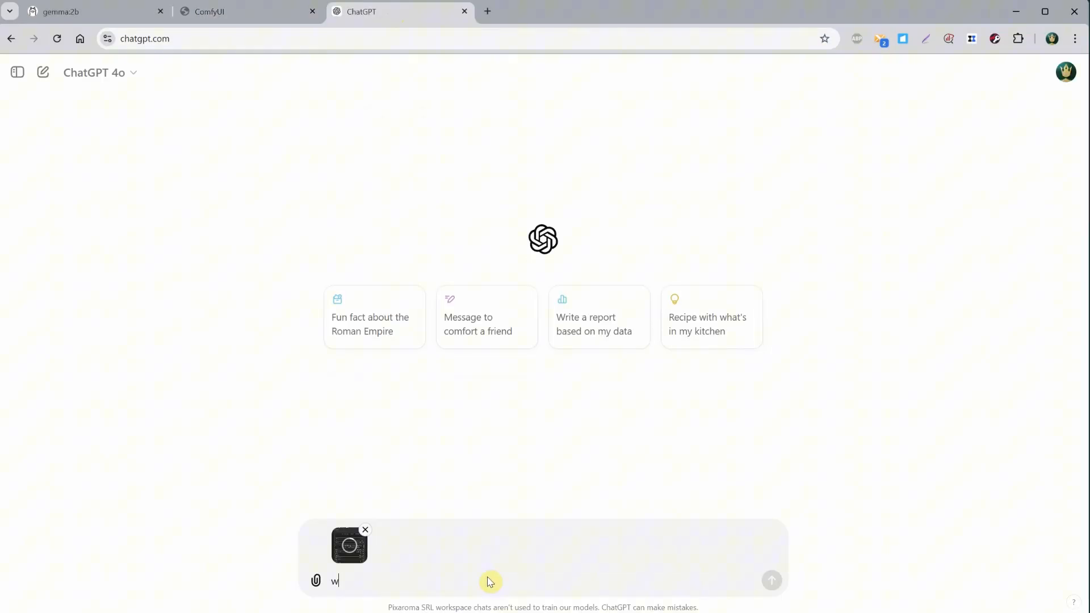
{"action": "type", "text": "hat those options mean"}
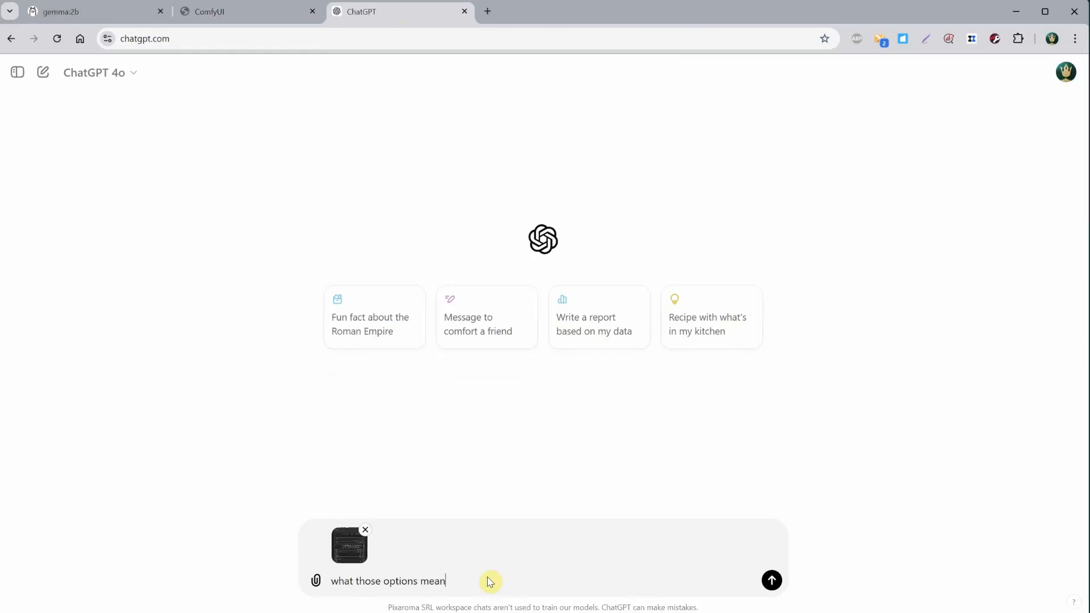
{"action": "left_click", "coordinate": [773, 580]}
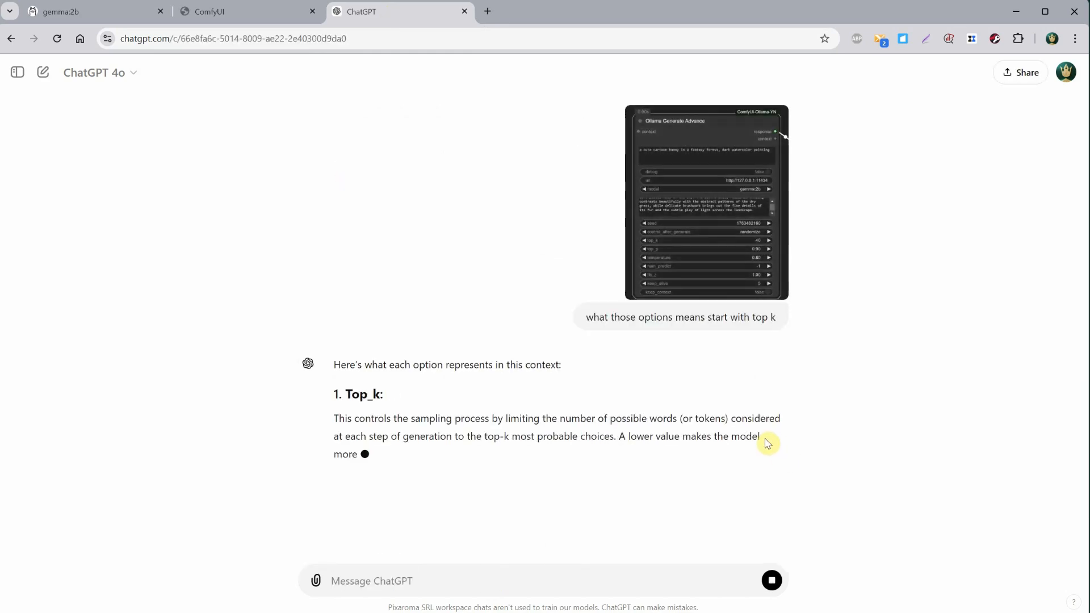
{"action": "scroll", "scroll_direction": "down", "scroll_amount": 3}
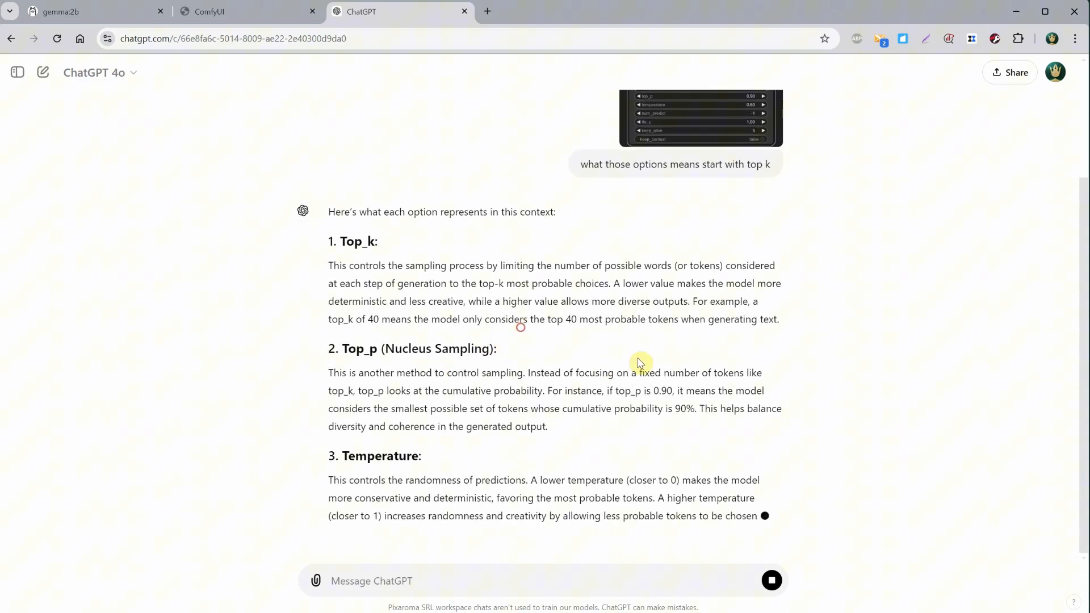
{"action": "scroll", "scroll_direction": "down", "scroll_amount": 3}
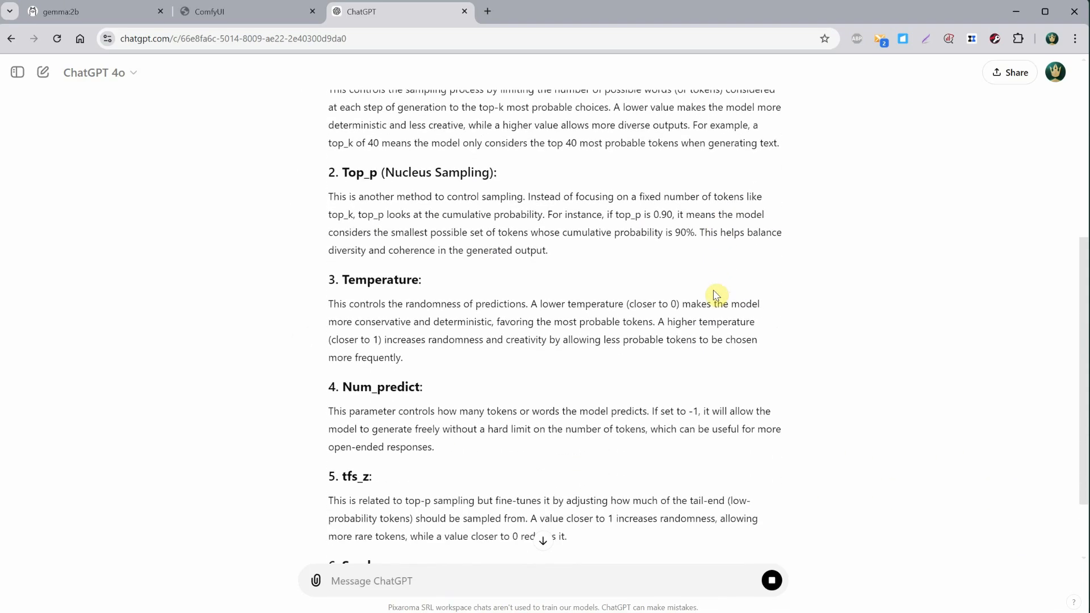
{"action": "scroll", "scroll_direction": "down", "scroll_amount": 3}
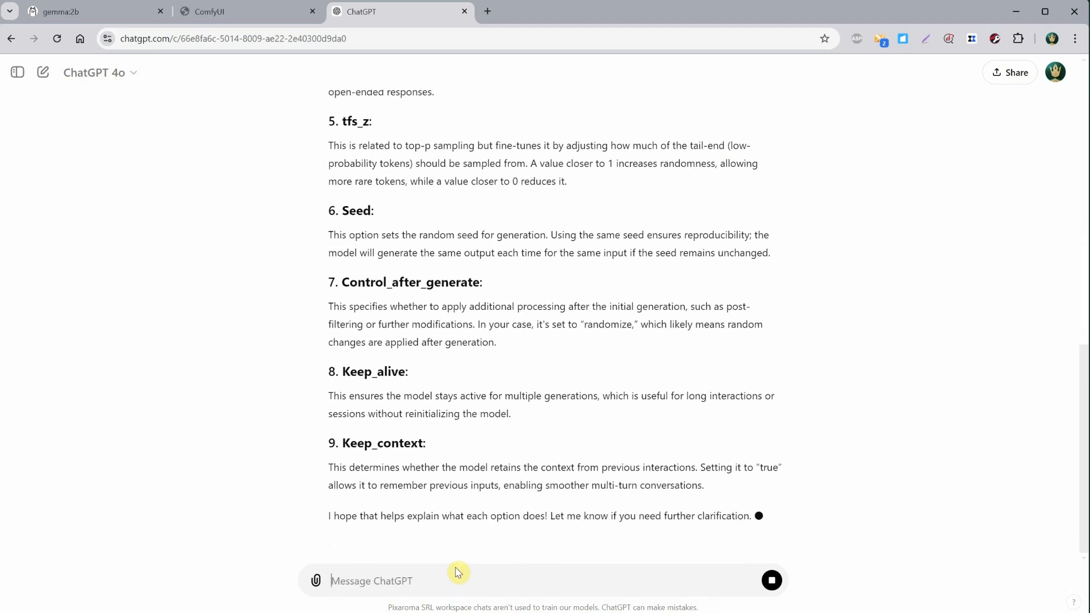
- Ask which settings to change for more accurate Stable Diffusion prompts and read the suggestions
{"action": "type", "text": "what settings I can change to get more accurate prompts for stabl"}
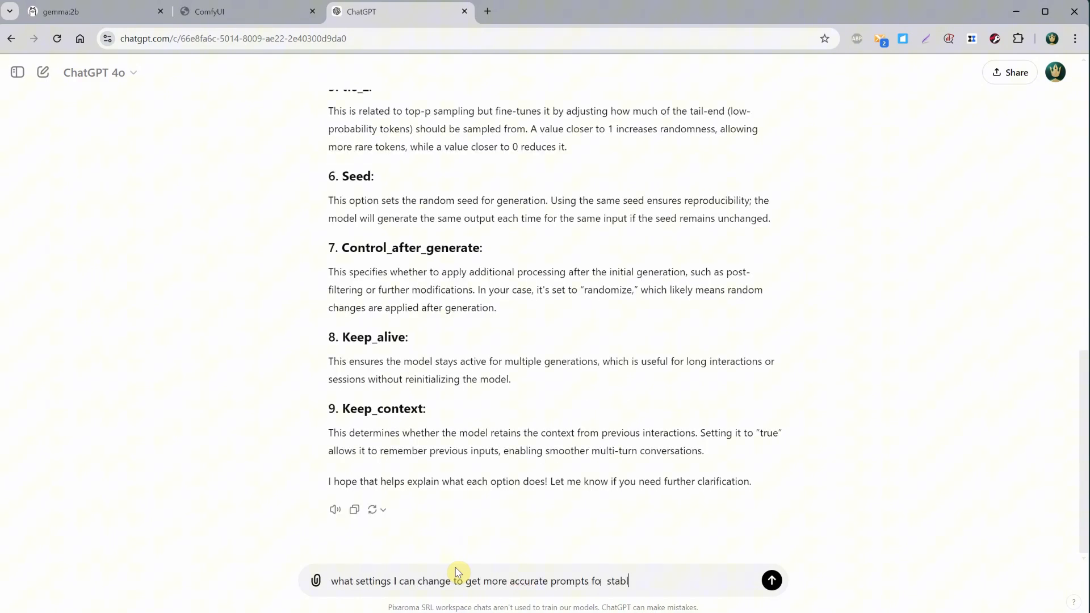
{"action": "left_click", "coordinate": [771, 580]}
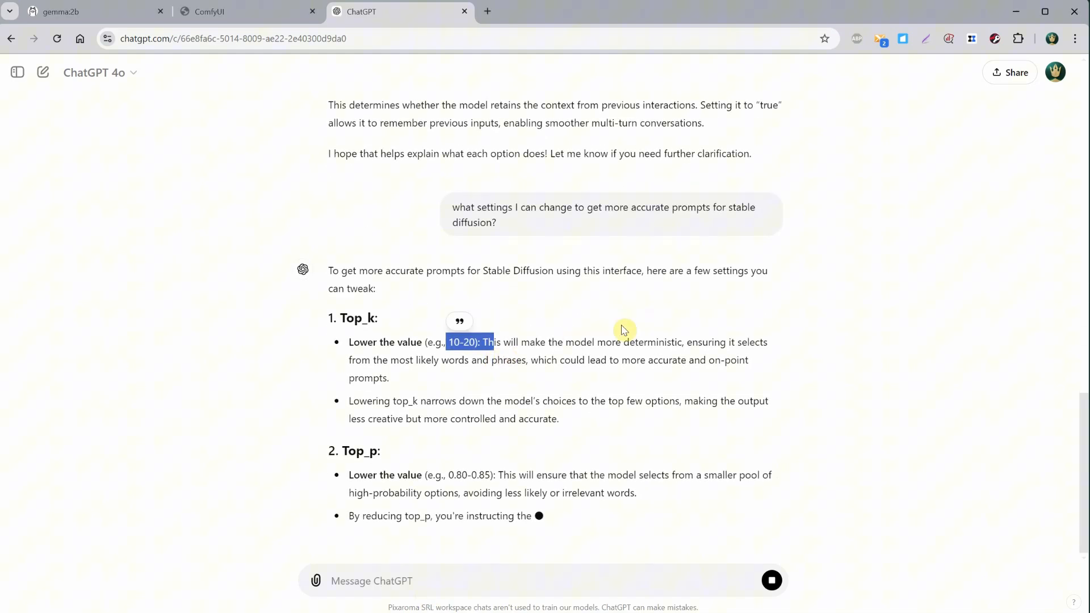
{"action": "scroll", "scroll_direction": "down", "scroll_amount": 3}
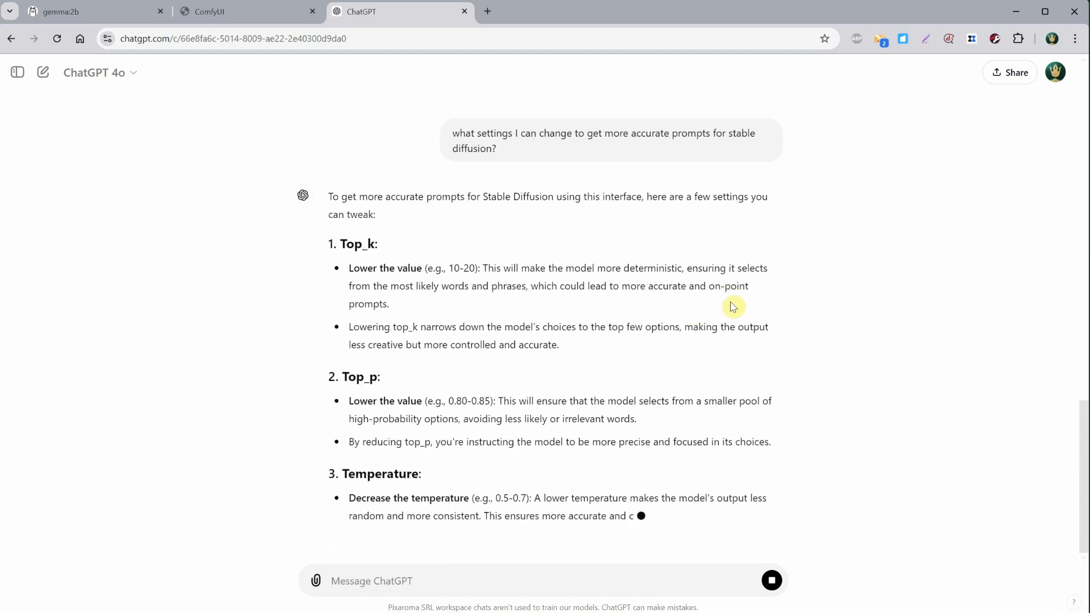
{"action": "scroll", "scroll_direction": "down", "scroll_amount": 3}
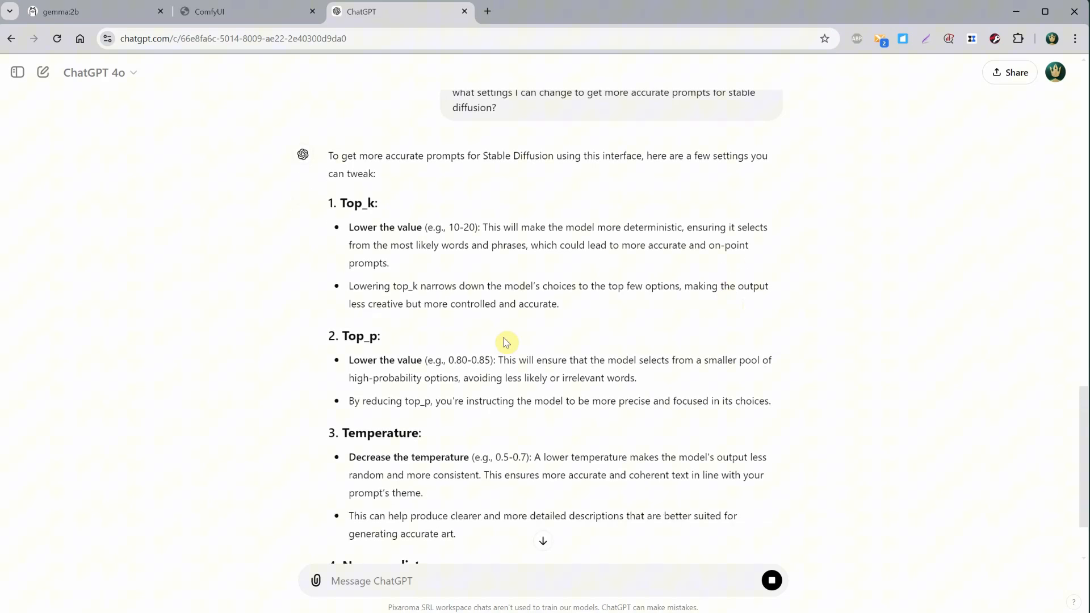
{"action": "scroll", "scroll_direction": "down", "scroll_amount": 3}
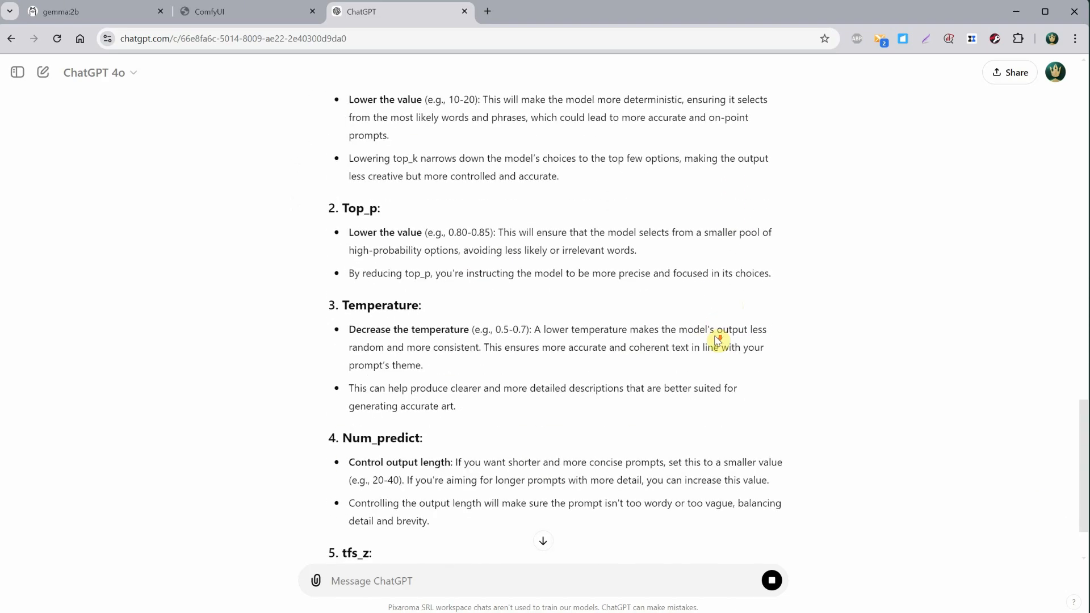
- Select the 7b gemma tag, copy 'ollama run gemma:7b', and launch cmd to download it
{"action": "scroll", "scroll_direction": "down", "scroll_amount": 3}
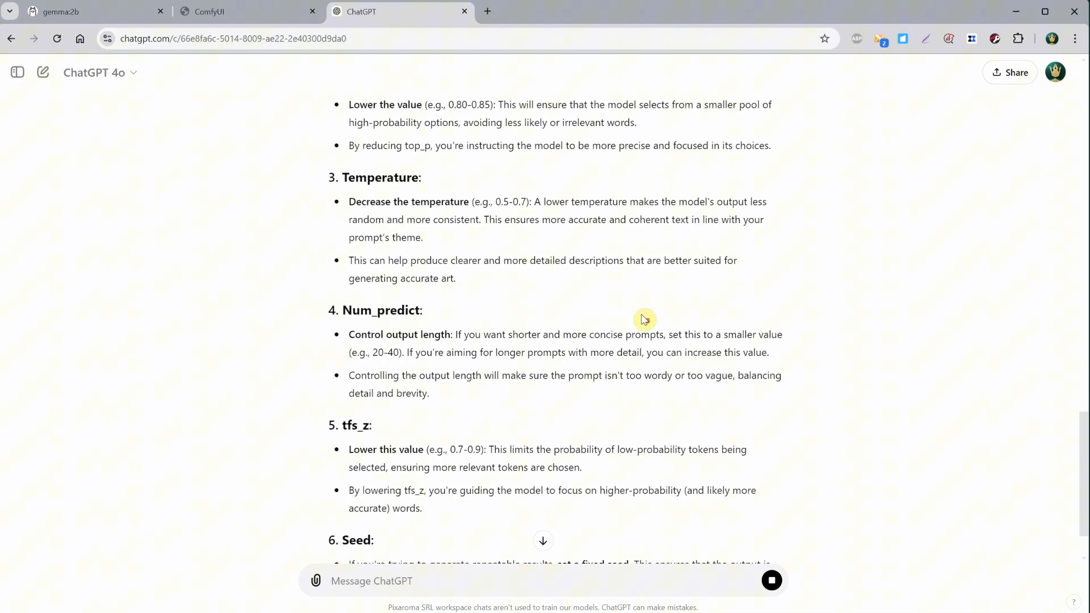
{"action": "scroll", "scroll_direction": "down", "scroll_amount": 3}
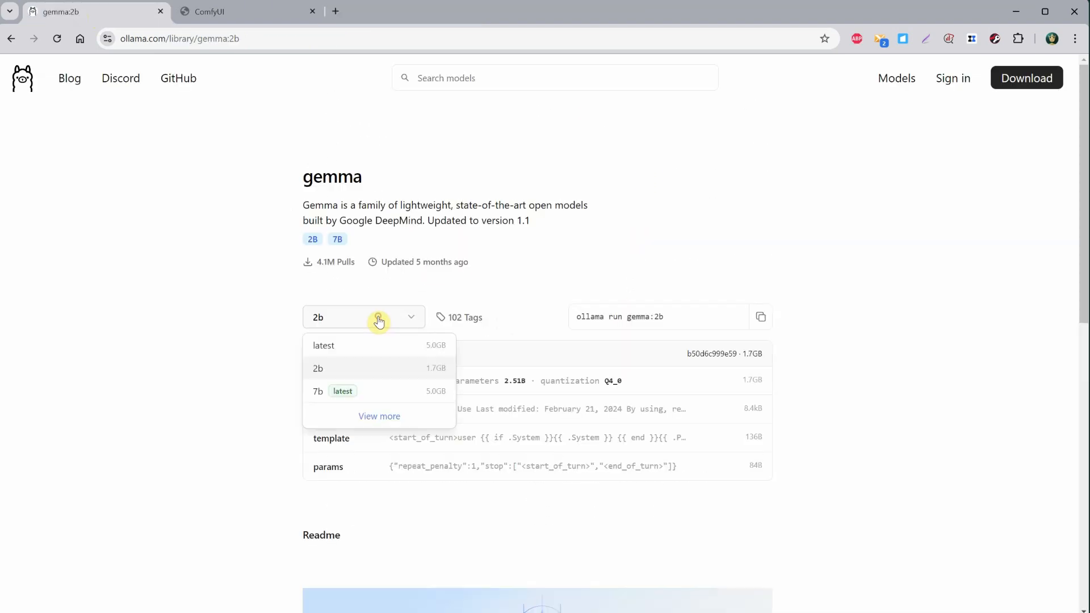
{"action": "mouse_move", "coordinate": [318, 399]}
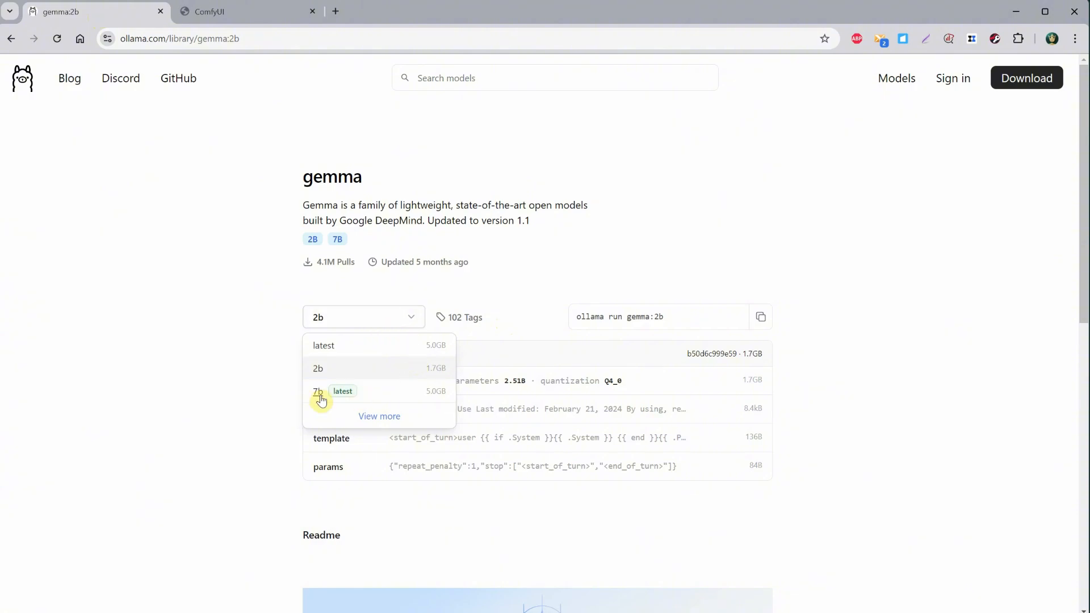
{"action": "left_click", "coordinate": [318, 392]}
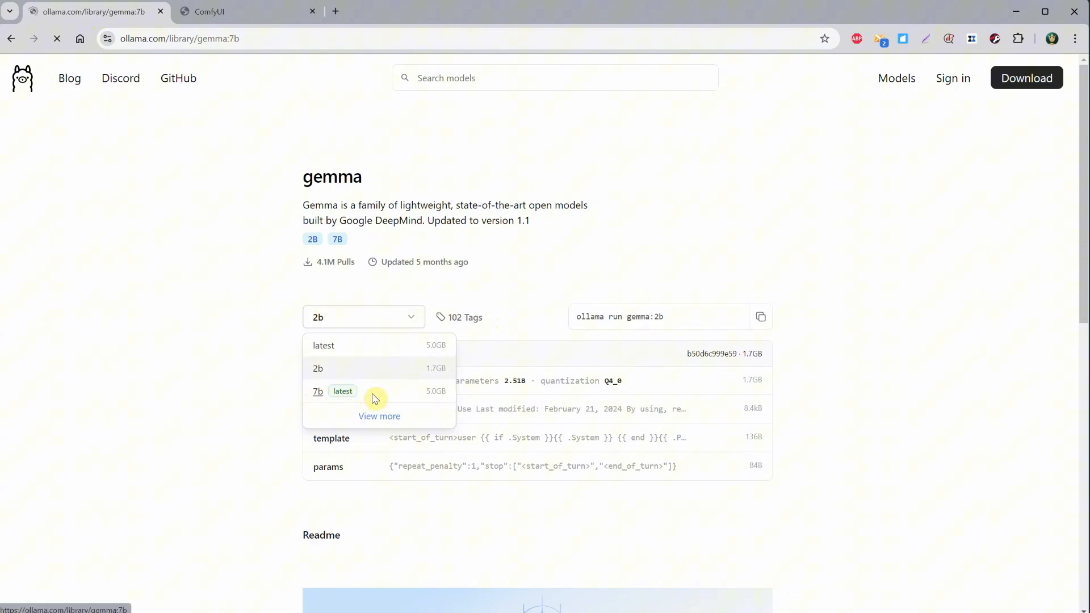
{"action": "left_click", "coordinate": [318, 391]}
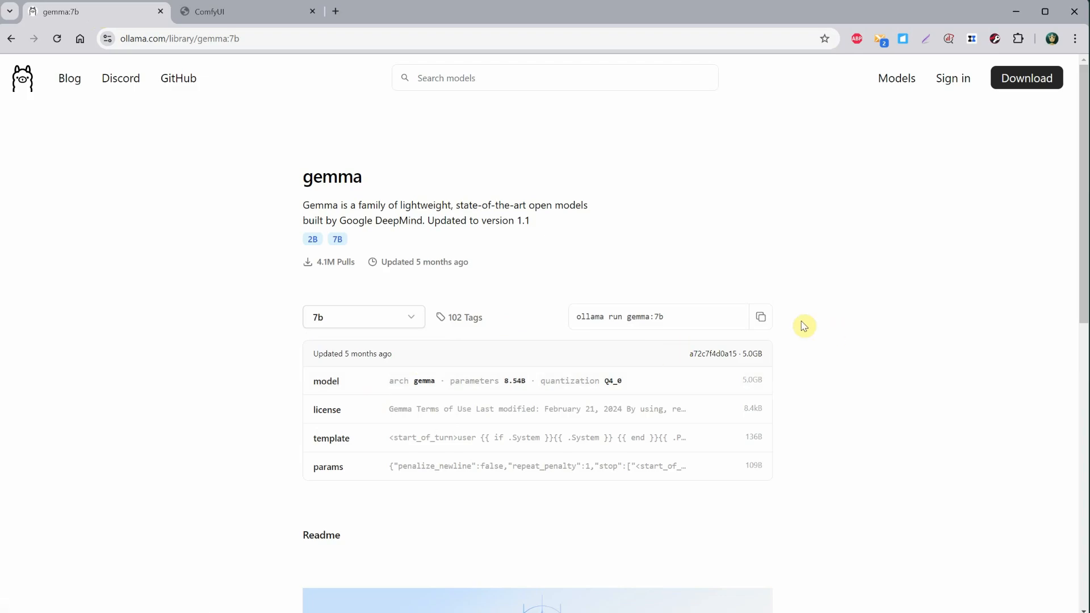
{"action": "type", "text": "cmd"}
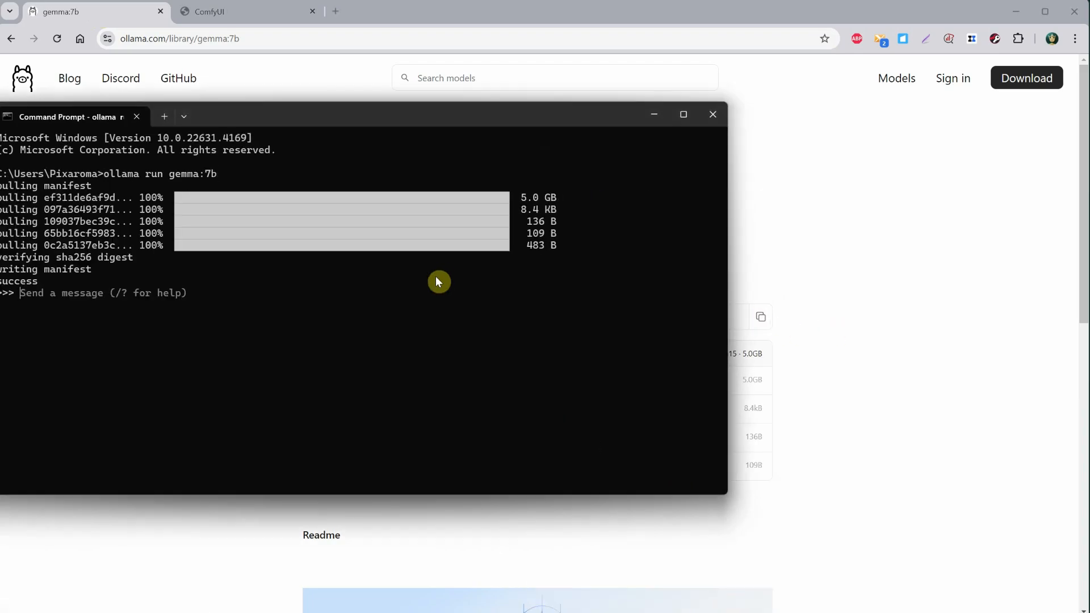
- Recreate the Ollama node for gemma:7b and generate a prompt from 'a cute cartoon bunny, 3d render, in a magical forest'
{"action": "left_click", "coordinate": [241, 11]}
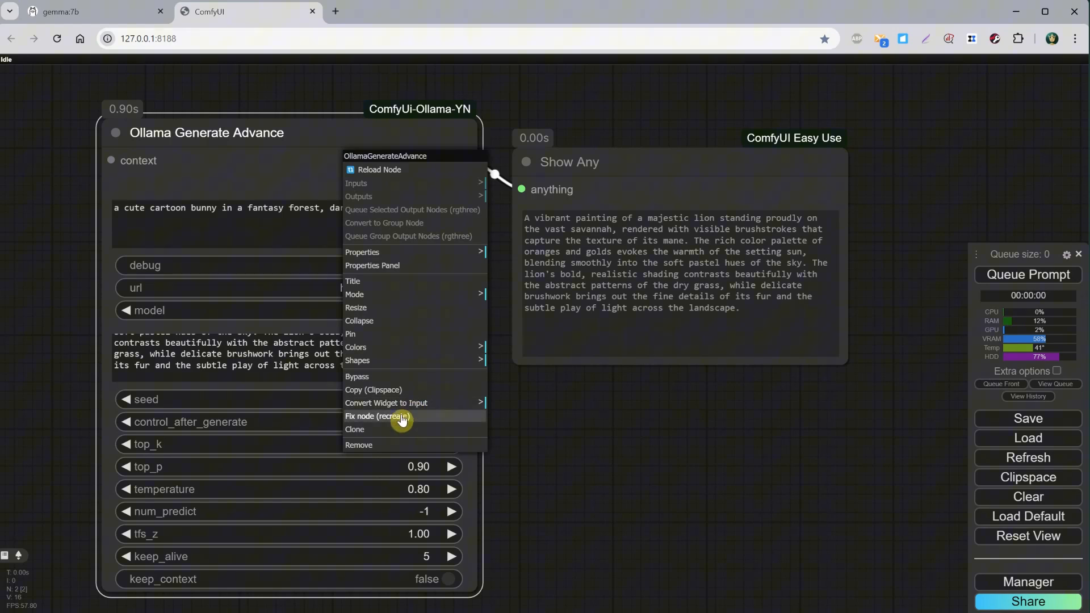
{"action": "left_click", "coordinate": [377, 417]}
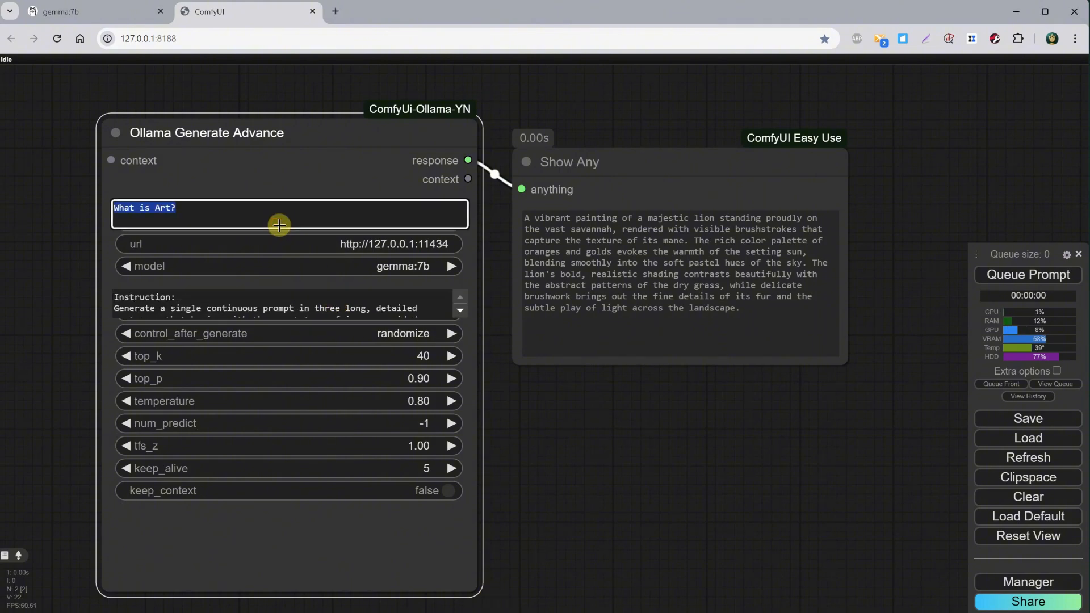
{"action": "type", "text": "a cute cartoon bunny, 3d render, in a ma"}
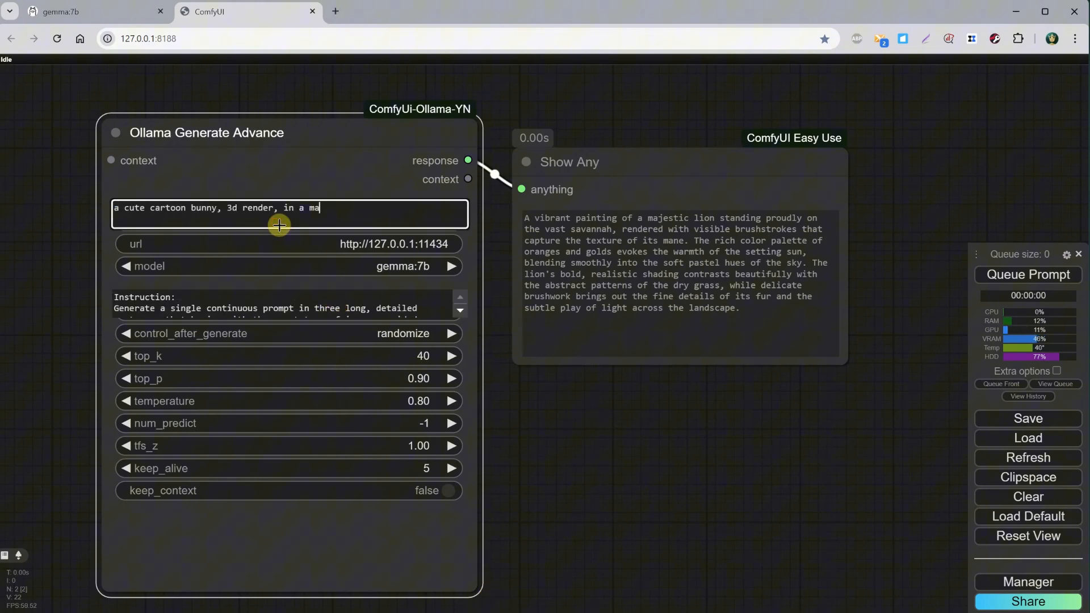
{"action": "left_click", "coordinate": [1027, 275]}
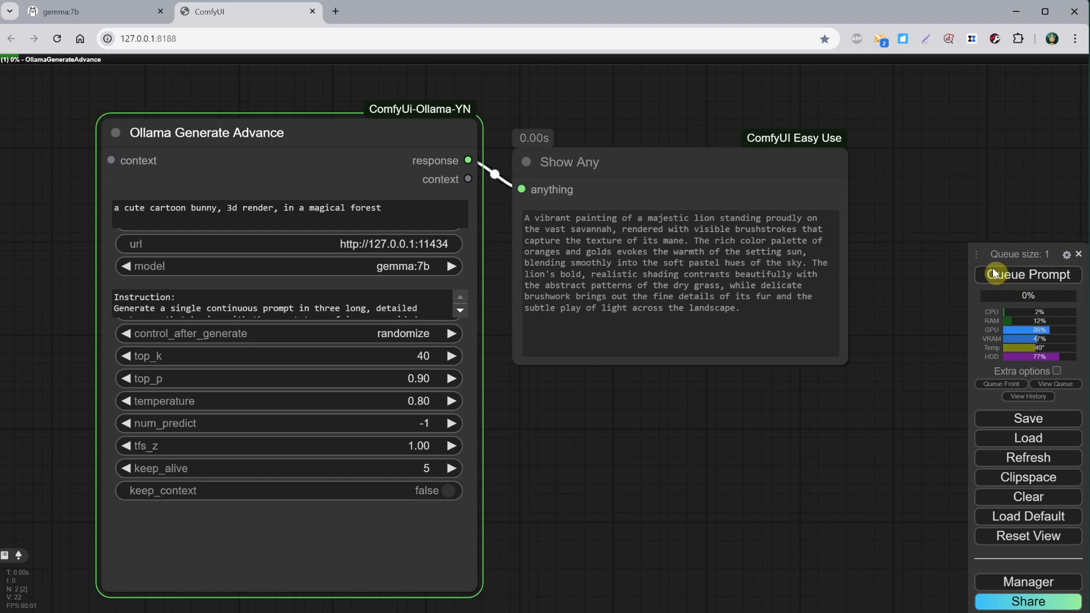
{"action": "left_click", "coordinate": [1028, 275]}
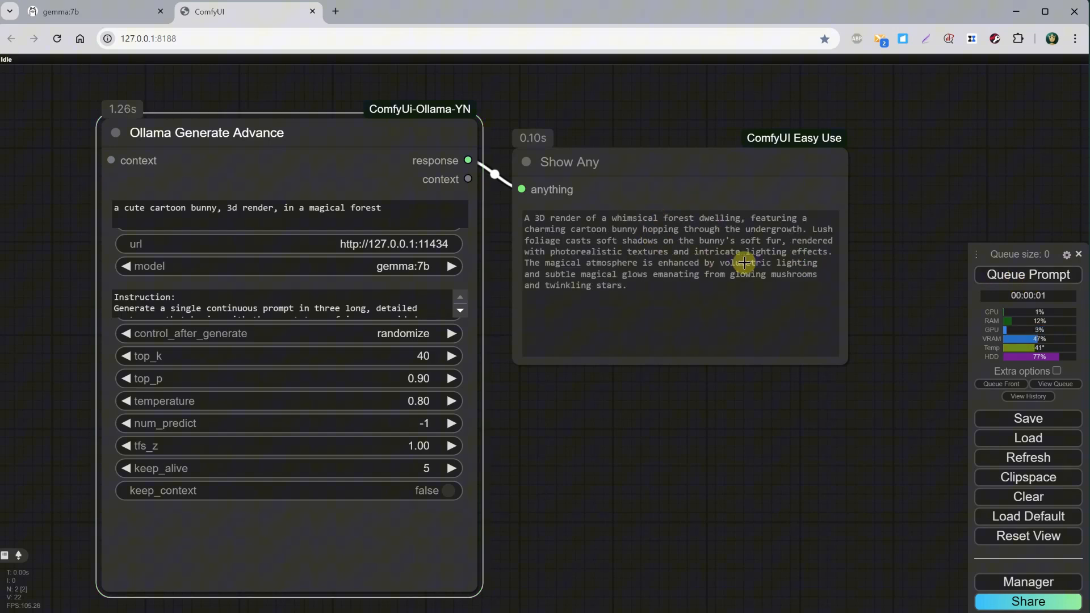
{"action": "mouse_move", "coordinate": [790, 266]}
{"action": "type", "text": "oil"}
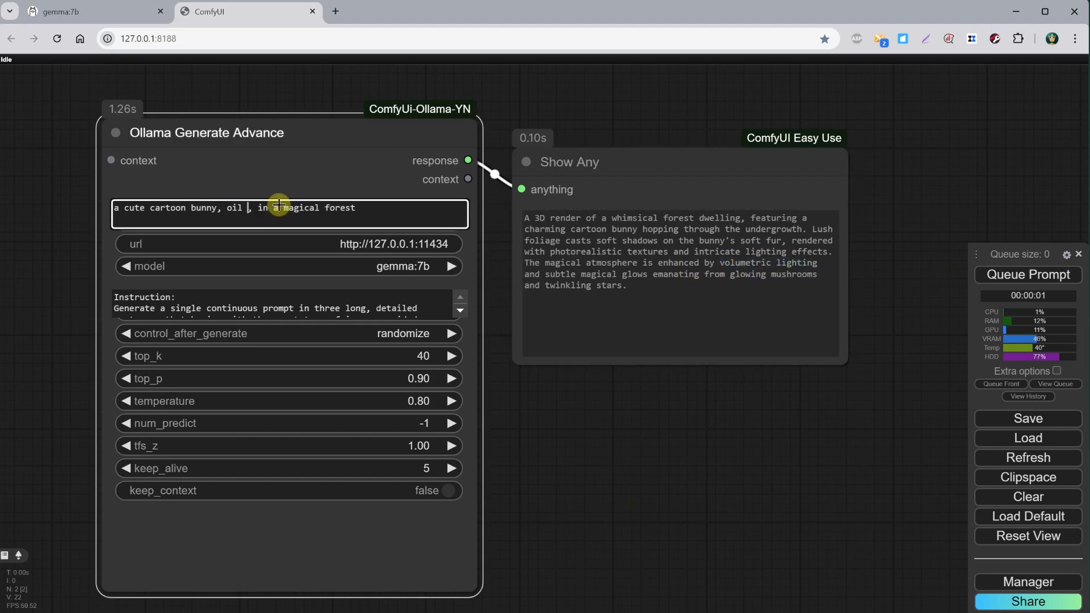
- Change the idea to a bunny looking like a king on a throne and generate a fresh prompt
{"action": "left_click", "coordinate": [1027, 274]}
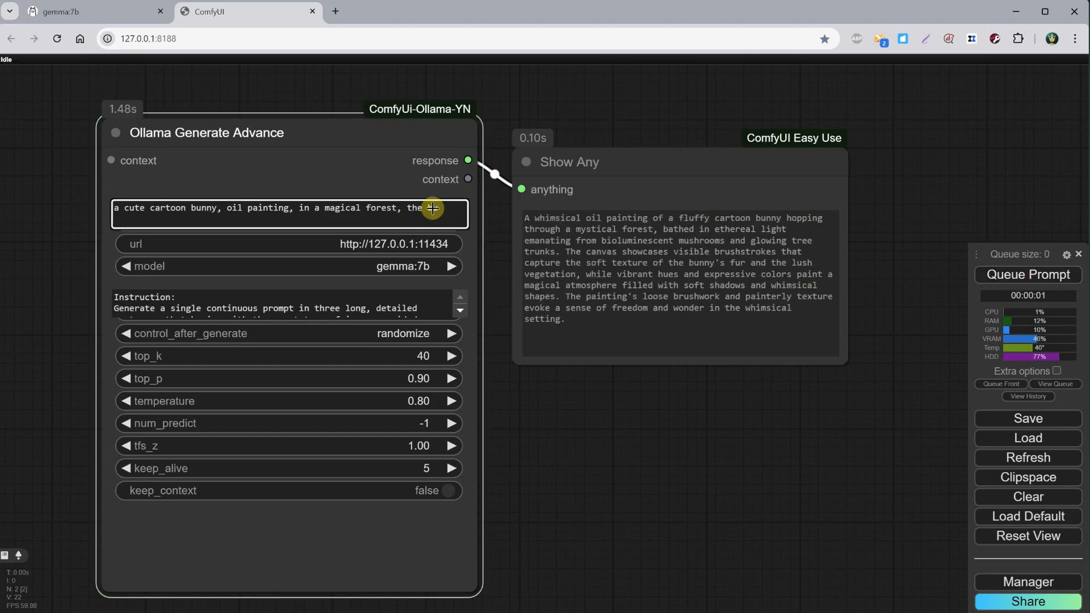
{"action": "type", "text": "bunny looks like a king ona"}
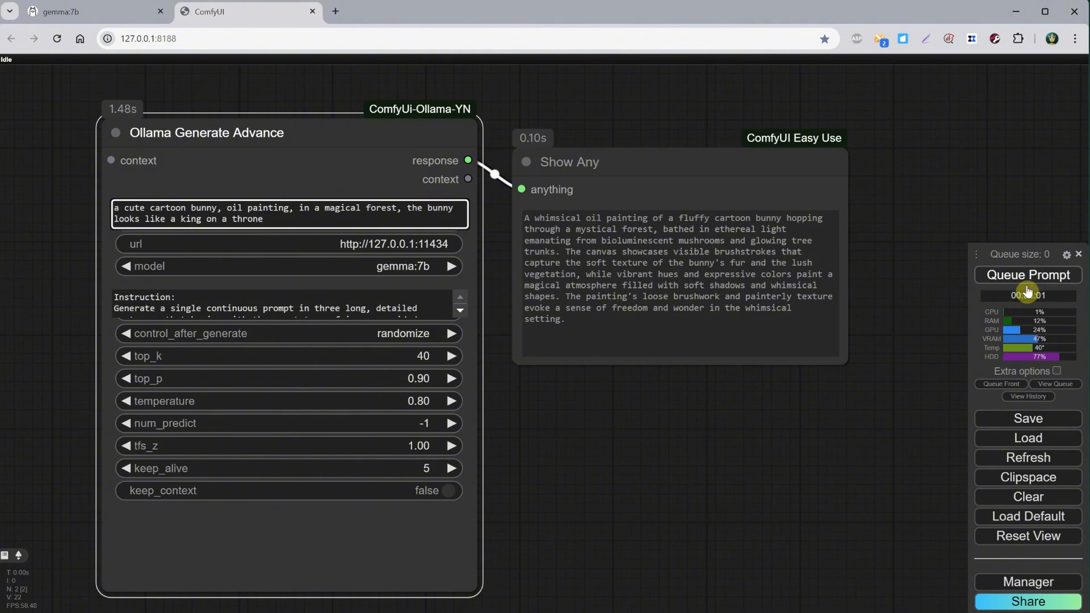
{"action": "left_click", "coordinate": [1027, 275]}
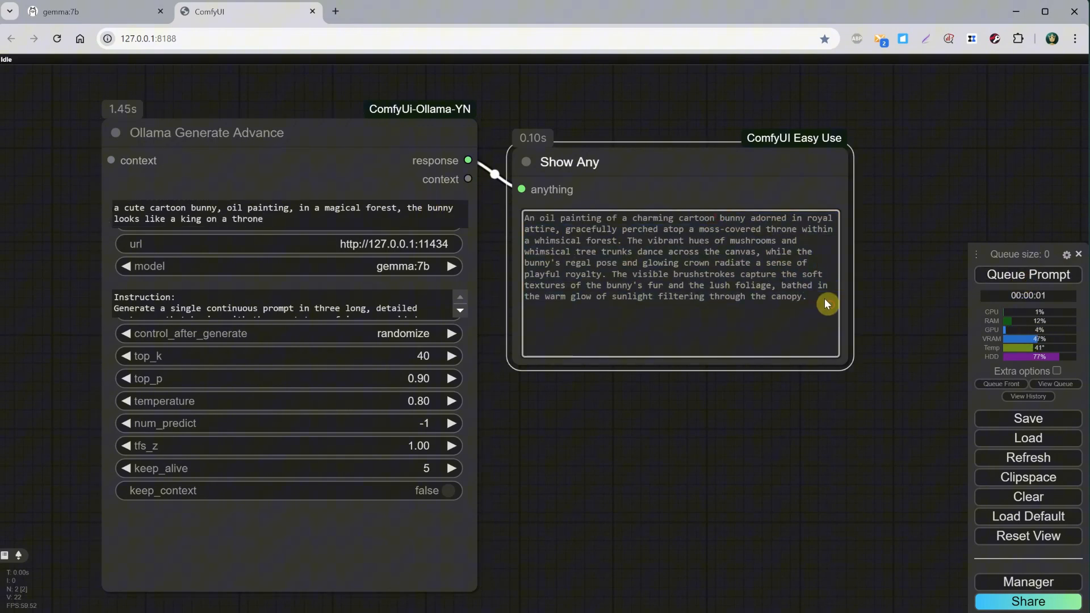
{"action": "left_click", "coordinate": [285, 139]}
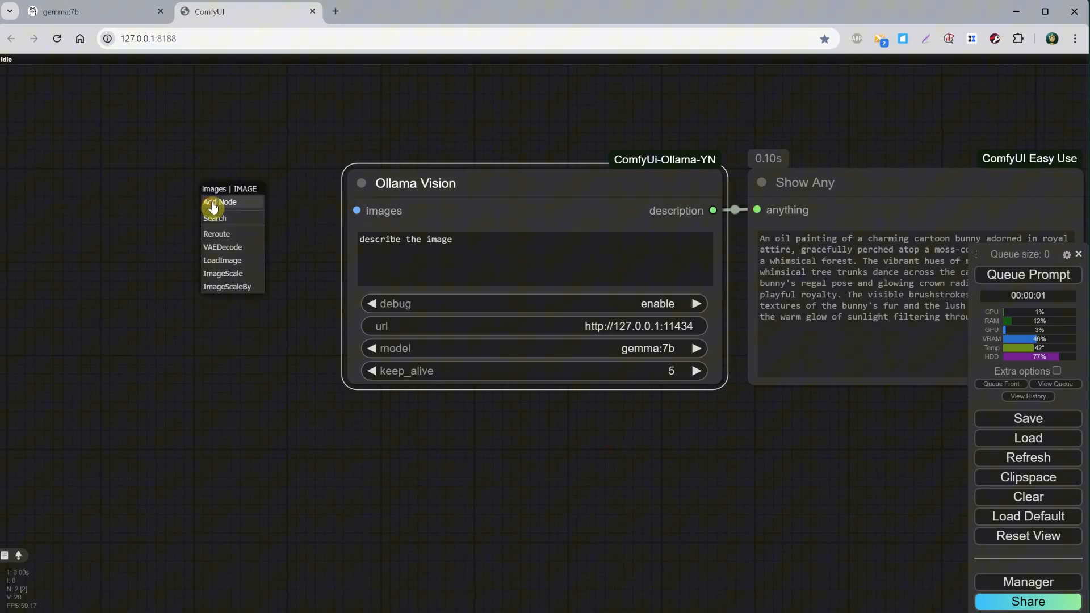
- Feed a Load Image node with 3DCube.webp into Ollama Vision and queue the gemma:7b run
{"action": "left_click", "coordinate": [221, 260]}
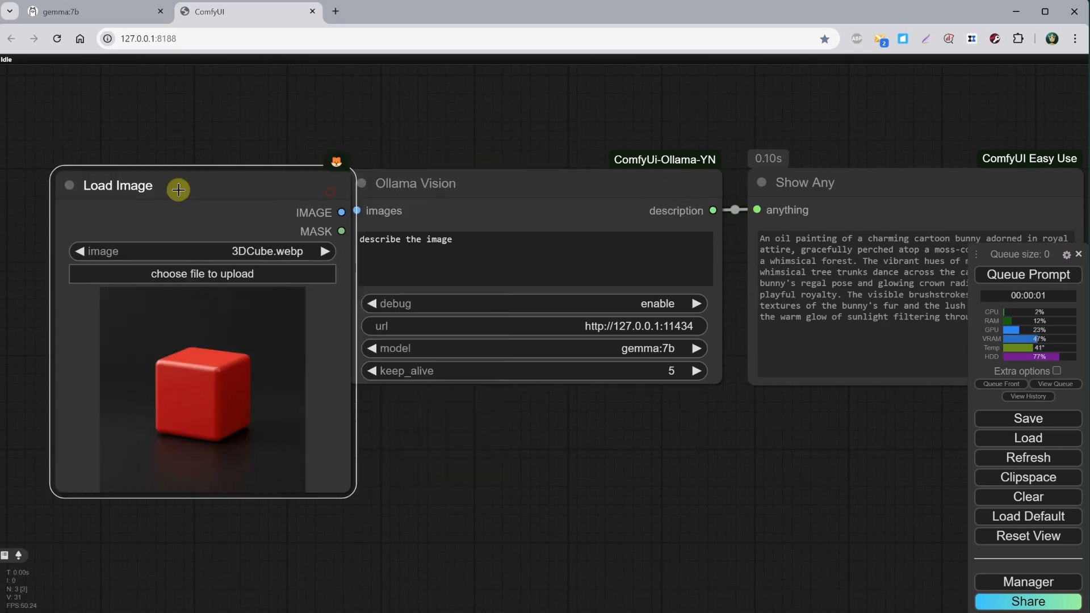
{"action": "left_click", "coordinate": [1027, 275]}
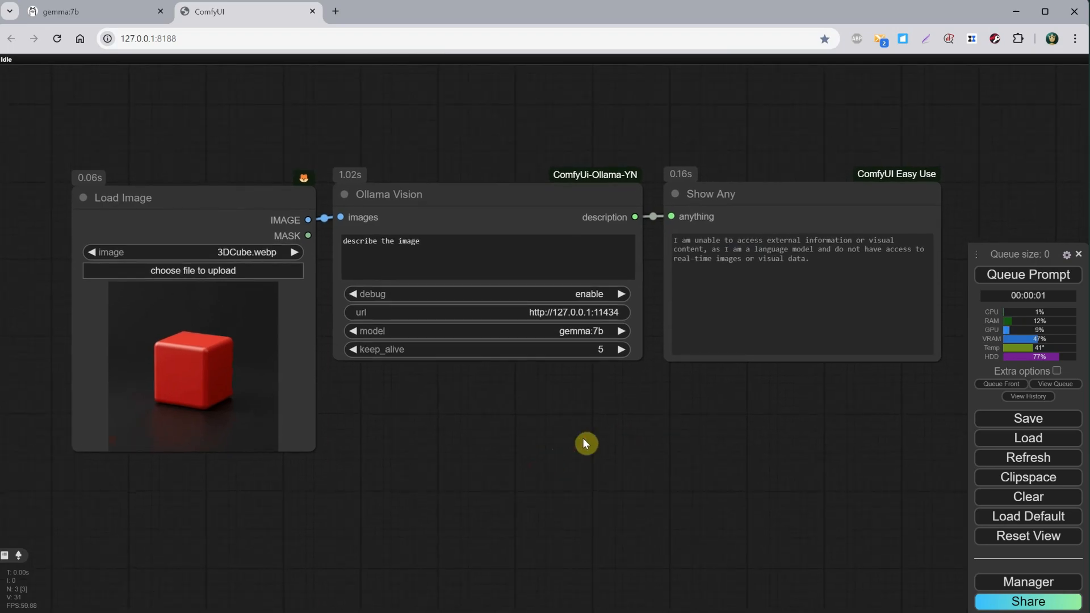
{"action": "mouse_move", "coordinate": [87, 11]}
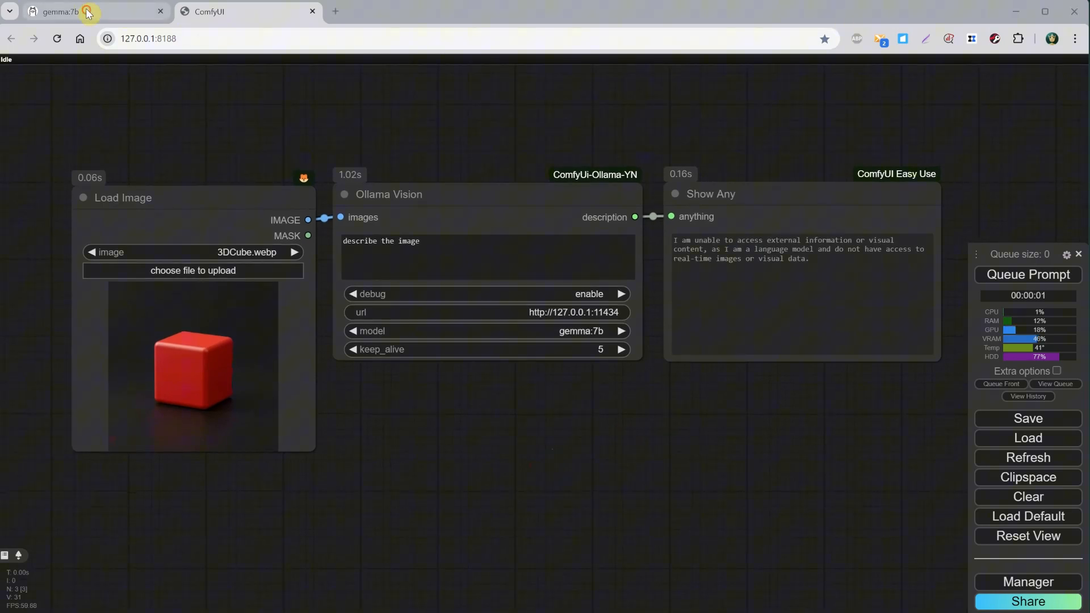
- Search the Ollama model library for 'vision' with the Vision filter, then for 'llava'
{"action": "left_click", "coordinate": [62, 11]}
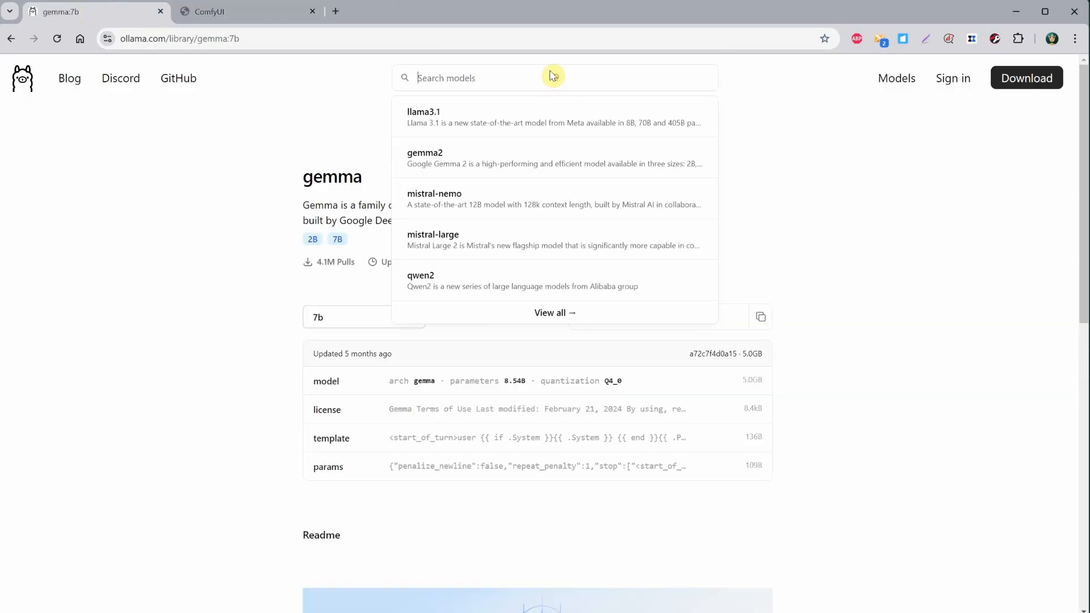
{"action": "type", "text": "vision"}
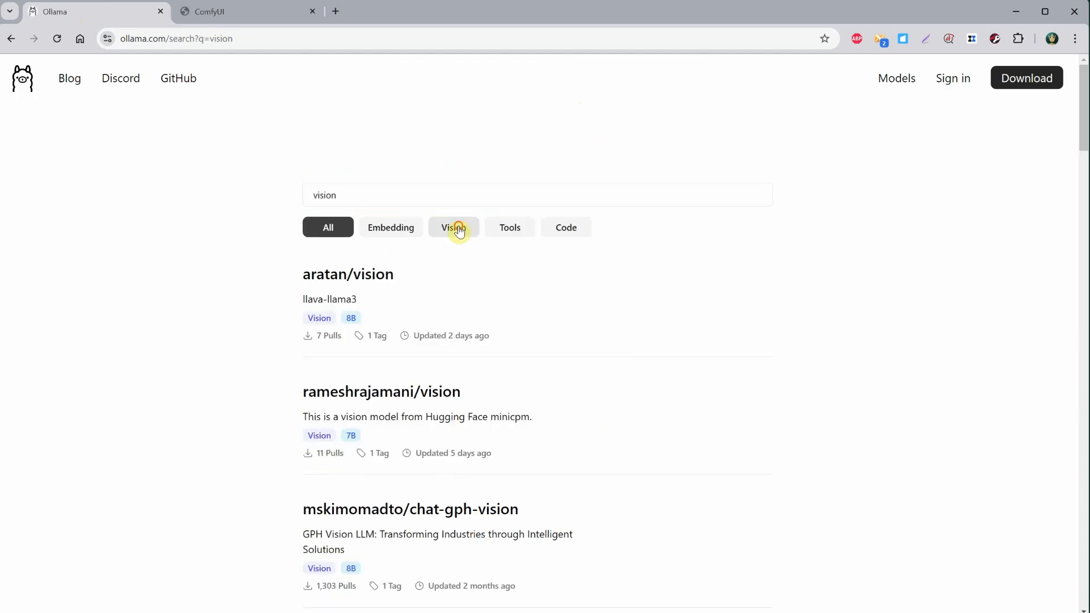
{"action": "left_click", "coordinate": [454, 227]}
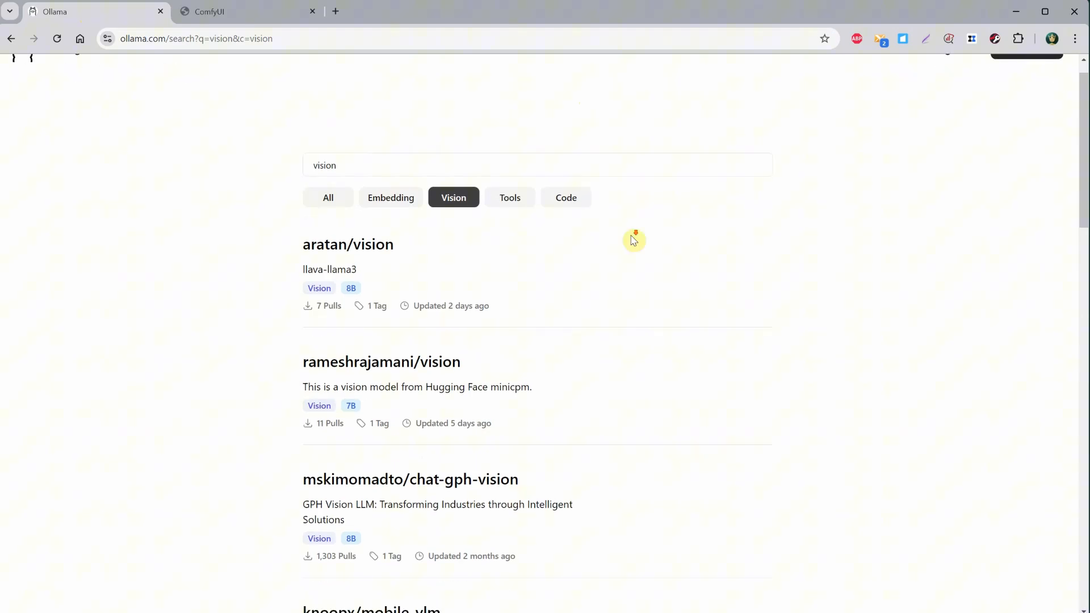
{"action": "scroll", "scroll_direction": "down", "scroll_amount": 3}
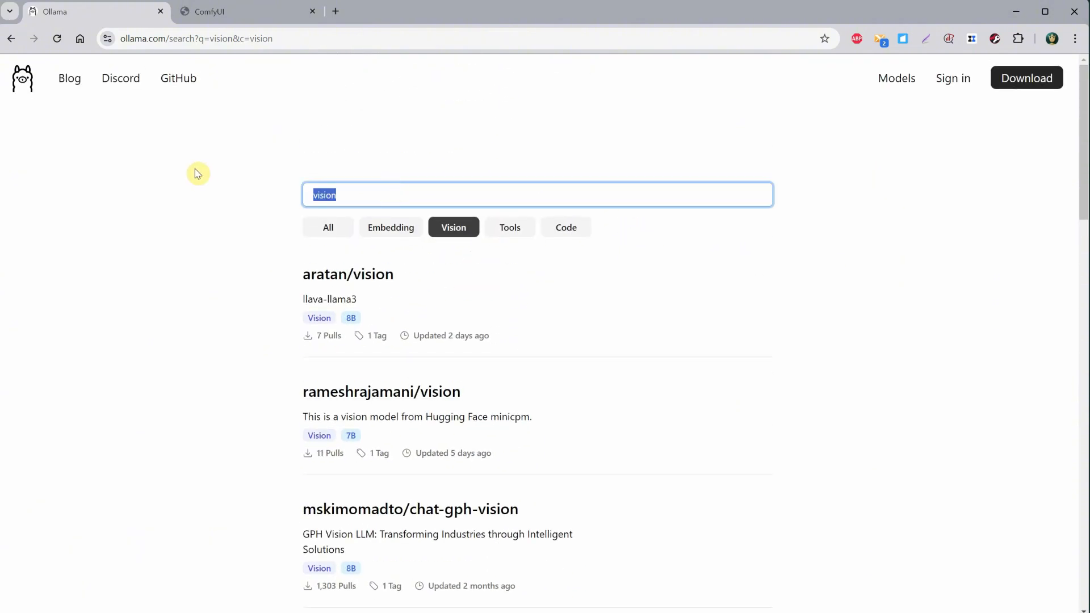
{"action": "type", "text": "llava"}
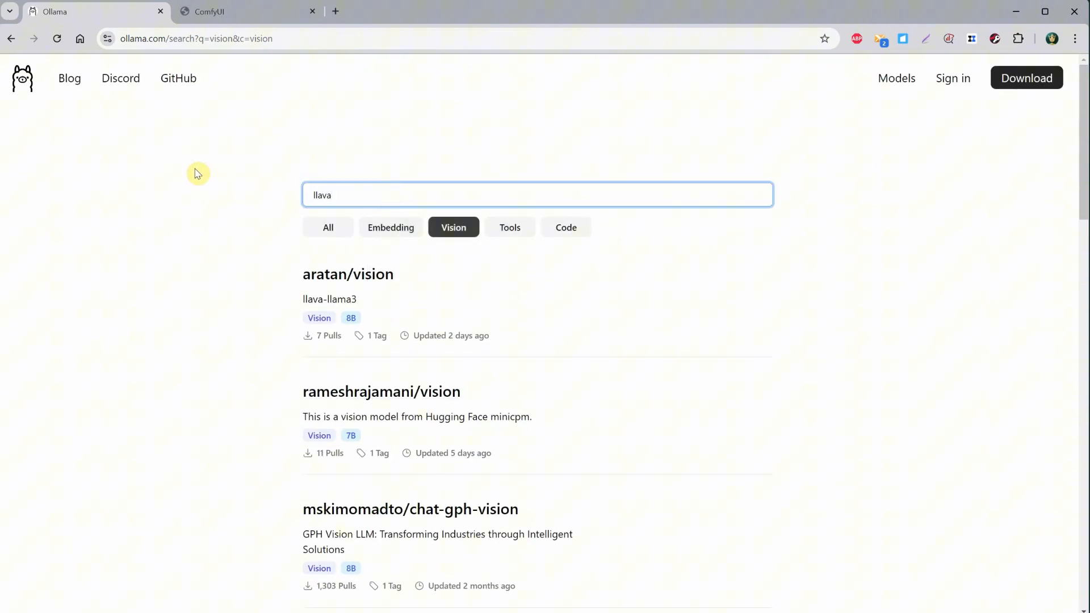
{"action": "key", "text": "Return"}
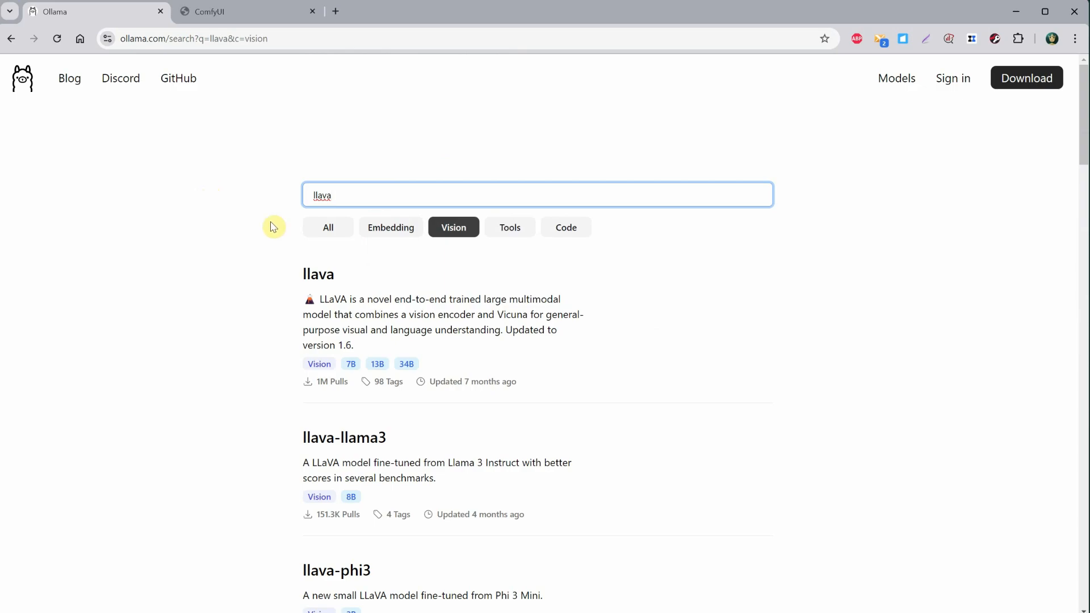
{"action": "scroll", "scroll_direction": "down", "scroll_amount": 3}
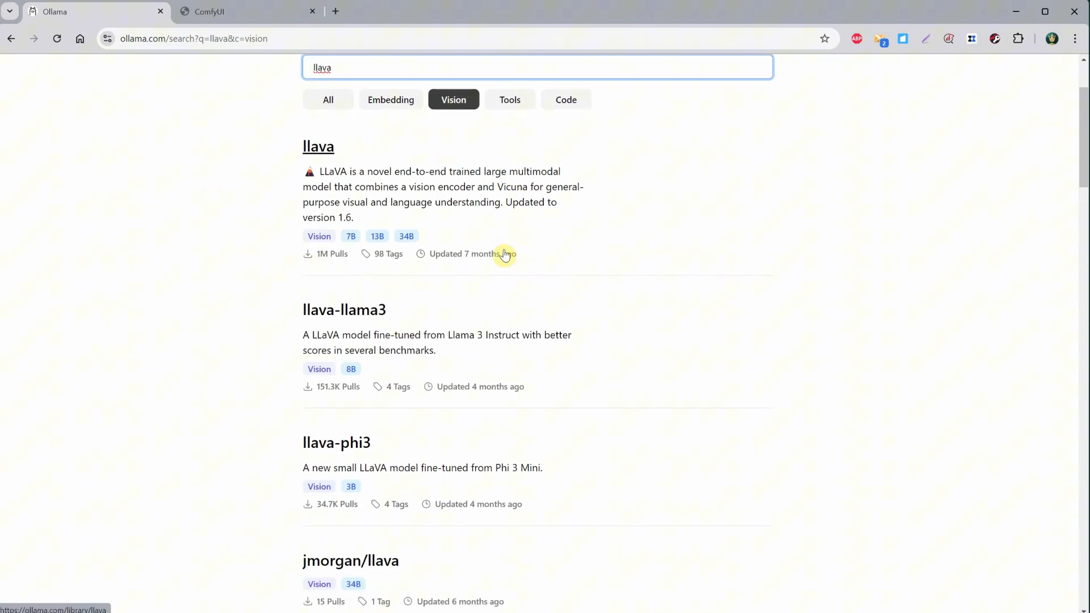
{"action": "scroll", "scroll_direction": "down", "scroll_amount": 3}
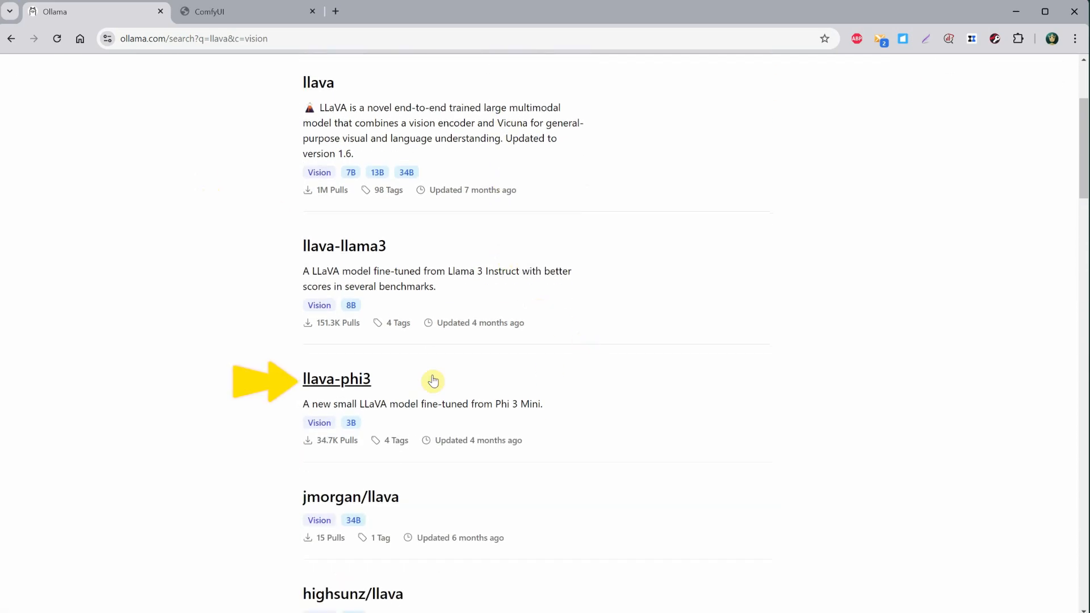
- Open benzie/llava-phi-3 from the llava results and copy its run command for Command Prompt
{"action": "left_click", "coordinate": [336, 379]}
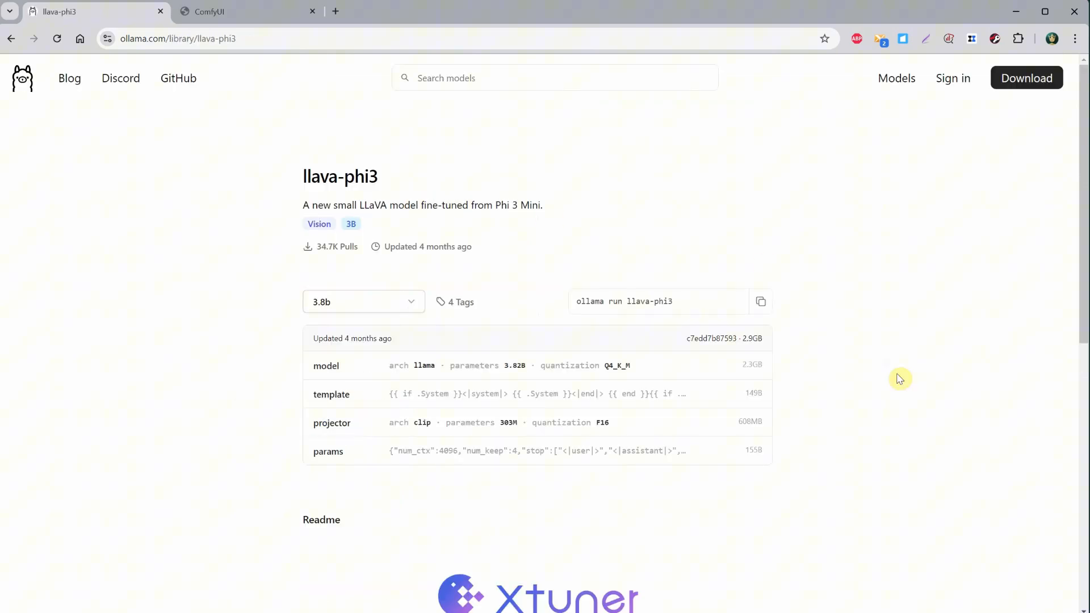
{"action": "scroll", "scroll_direction": "down", "scroll_amount": 3}
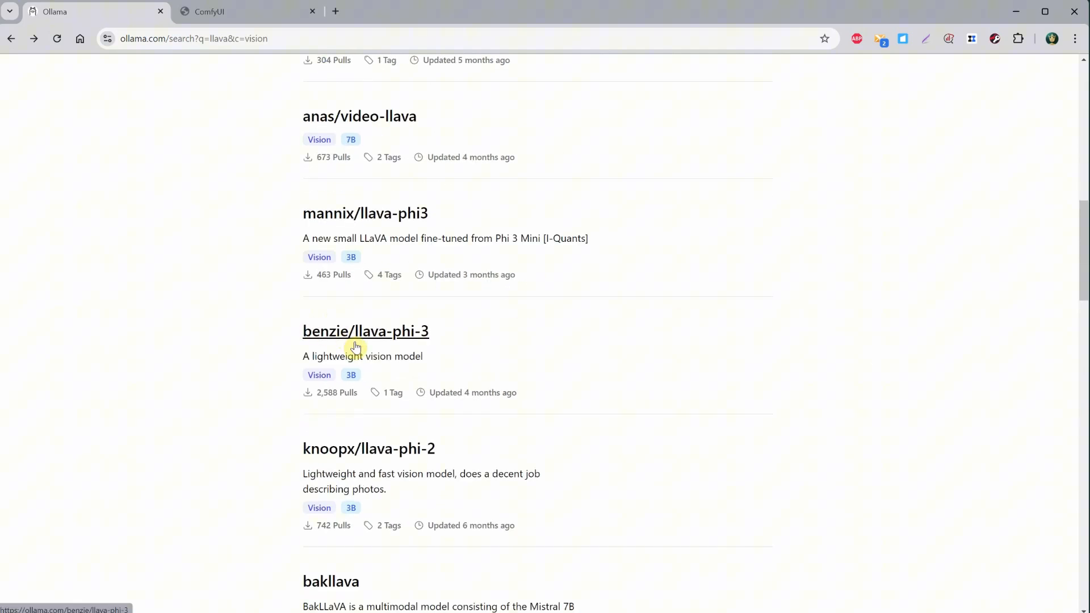
{"action": "left_click", "coordinate": [365, 331]}
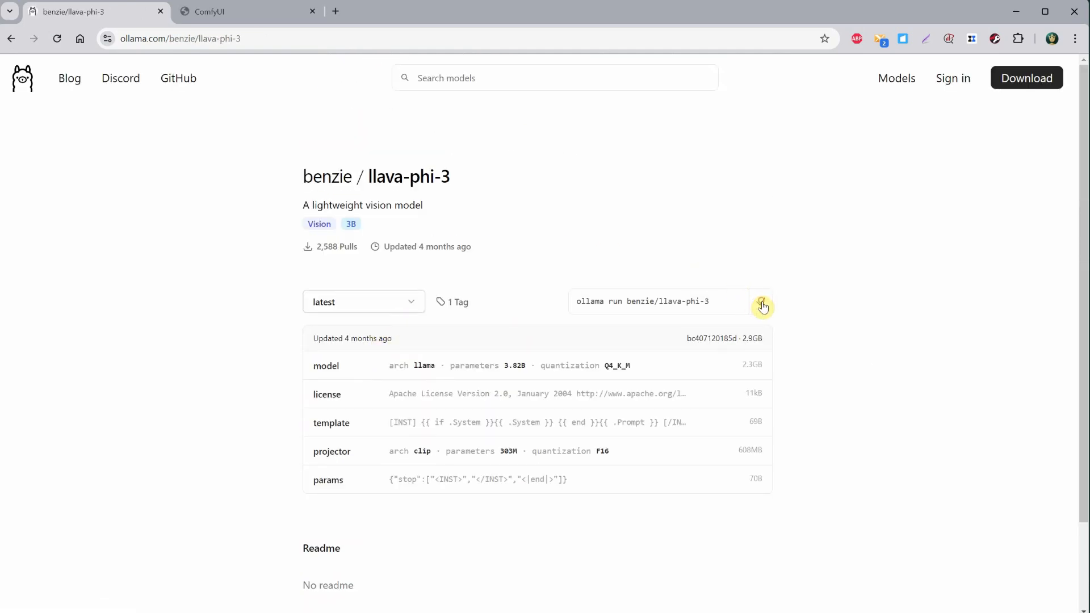
{"action": "left_click", "coordinate": [761, 302]}
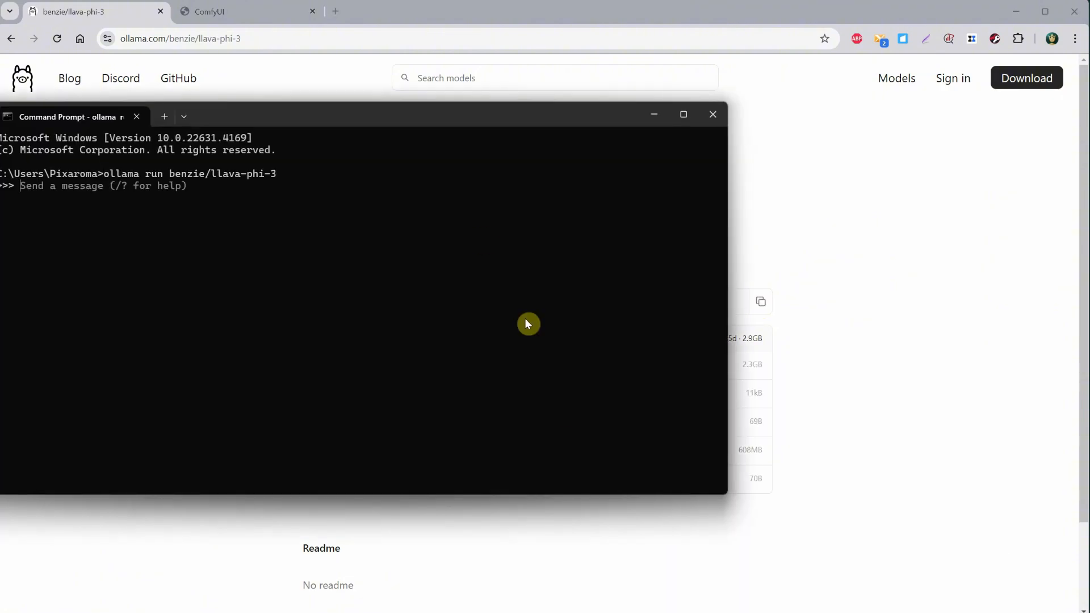
{"action": "left_click", "coordinate": [243, 11]}
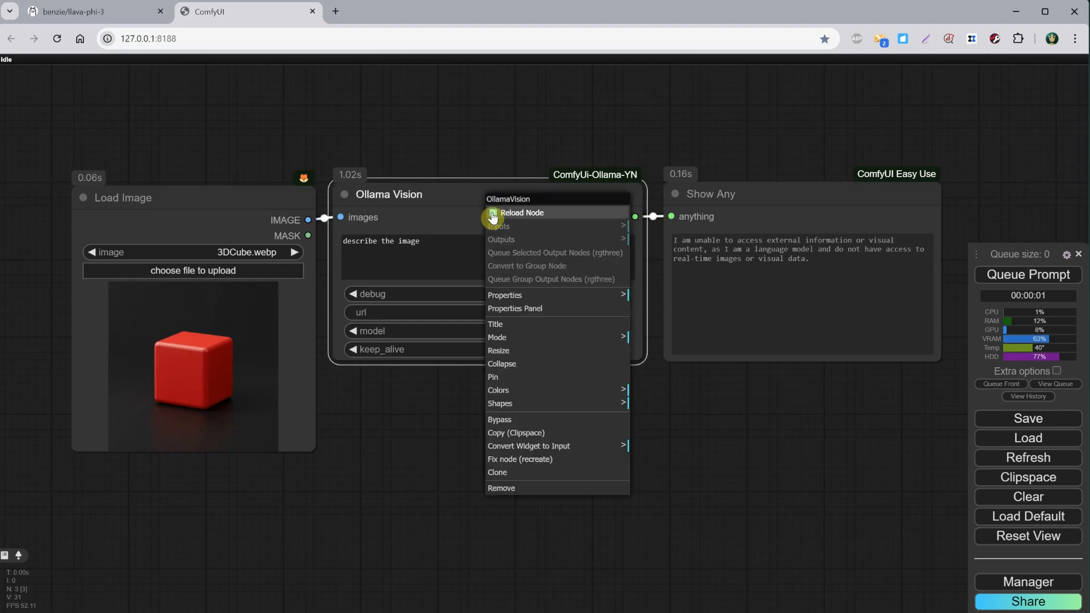
- Reload Ollama Vision so benzie/llava-phi-3:latest appears and describe the cube image with it
{"action": "left_click", "coordinate": [522, 212]}
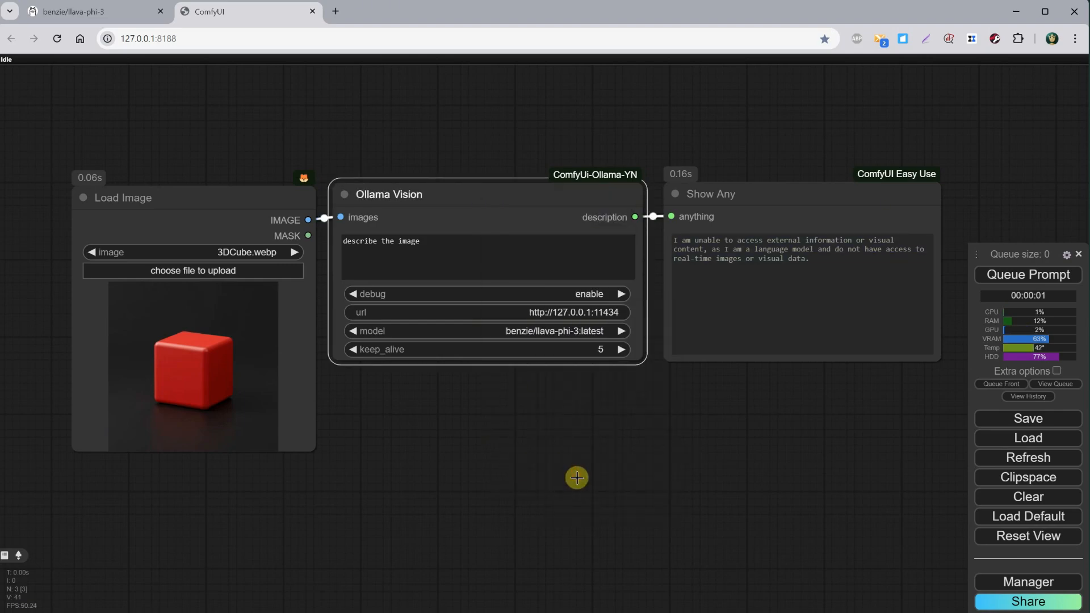
{"action": "left_click", "coordinate": [1028, 275]}
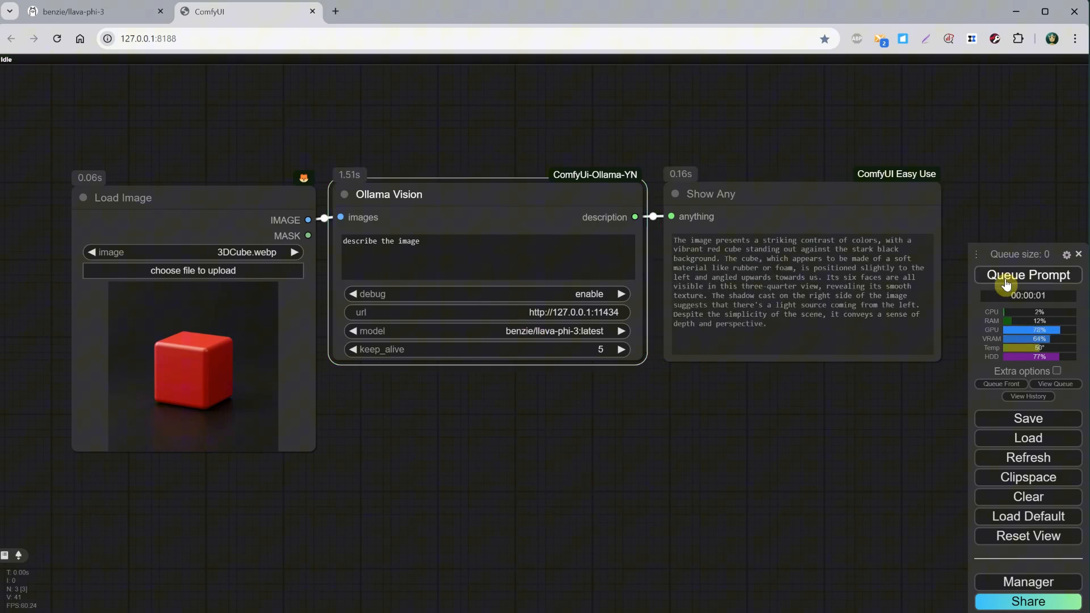
{"action": "mouse_move", "coordinate": [918, 252]}
{"action": "type", "text": "what color has the cube?"}
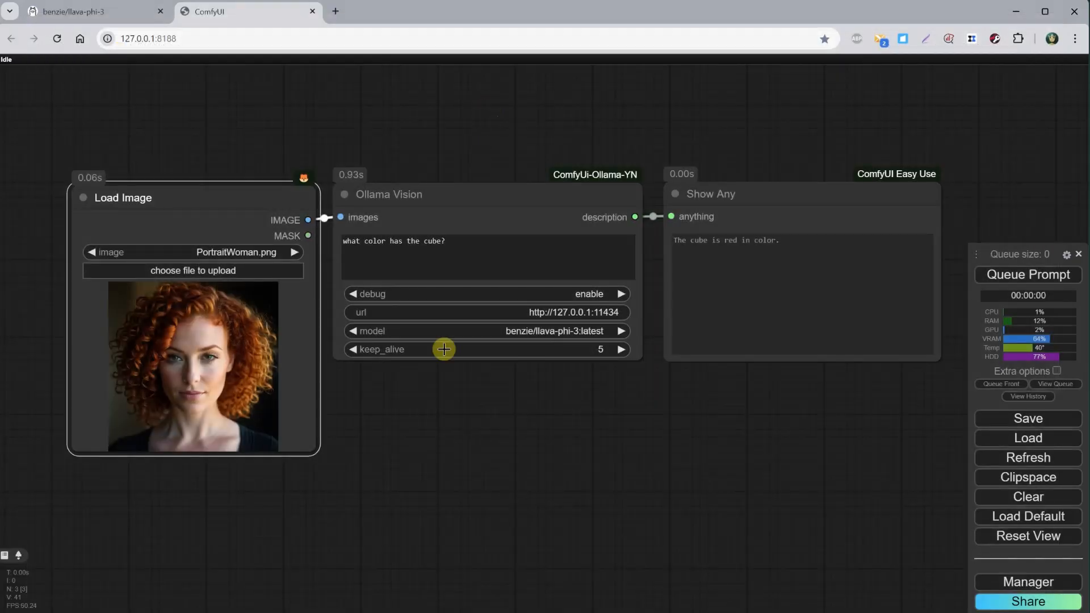
- Ask 'what type of hair s...' about PortraitWoman.png, then get a full portrait description
{"action": "type", "text": "what type of hair she"}
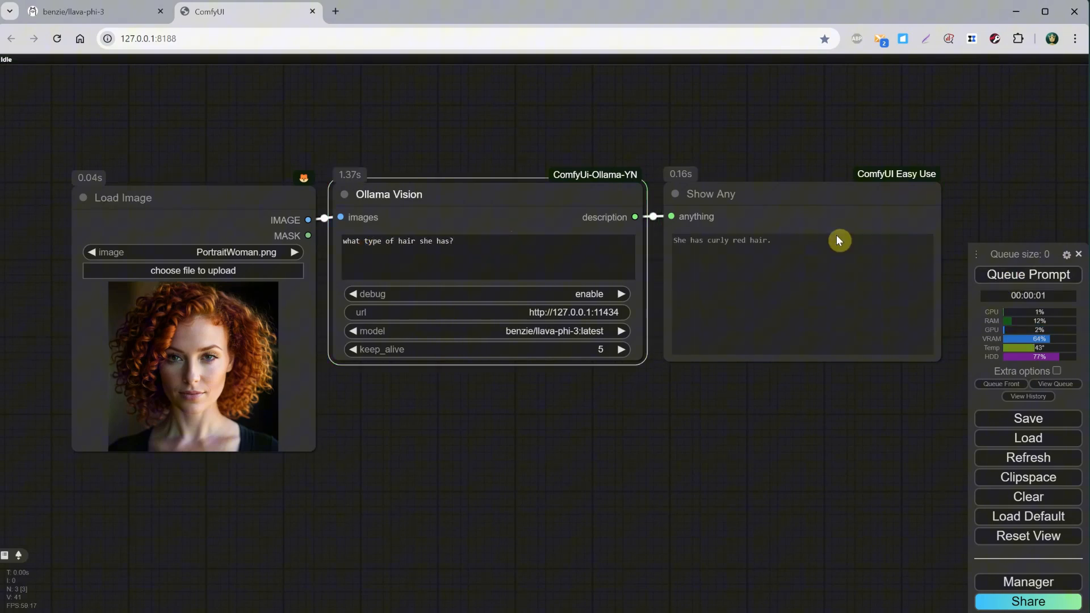
{"action": "left_click", "coordinate": [1028, 274]}
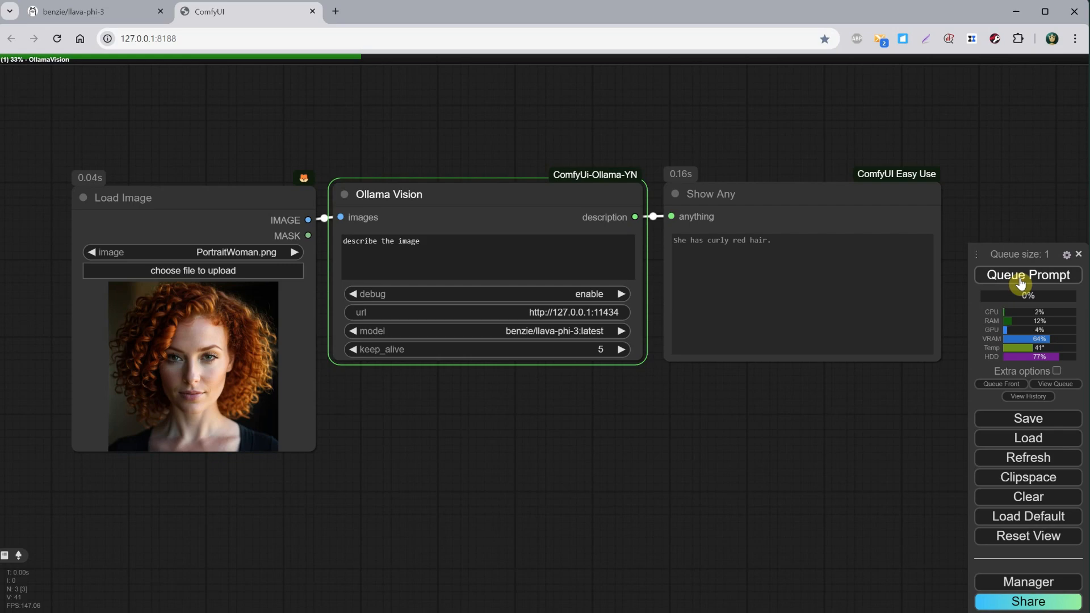
{"action": "left_click", "coordinate": [1028, 275]}
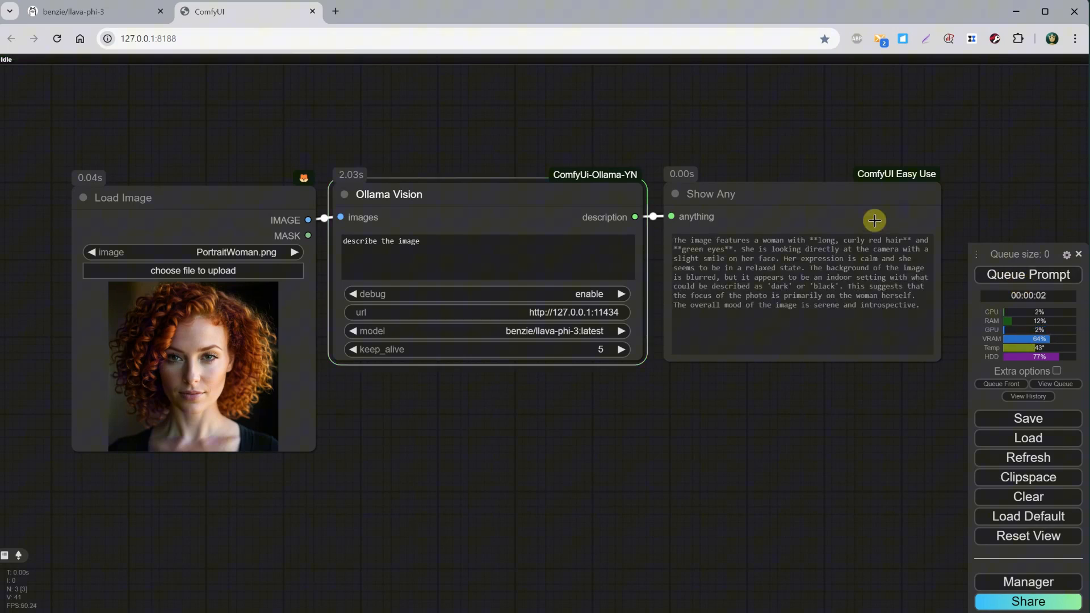
{"action": "mouse_move", "coordinate": [887, 269]}
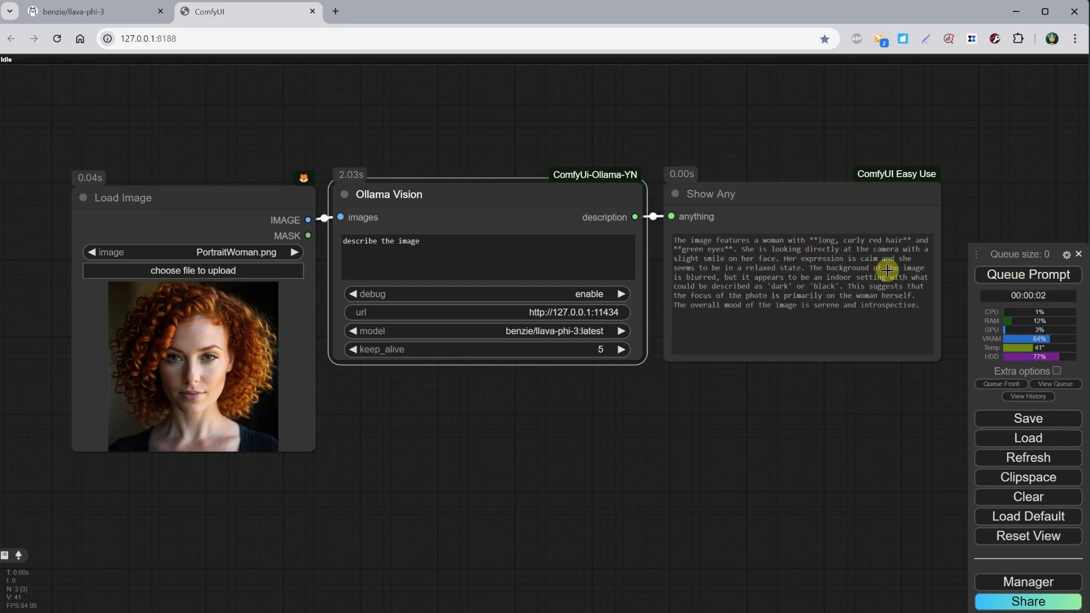
{"action": "mouse_move", "coordinate": [759, 295]}
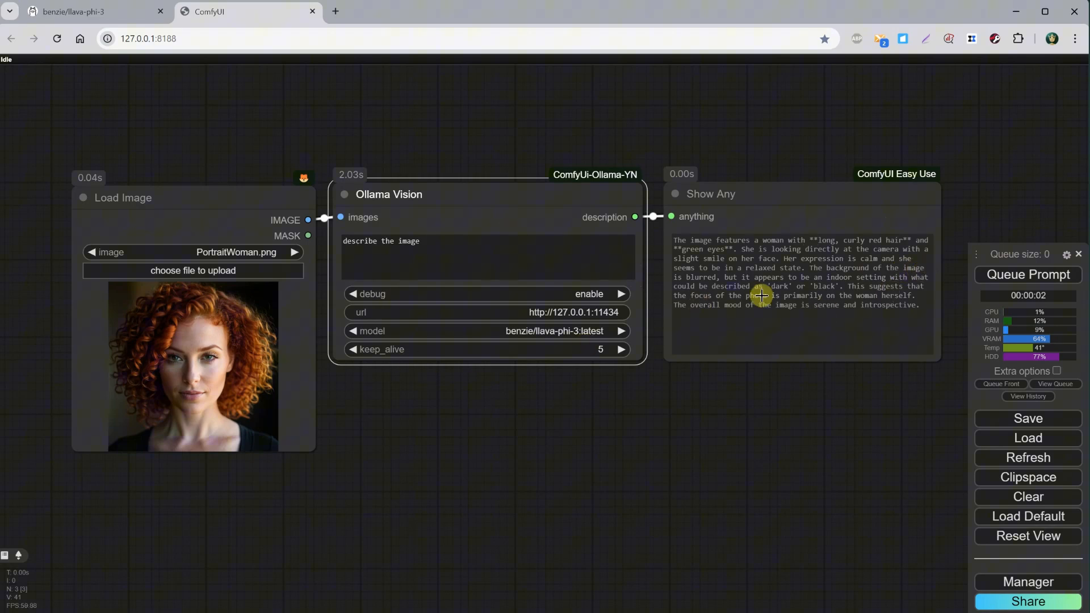
- Open the llava model page on the Ollama website from the model search
{"action": "left_click", "coordinate": [94, 11]}
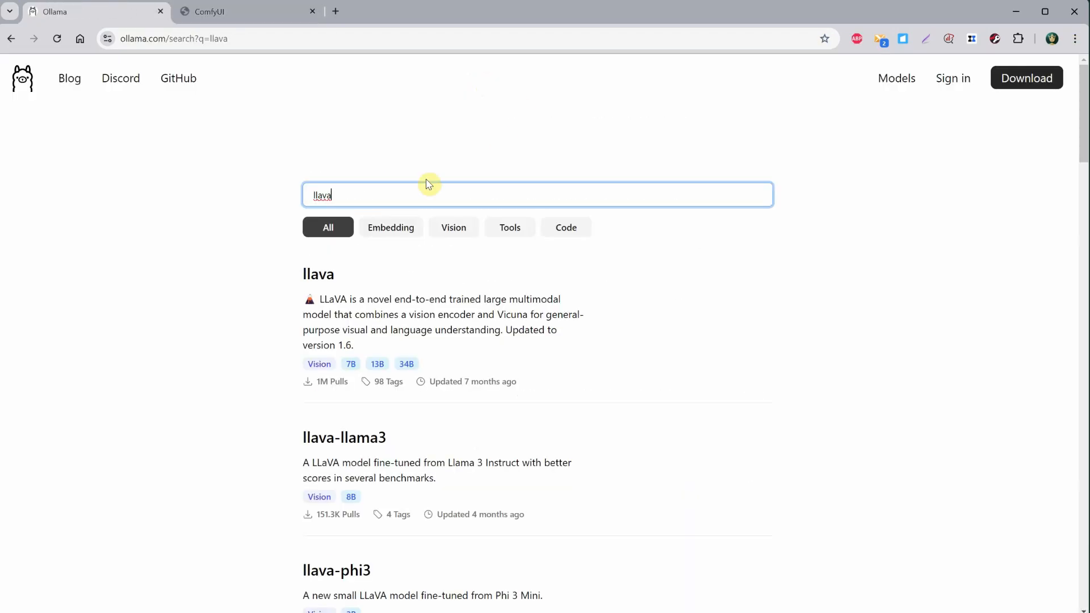
{"action": "left_click", "coordinate": [317, 273]}
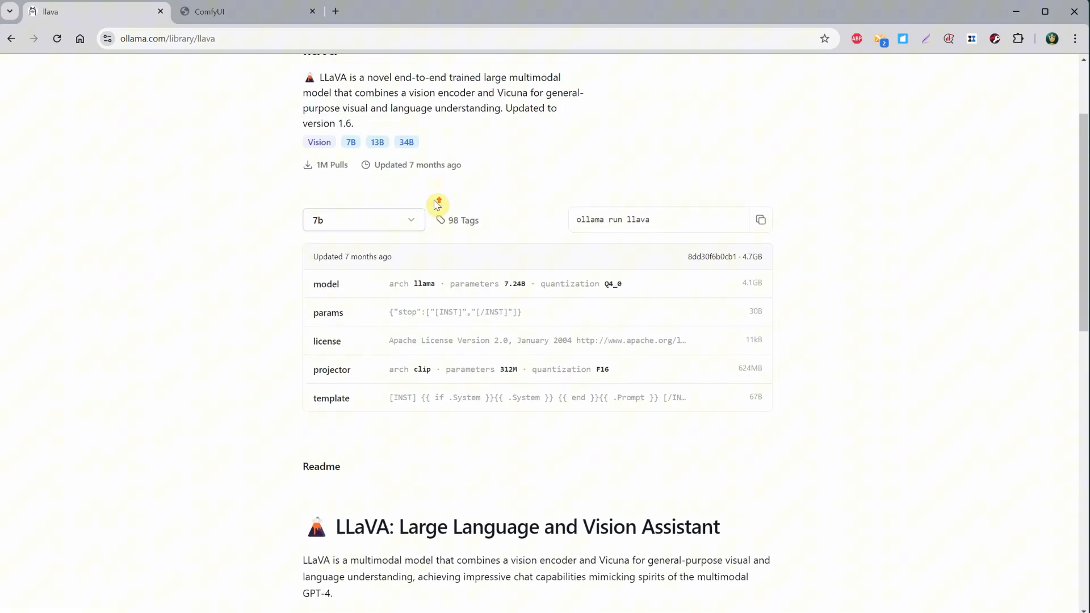
{"action": "left_click", "coordinate": [362, 220]}
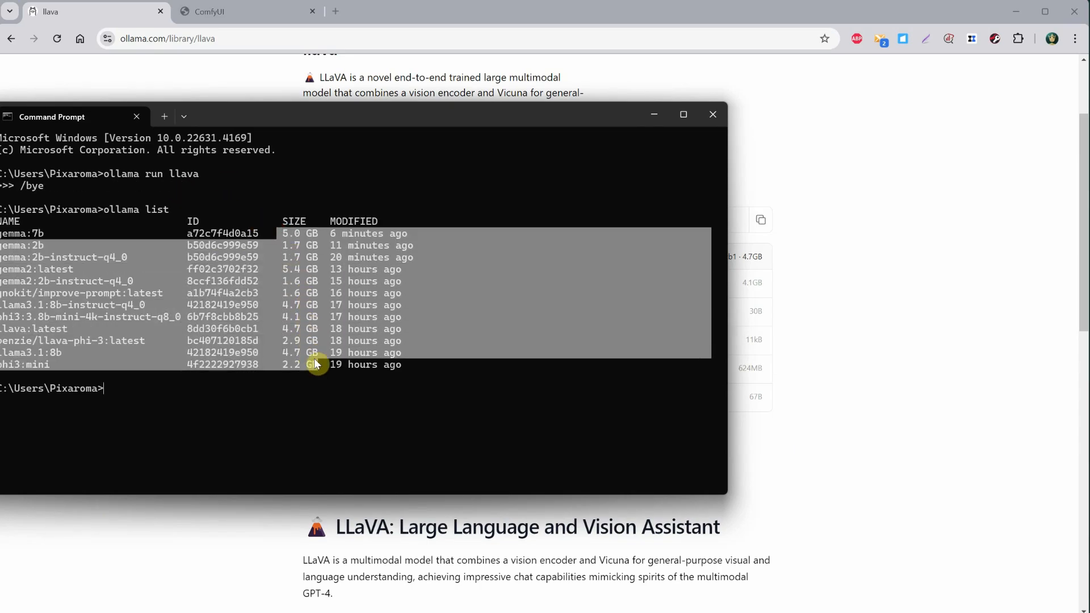
{"action": "mouse_move", "coordinate": [308, 398]}
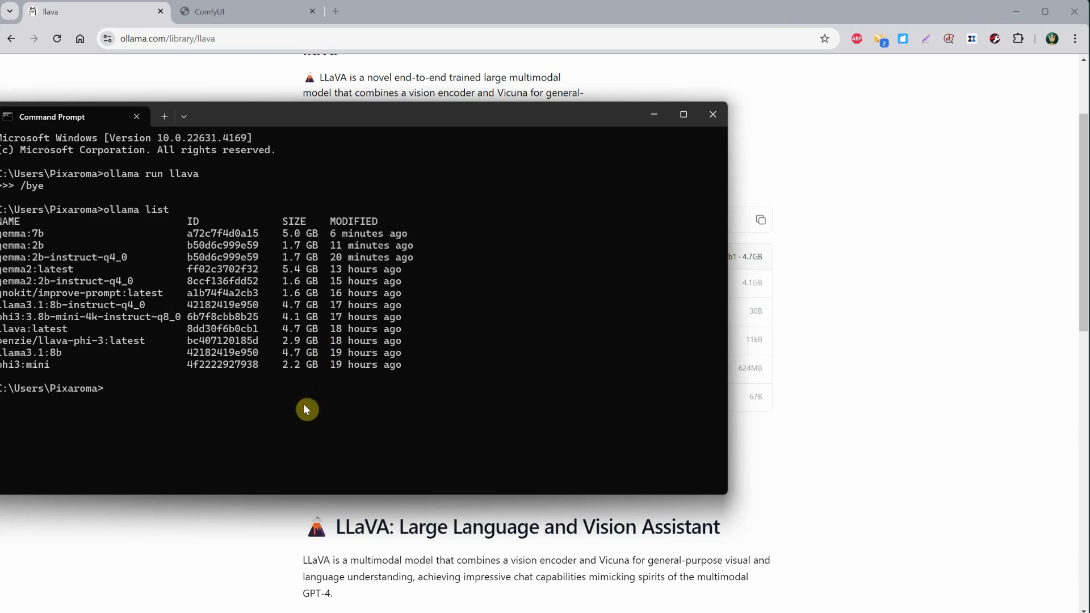
{"action": "mouse_move", "coordinate": [373, 331]}
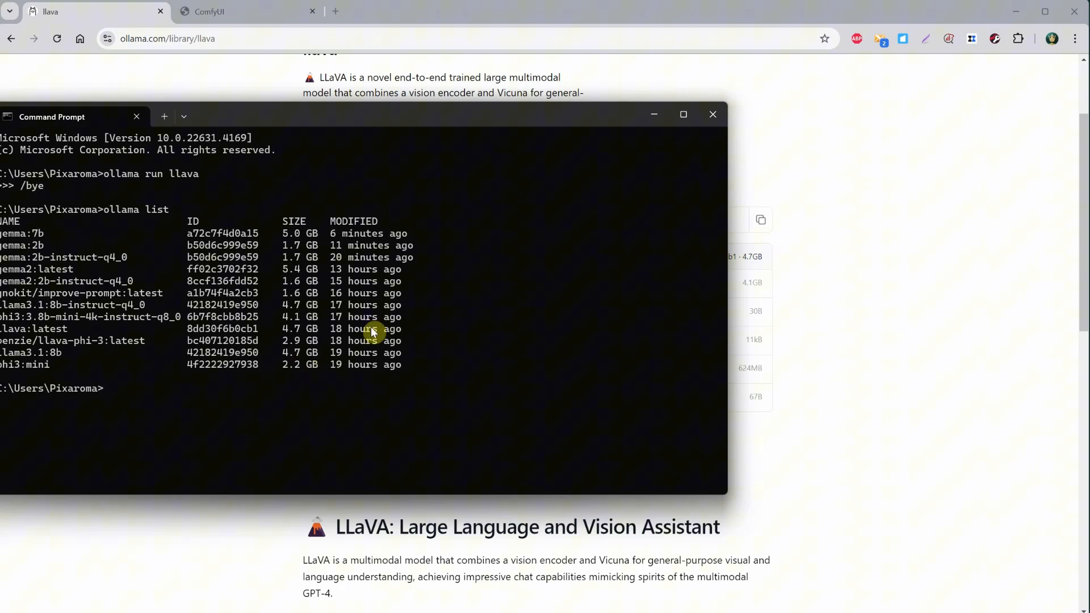
{"action": "mouse_move", "coordinate": [907, 69]}
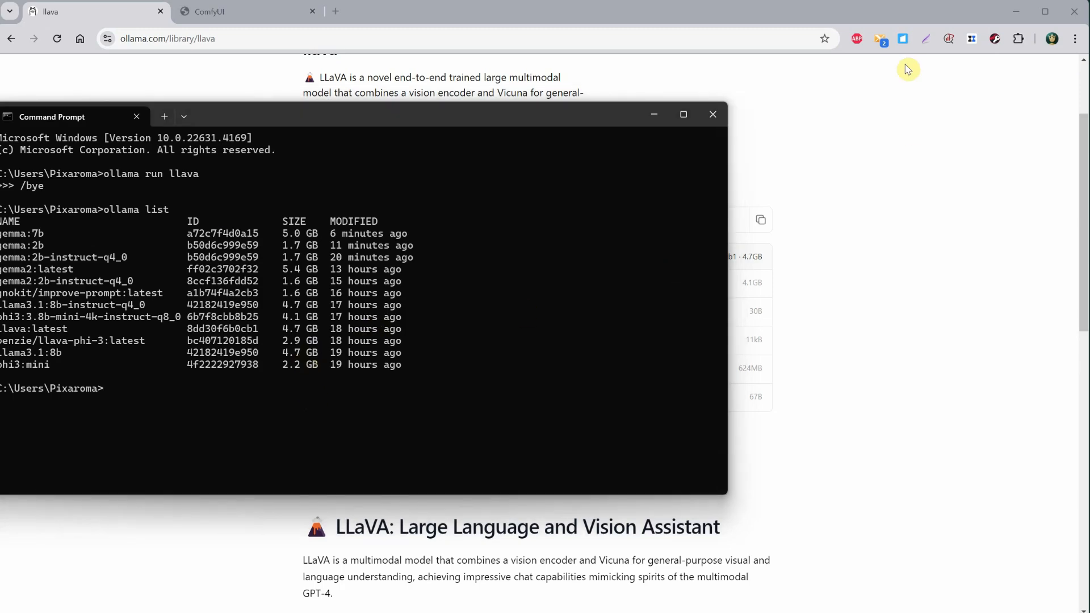
{"action": "mouse_move", "coordinate": [713, 114]}
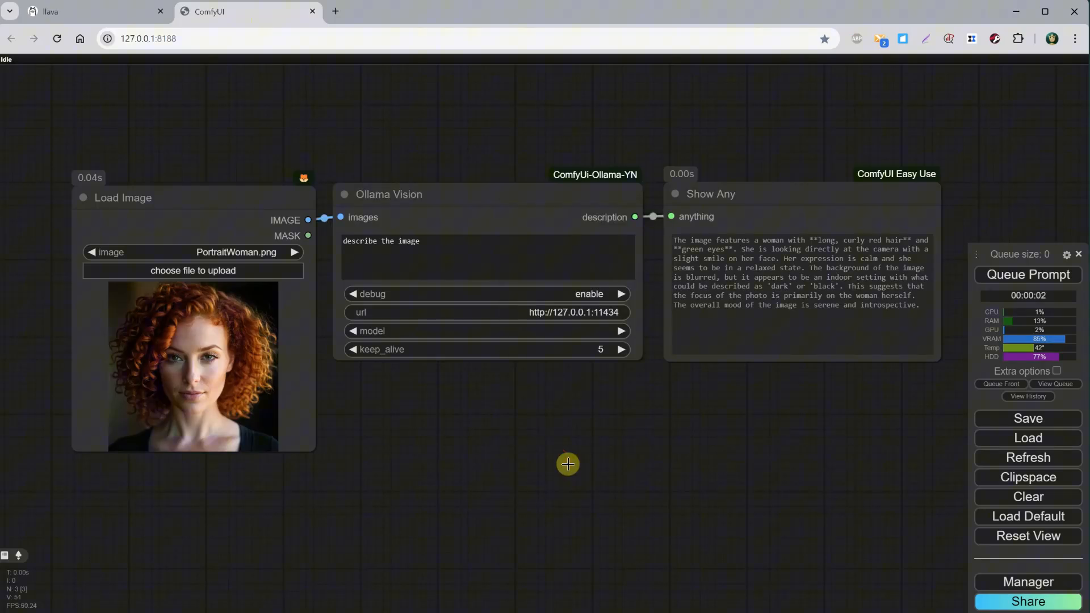
- Switch the Ollama Vision model to llava:latest and queue the portrait description
{"action": "left_click", "coordinate": [487, 330]}
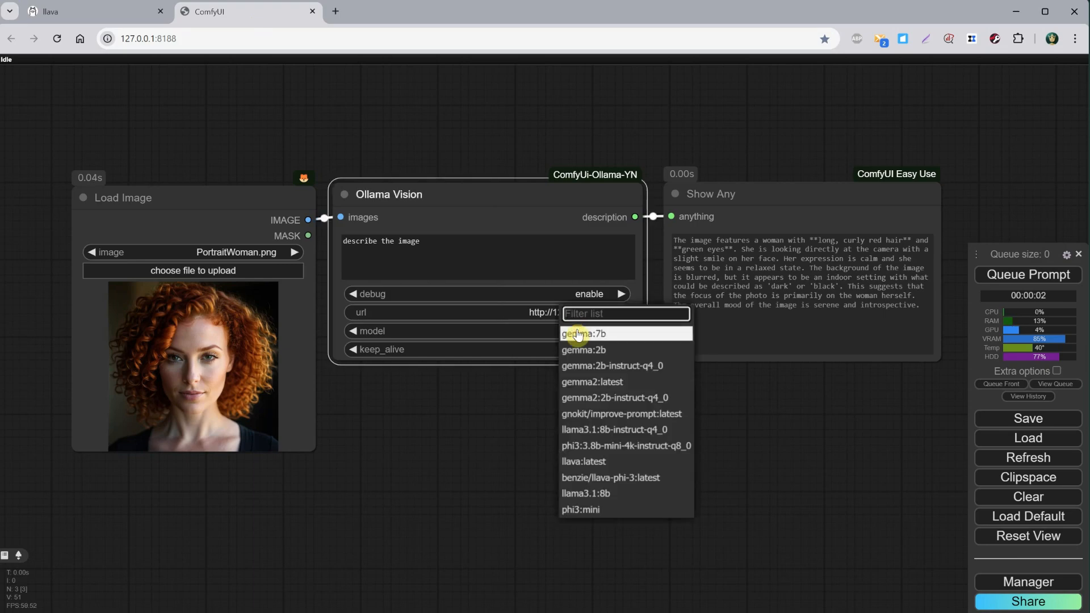
{"action": "mouse_move", "coordinate": [599, 466]}
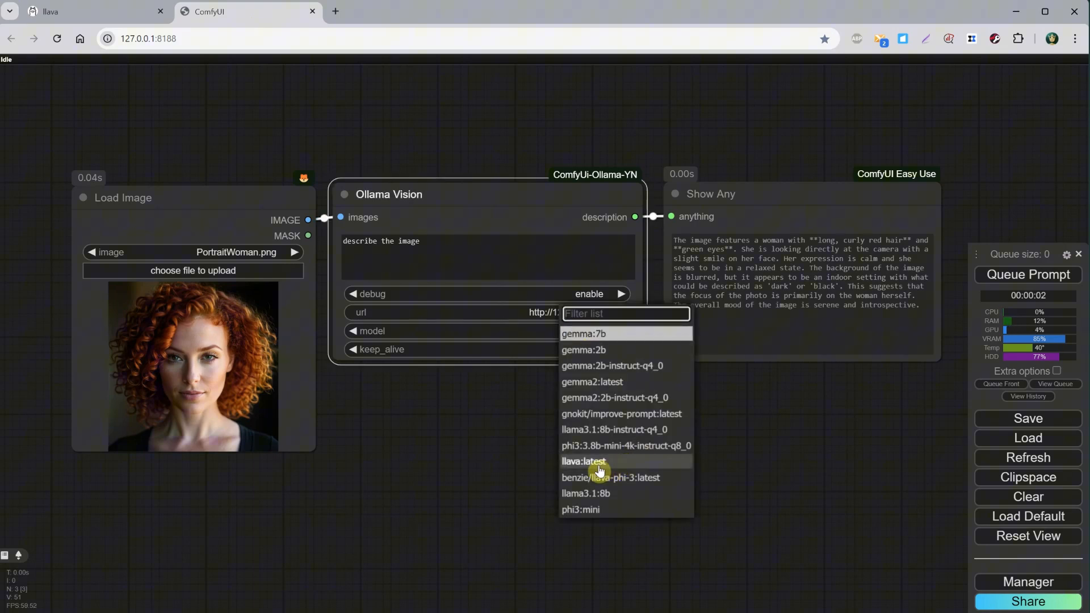
{"action": "left_click", "coordinate": [584, 461]}
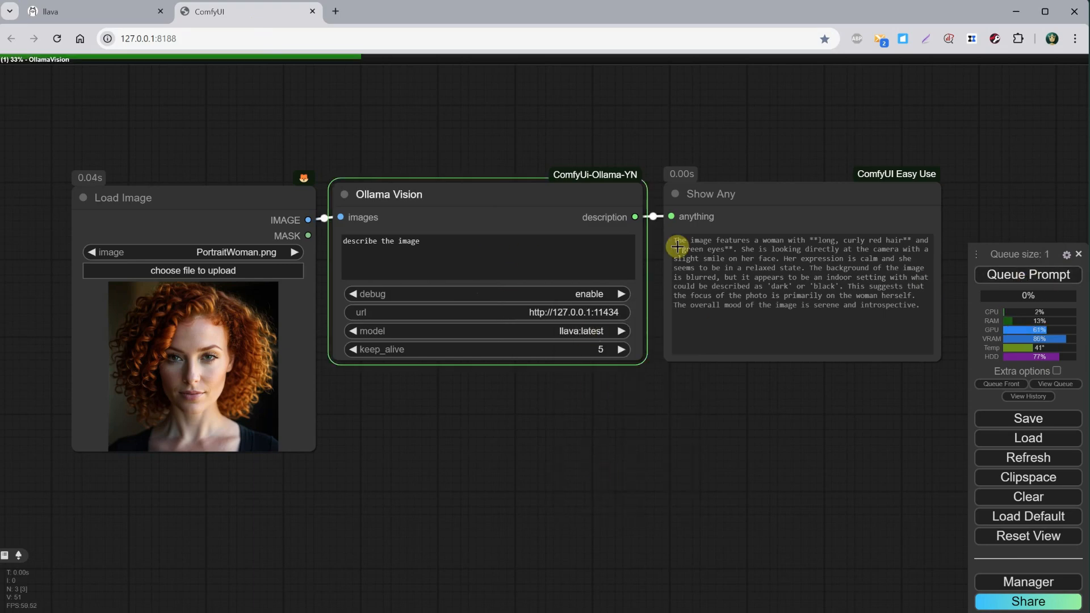
{"action": "left_click", "coordinate": [1027, 273]}
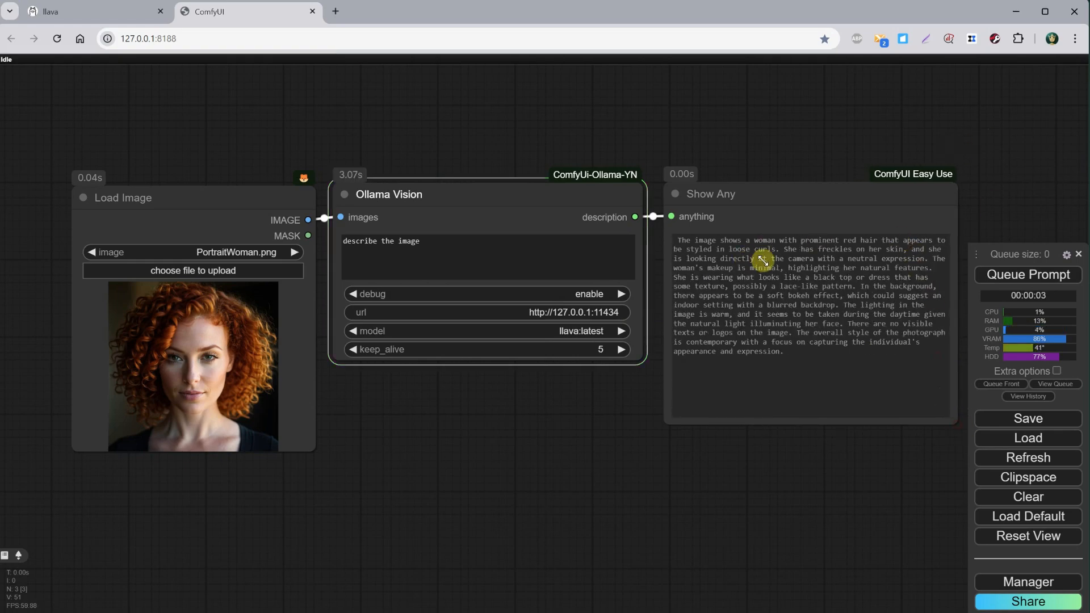
{"action": "left_click", "coordinate": [1027, 275]}
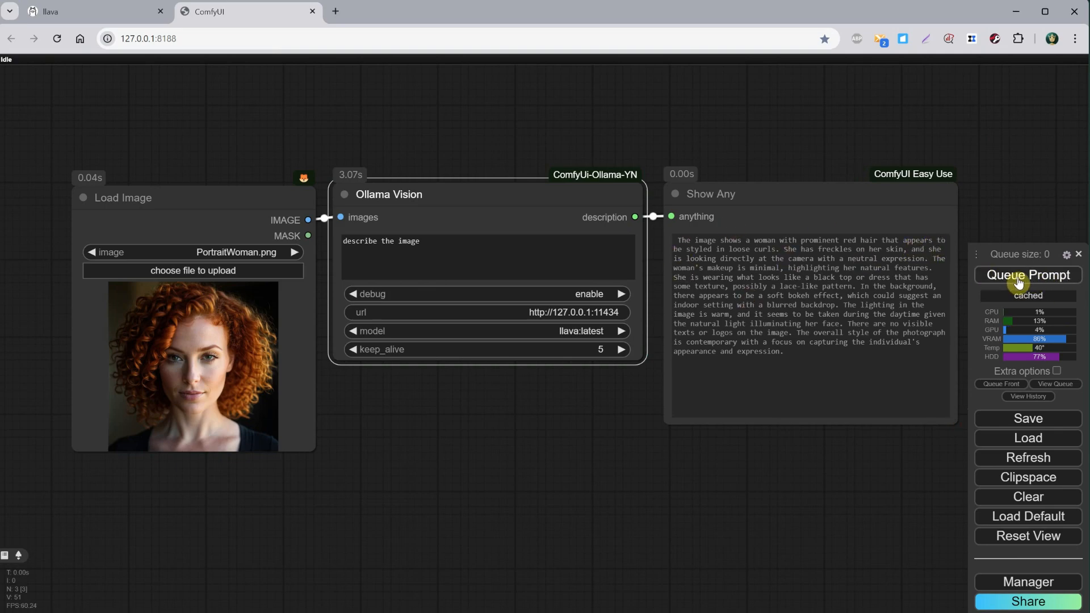
{"action": "left_click", "coordinate": [1027, 274]}
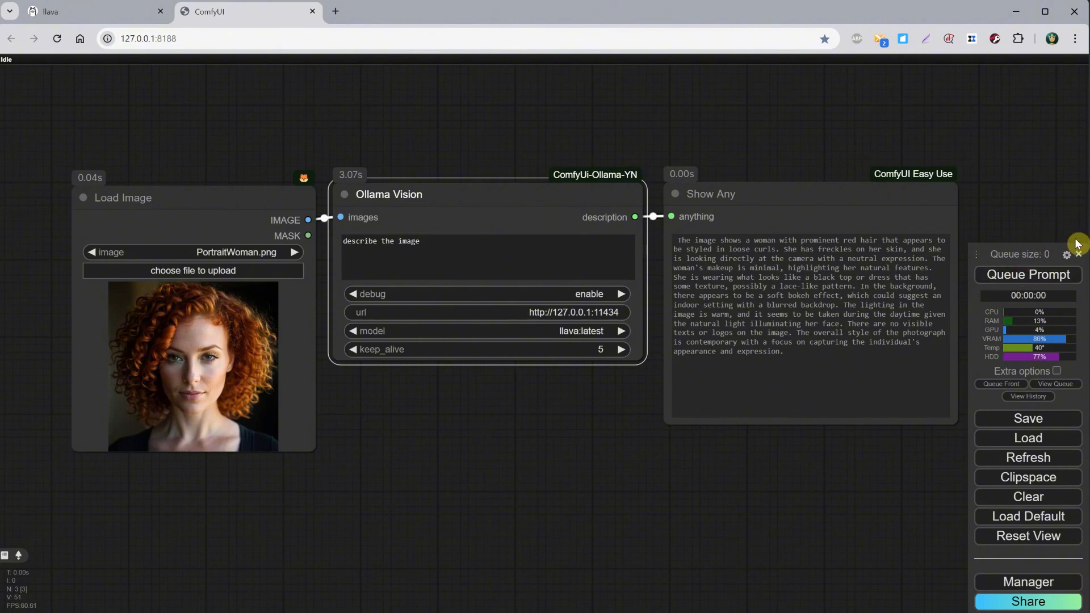
{"action": "mouse_move", "coordinate": [271, 236]}
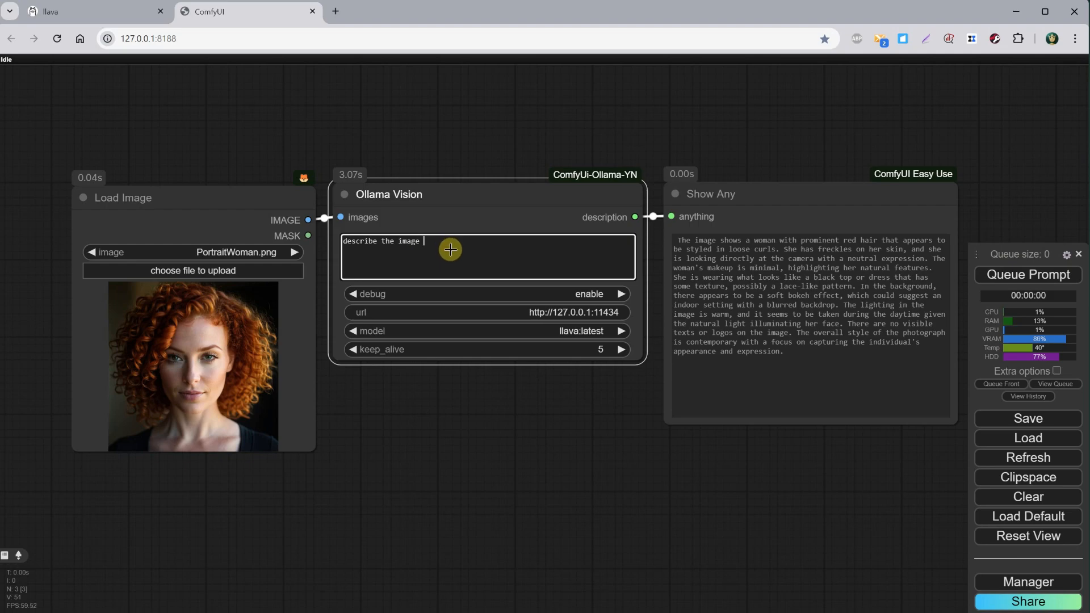
- Nudge the prompt to avoid caching and rerun several times for fresh portrait descriptions
{"action": "left_click", "coordinate": [1027, 275]}
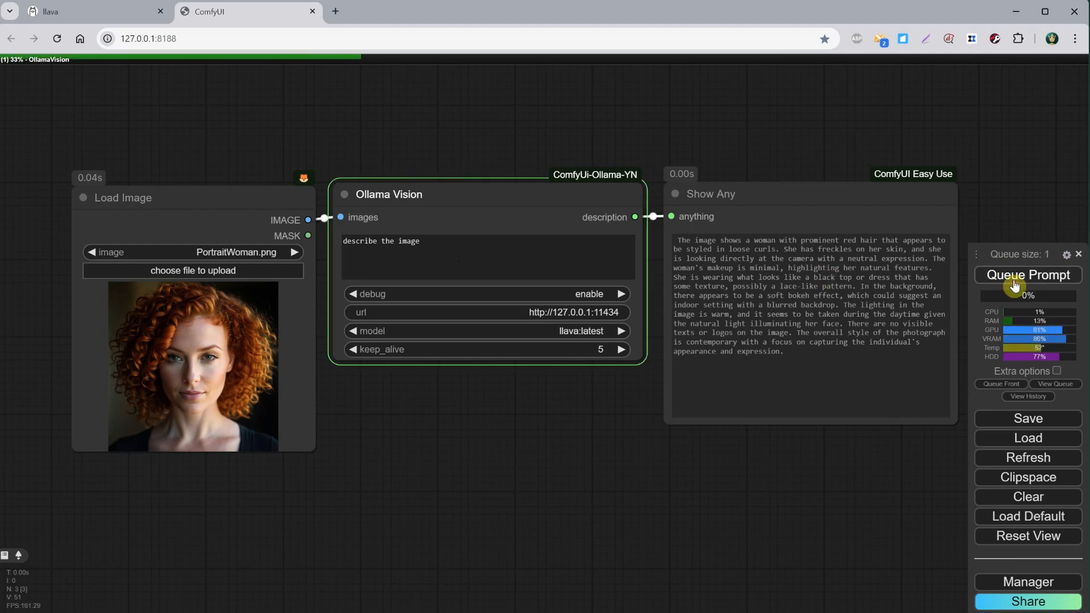
{"action": "left_click", "coordinate": [1027, 275]}
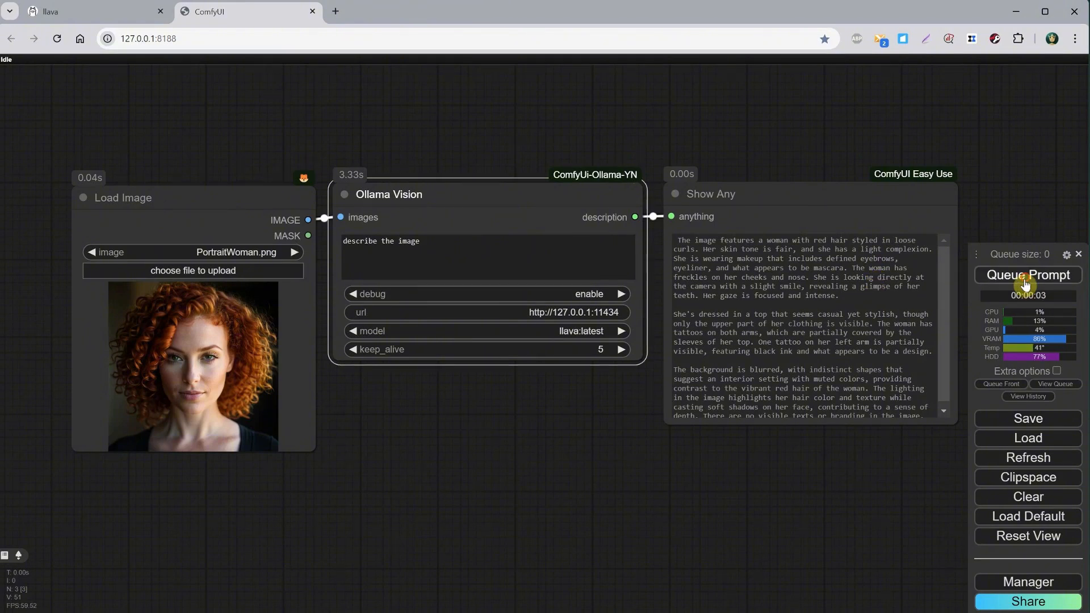
{"action": "left_click", "coordinate": [1028, 275]}
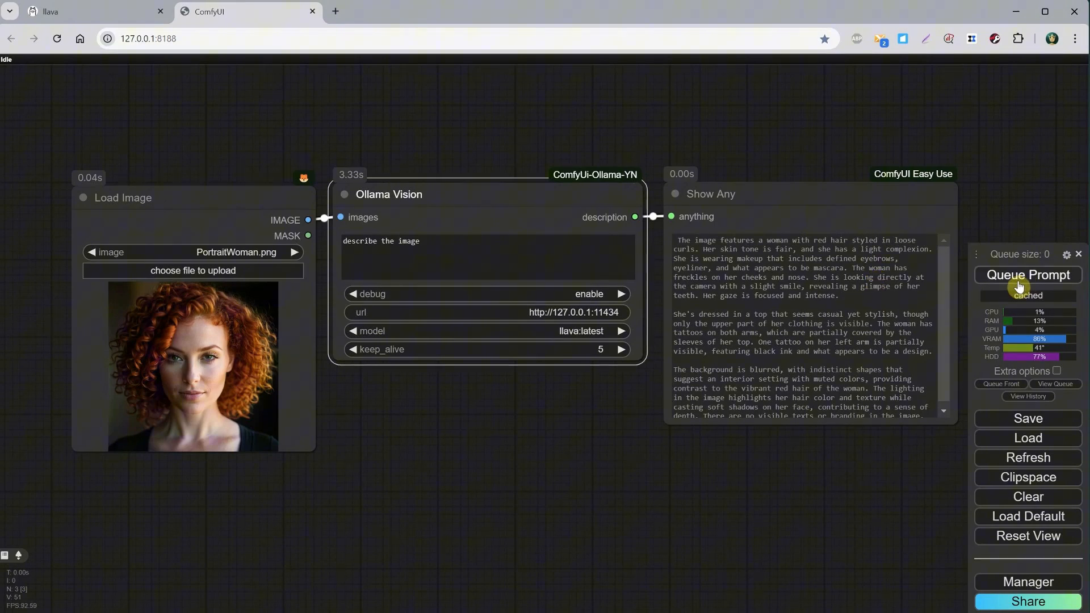
{"action": "left_click", "coordinate": [487, 256]}
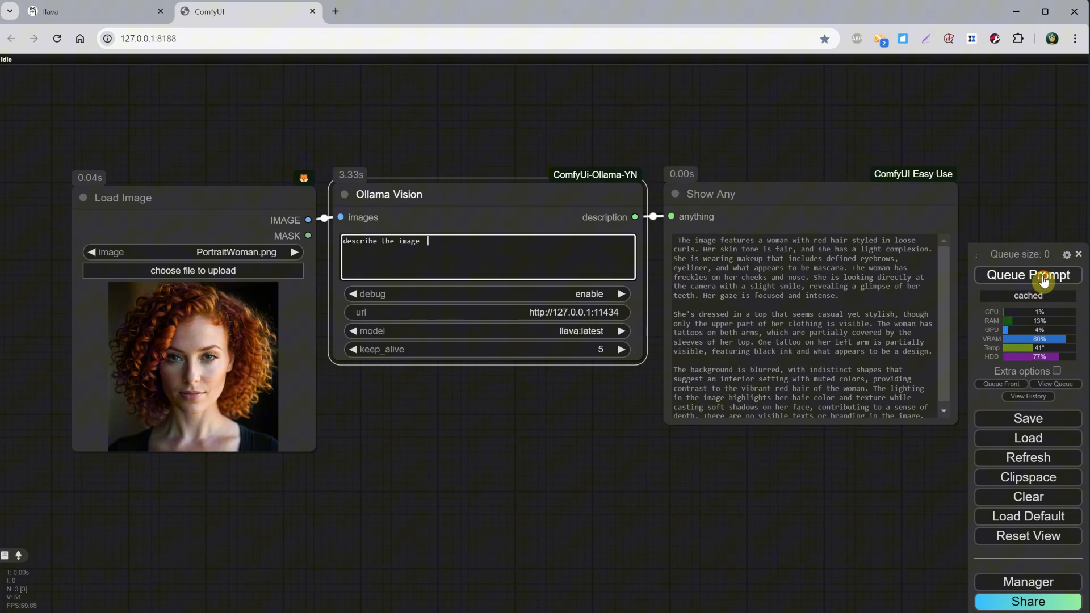
{"action": "left_click", "coordinate": [1028, 275]}
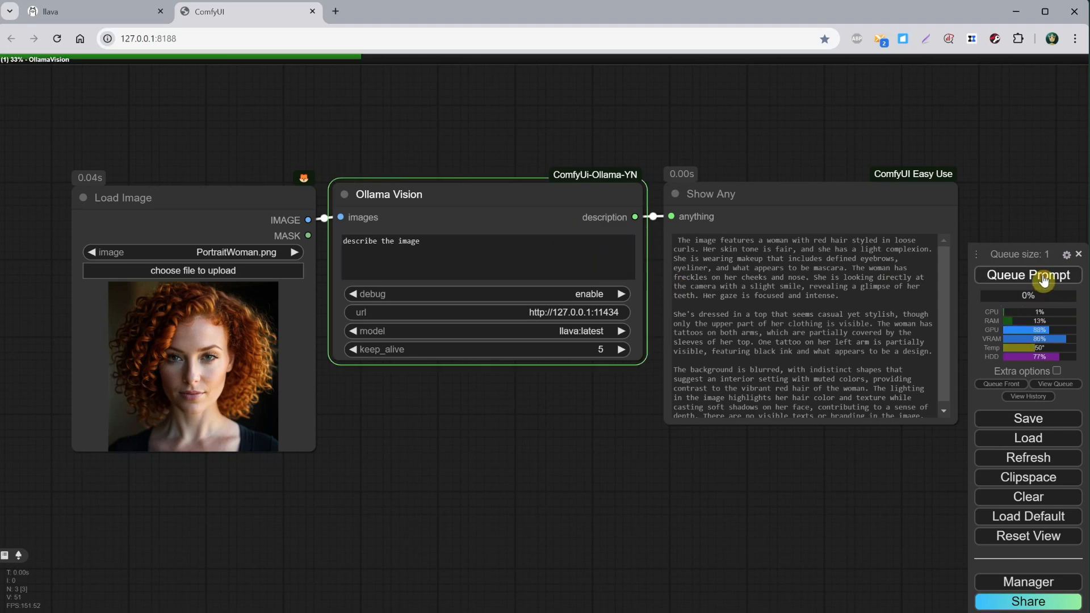
{"action": "left_click", "coordinate": [1028, 274]}
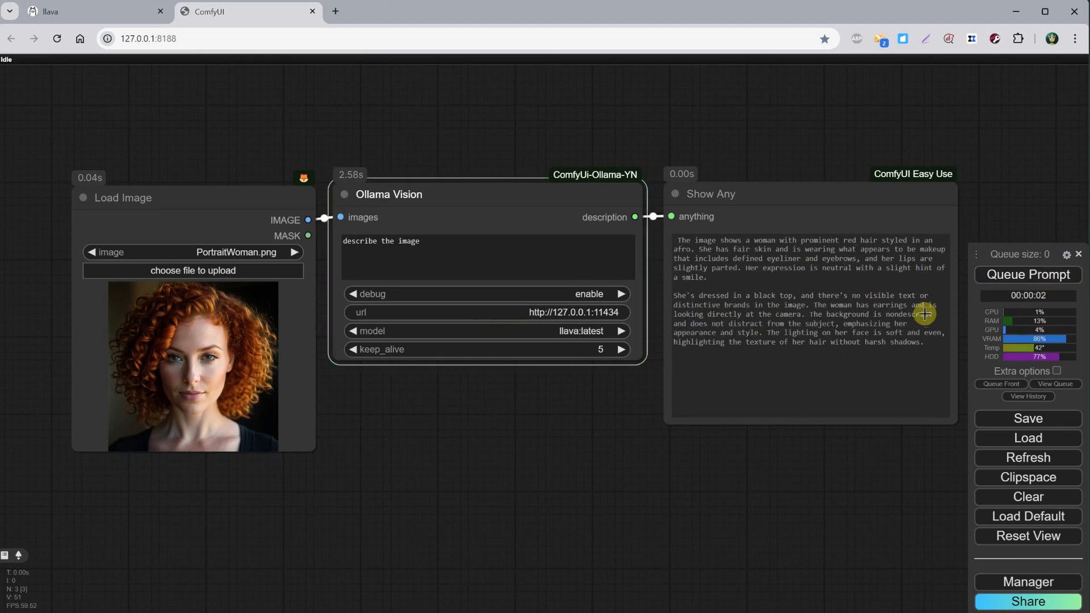
{"action": "mouse_move", "coordinate": [583, 342]}
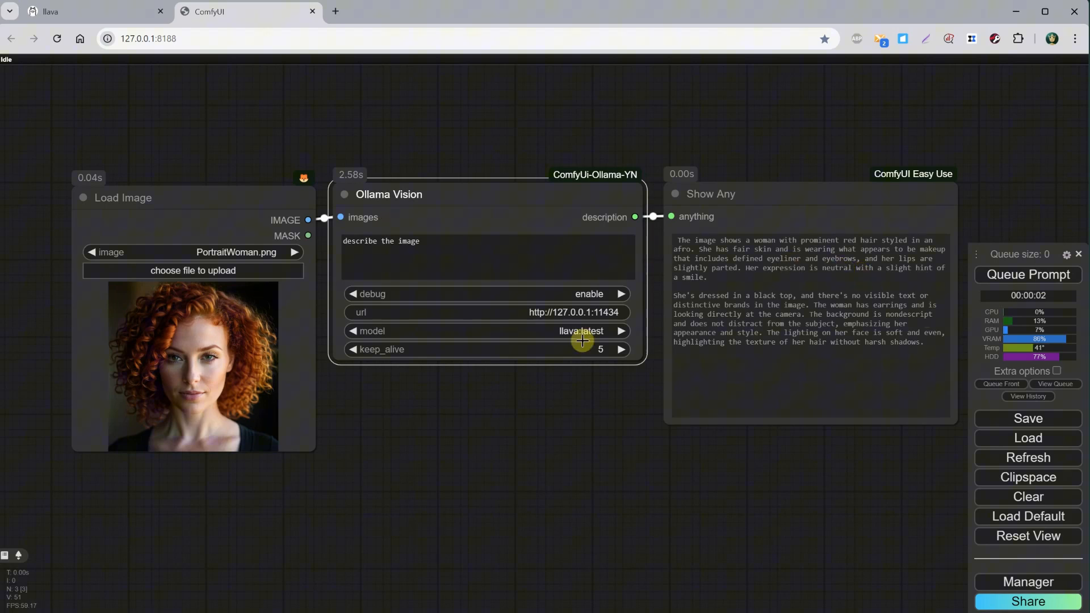
{"action": "mouse_move", "coordinate": [841, 181]}
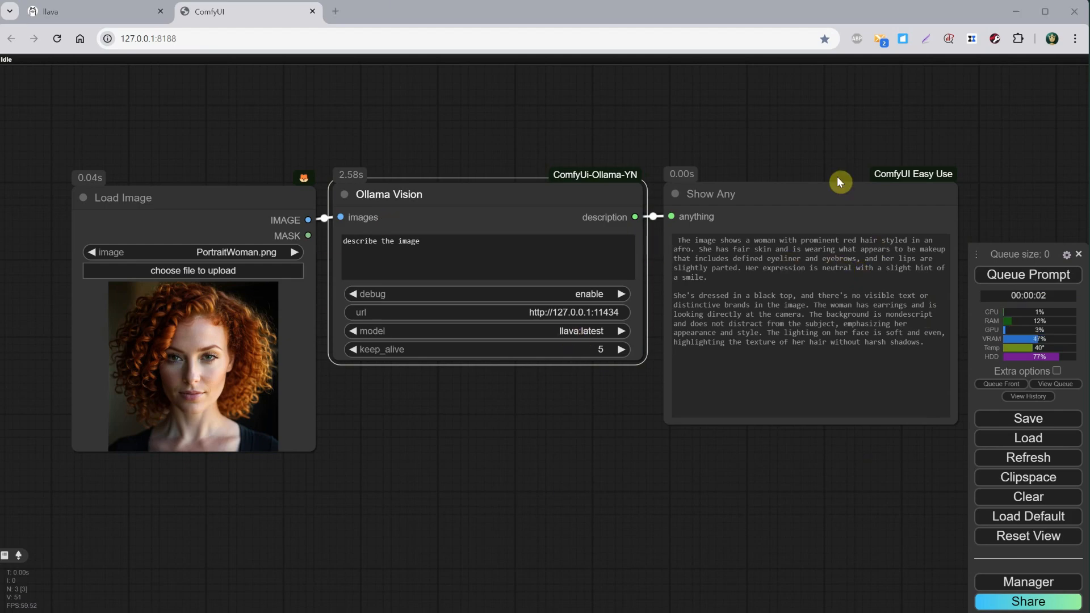
{"action": "left_click", "coordinate": [580, 330]}
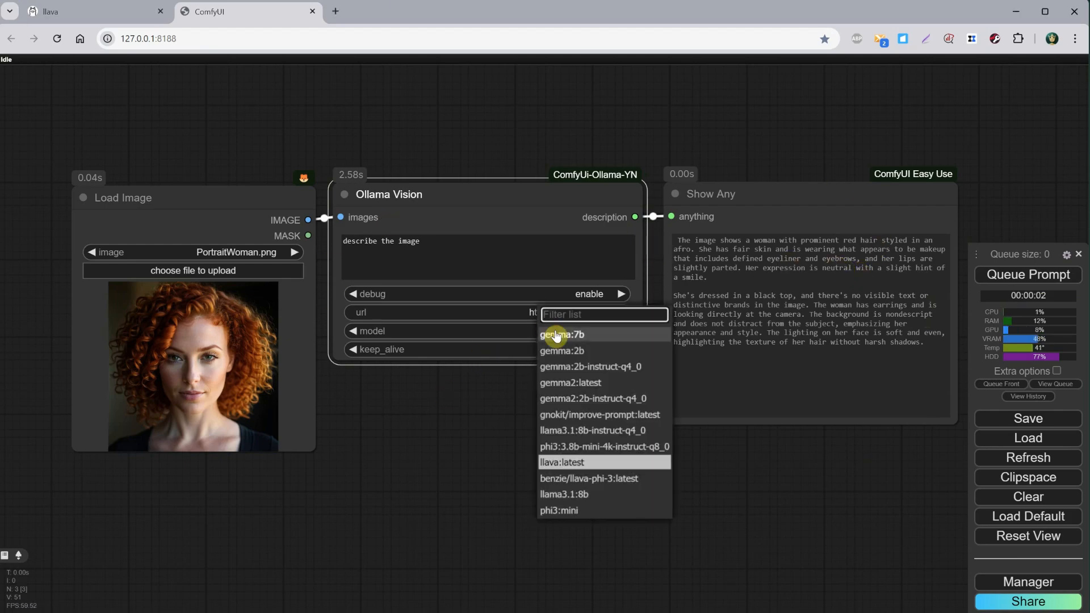
{"action": "mouse_move", "coordinate": [570, 514]}
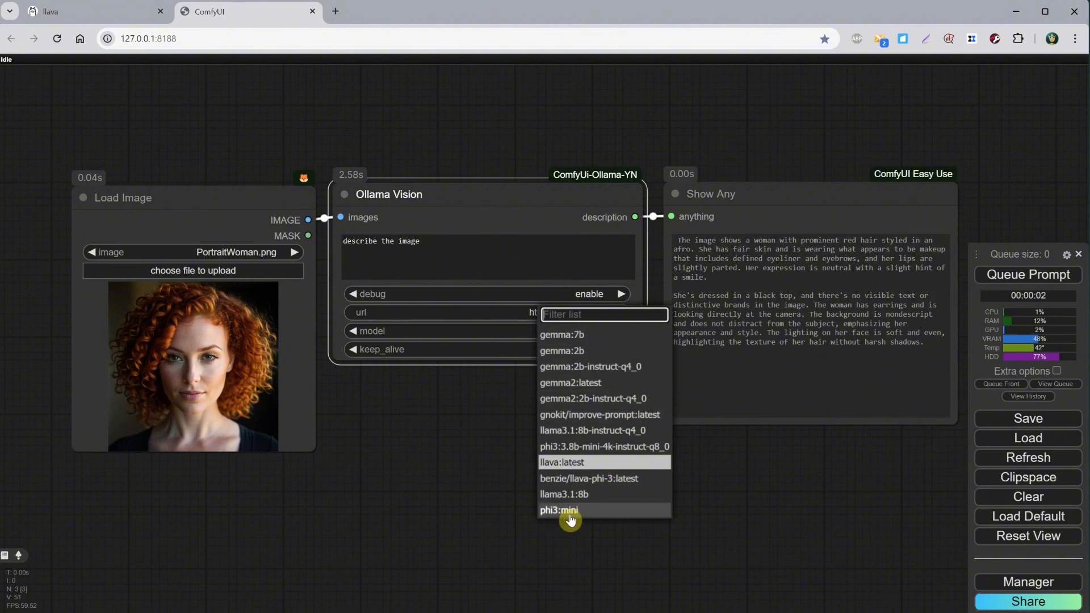
{"action": "left_click", "coordinate": [94, 11]}
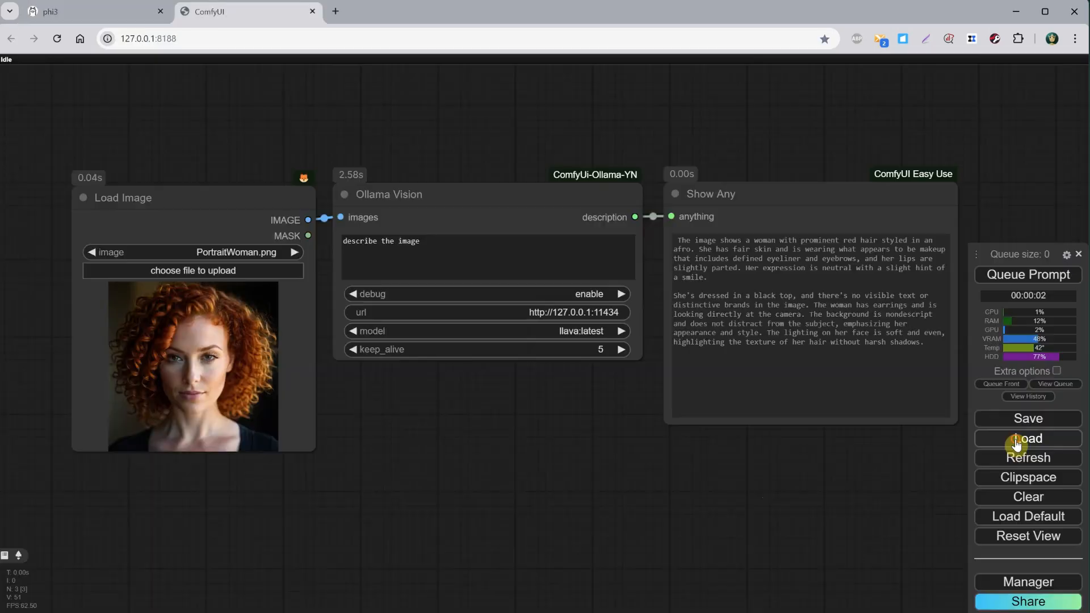
- Load the SDXL Juggernaut text-to-image workflow and run it once
{"action": "left_click", "coordinate": [1027, 439]}
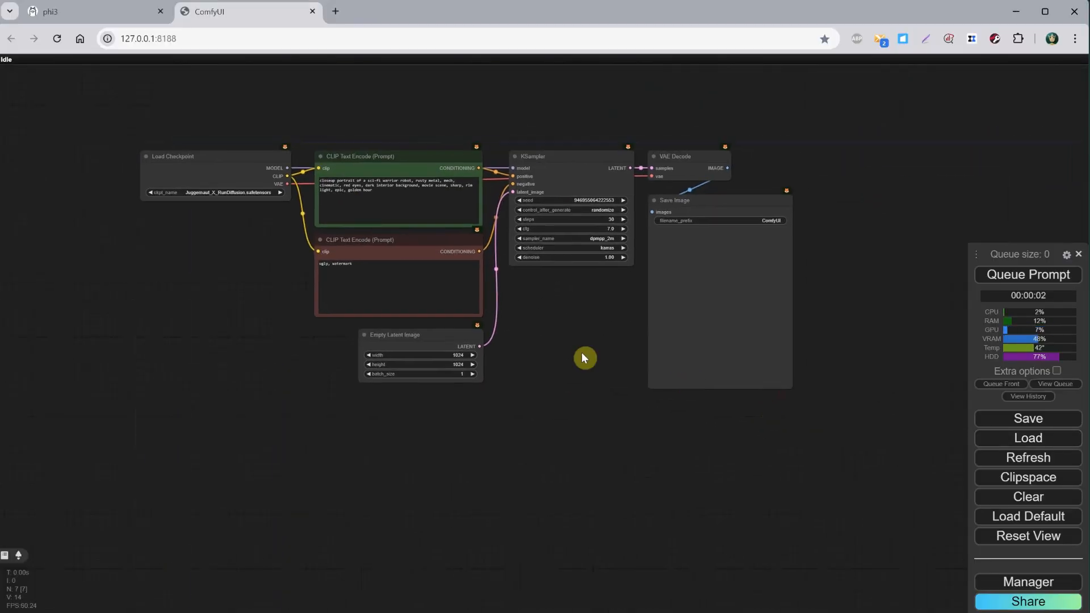
{"action": "left_click", "coordinate": [1028, 275]}
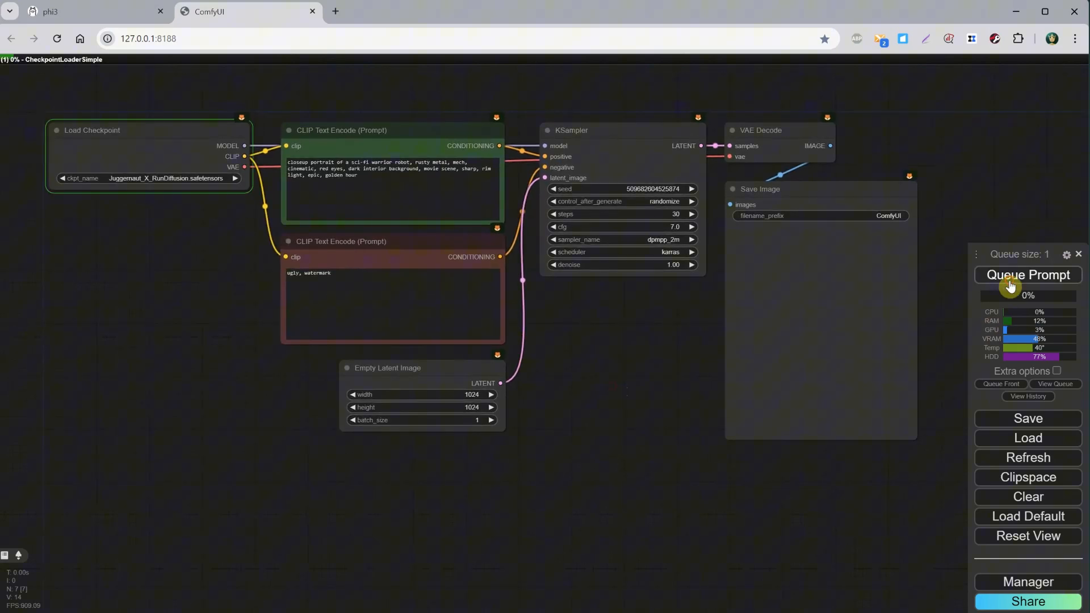
{"action": "left_click", "coordinate": [1027, 275]}
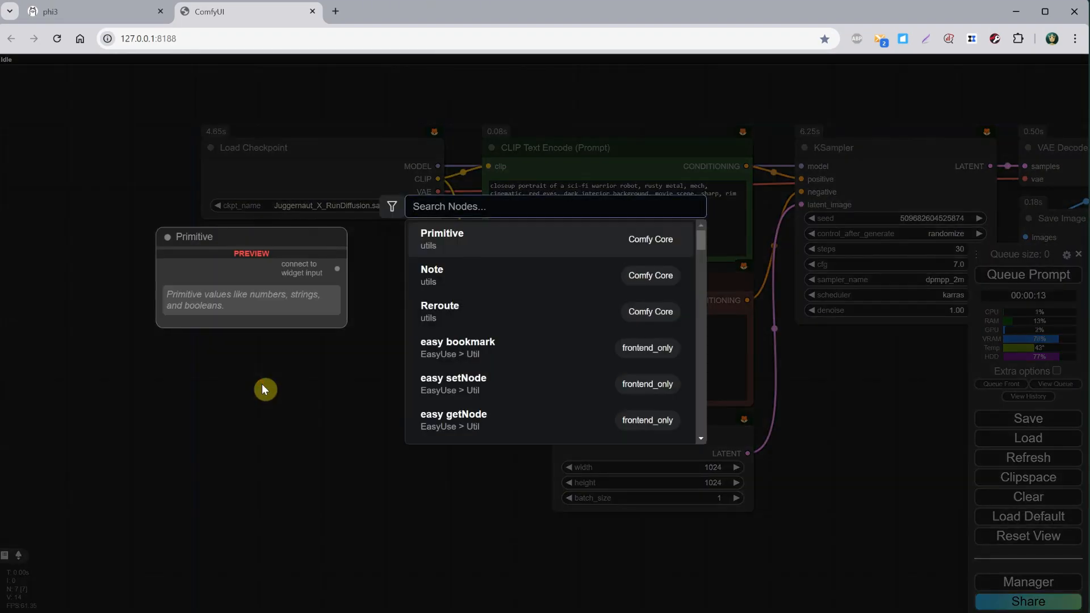
- Add an Ollama Generate Advance node from the 'ollama' search and pick its gemma text model
{"action": "type", "text": "ollama"}
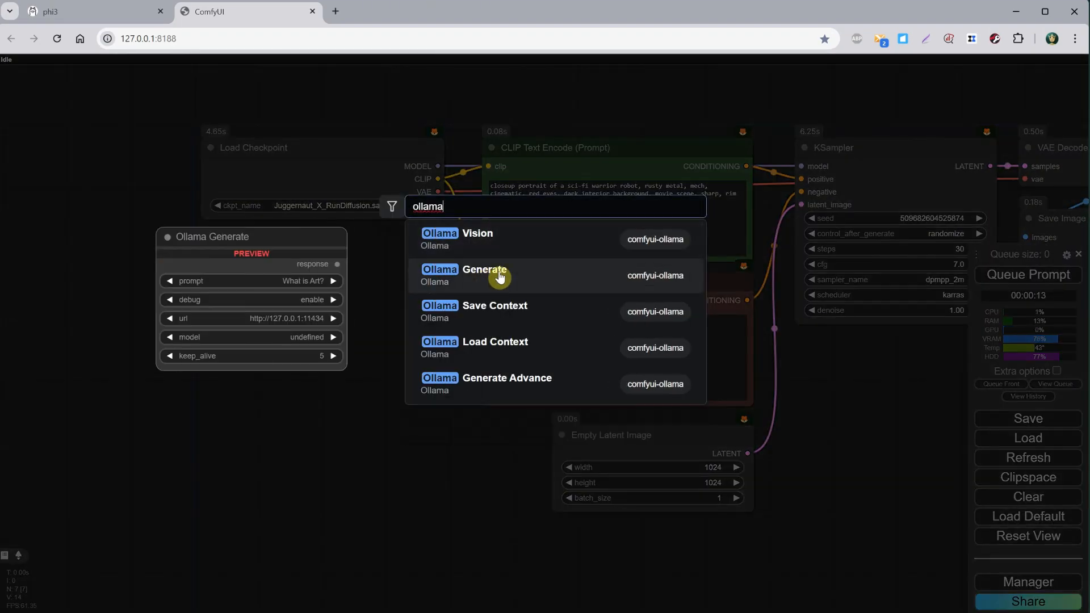
{"action": "left_click", "coordinate": [505, 377]}
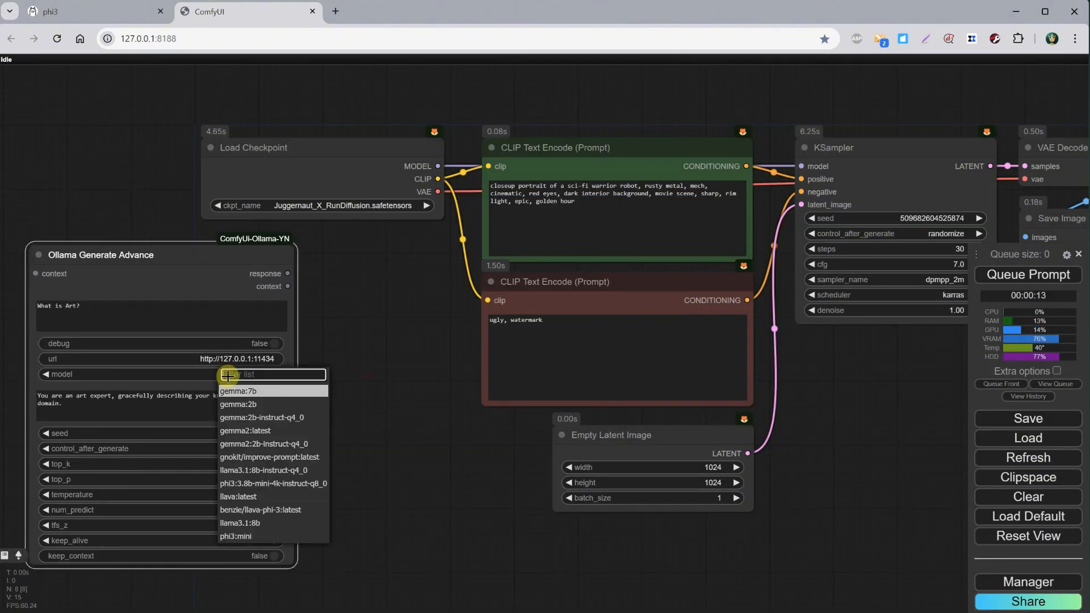
{"action": "mouse_move", "coordinate": [280, 415]}
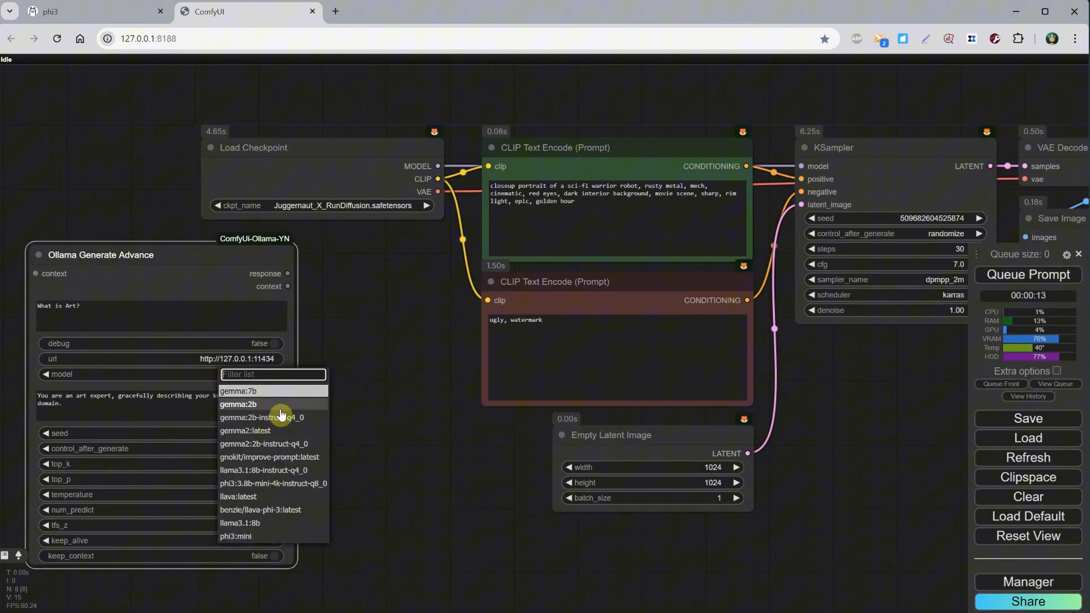
{"action": "left_click", "coordinate": [238, 391]}
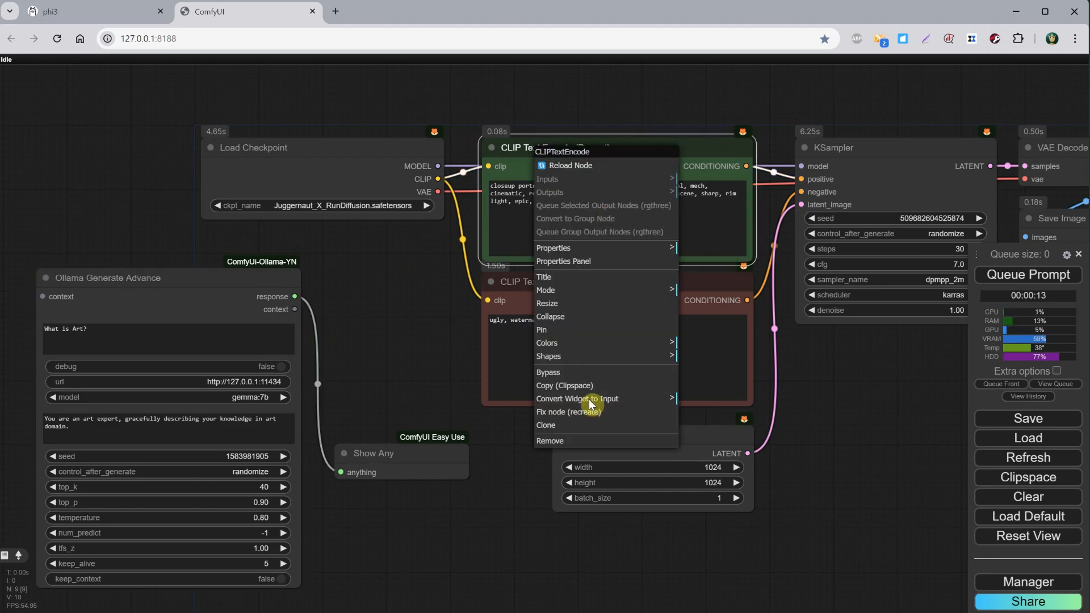
{"action": "mouse_move", "coordinate": [576, 399]}
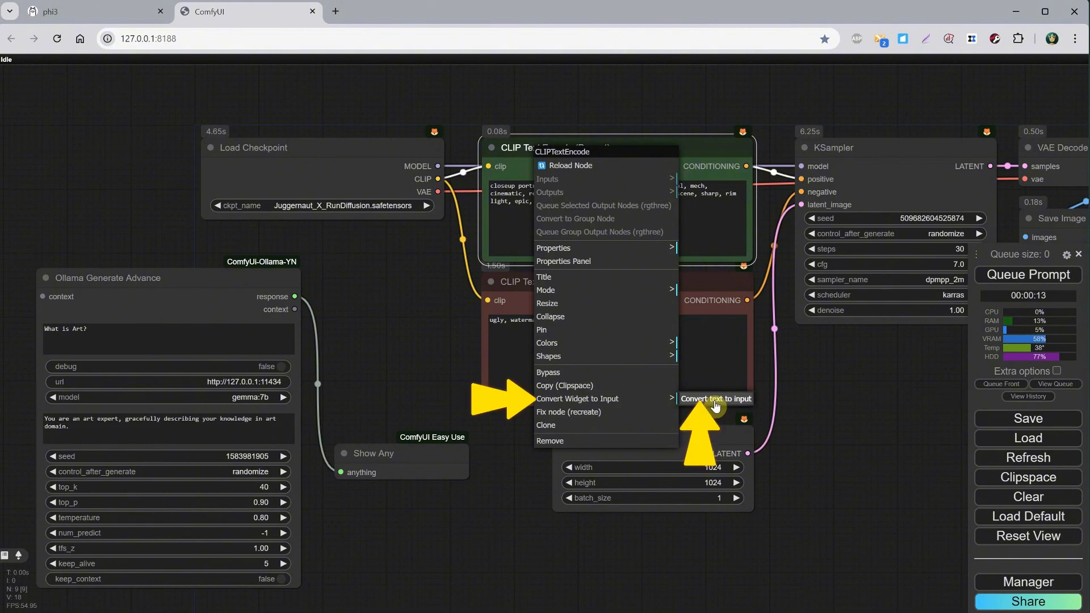
- Convert the positive CLIP text to an input fed by Ollama, with idea 'a cute cartoon bunny, digital painting'
{"action": "left_click", "coordinate": [715, 398]}
{"action": "type", "text": "describe in one long sente"}
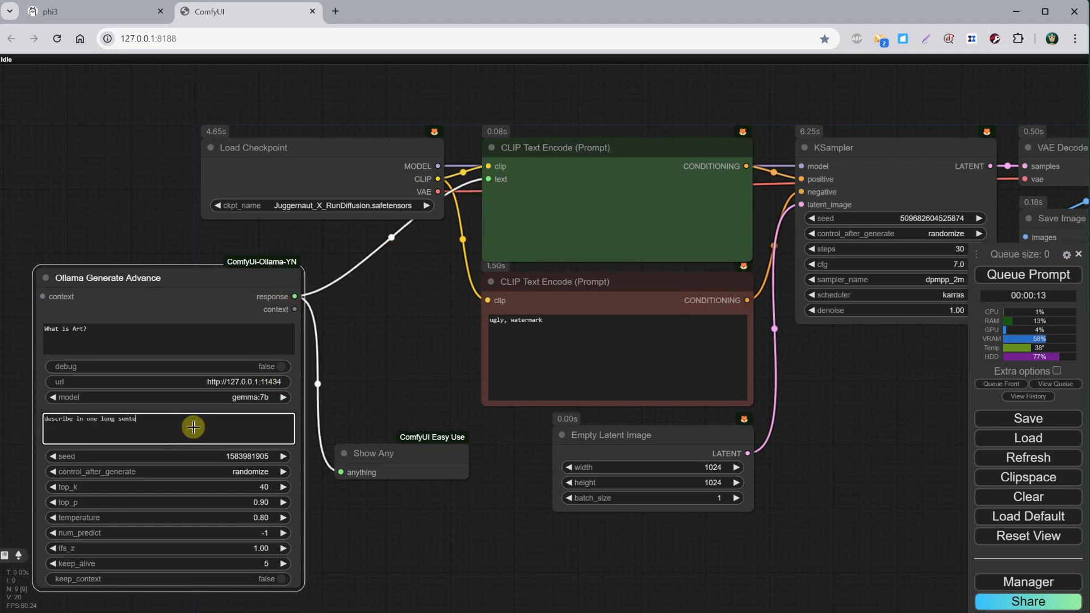
{"action": "type", "text": "a cute cartoon bunny, digital painting"}
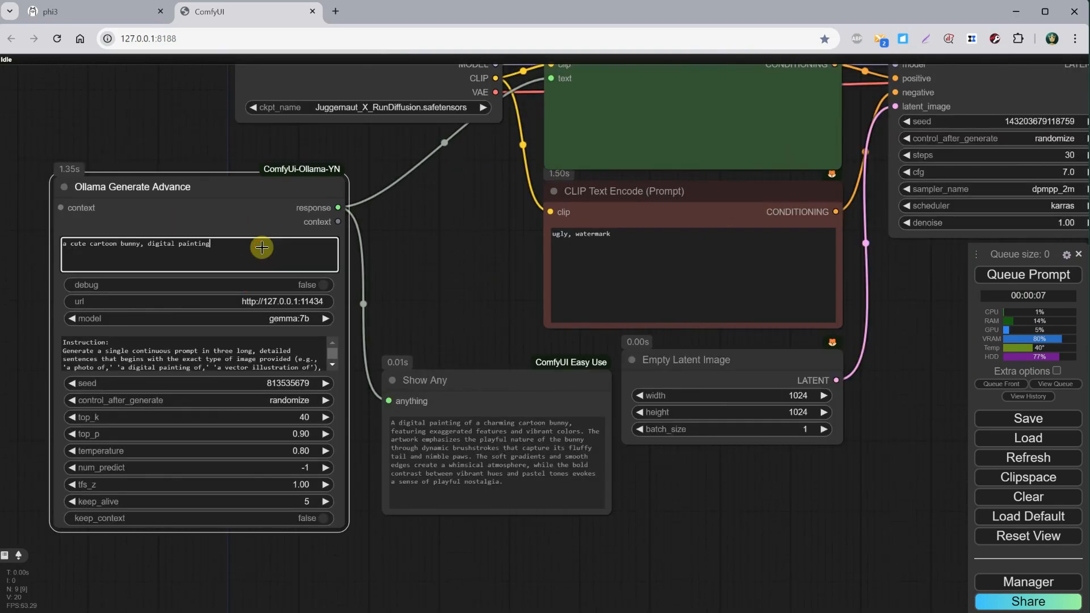
- Extend the idea with ', in a fantasy forest, wearing a black hat' and run the workflow
{"action": "type", "text": ", in a fantasy forest, wearing a black hat"}
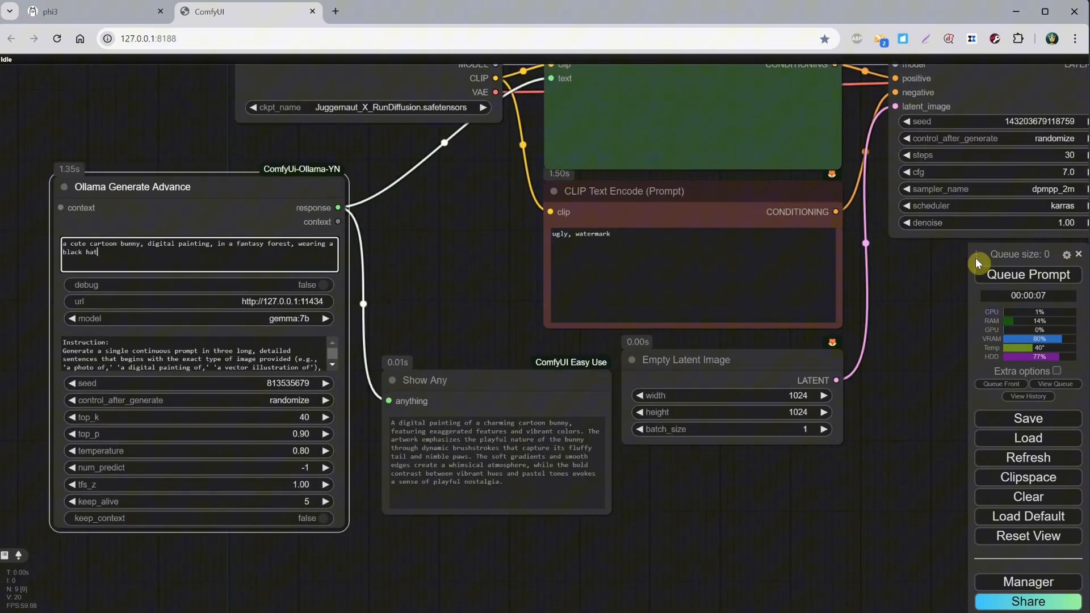
{"action": "left_click", "coordinate": [1027, 274]}
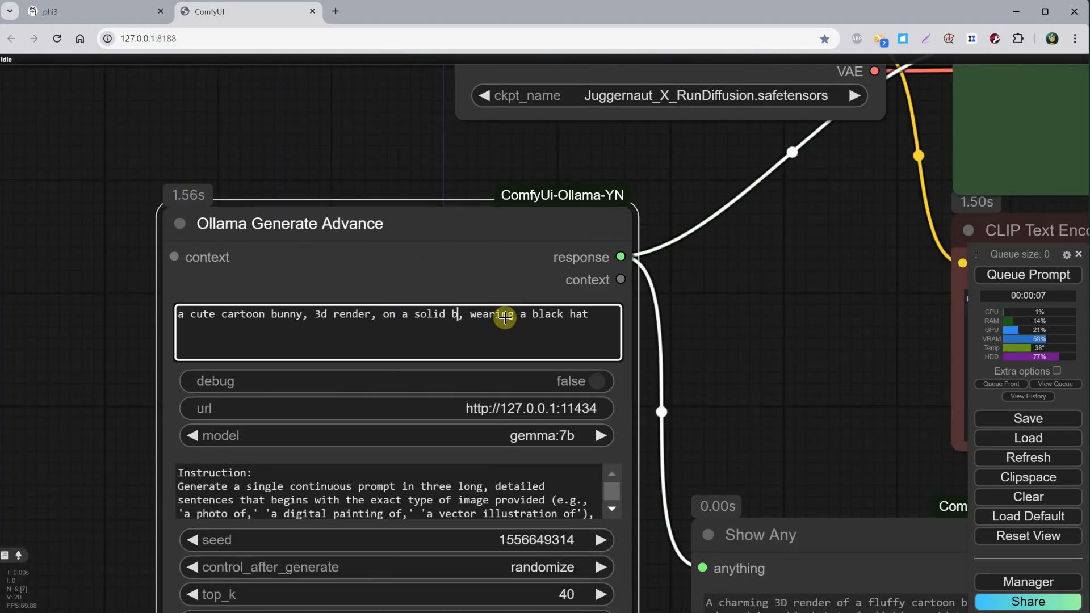
- Generate from the 3d-render bunny in a black hat idea and show its description
{"action": "left_click", "coordinate": [1029, 275]}
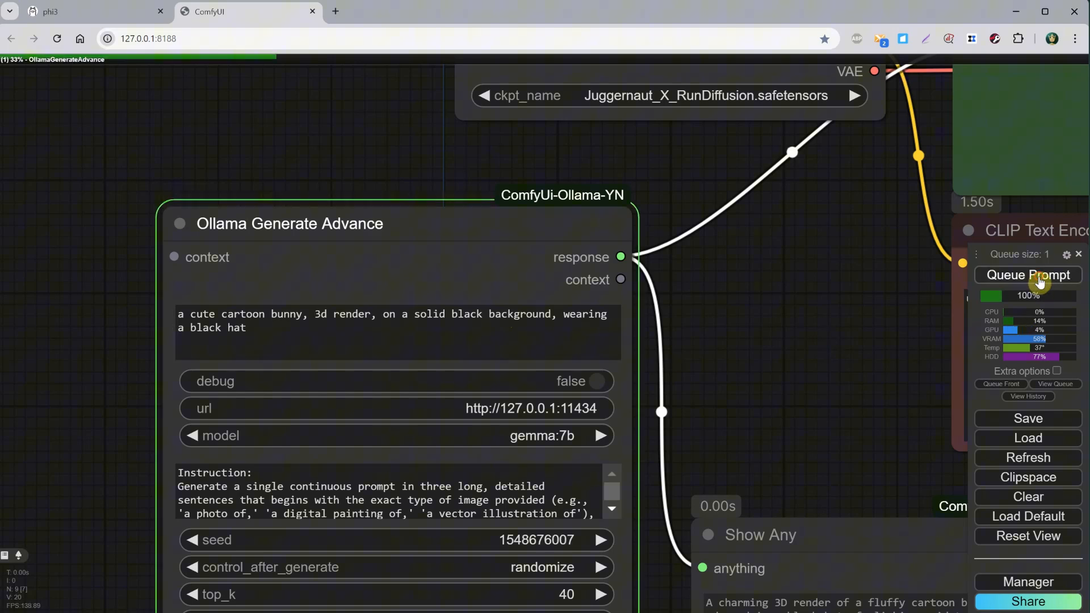
{"action": "left_click", "coordinate": [1029, 274]}
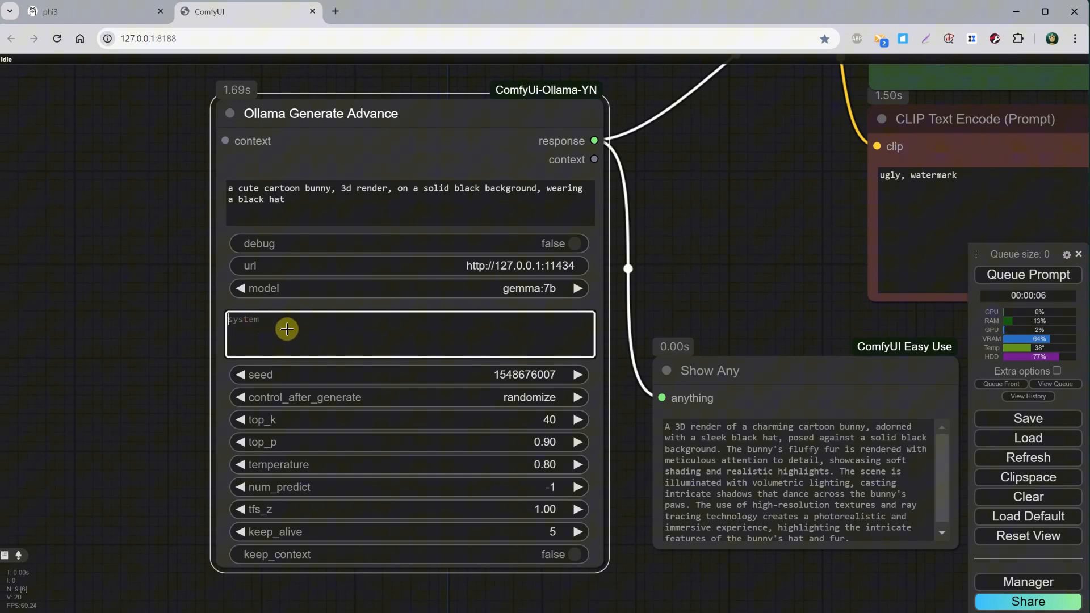
- Convert the Ollama system widget to an input and add a Positive text node for the instructions
{"action": "right_click", "coordinate": [410, 334]}
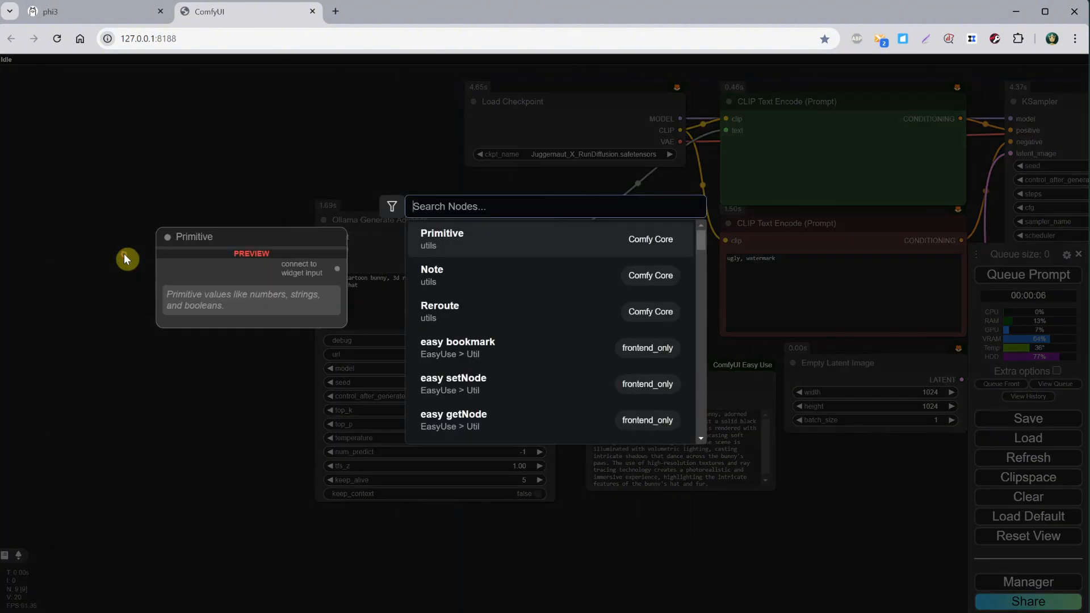
{"action": "type", "text": "positi"}
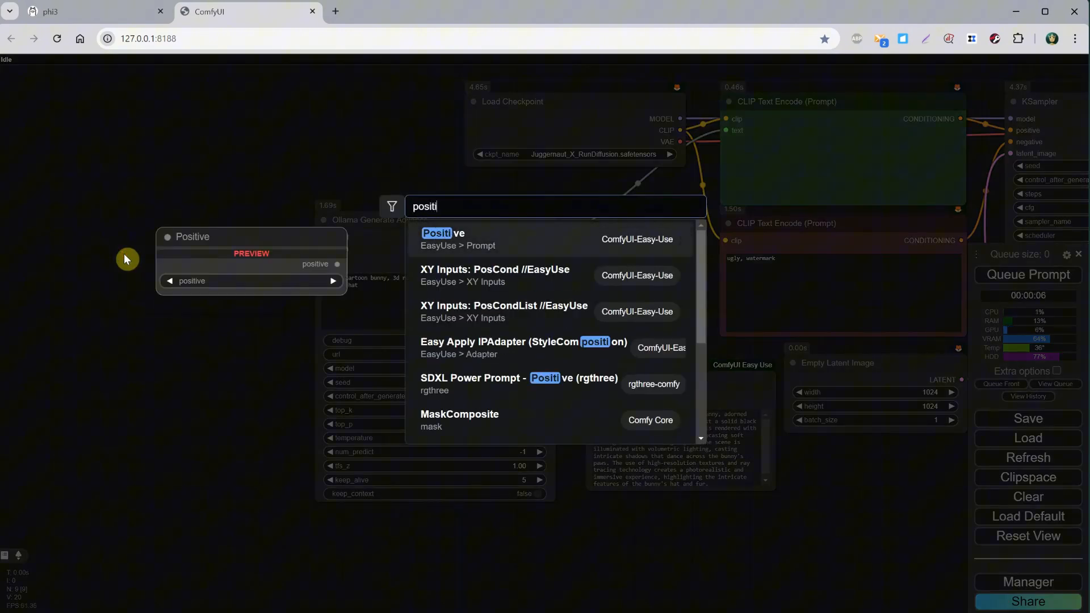
{"action": "left_click", "coordinate": [443, 233]}
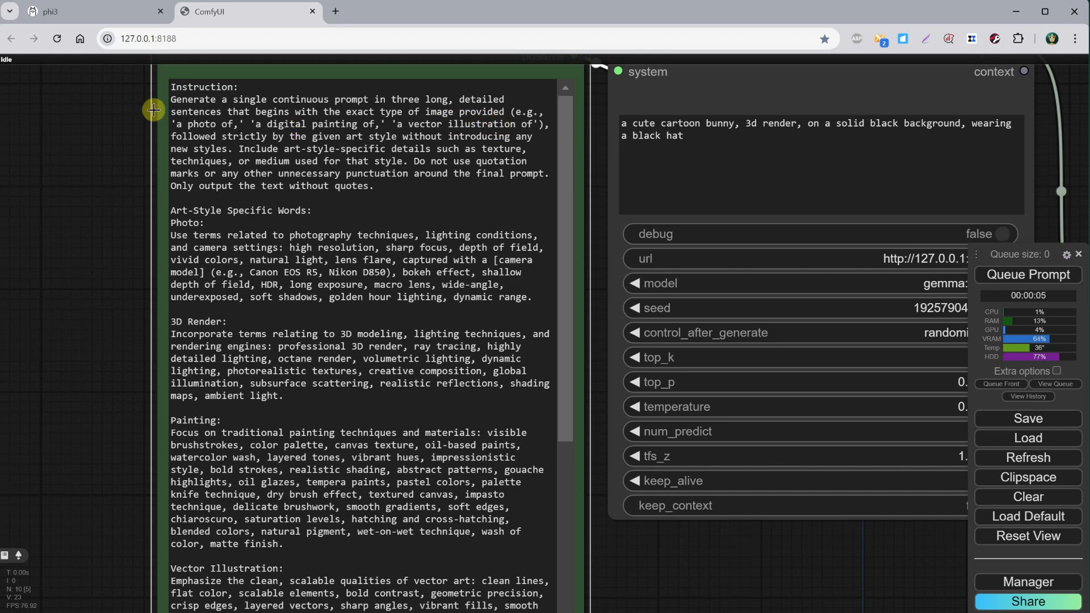
- Connect the art-style prompt-writing guidance node and queue the workflow
{"action": "scroll", "scroll_direction": "down", "scroll_amount": 3}
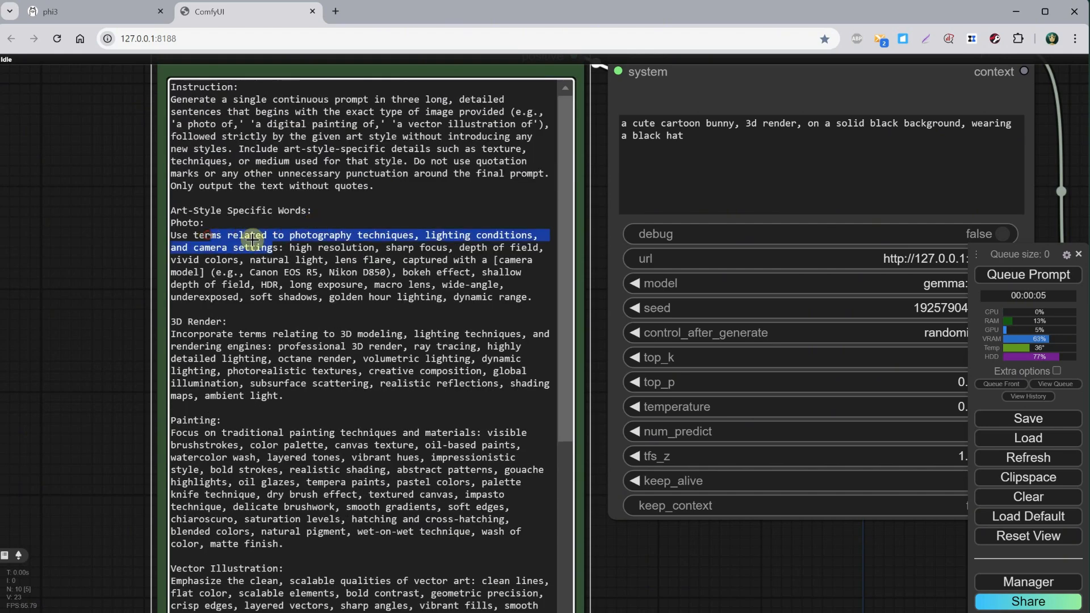
{"action": "scroll", "scroll_direction": "down", "scroll_amount": 3}
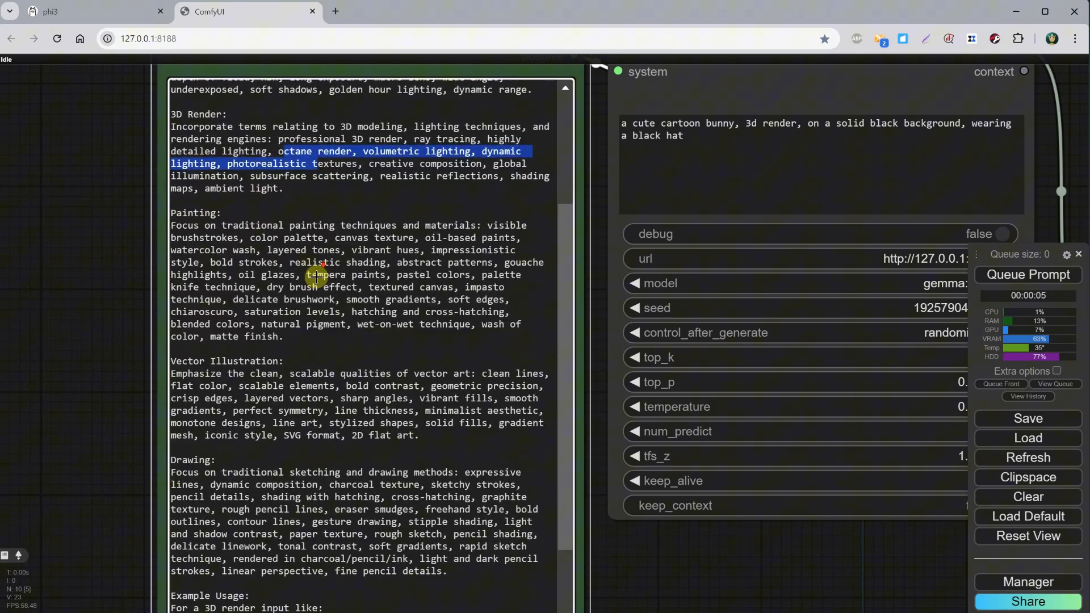
{"action": "left_click", "coordinate": [1028, 274]}
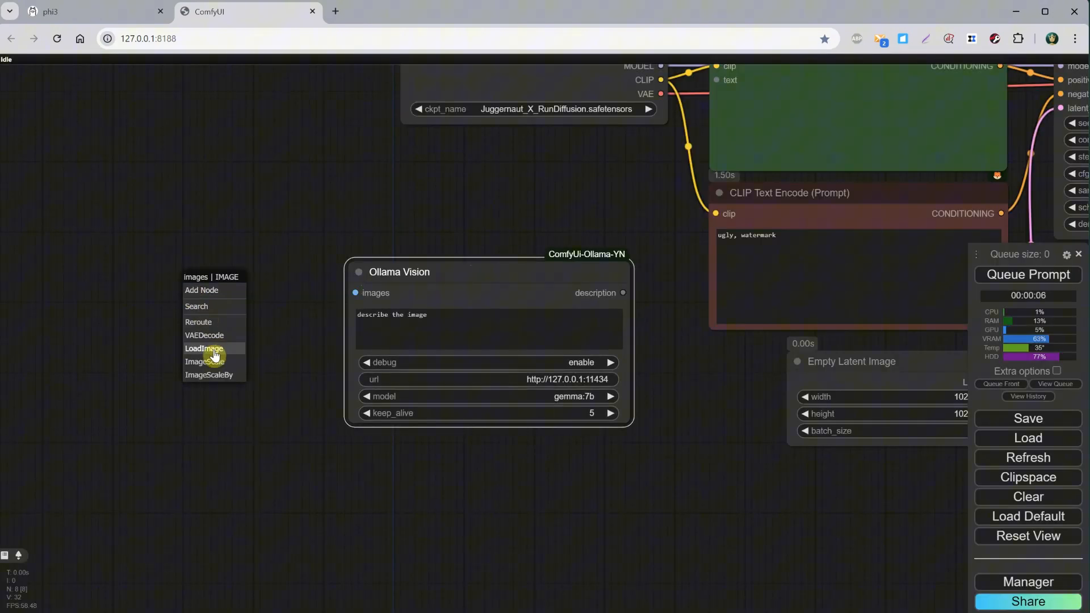
- Add a Load Image red cube feeding Ollama Vision and wire its description to the prompt and Show Any
{"action": "left_click", "coordinate": [203, 349]}
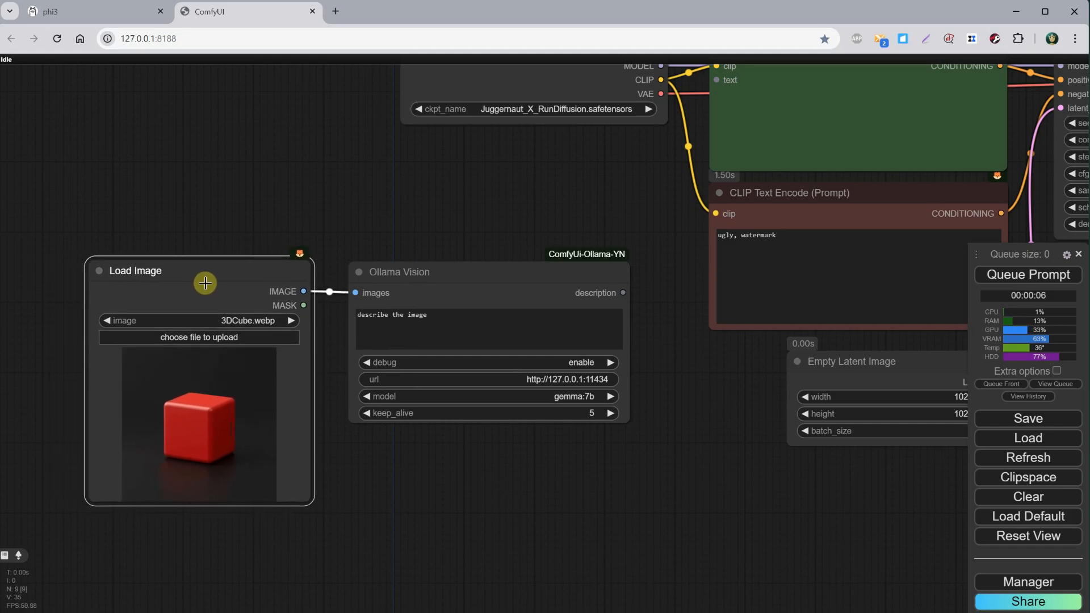
{"action": "right_click", "coordinate": [622, 293]}
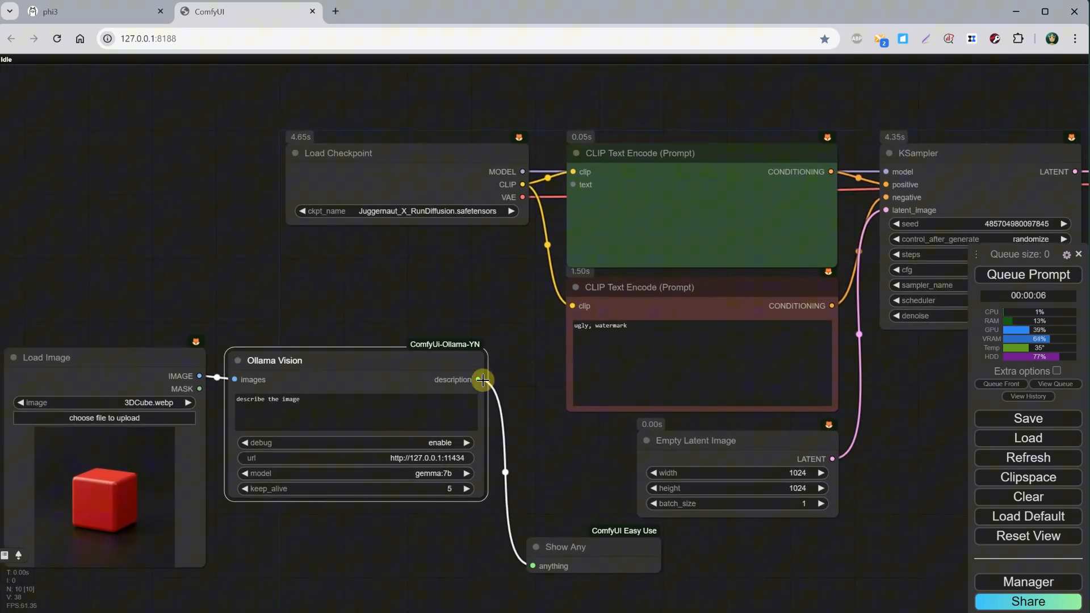
{"action": "scroll", "scroll_direction": "up", "scroll_amount": 3}
{"action": "type", "text": "ll"}
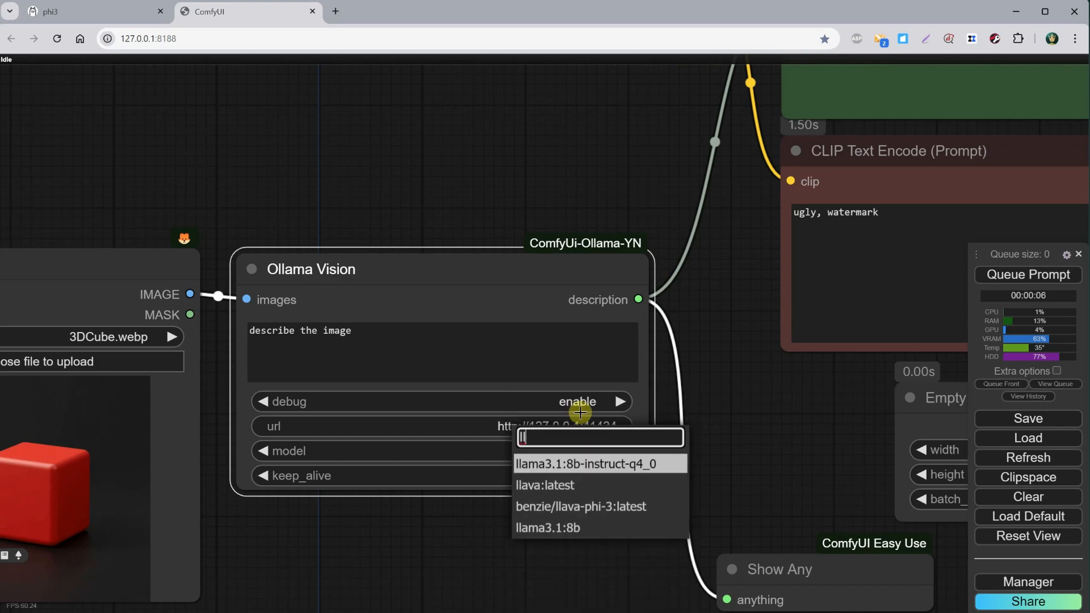
{"action": "mouse_move", "coordinate": [554, 488]}
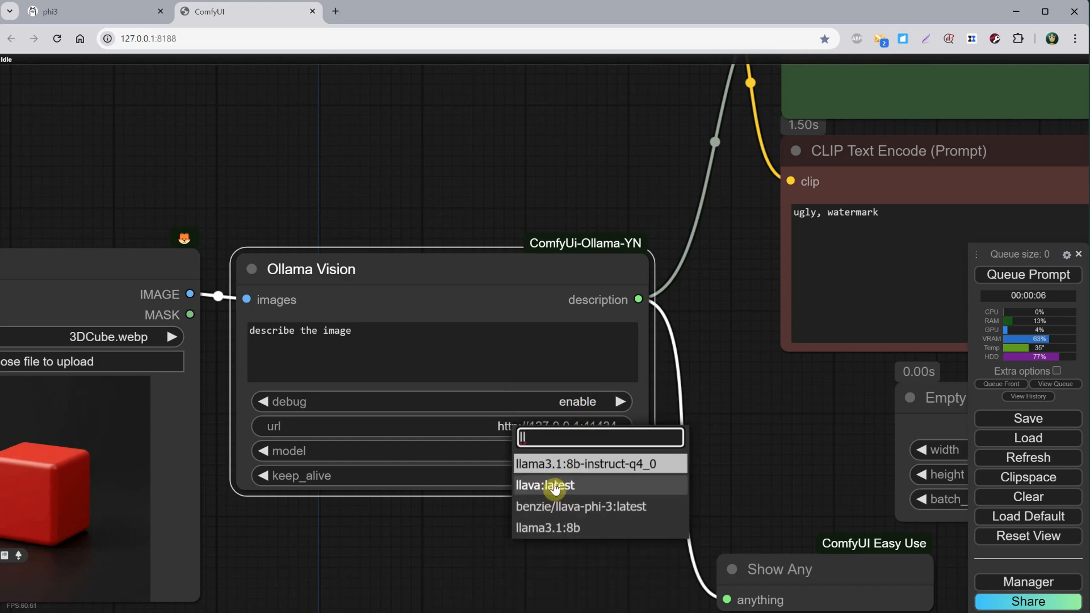
- Set the vision model to llava:latest and run to generate a red cube image
{"action": "left_click", "coordinate": [546, 485]}
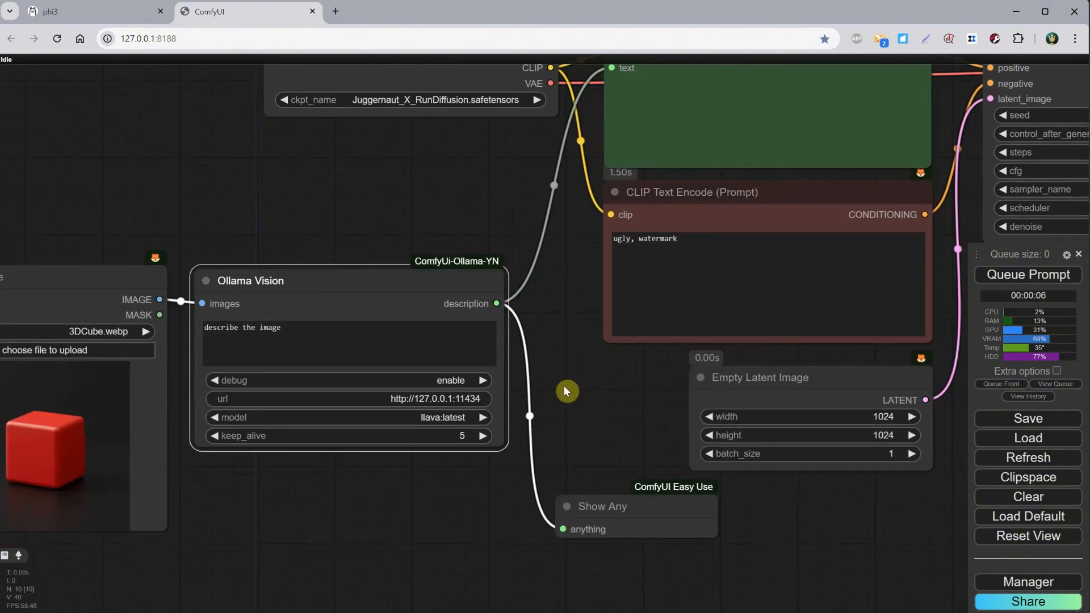
{"action": "left_click", "coordinate": [1028, 275]}
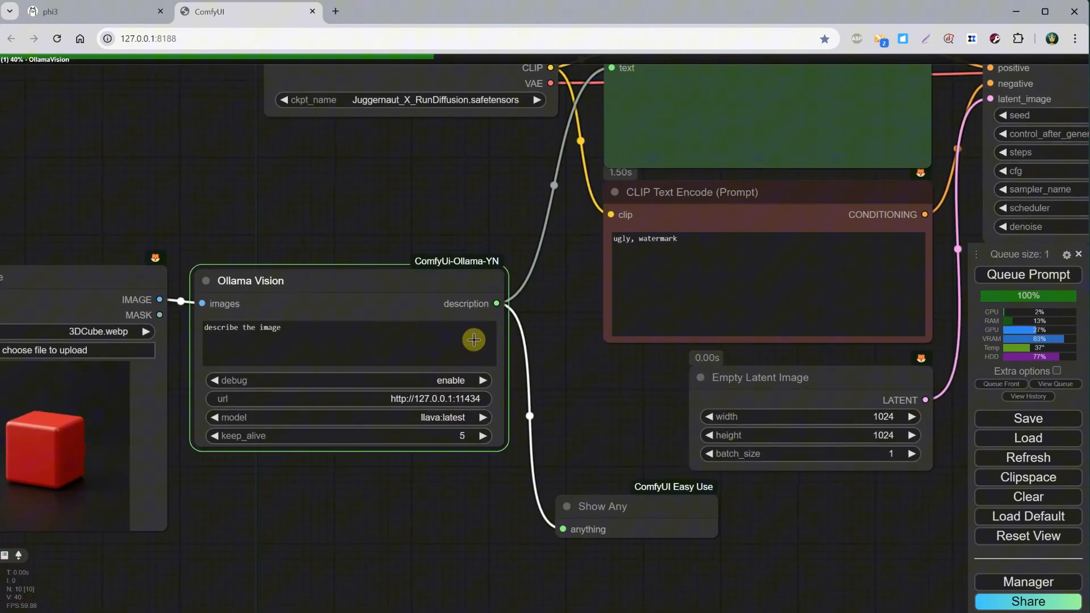
{"action": "left_click", "coordinate": [1028, 274]}
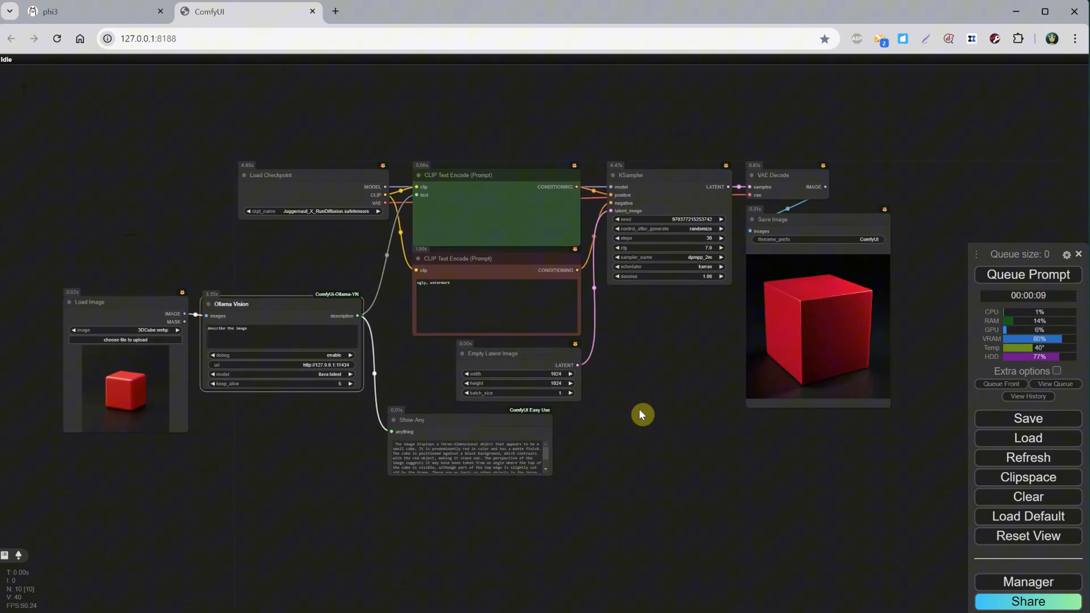
- Regenerate from PortraitWoman.png twice, then from VectorCat.png, yielding a white cartoon cat with black stripes
{"action": "left_click", "coordinate": [125, 339]}
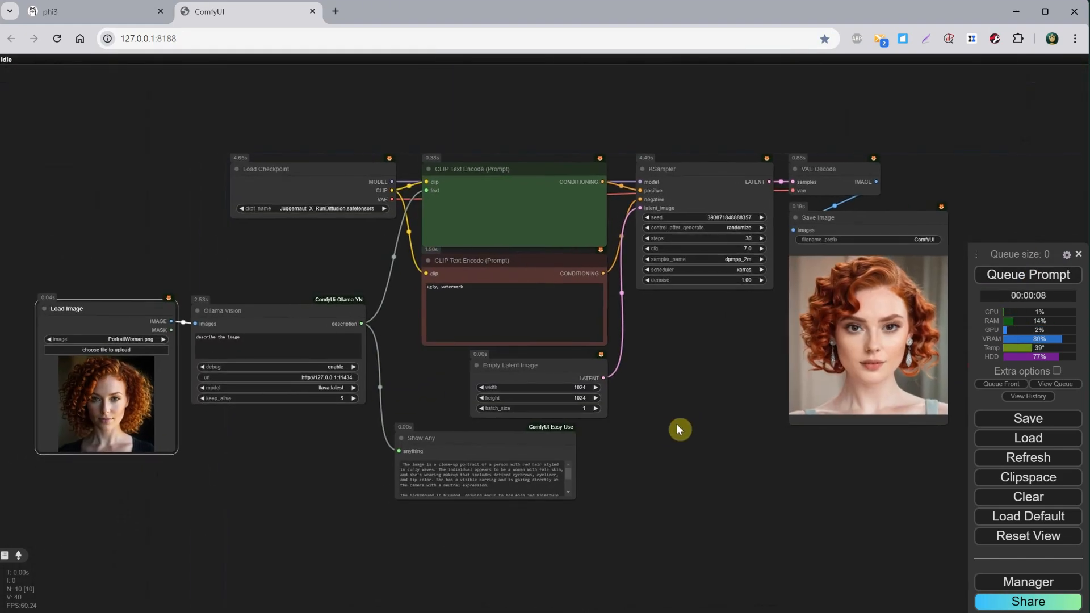
{"action": "mouse_move", "coordinate": [252, 326]}
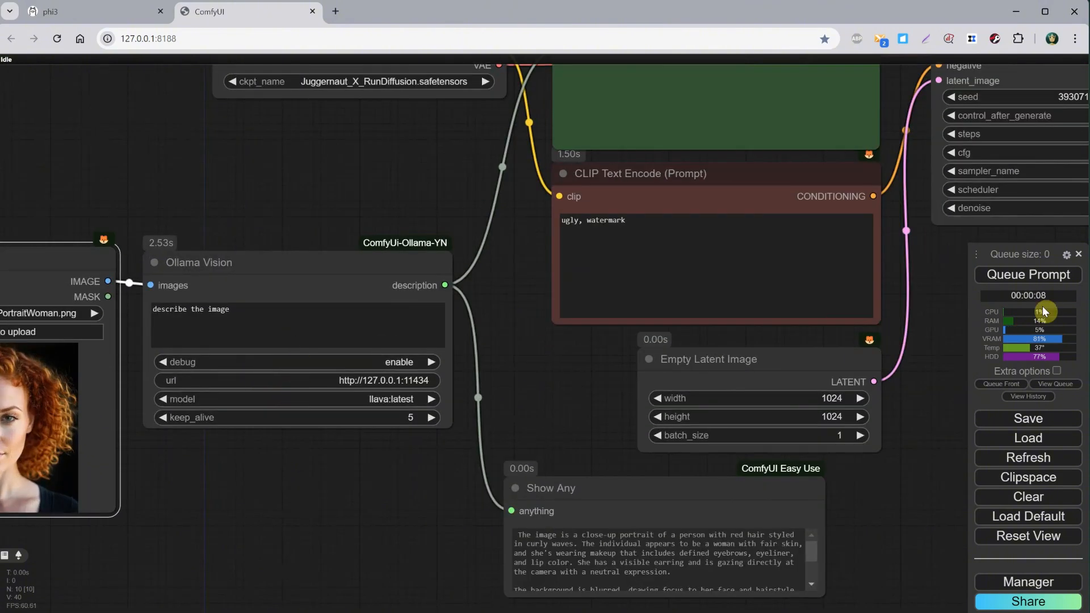
{"action": "left_click", "coordinate": [1027, 275]}
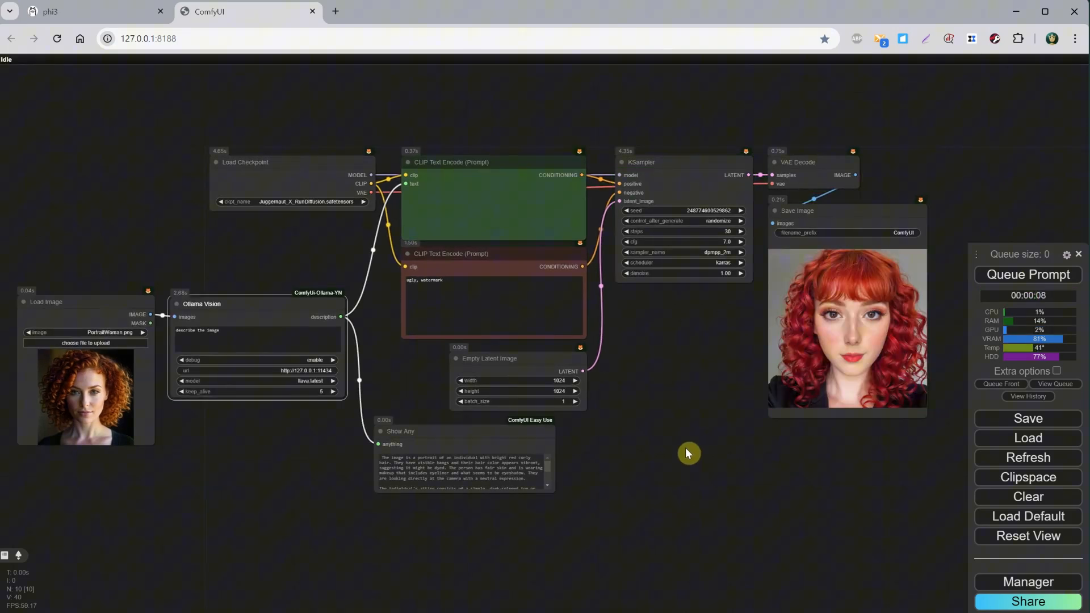
{"action": "left_click", "coordinate": [1028, 274]}
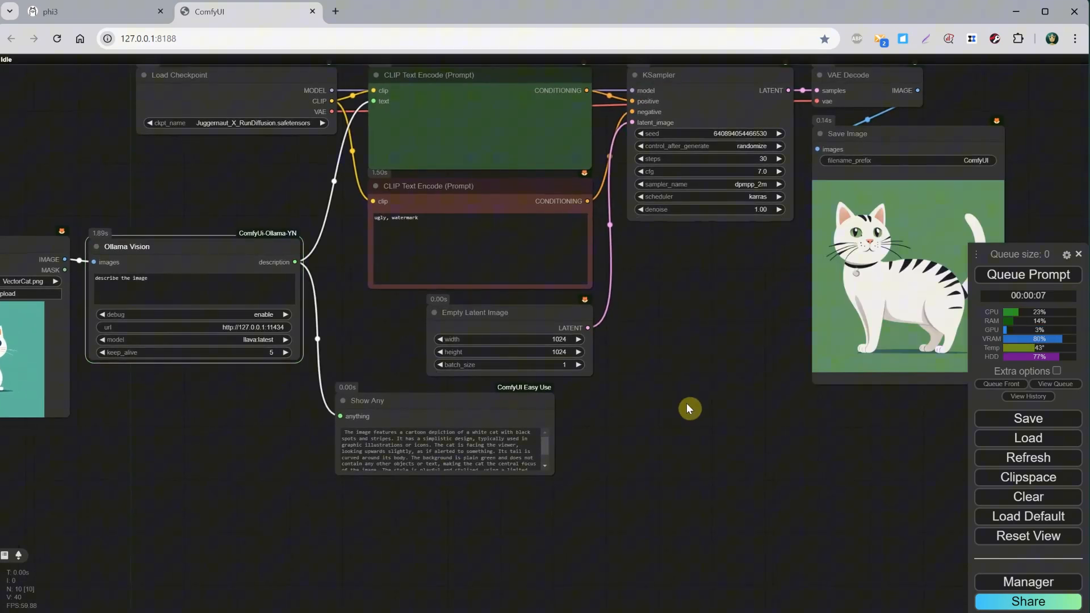
{"action": "scroll", "scroll_direction": "down", "scroll_amount": 3}
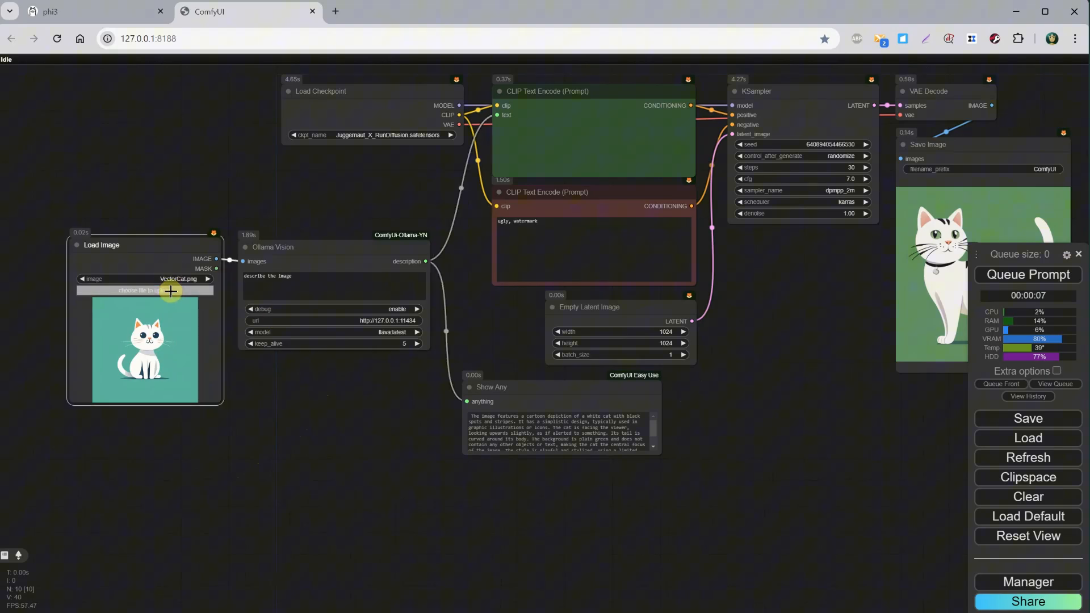
- Load a new test image into the vision workflow's Load Image node
{"action": "left_click", "coordinate": [144, 289]}
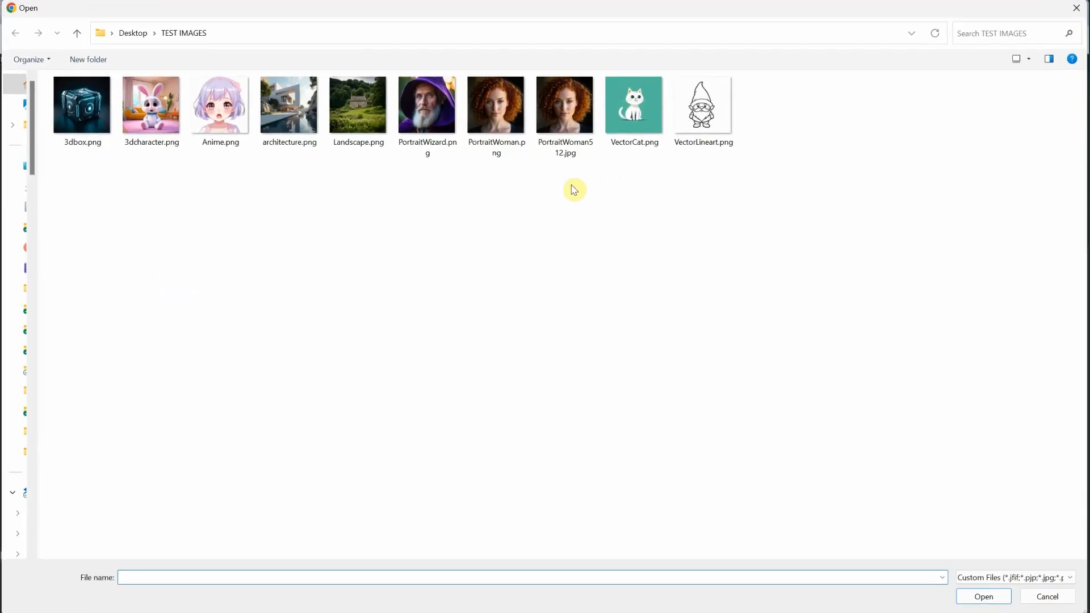
{"action": "left_click", "coordinate": [219, 106]}
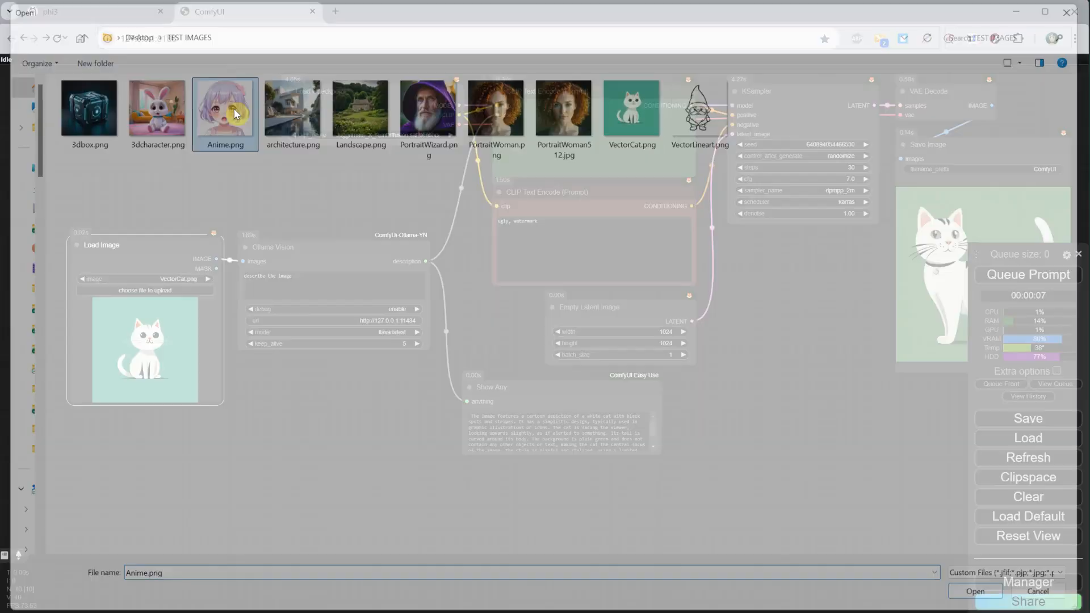
{"action": "left_click", "coordinate": [974, 591]}
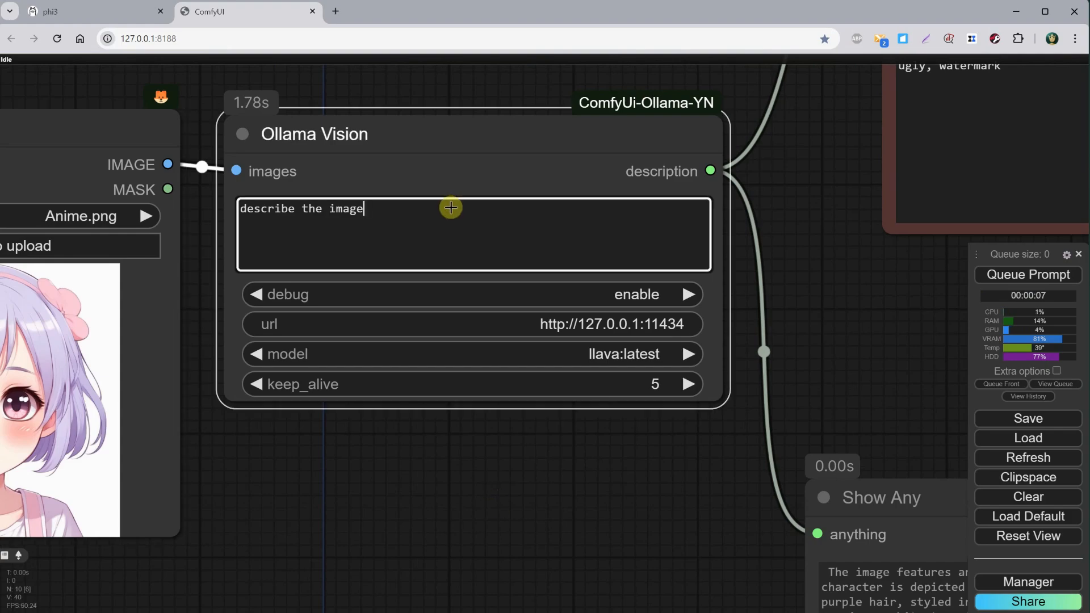
- Extend the Ollama Vision instruction with ', make the art style anime'
{"action": "type", "text": ", make the art"}
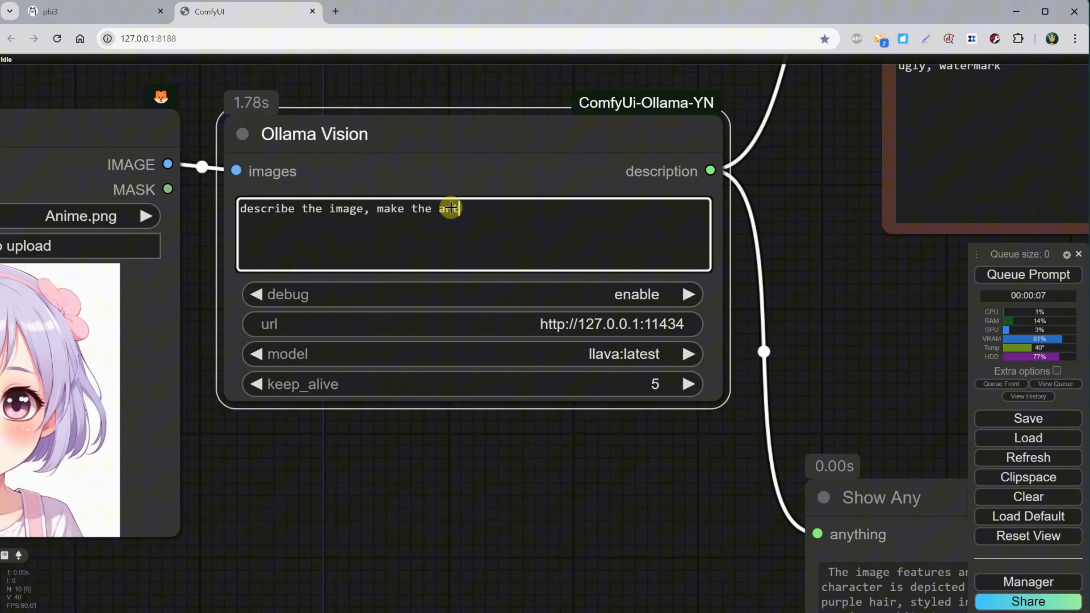
{"action": "type", "text": "style anime"}
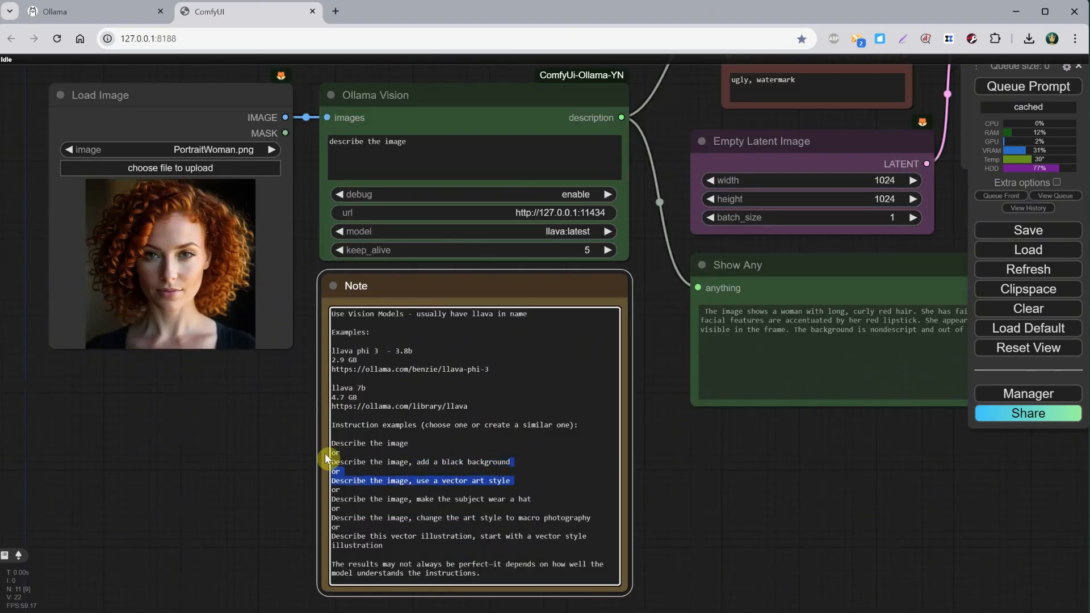
- Change the instruction to 'Describe the image, add a black background' and regenerate the portrait
{"action": "left_click", "coordinate": [423, 156]}
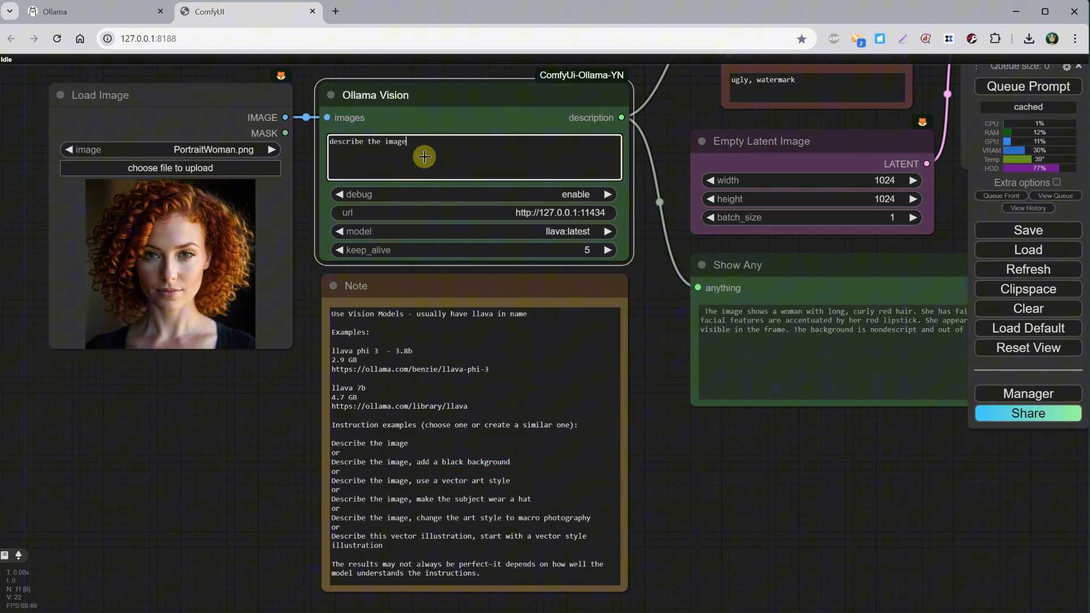
{"action": "left_click", "coordinate": [1027, 86]}
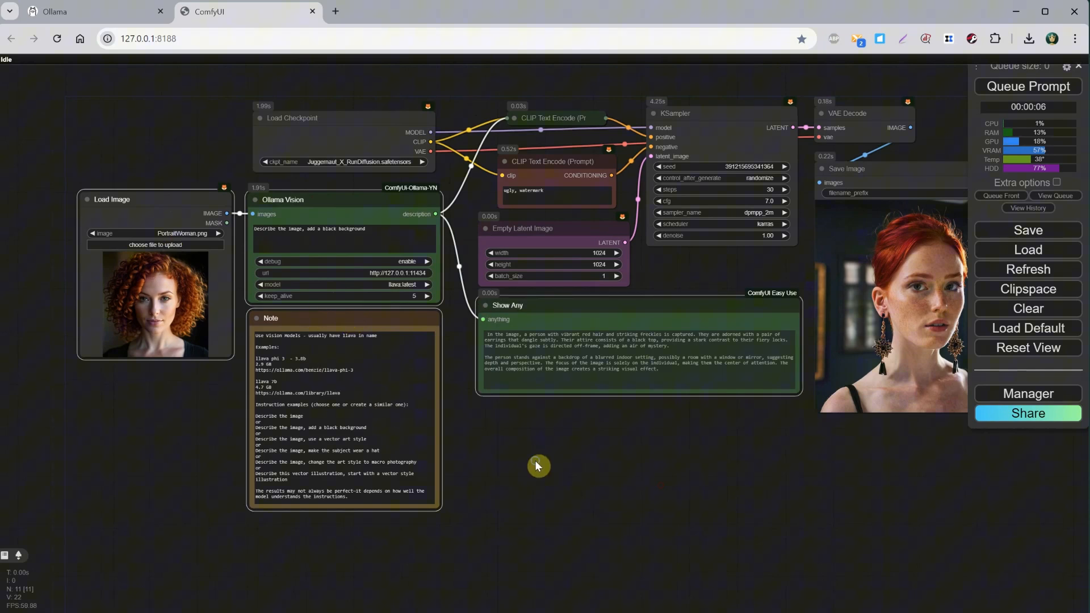
- Save the selected vision nodes as a template named 'ollama vi'
{"action": "right_click", "coordinate": [537, 466]}
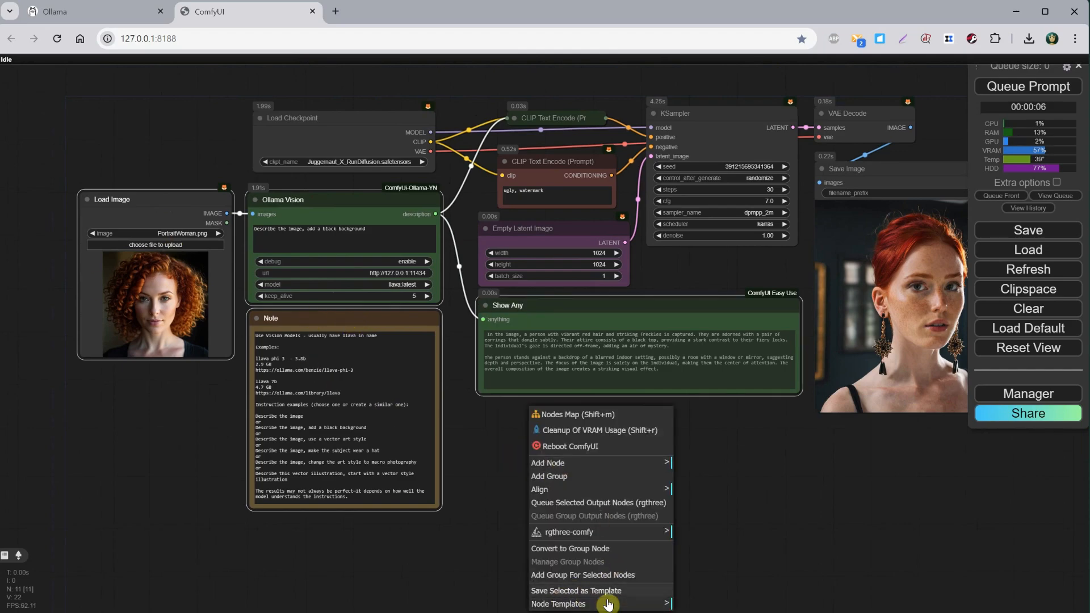
{"action": "left_click", "coordinate": [576, 590]}
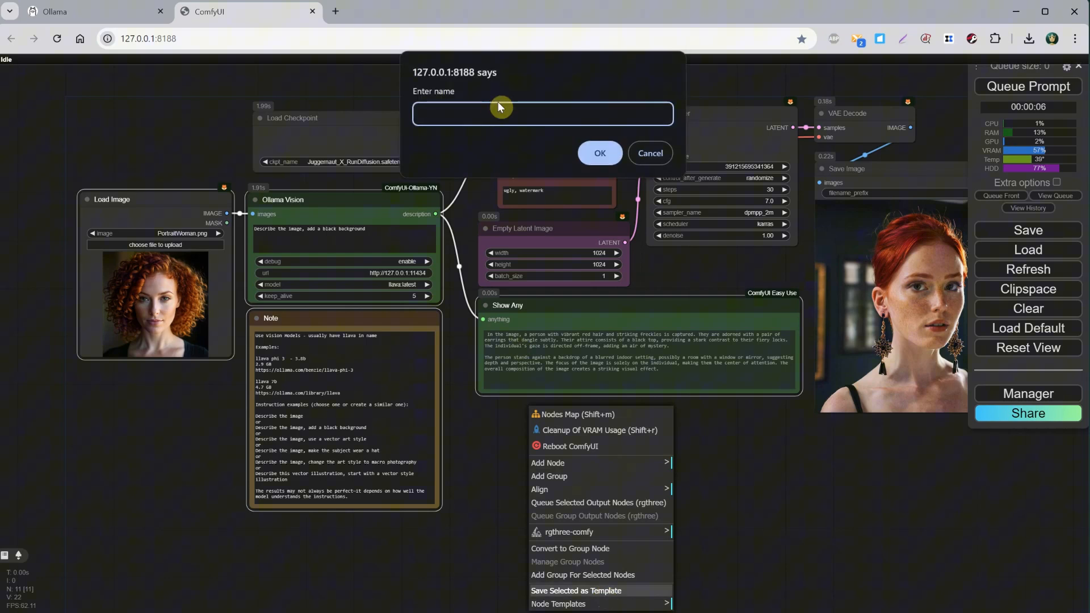
{"action": "type", "text": "ollama vi"}
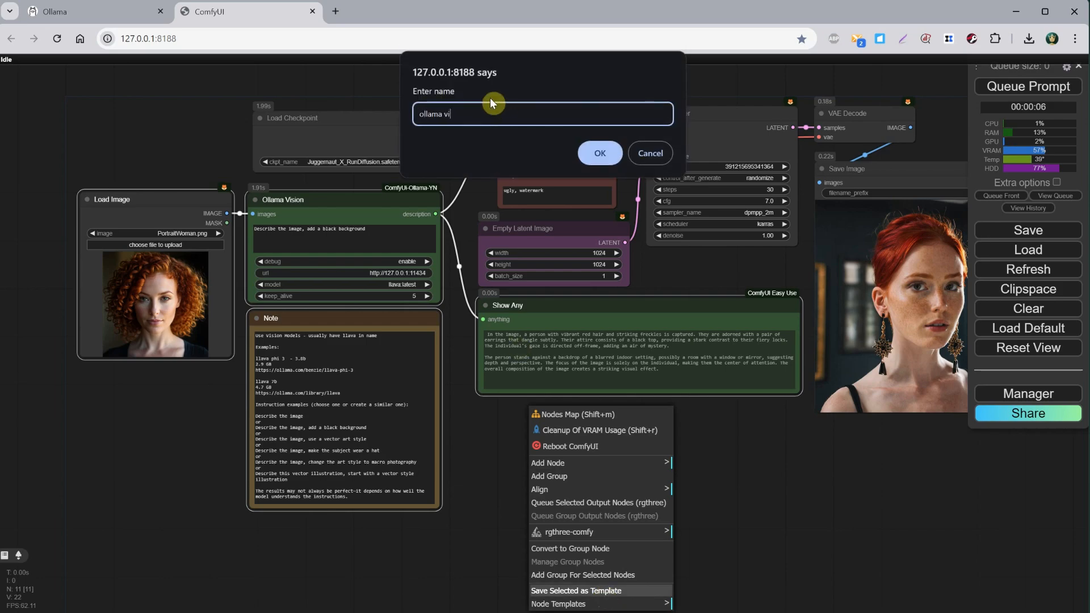
{"action": "left_click", "coordinate": [599, 153]}
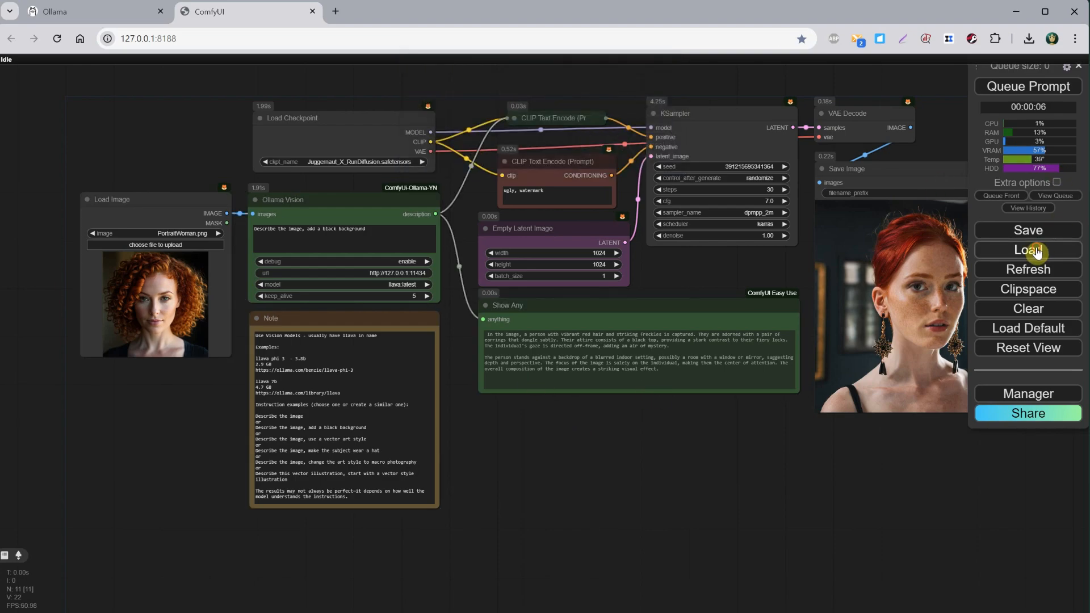
- Load the Flux 1 Schnell GGUF workflow, insert the Ollama vision template feeding its prompt, and queue a run
{"action": "left_click", "coordinate": [1028, 250]}
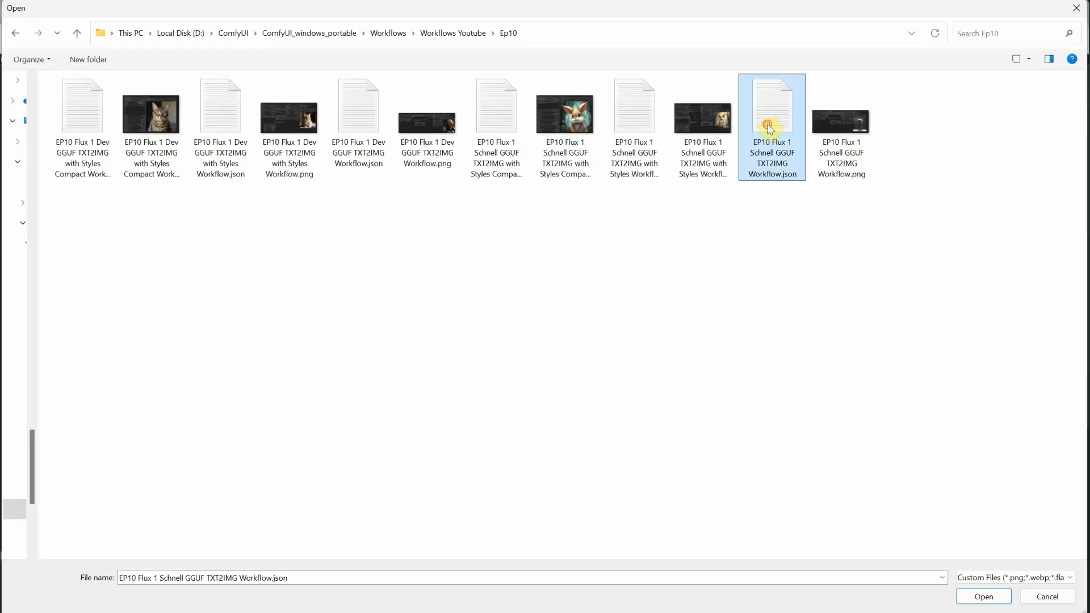
{"action": "left_click", "coordinate": [982, 596]}
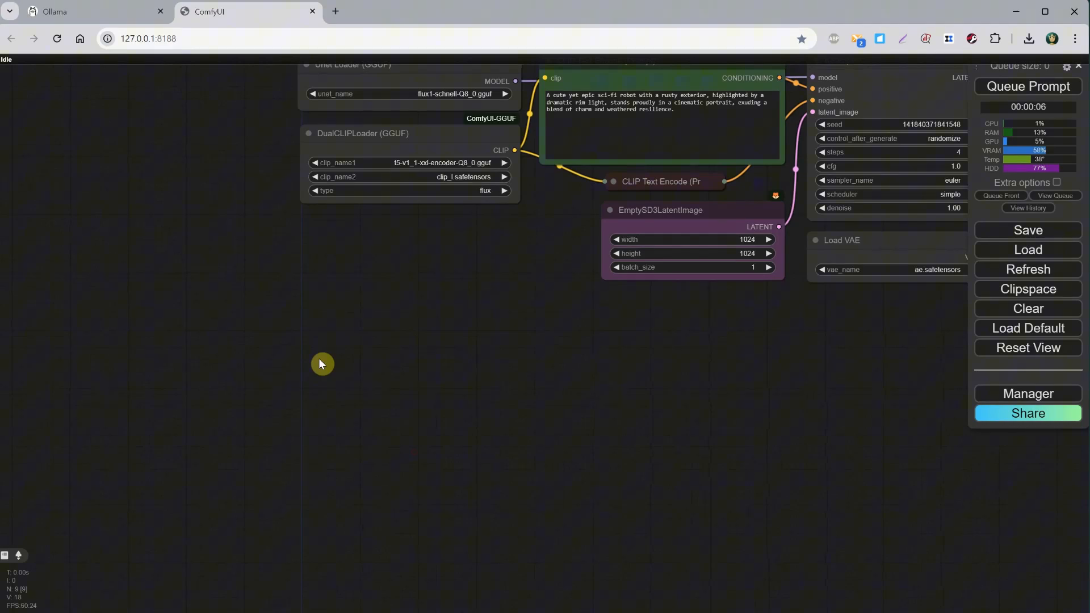
{"action": "right_click", "coordinate": [321, 363]}
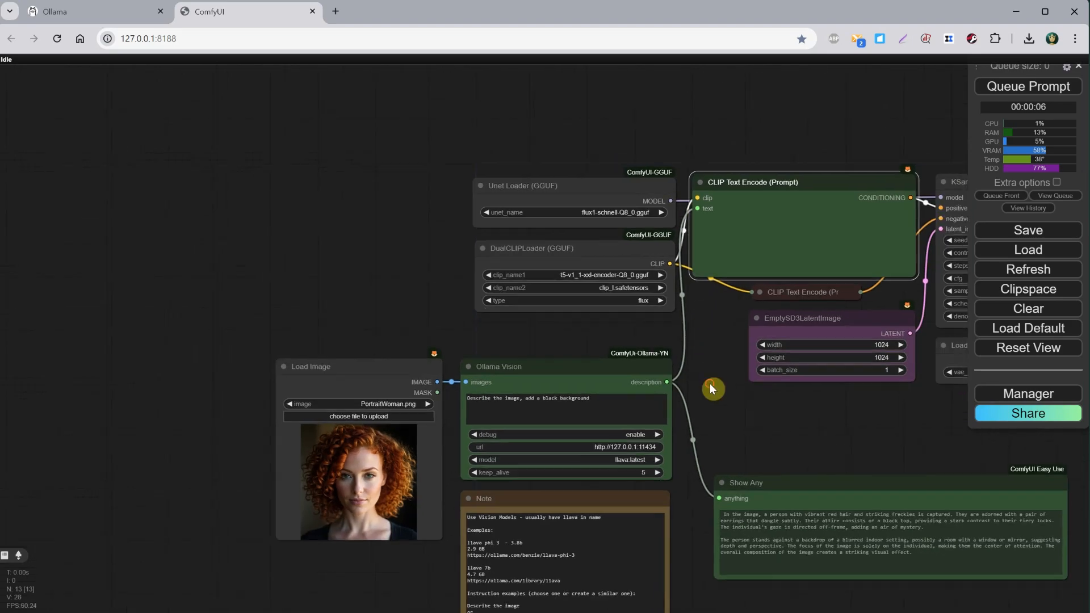
{"action": "left_click", "coordinate": [1028, 87]}
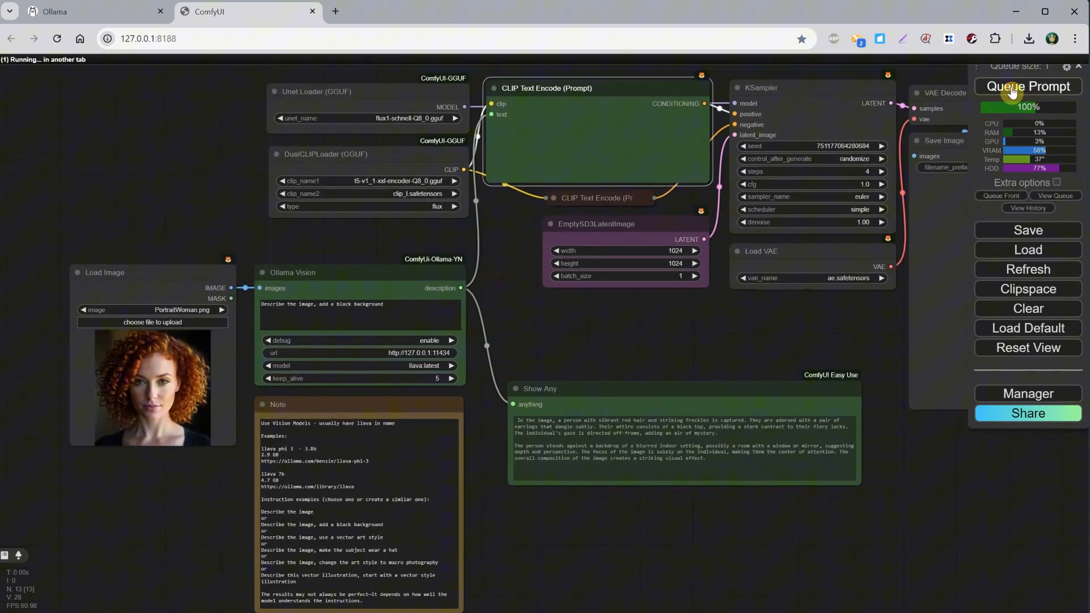
- Check the Flux run's progress and red-haired portrait result, then clear the canvas
{"action": "left_click", "coordinate": [1029, 86]}
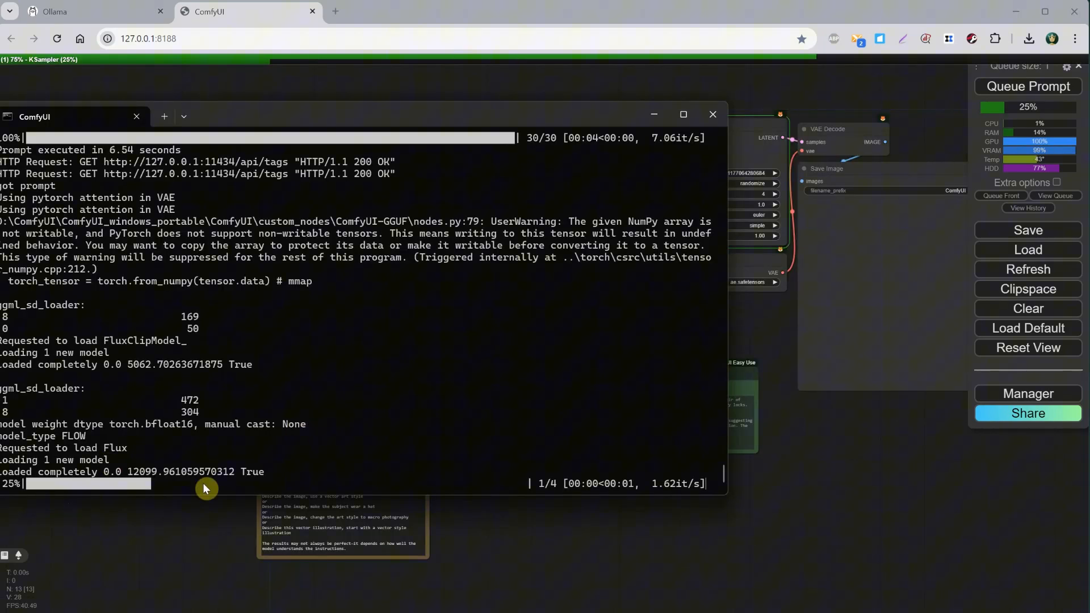
{"action": "mouse_move", "coordinate": [39, 488]}
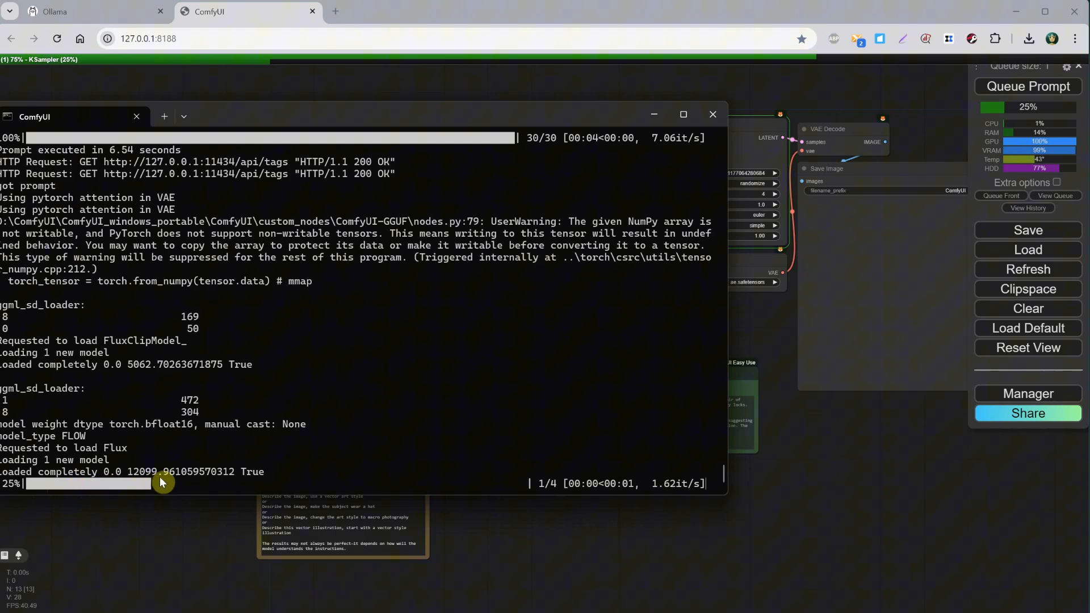
{"action": "mouse_move", "coordinate": [106, 507]}
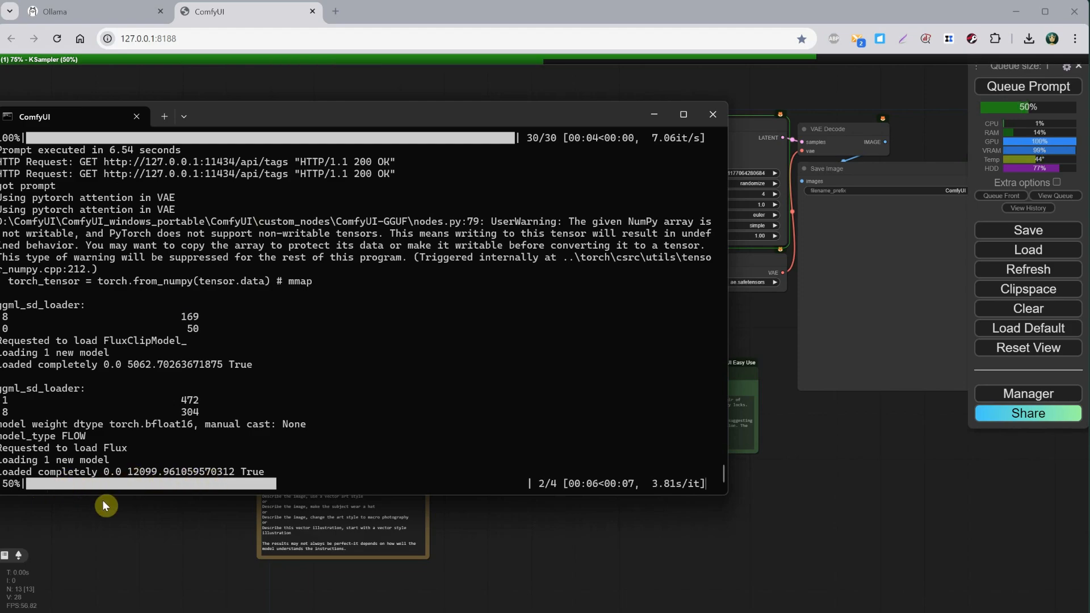
{"action": "left_click", "coordinate": [712, 114]}
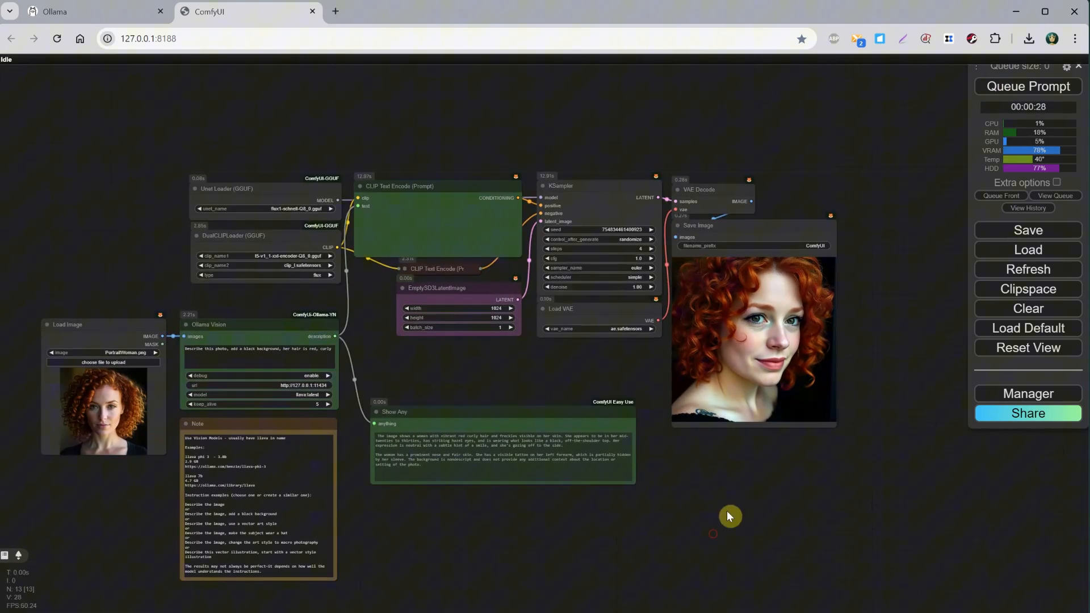
{"action": "left_click", "coordinate": [1028, 308]}
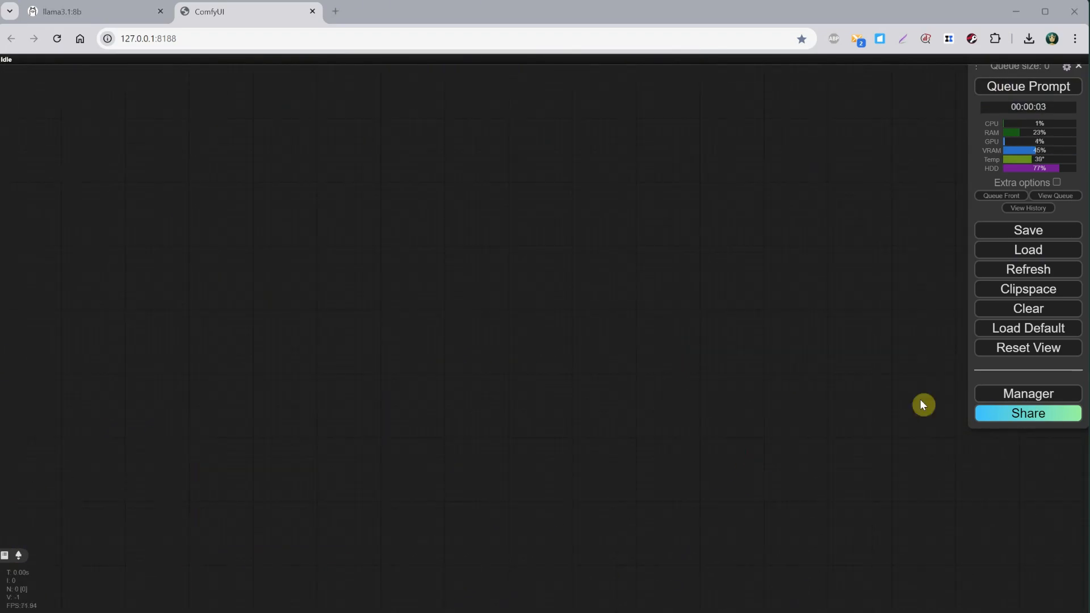
- Load the Ollama Generate Advance pirate workflow on gemma:7b and queue fresh replies, editing the prompt text
{"action": "left_click", "coordinate": [1026, 250]}
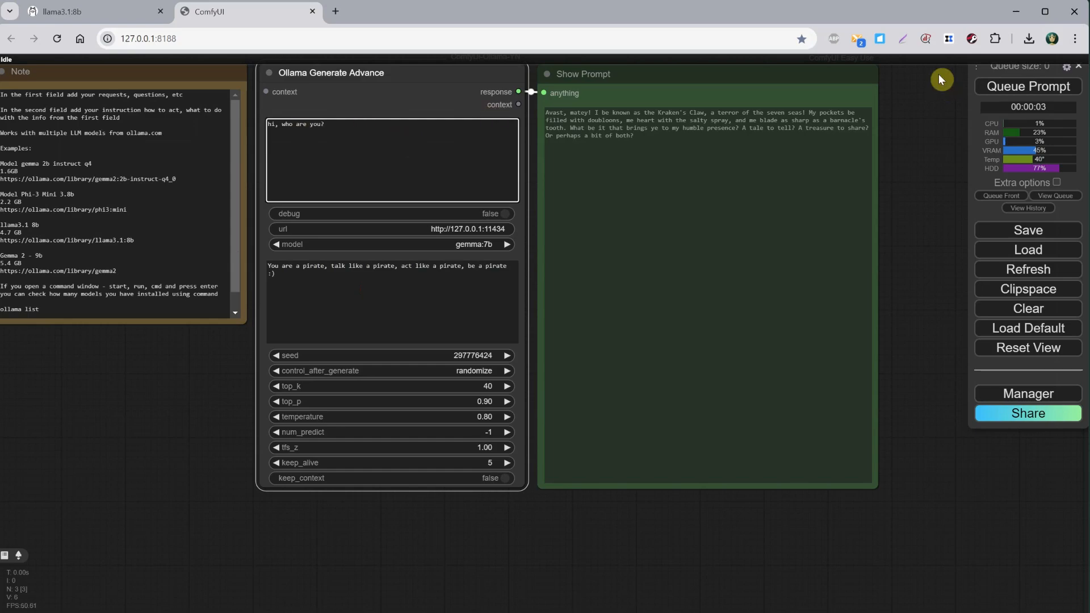
{"action": "left_click", "coordinate": [1027, 86]}
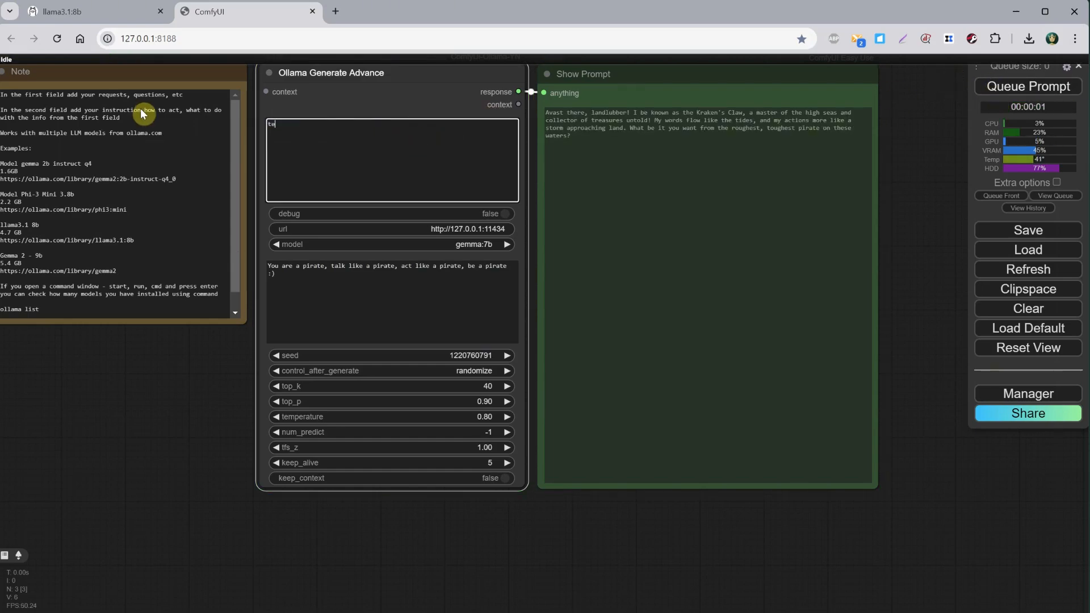
{"action": "type", "text": "ll me a story"}
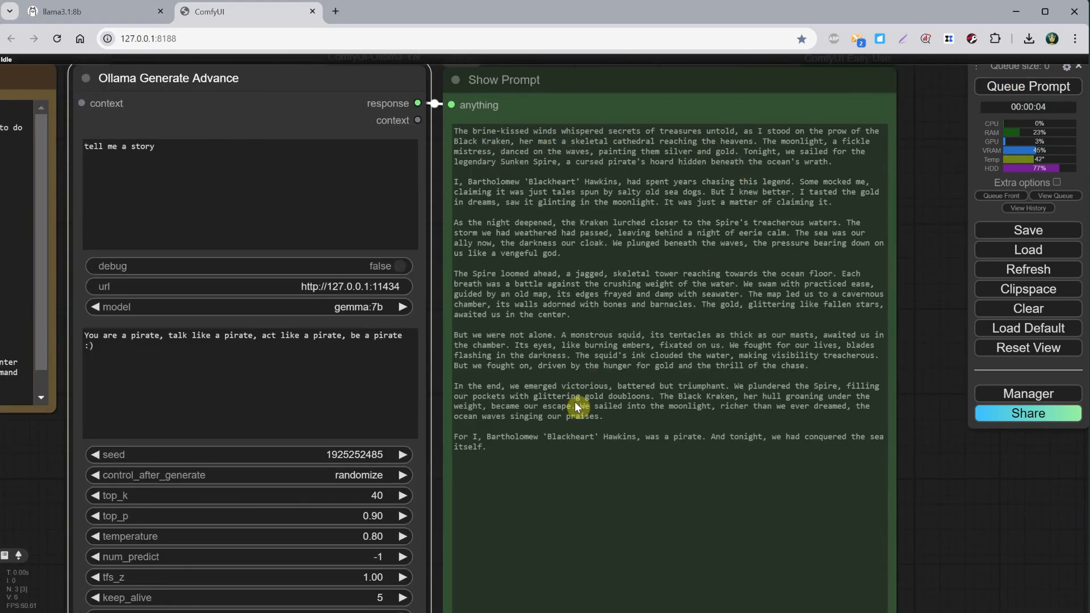
{"action": "mouse_move", "coordinate": [692, 426]}
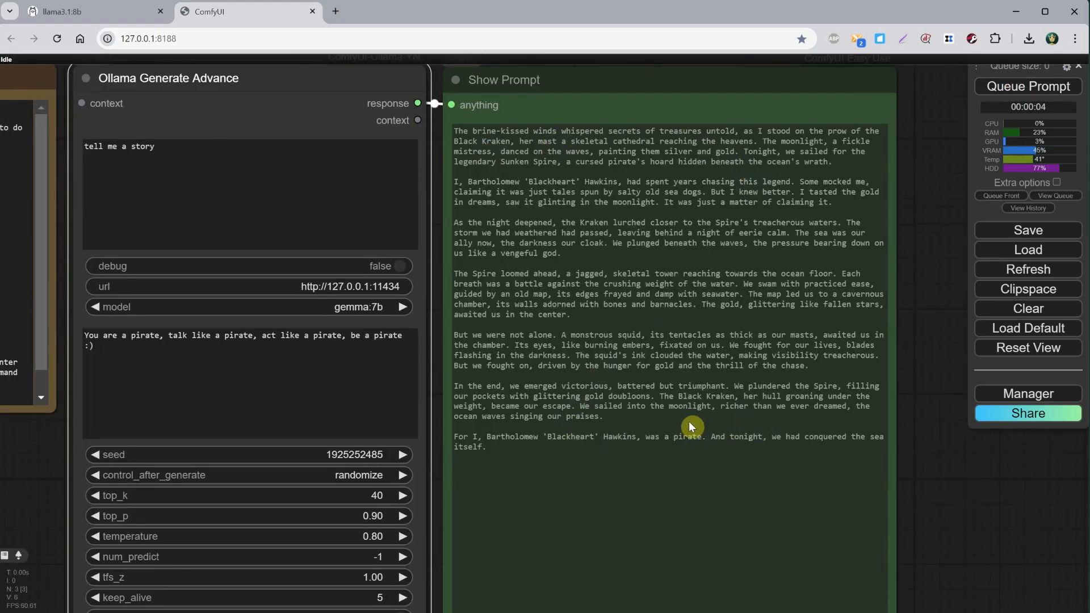
{"action": "type", "text": "gi"}
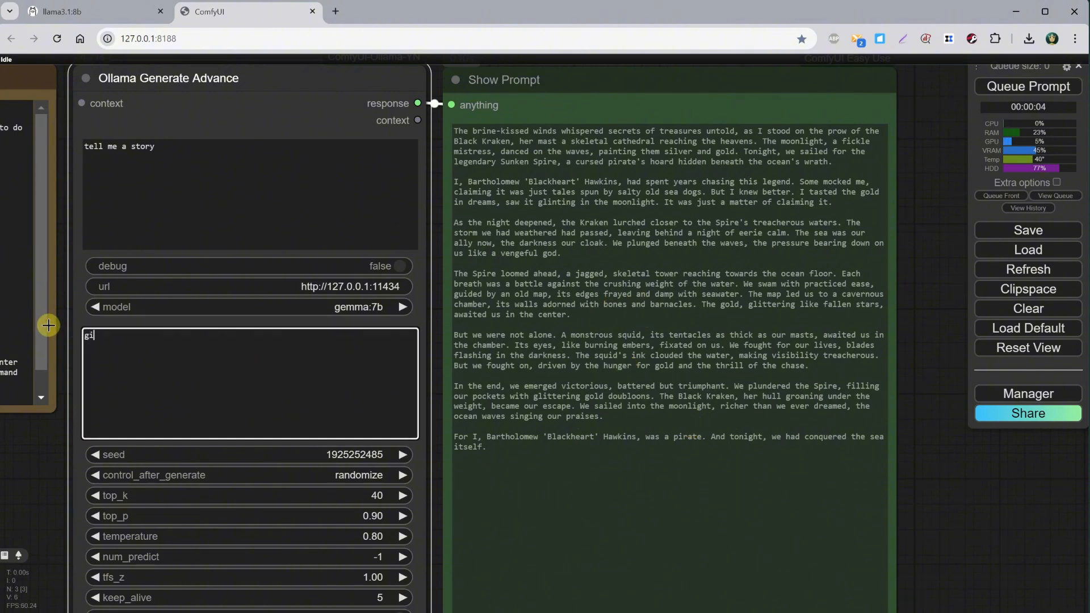
- Set the system text to 'give me a list of illustration ideas' and generate ideas for a cute cat
{"action": "type", "text": "give me a list of illustration ideas"}
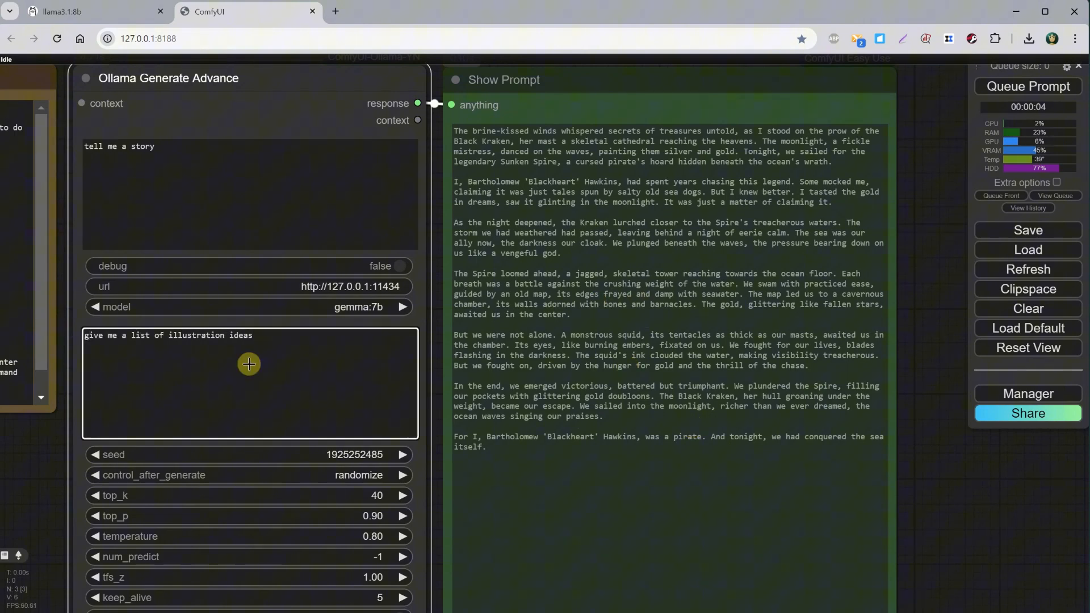
{"action": "left_click", "coordinate": [1027, 86]}
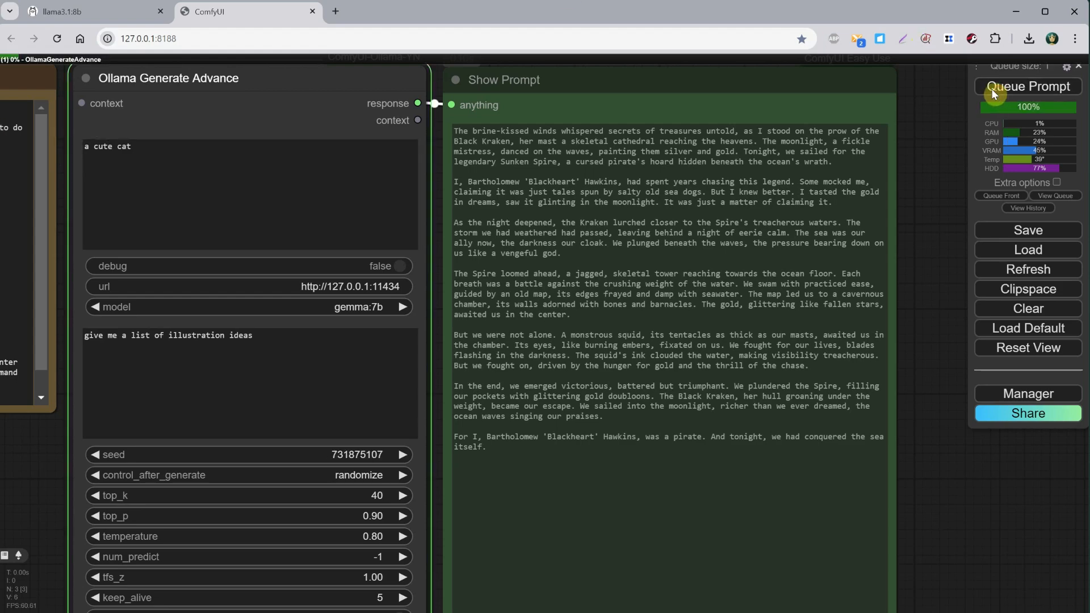
{"action": "mouse_move", "coordinate": [438, 344]}
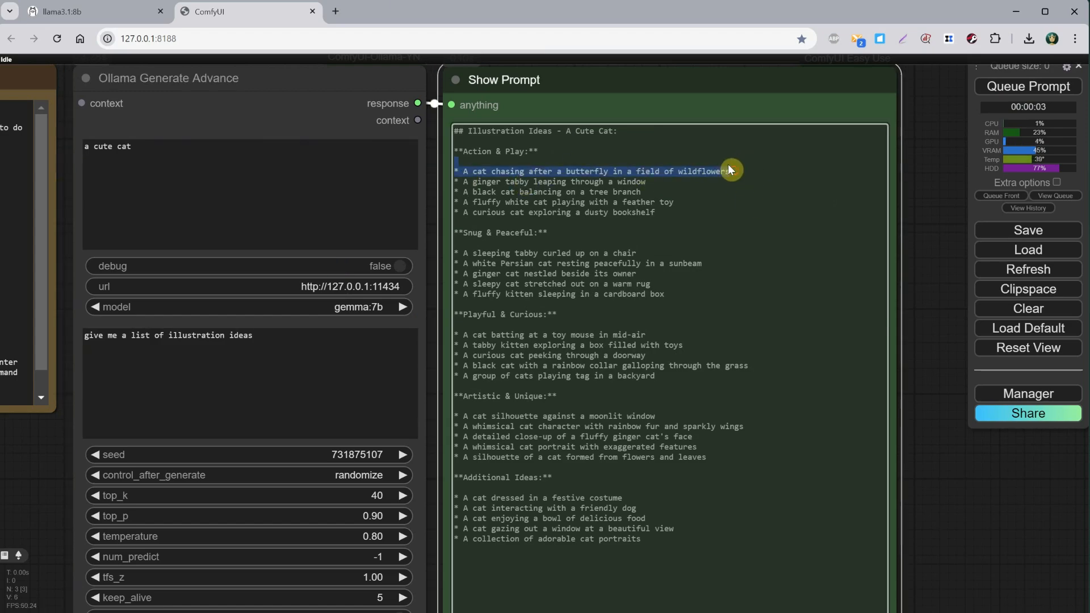
- Copy the first cat illustration idea from the Show Any output
{"action": "right_click", "coordinate": [497, 173]}
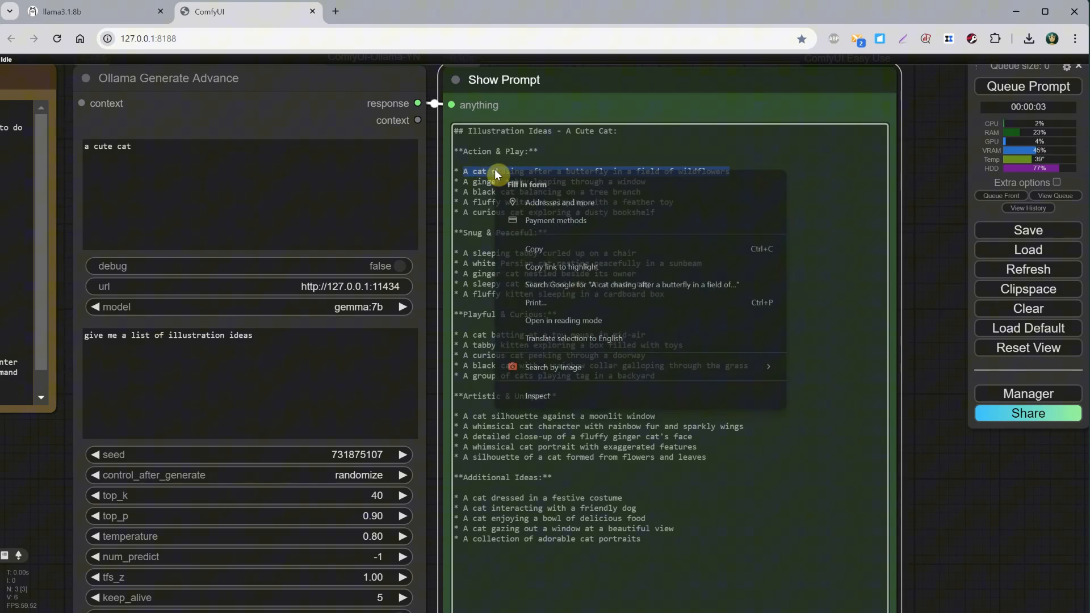
{"action": "left_click", "coordinate": [609, 214]}
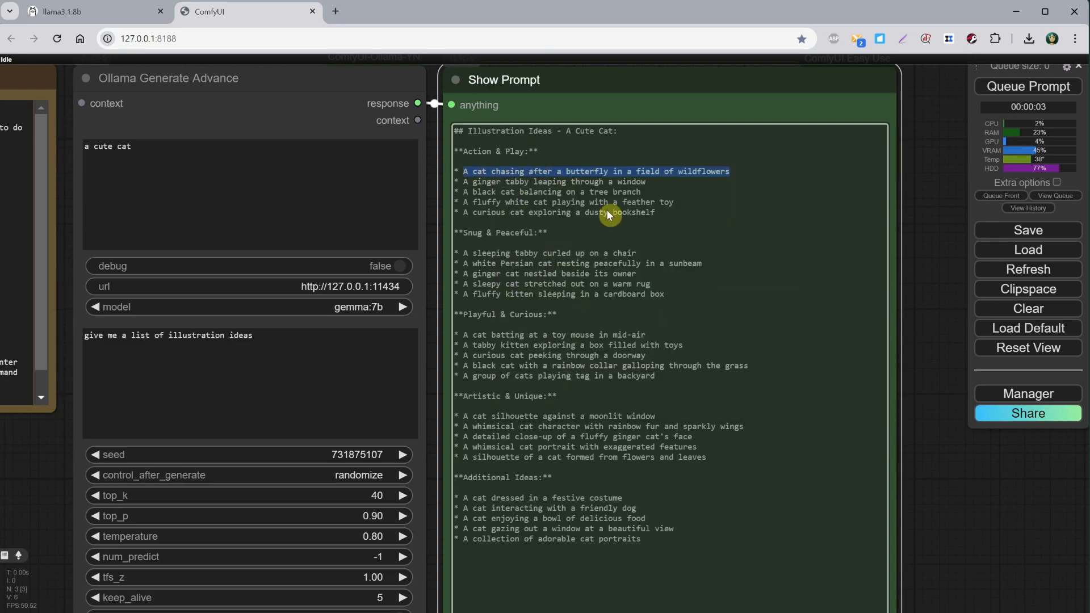